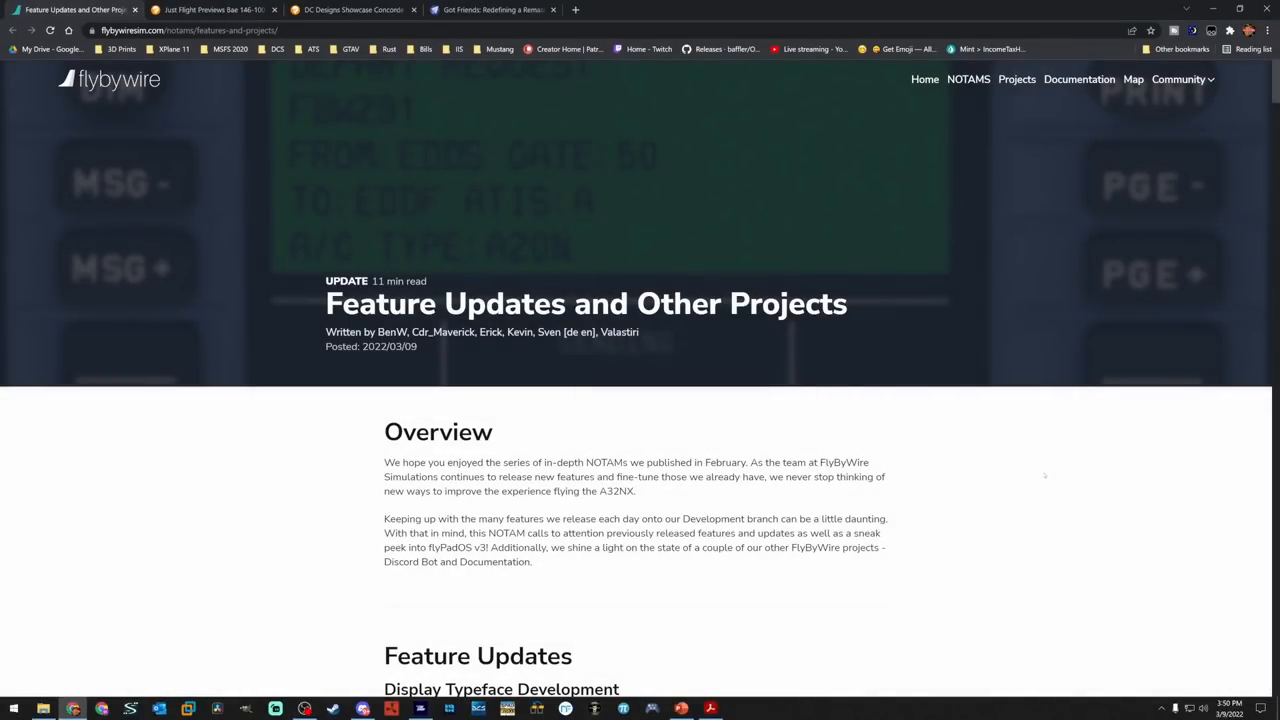
Scroll from the article title down to the Display Typeface Development ISIS and RMP font previews
{"action": "scroll", "scroll_direction": "down", "scroll_amount": 3}
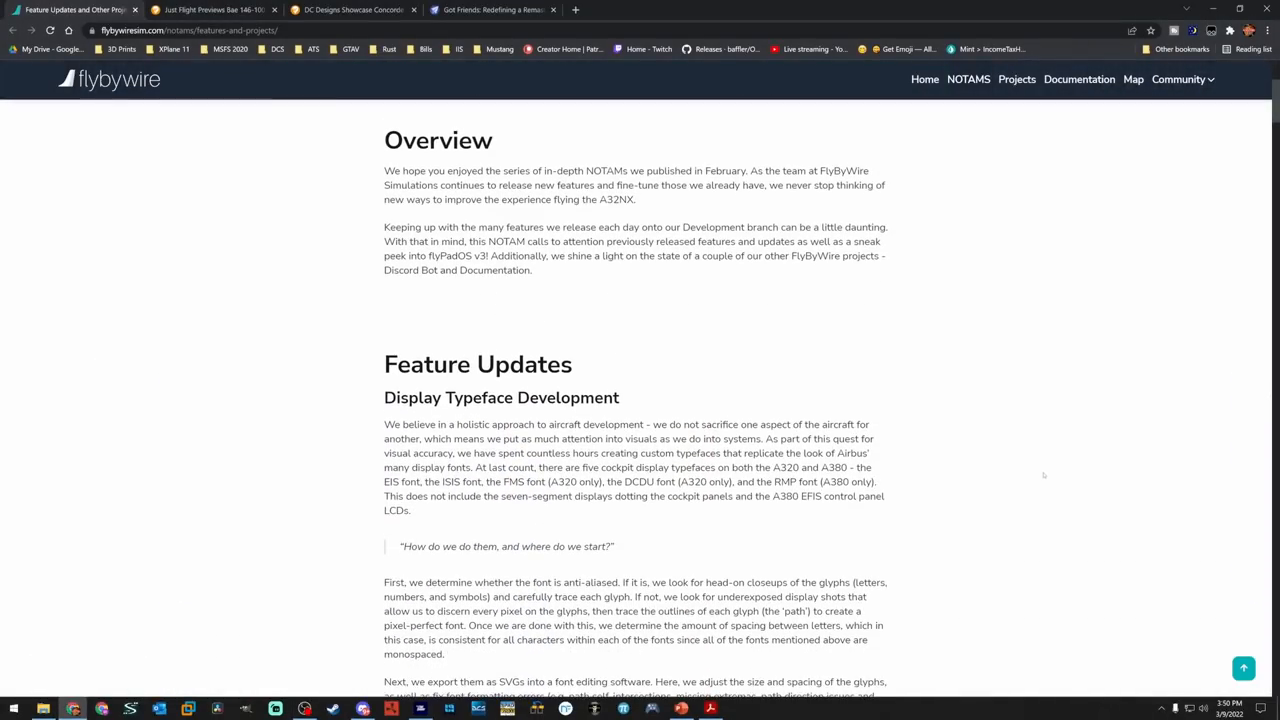
{"action": "scroll", "scroll_direction": "down", "scroll_amount": 3}
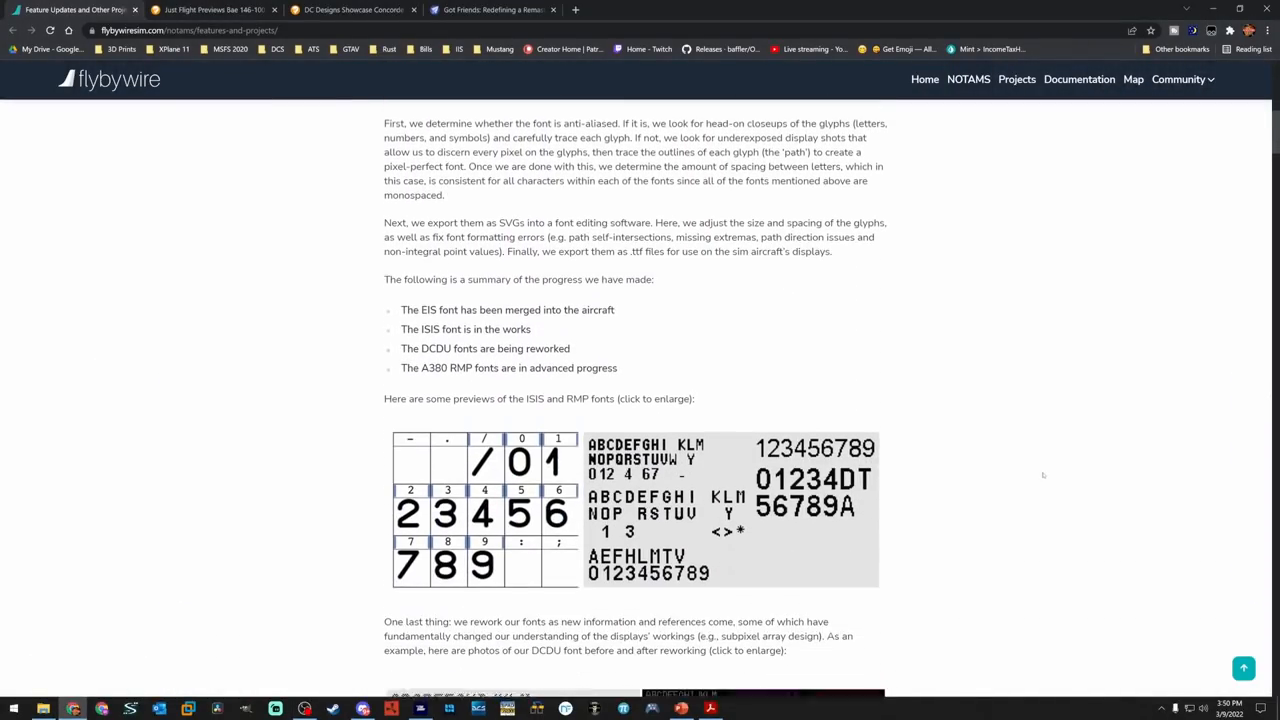
{"action": "scroll", "scroll_direction": "down", "scroll_amount": 3}
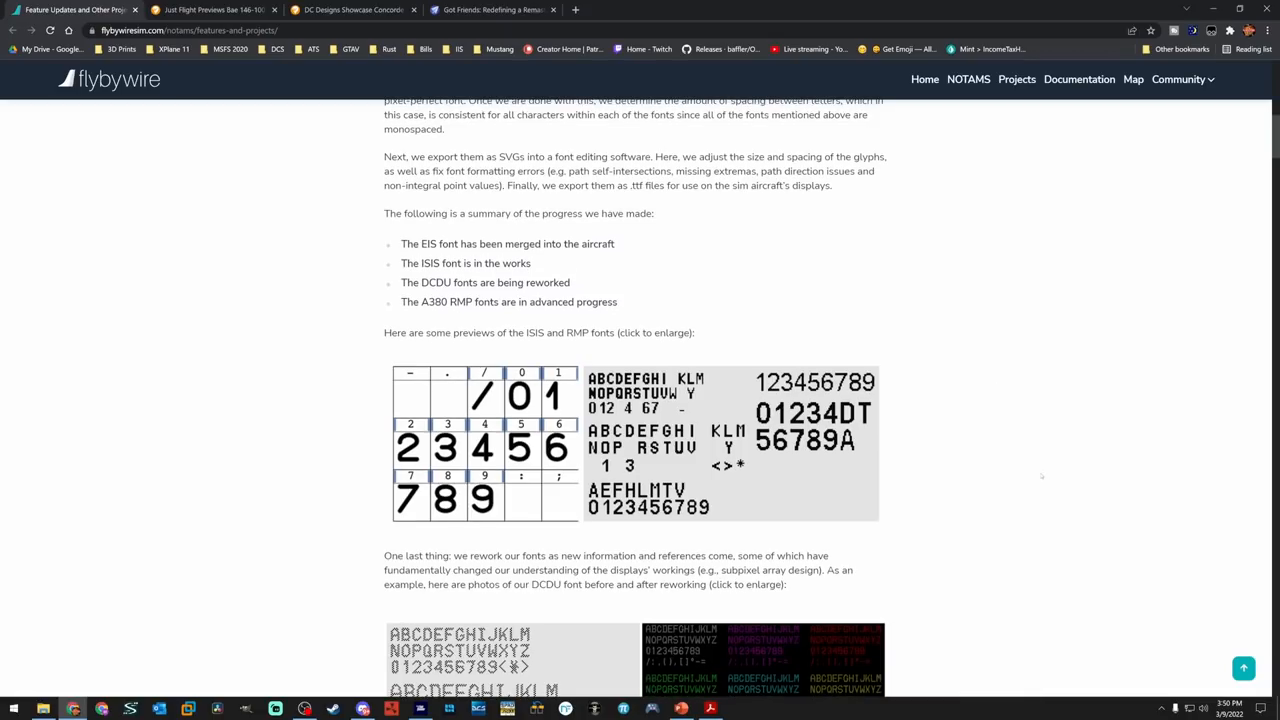
{"action": "mouse_move", "coordinate": [896, 354]}
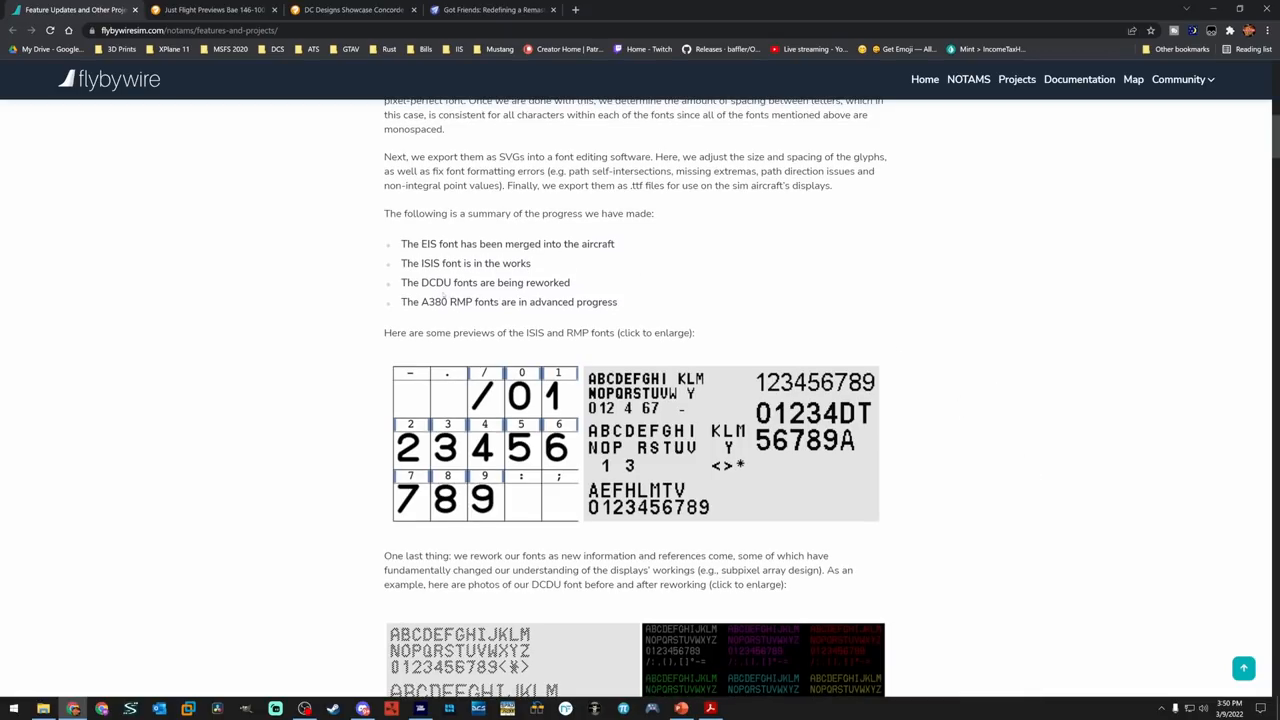
{"action": "scroll", "scroll_direction": "down", "scroll_amount": 3}
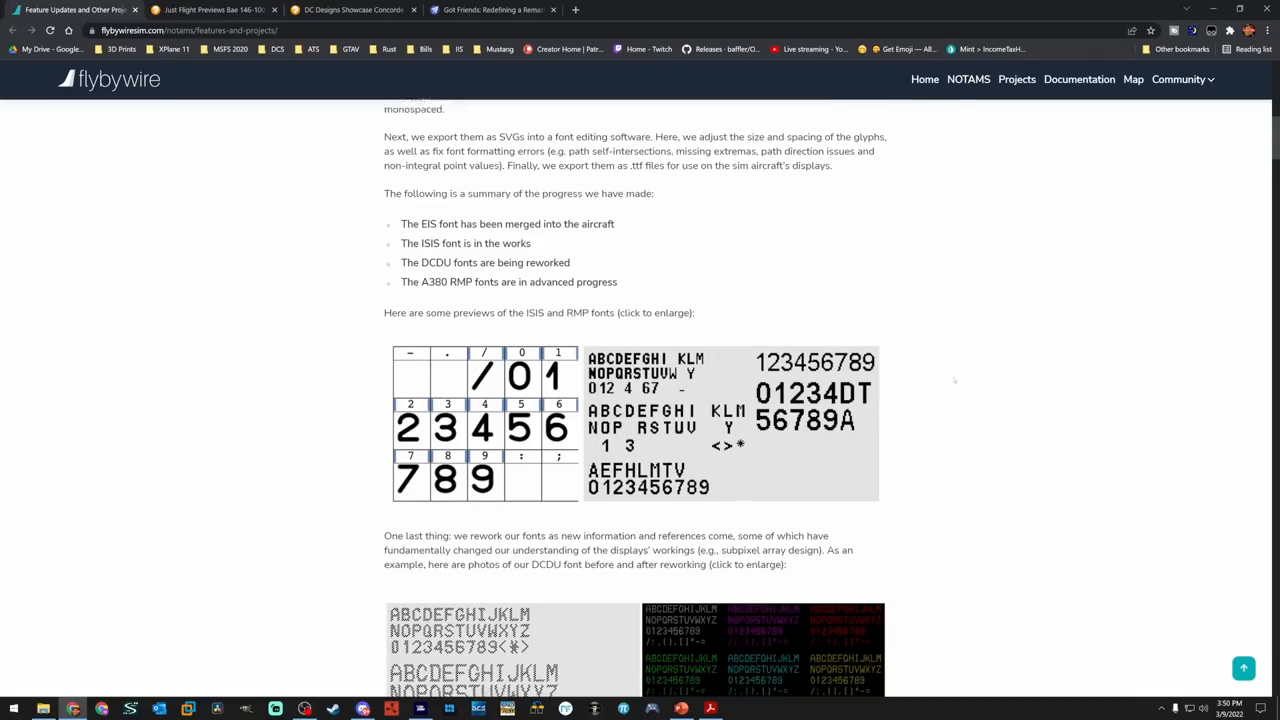
{"action": "scroll", "scroll_direction": "down", "scroll_amount": 3}
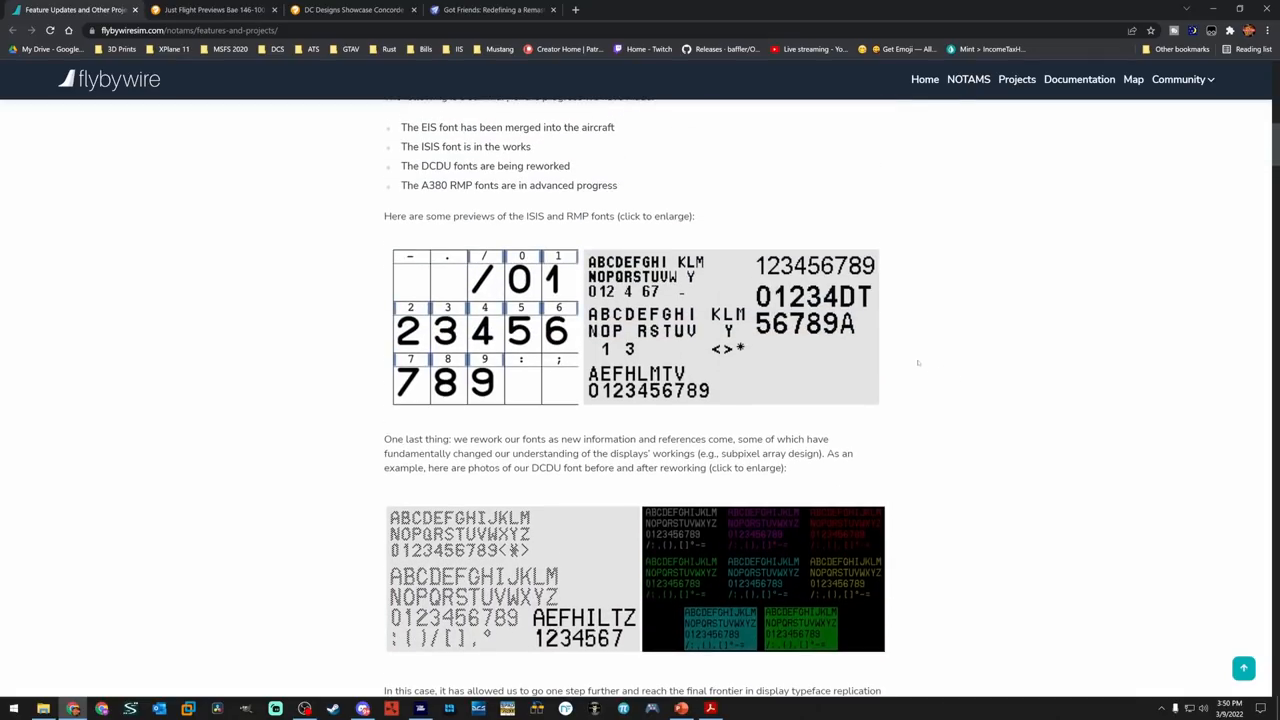
{"action": "scroll", "scroll_direction": "up", "scroll_amount": 3}
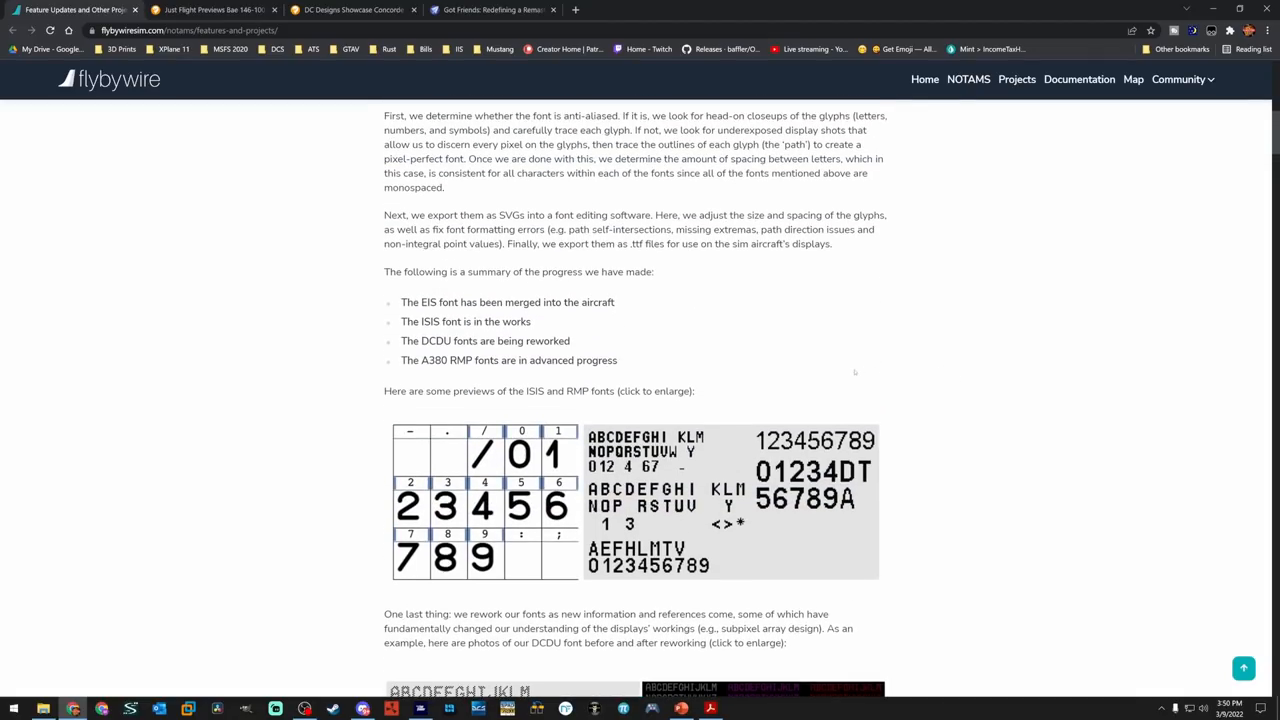
{"action": "scroll", "scroll_direction": "down", "scroll_amount": 3}
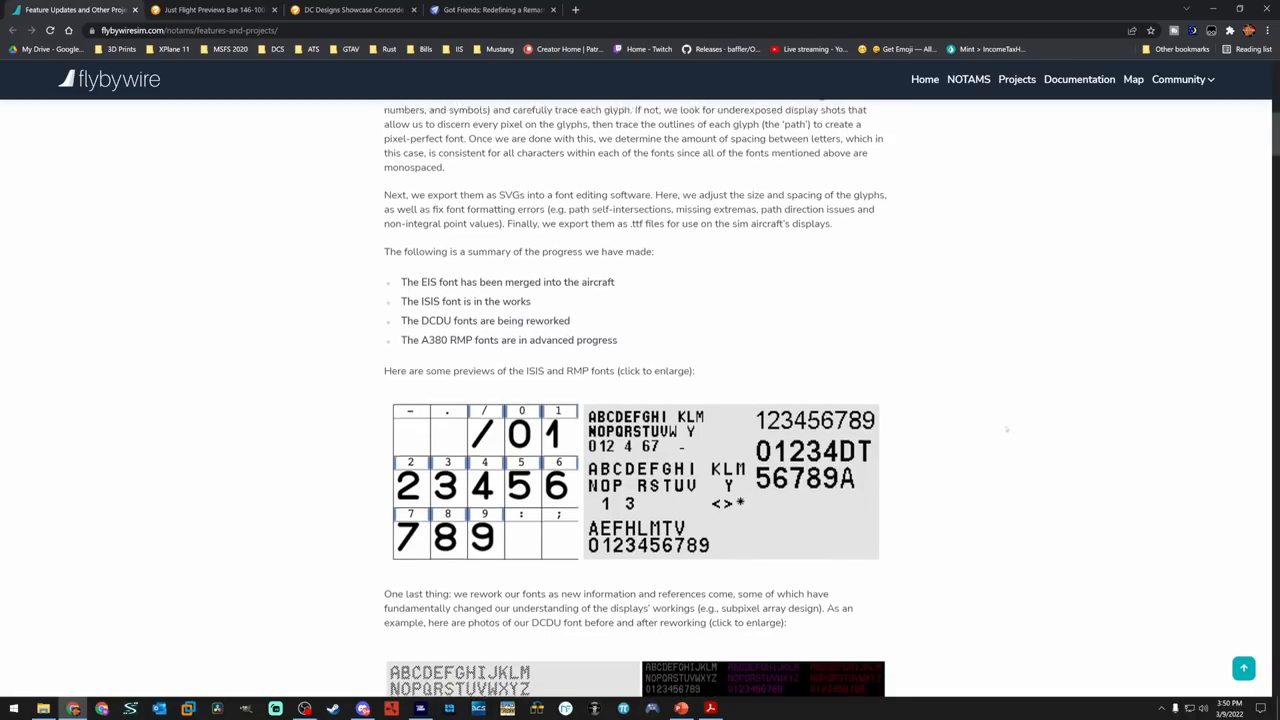
Scroll past the font work through CPDLC with Hoppie to the MCDU Web Interface heading
{"action": "scroll", "scroll_direction": "down", "scroll_amount": 3}
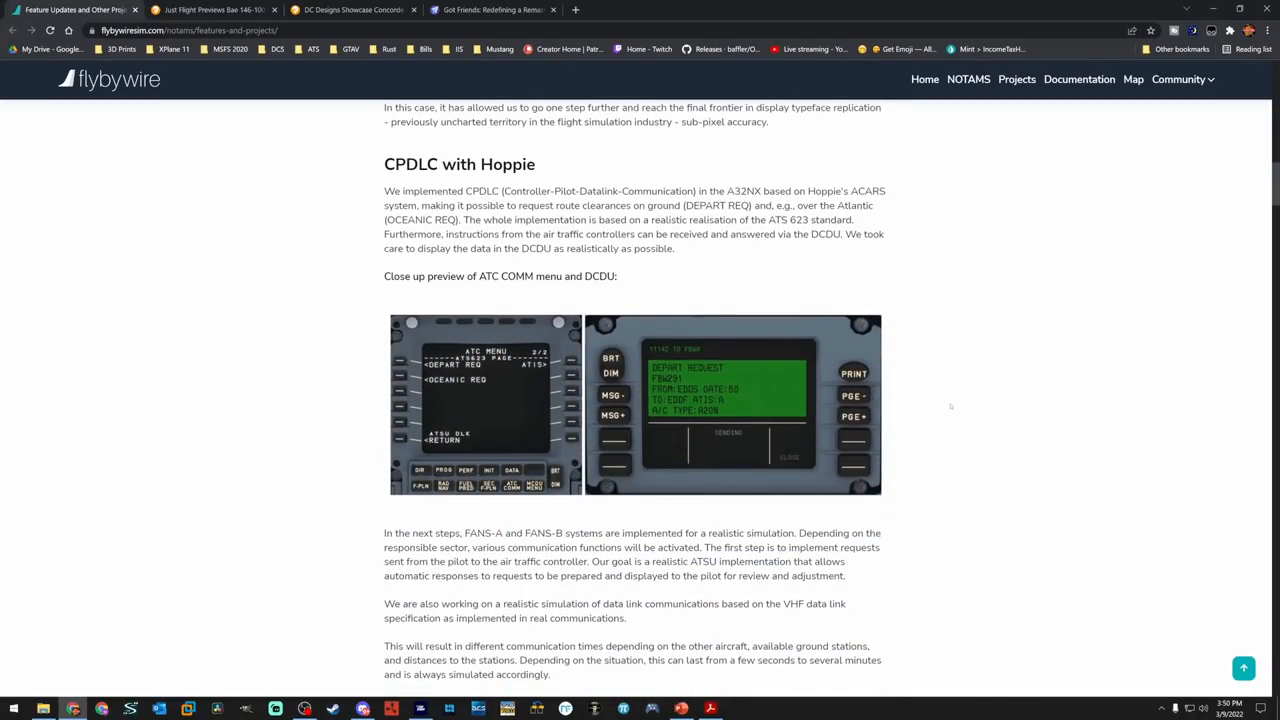
{"action": "scroll", "scroll_direction": "down", "scroll_amount": 3}
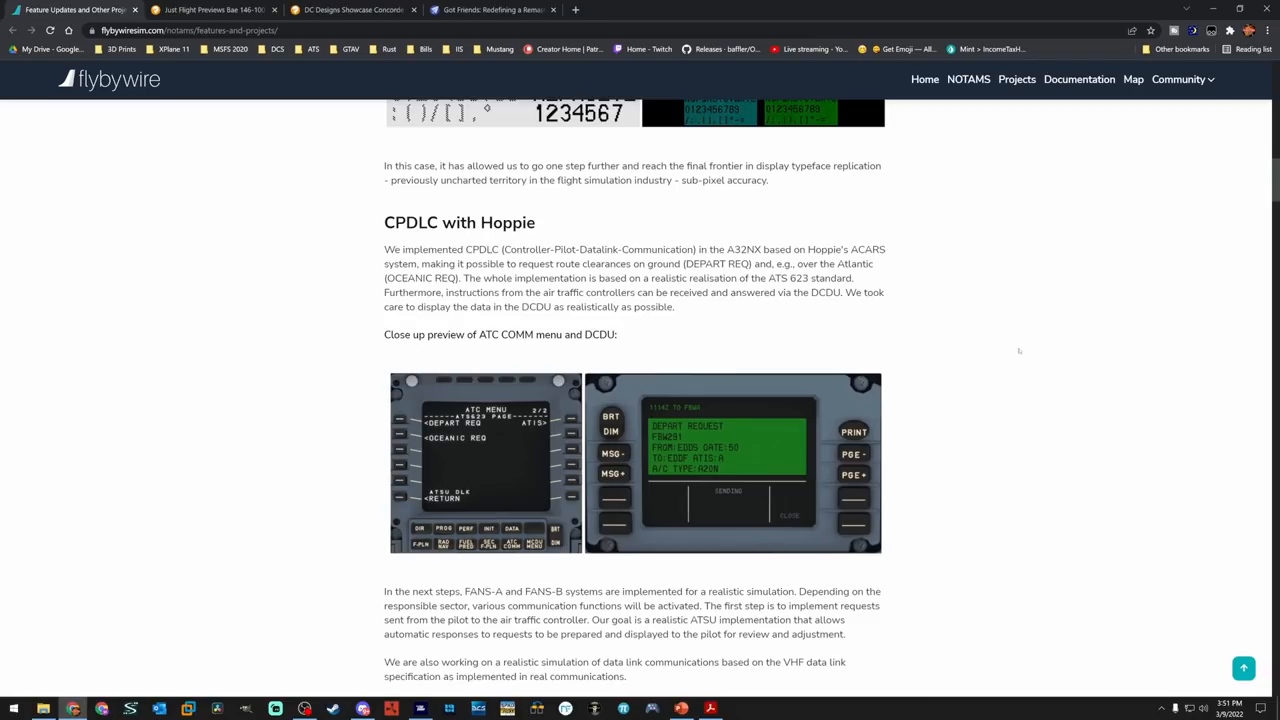
{"action": "mouse_move", "coordinate": [1012, 364]}
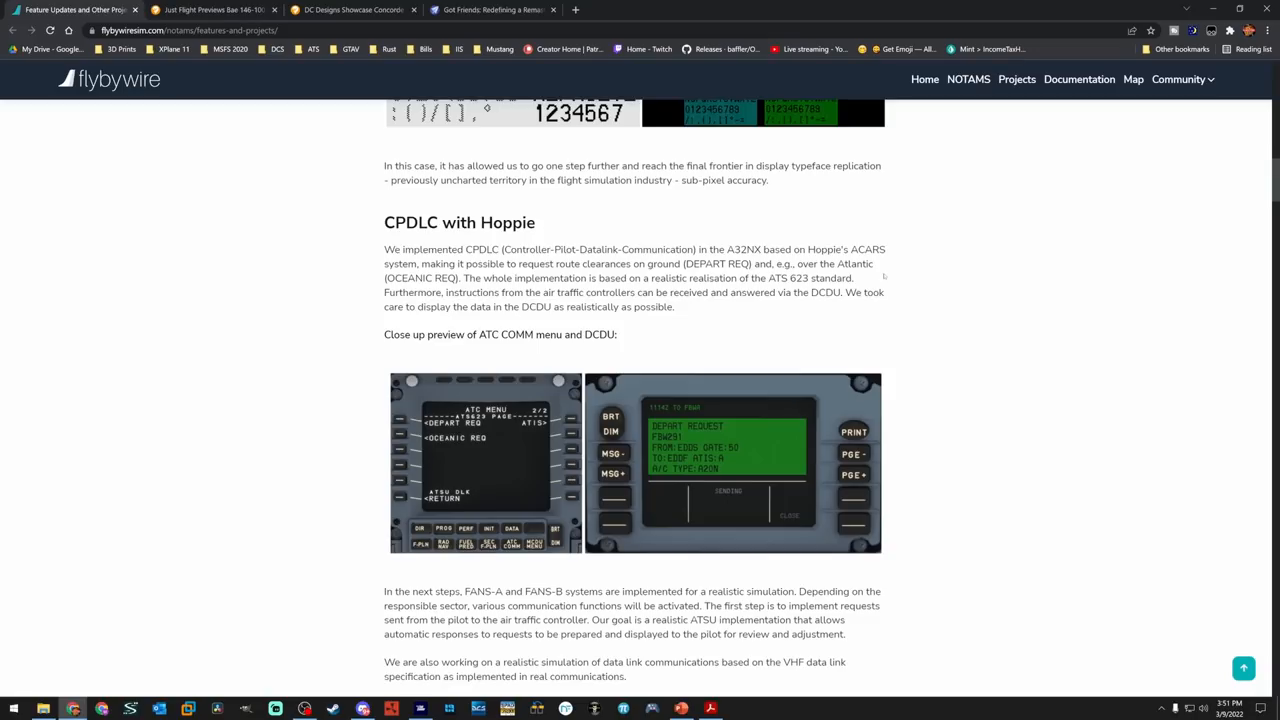
{"action": "scroll", "scroll_direction": "down", "scroll_amount": 3}
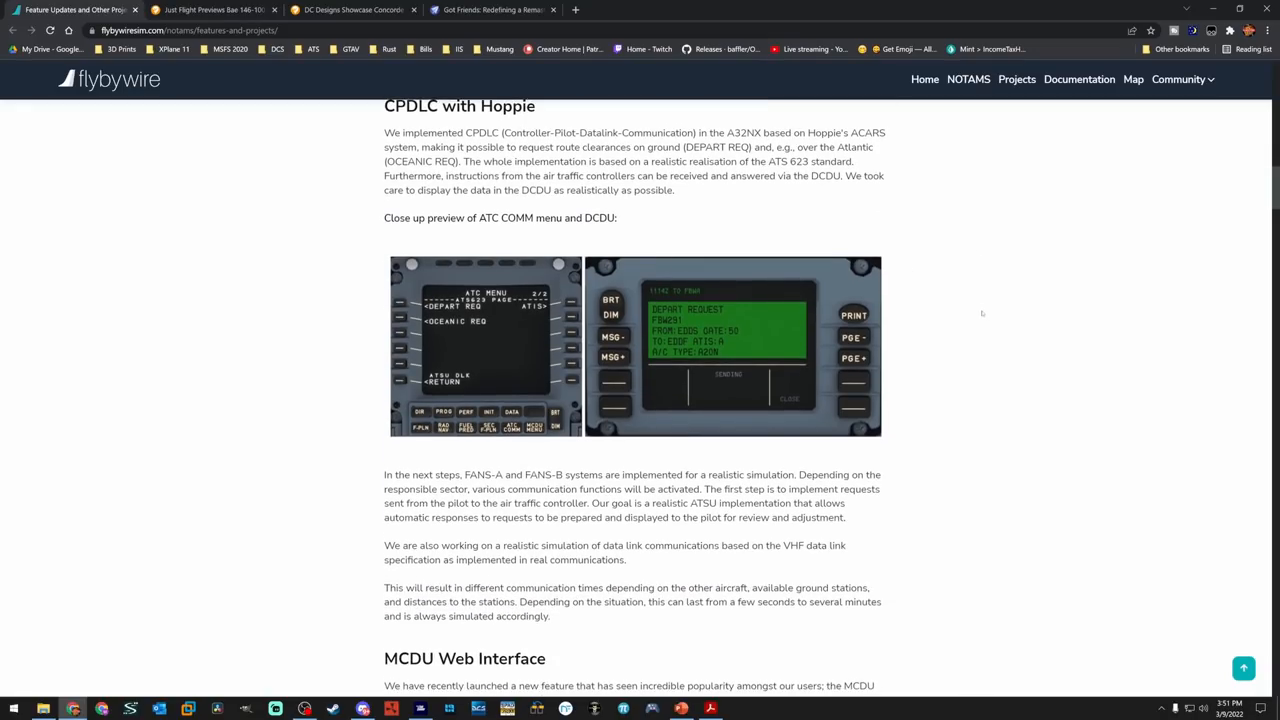
{"action": "mouse_move", "coordinate": [958, 332]}
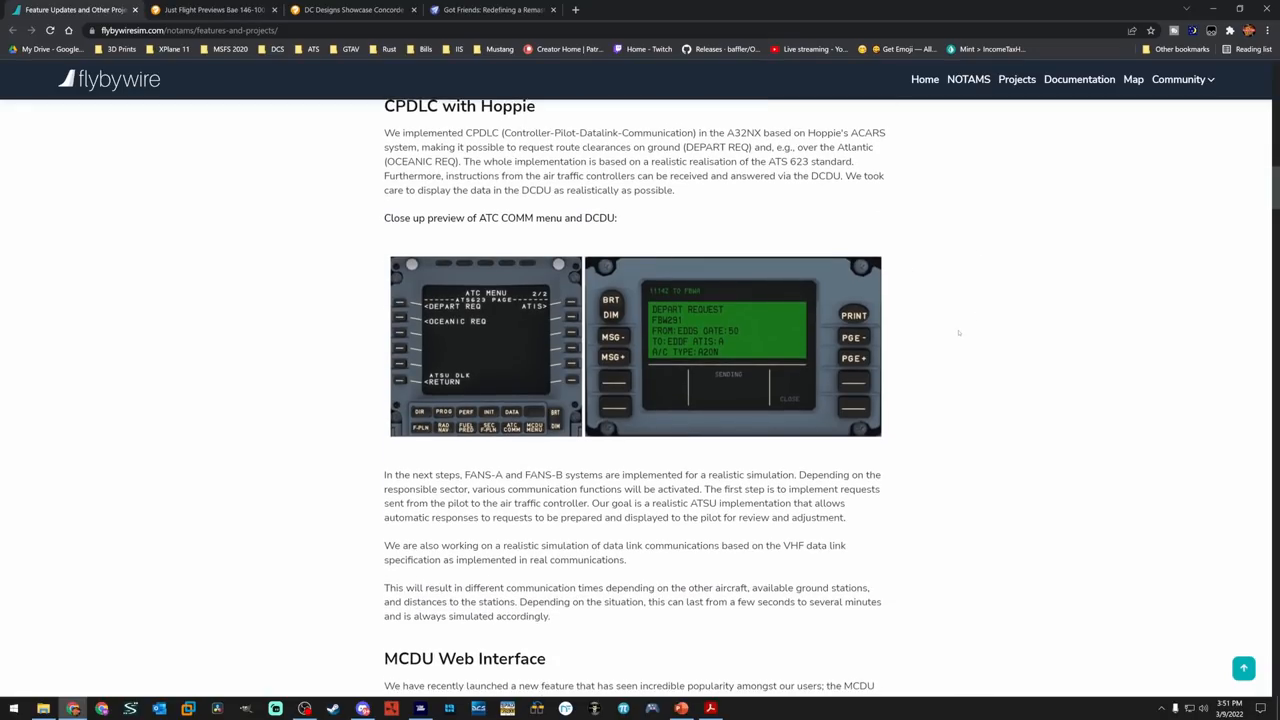
{"action": "scroll", "scroll_direction": "down", "scroll_amount": 3}
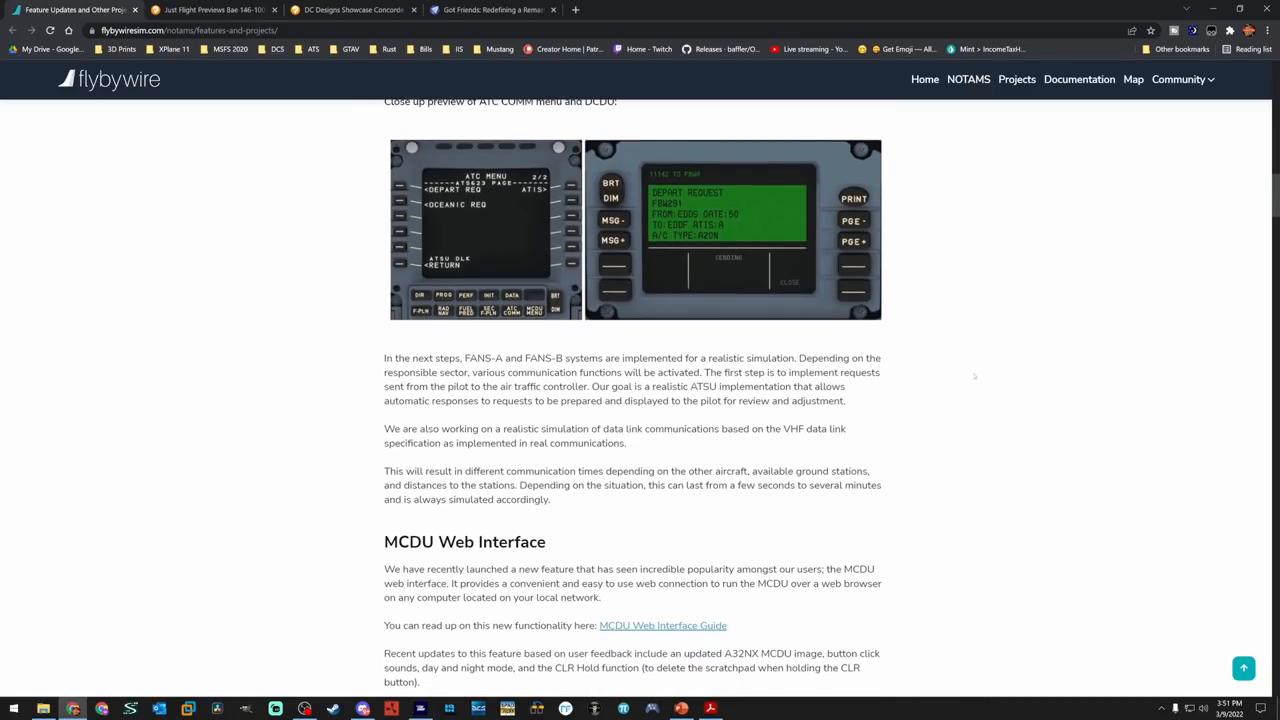
Scroll through the MCDU Web Interface screenshots until the Nose Wheel Tiller heading appears
{"action": "scroll", "scroll_direction": "down", "scroll_amount": 3}
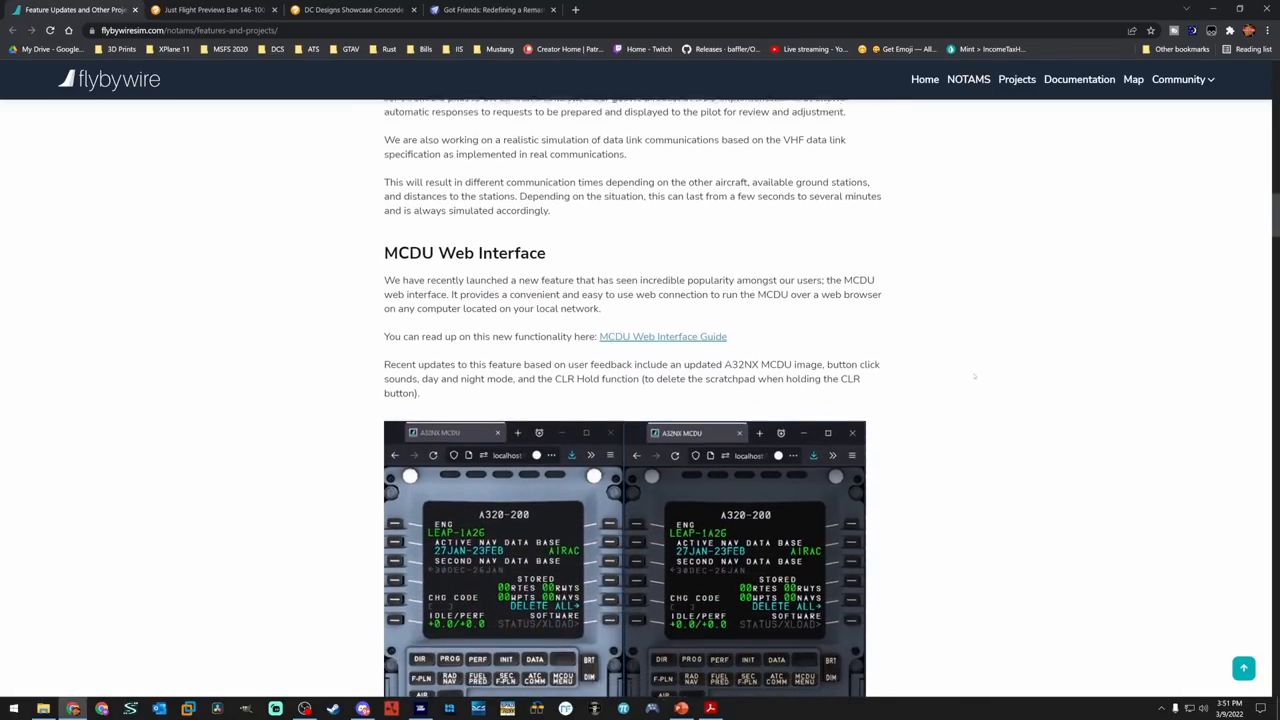
{"action": "scroll", "scroll_direction": "down", "scroll_amount": 3}
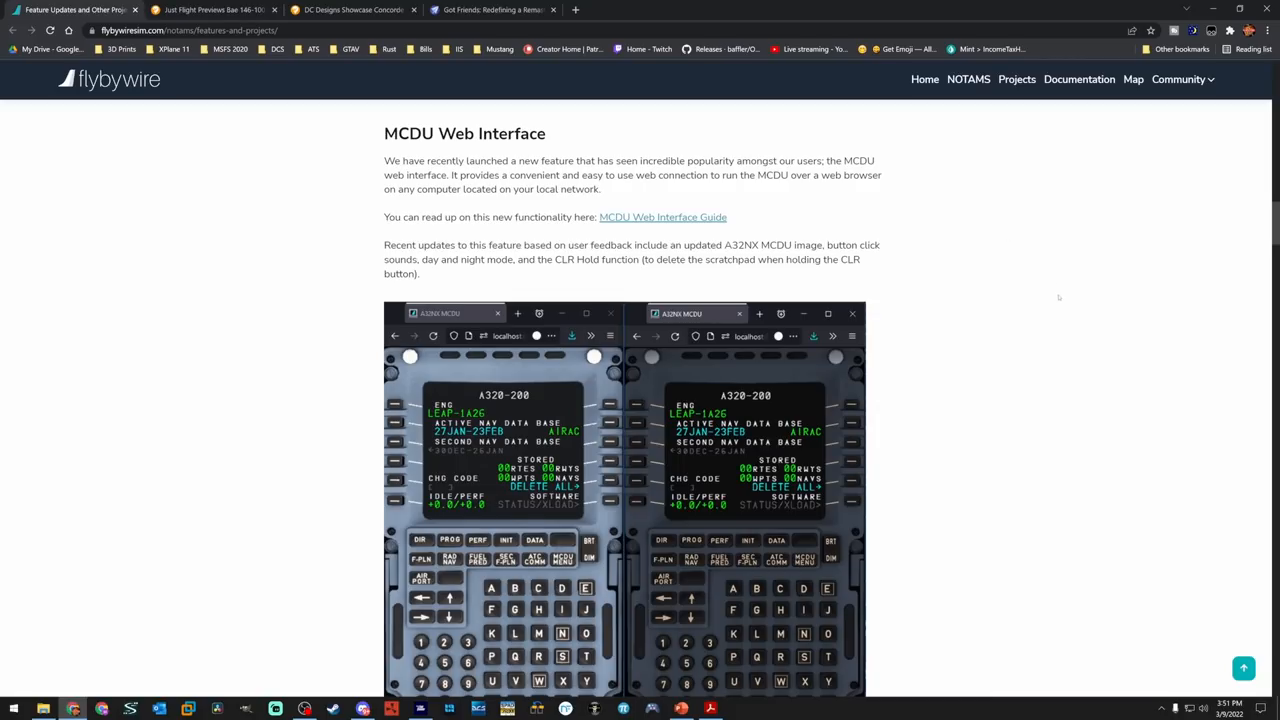
{"action": "scroll", "scroll_direction": "down", "scroll_amount": 3}
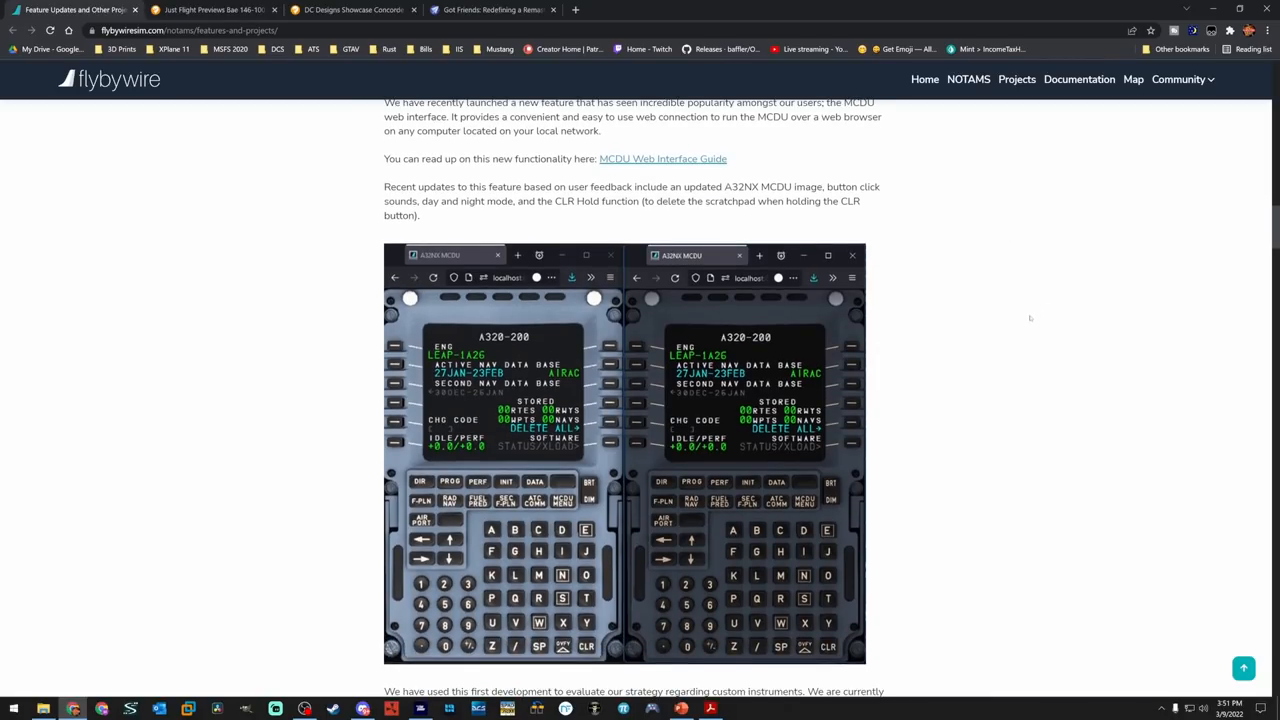
{"action": "mouse_move", "coordinate": [1018, 324]}
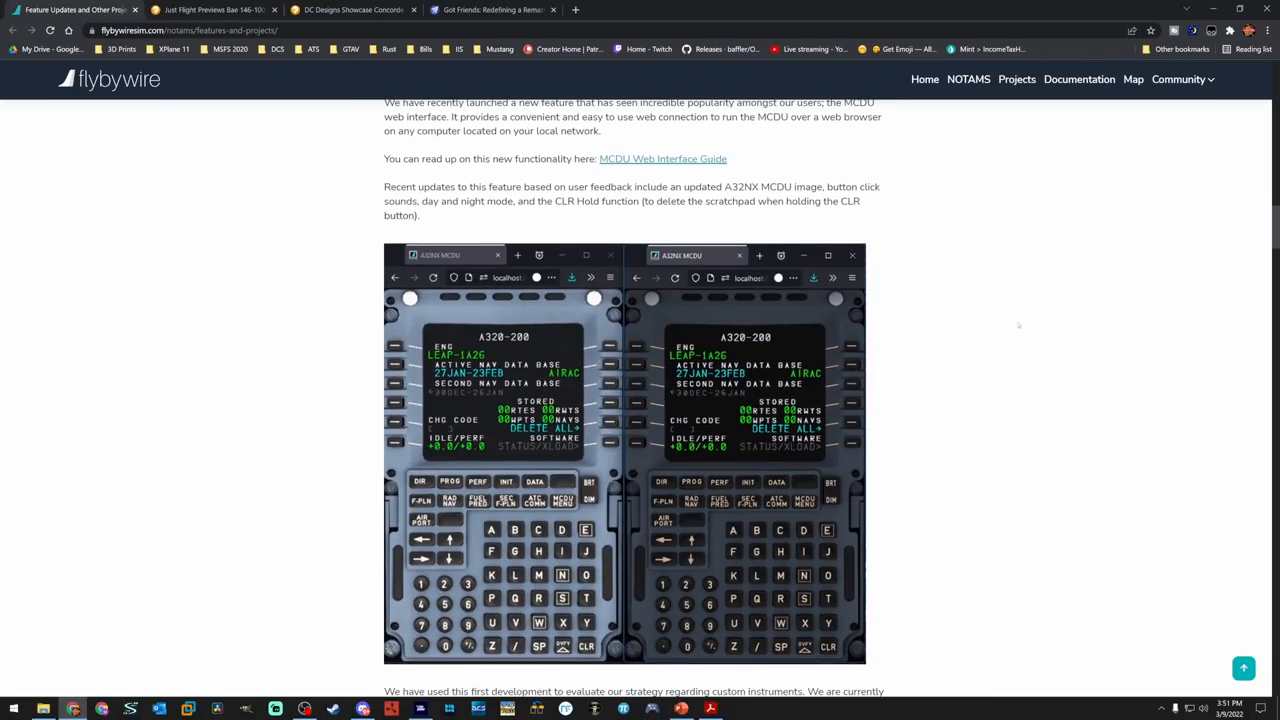
{"action": "mouse_move", "coordinate": [964, 344]}
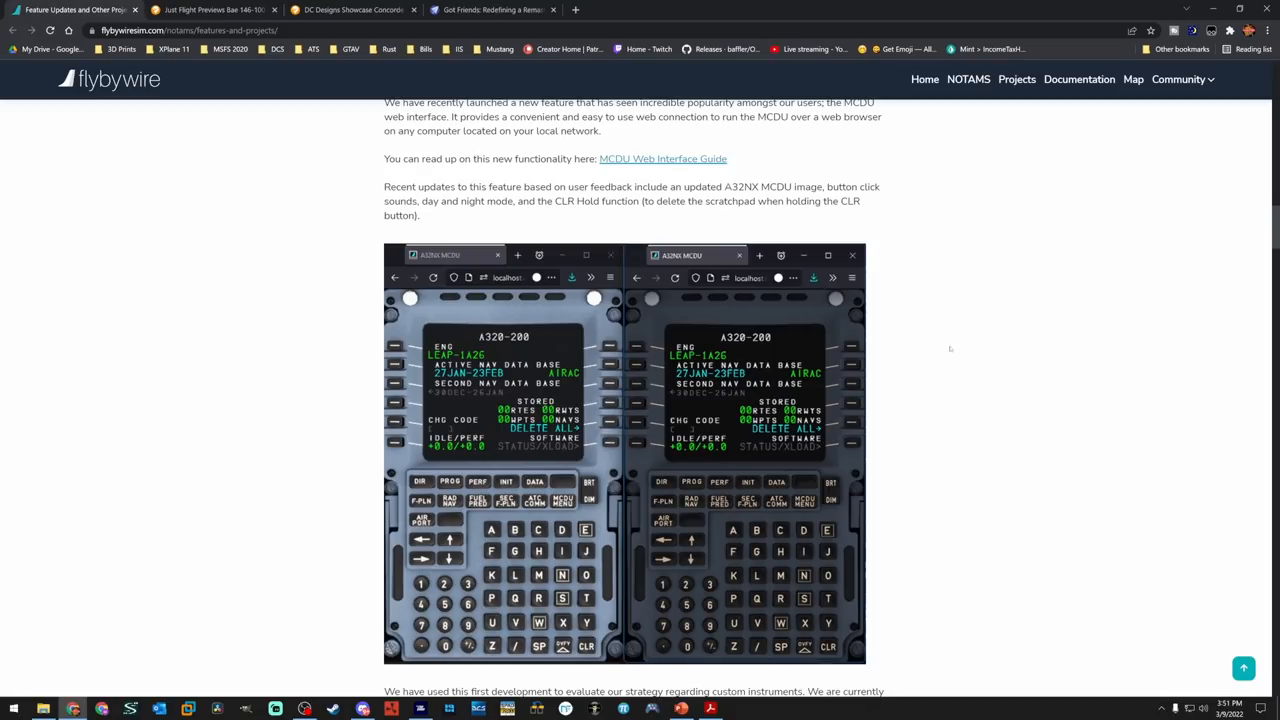
{"action": "mouse_move", "coordinate": [932, 358]}
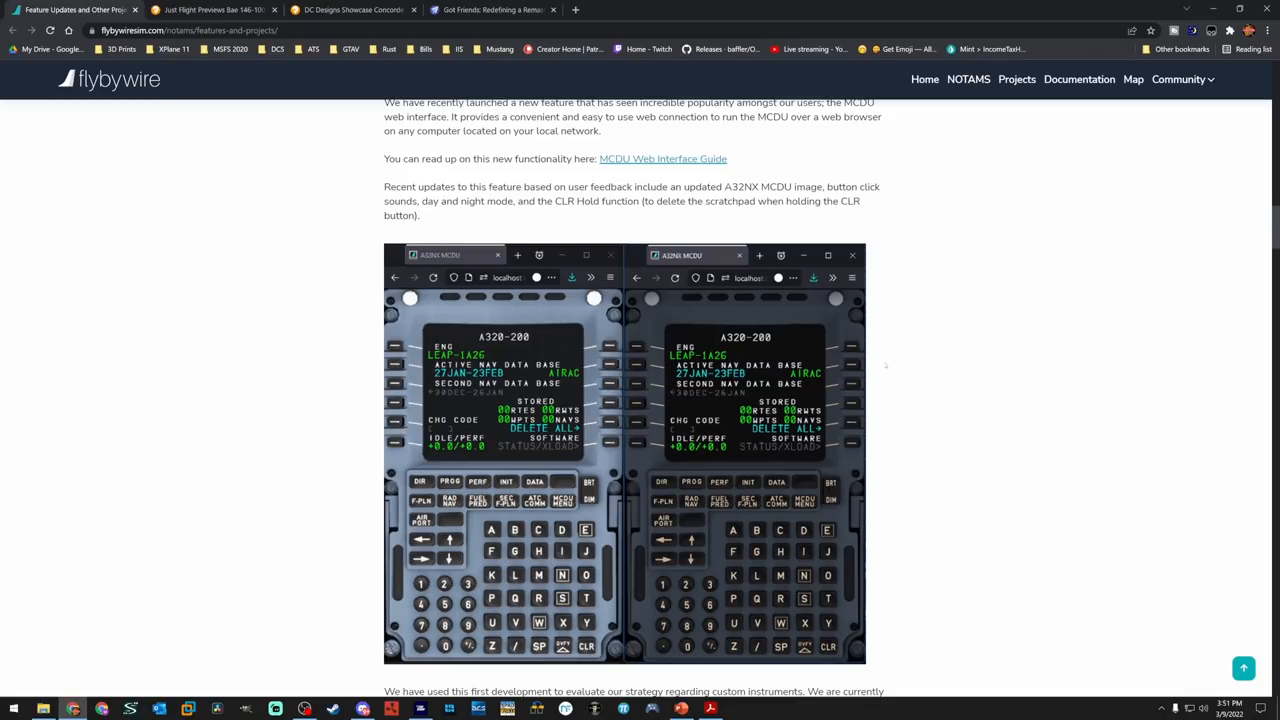
{"action": "scroll", "scroll_direction": "down", "scroll_amount": 3}
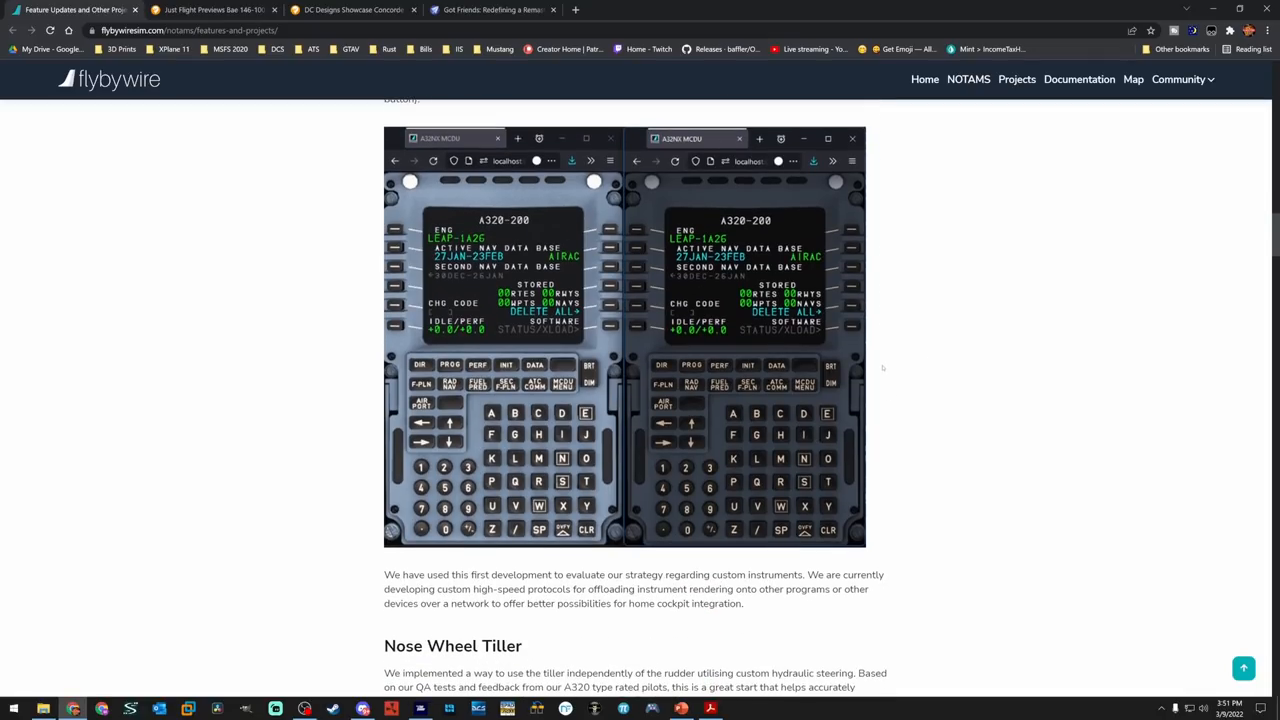
Scroll past the Stored Waypoints Guide image down to the flyPadOS 3 feature list
{"action": "scroll", "scroll_direction": "down", "scroll_amount": 3}
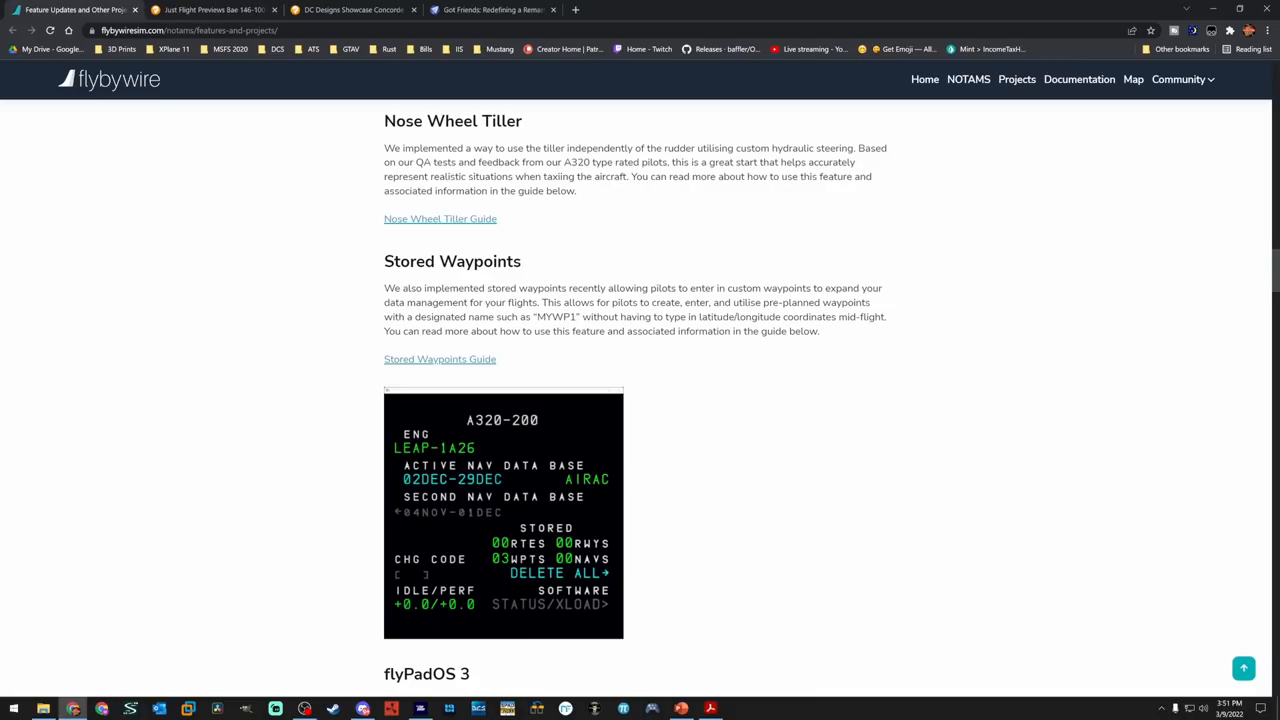
{"action": "double_click", "coordinate": [452, 120]}
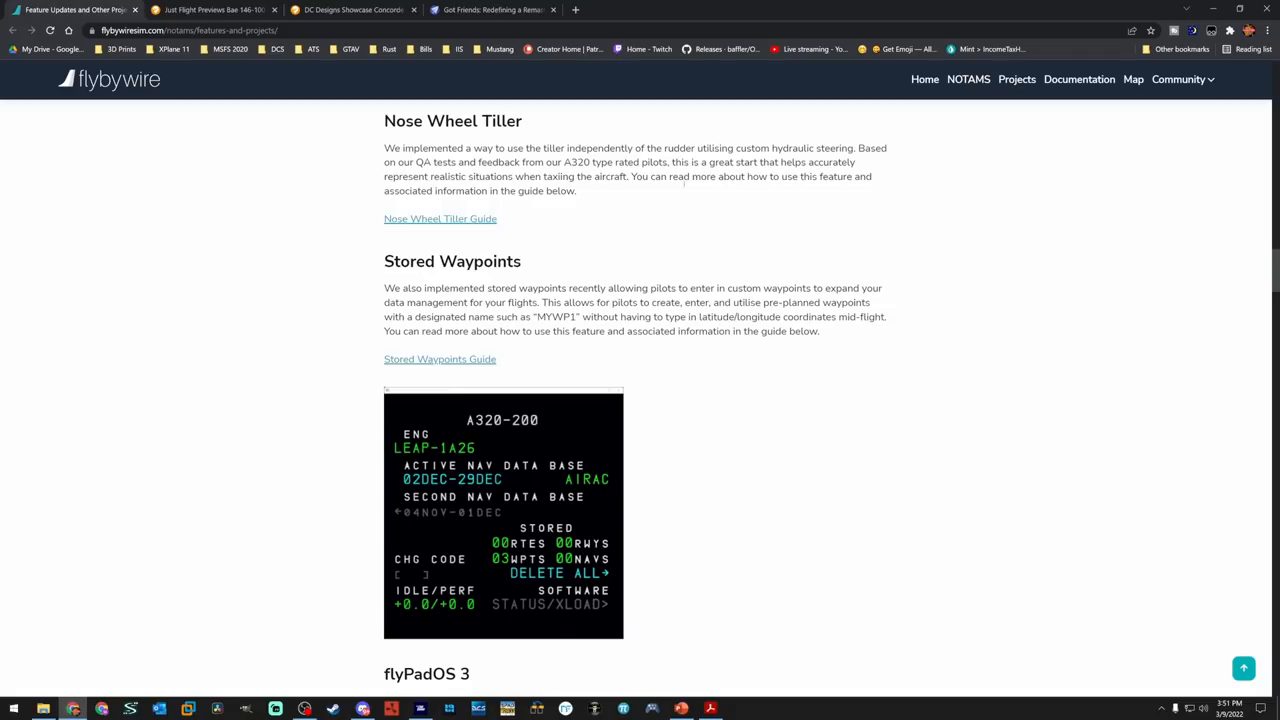
{"action": "scroll", "scroll_direction": "down", "scroll_amount": 3}
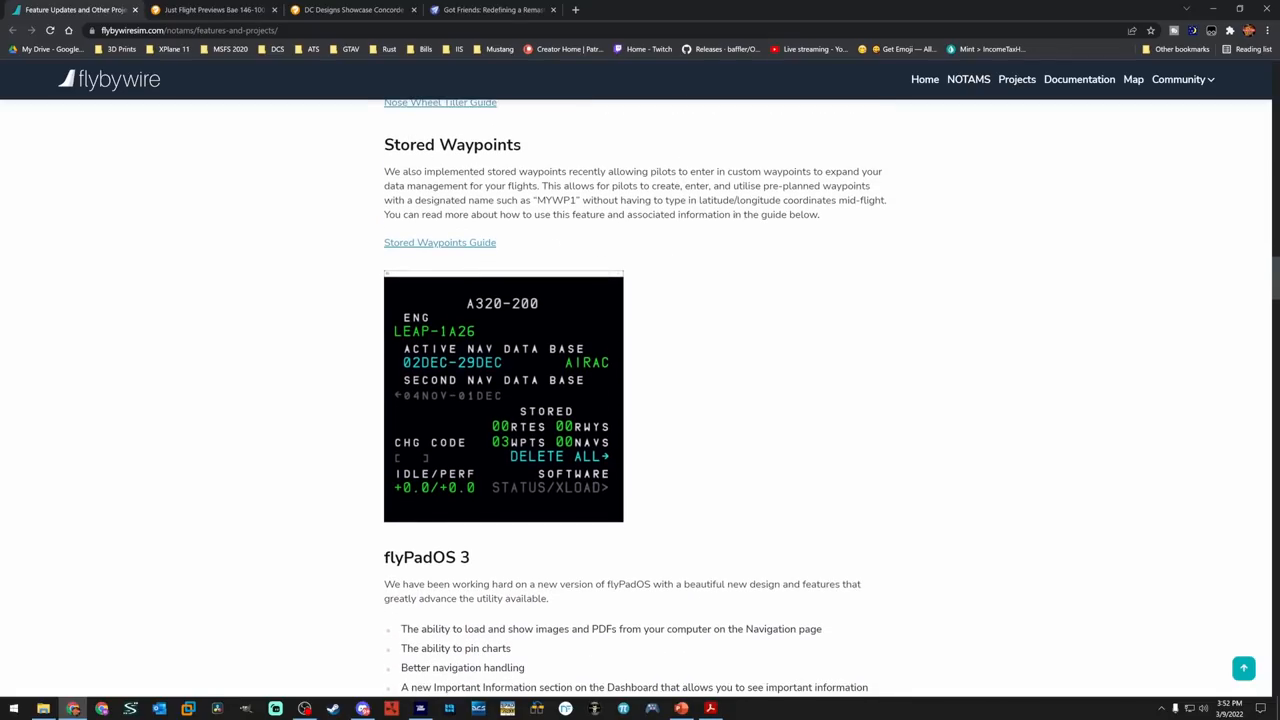
{"action": "mouse_move", "coordinate": [780, 228]}
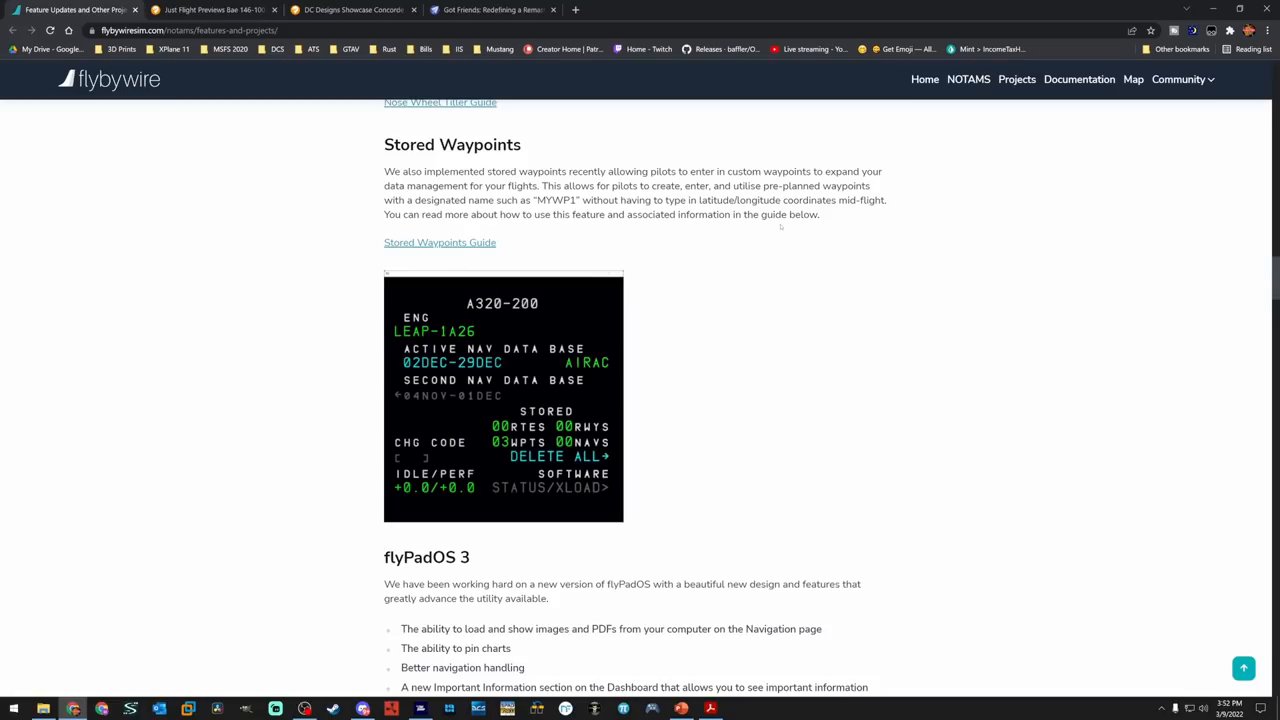
{"action": "mouse_move", "coordinate": [778, 228]}
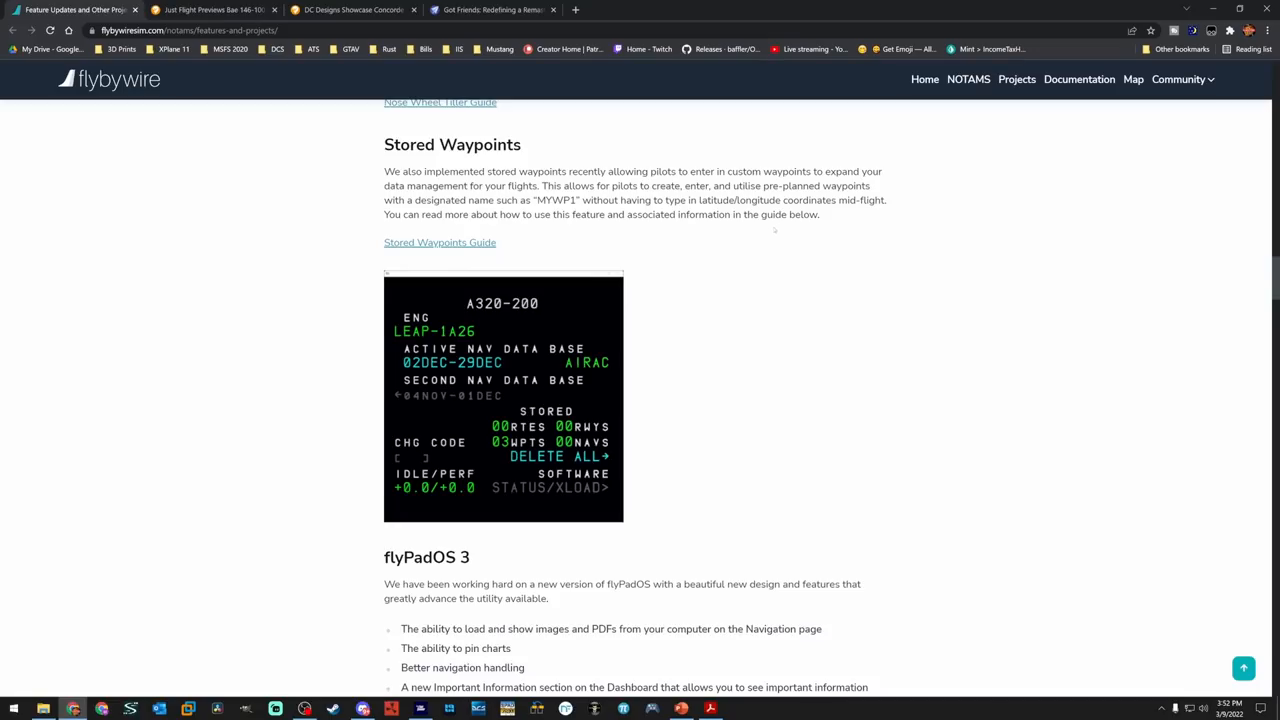
{"action": "mouse_move", "coordinate": [848, 322]}
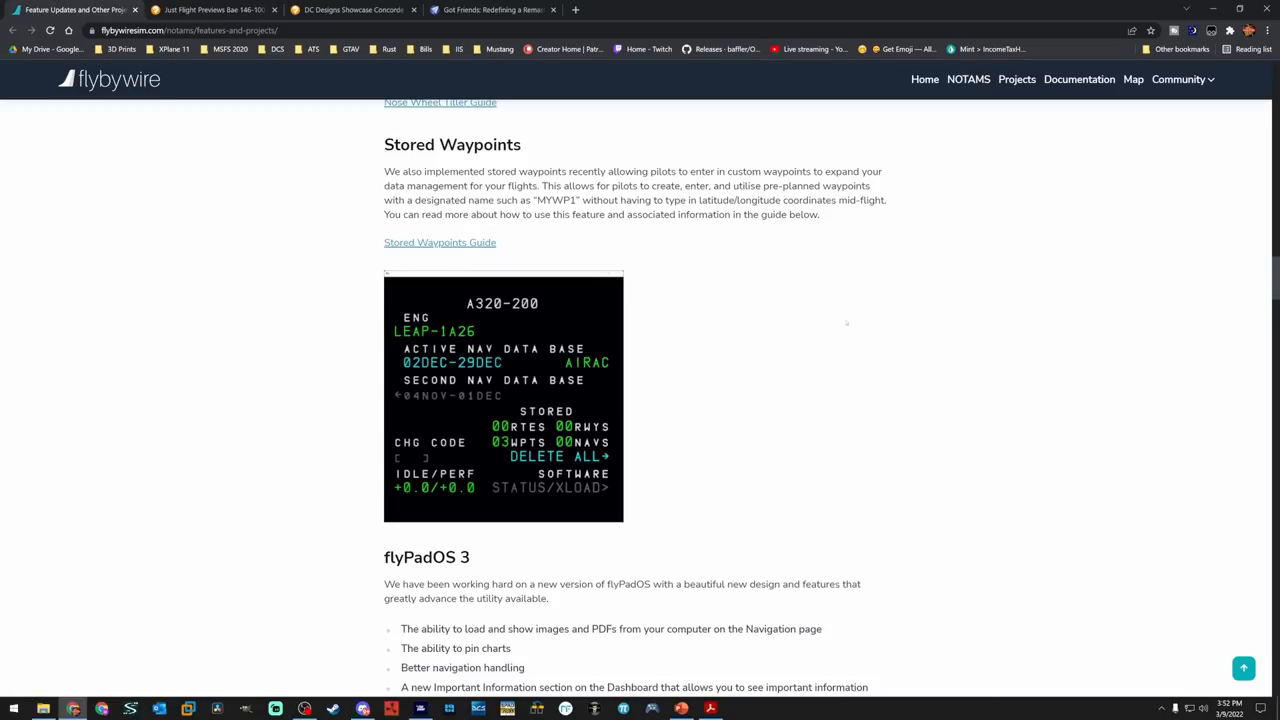
{"action": "mouse_move", "coordinate": [830, 320]}
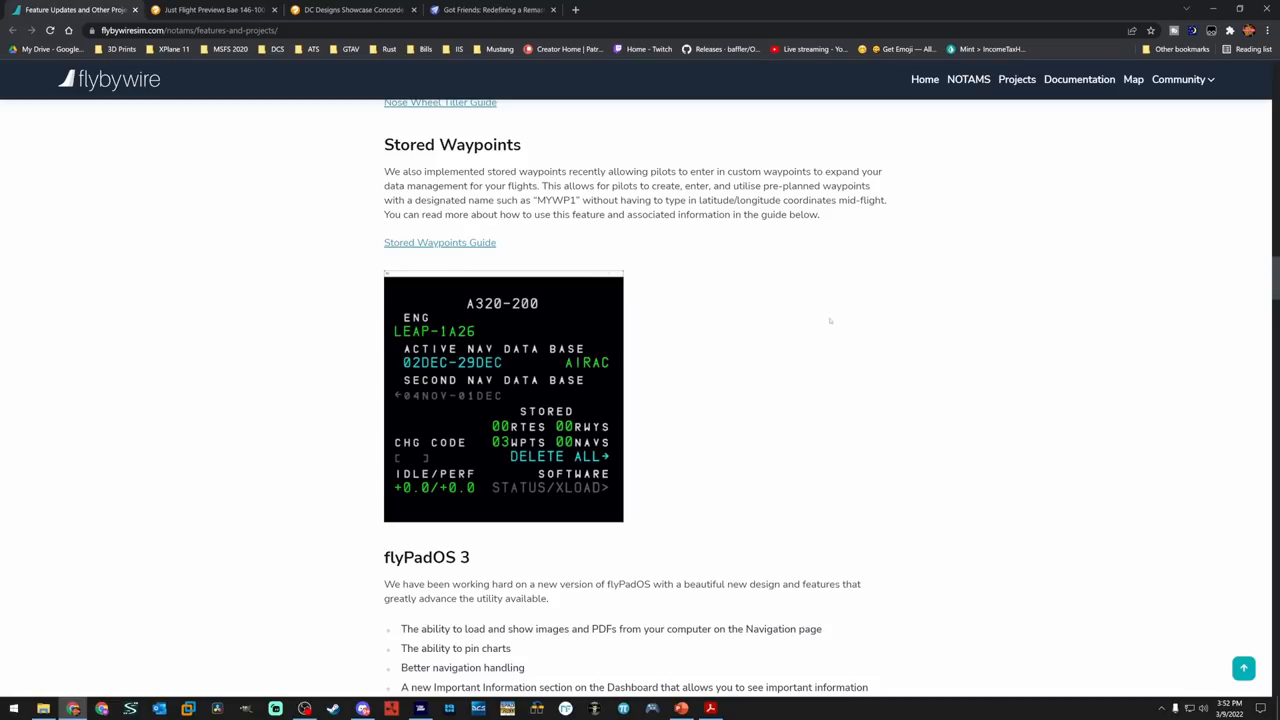
{"action": "scroll", "scroll_direction": "down", "scroll_amount": 3}
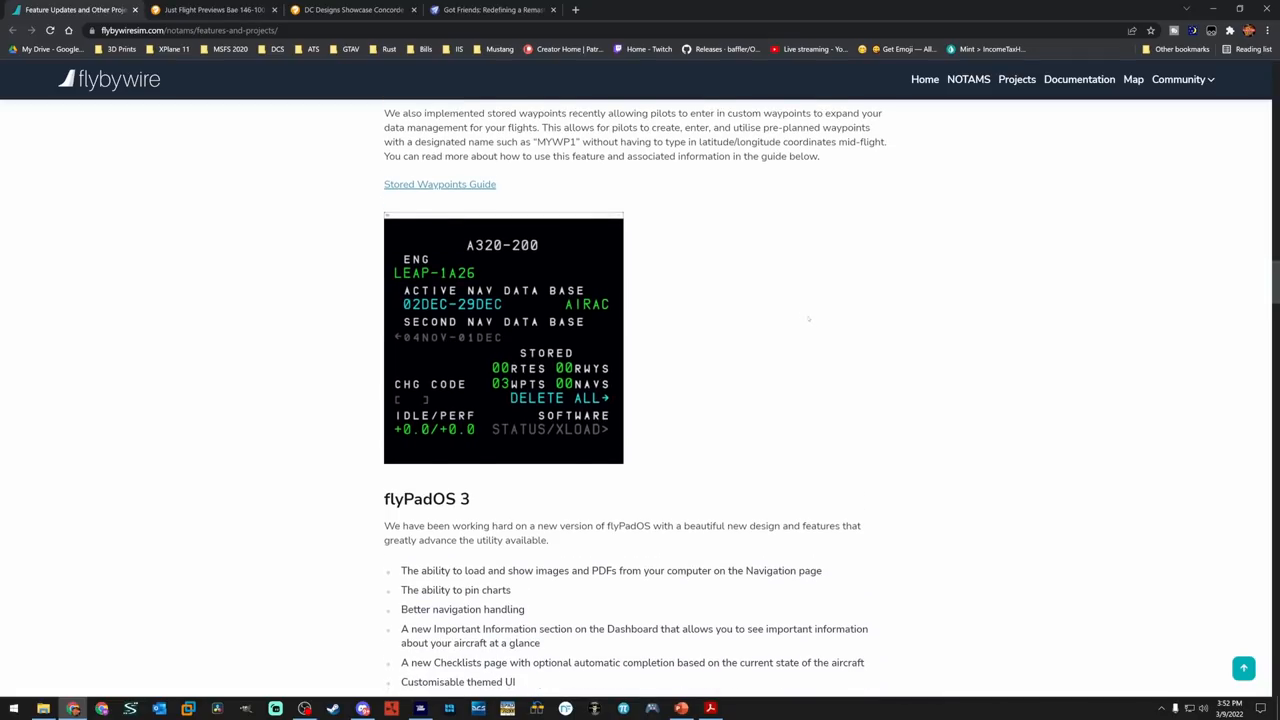
{"action": "mouse_move", "coordinate": [782, 308]}
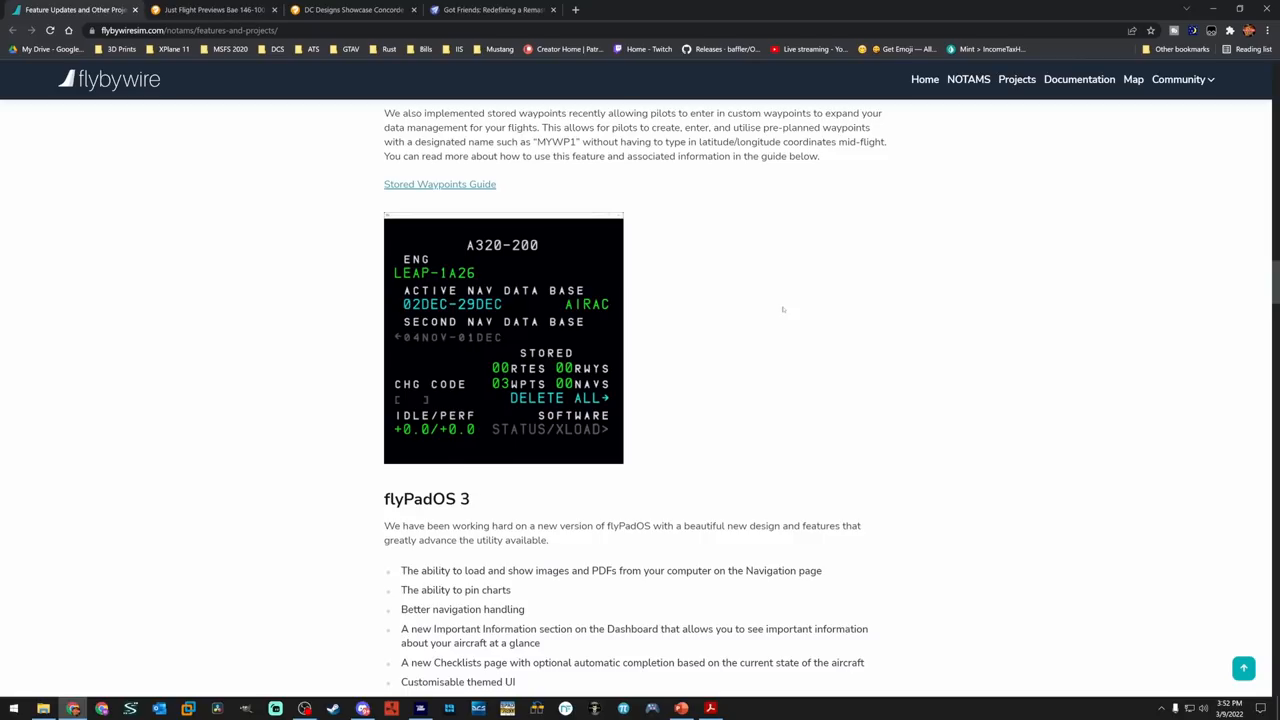
{"action": "mouse_move", "coordinate": [884, 340]}
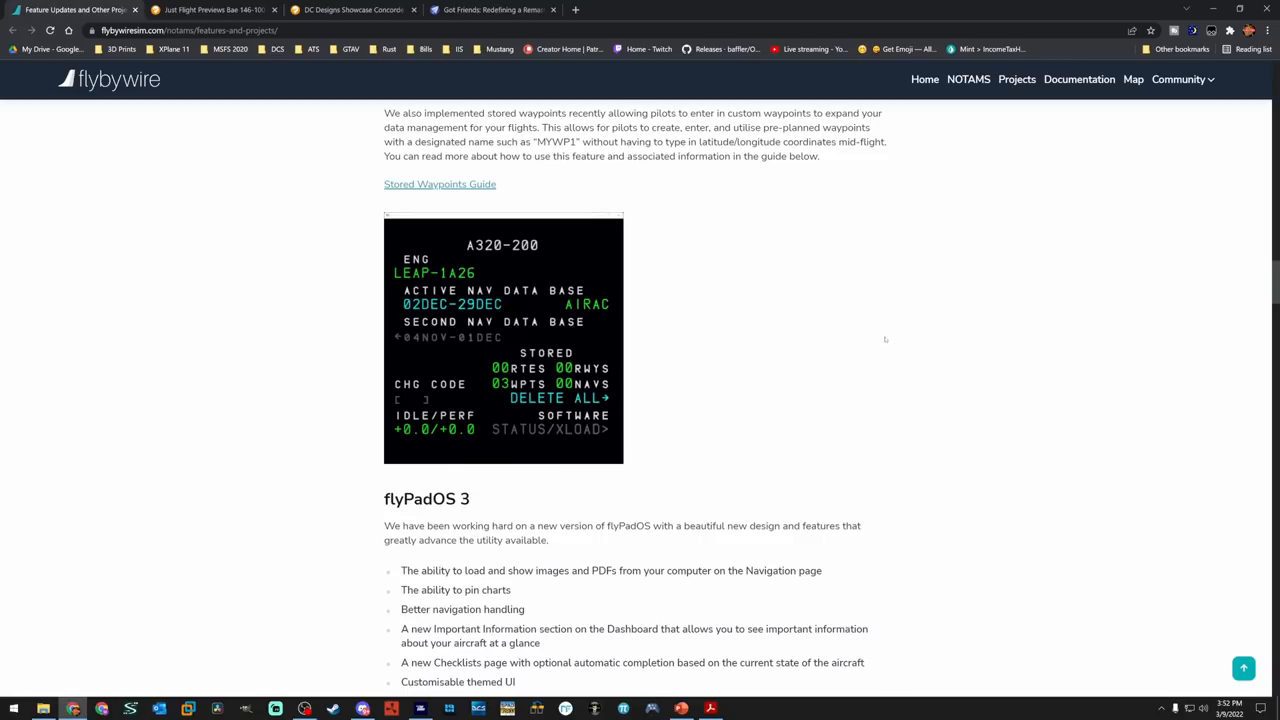
{"action": "mouse_move", "coordinate": [876, 340]}
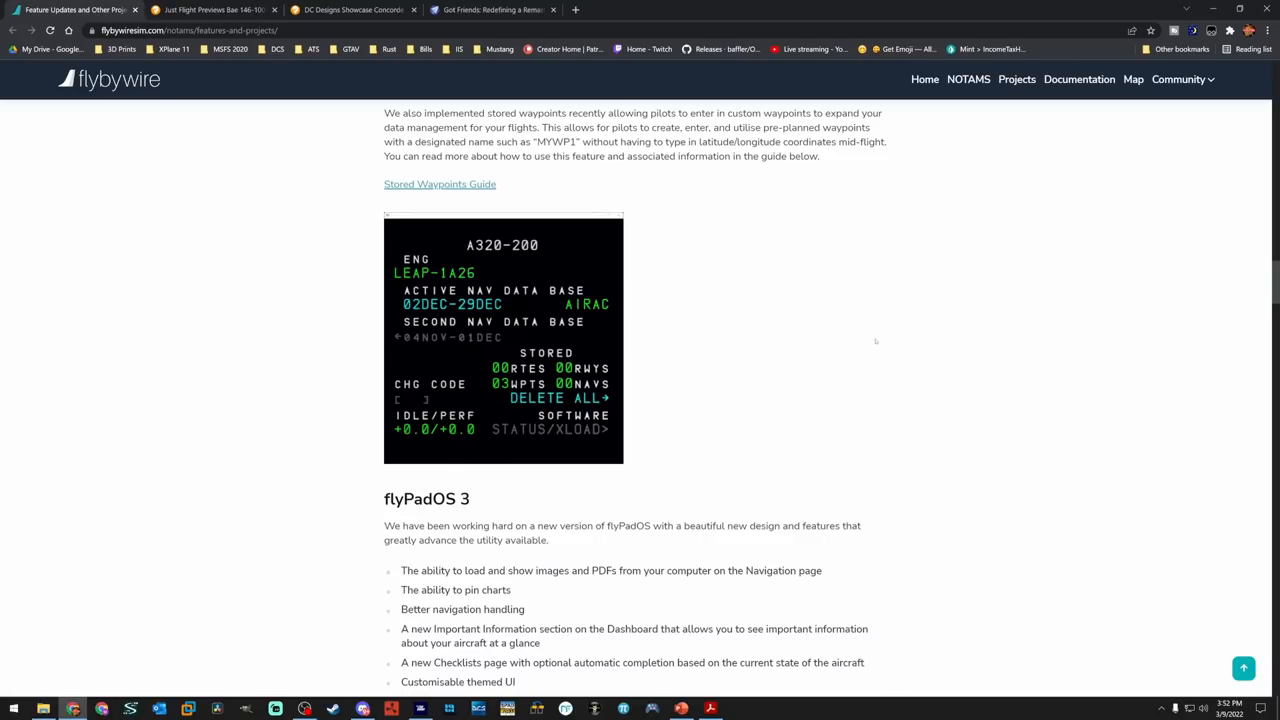
{"action": "mouse_move", "coordinate": [864, 344]}
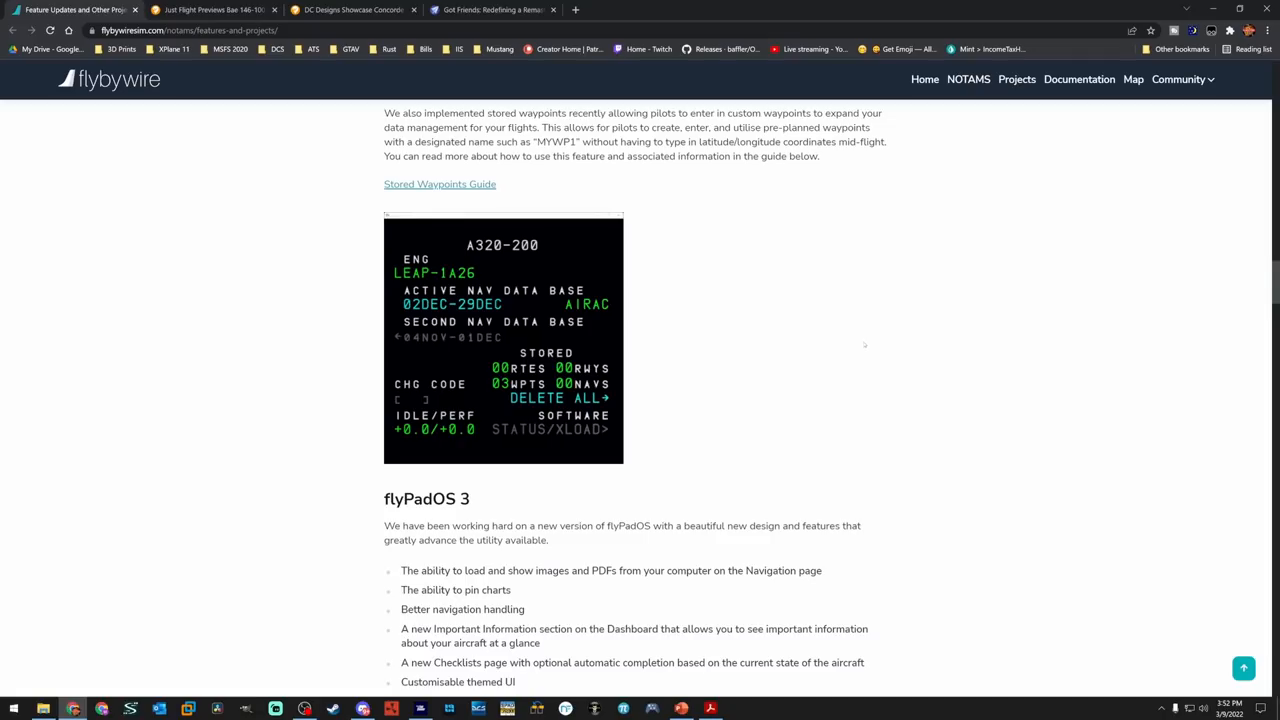
{"action": "mouse_move", "coordinate": [824, 338]}
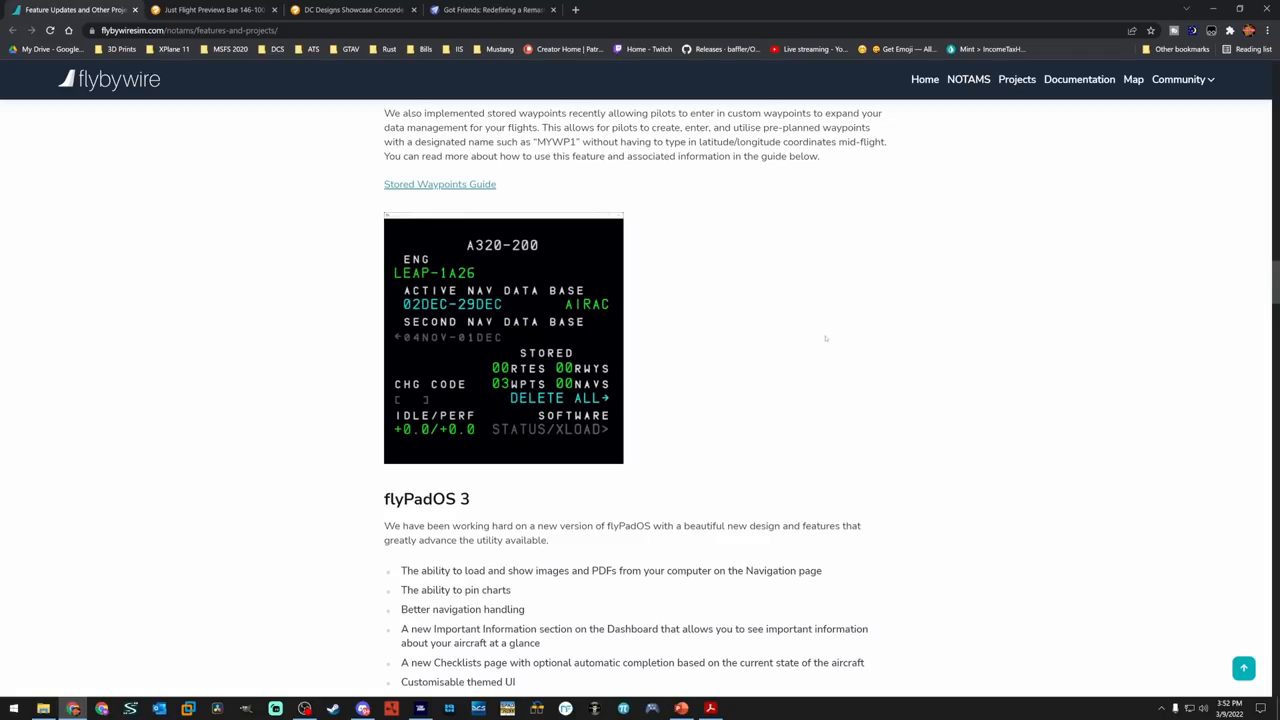
{"action": "mouse_move", "coordinate": [824, 342]}
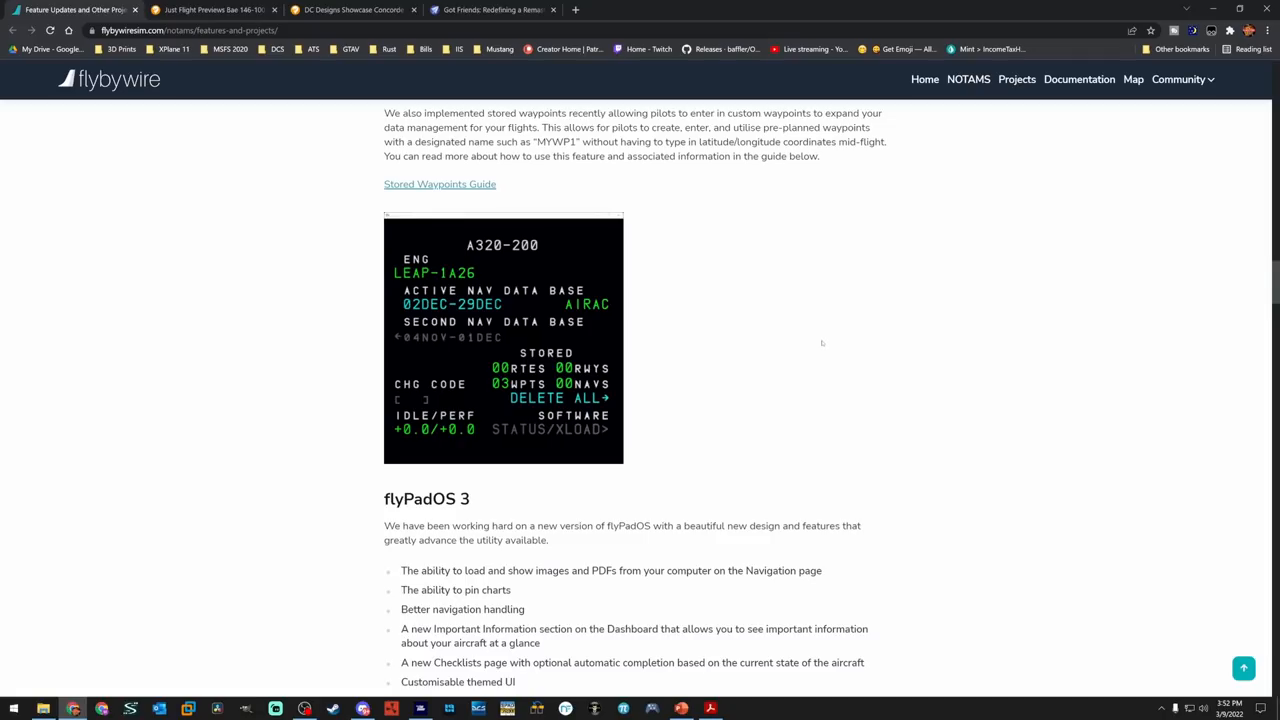
{"action": "scroll", "scroll_direction": "down", "scroll_amount": 3}
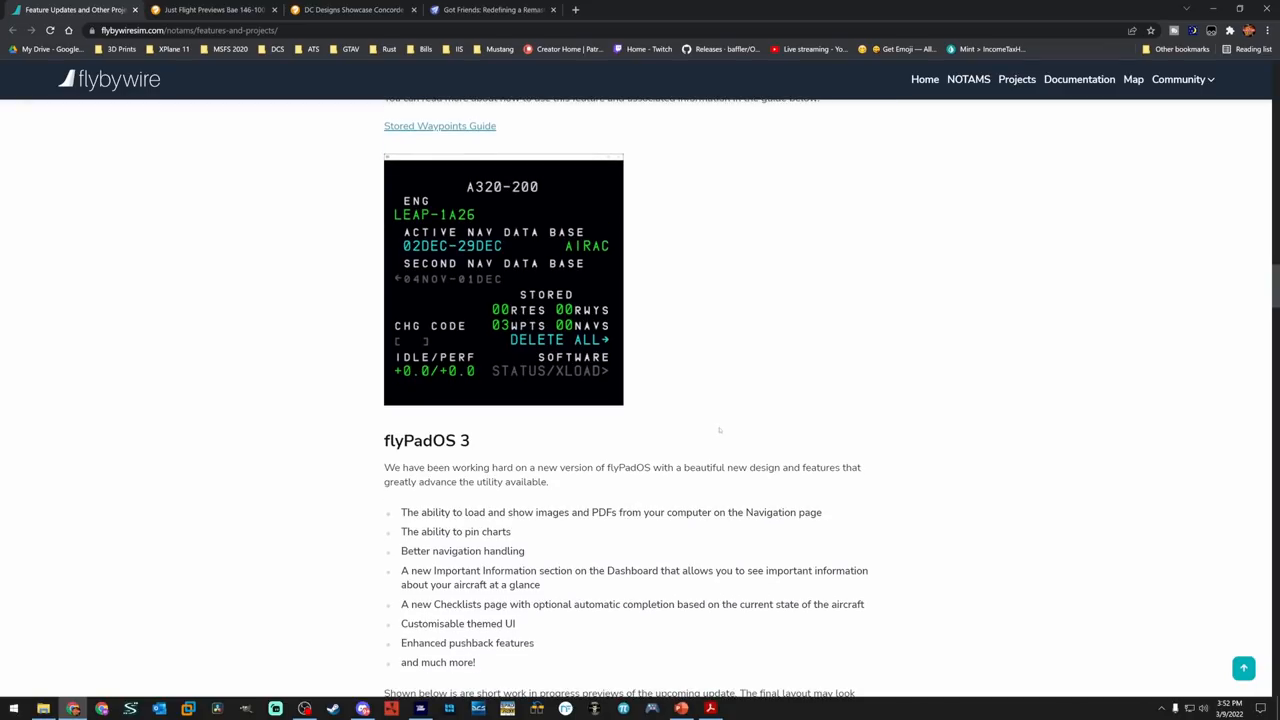
{"action": "mouse_move", "coordinate": [910, 384]}
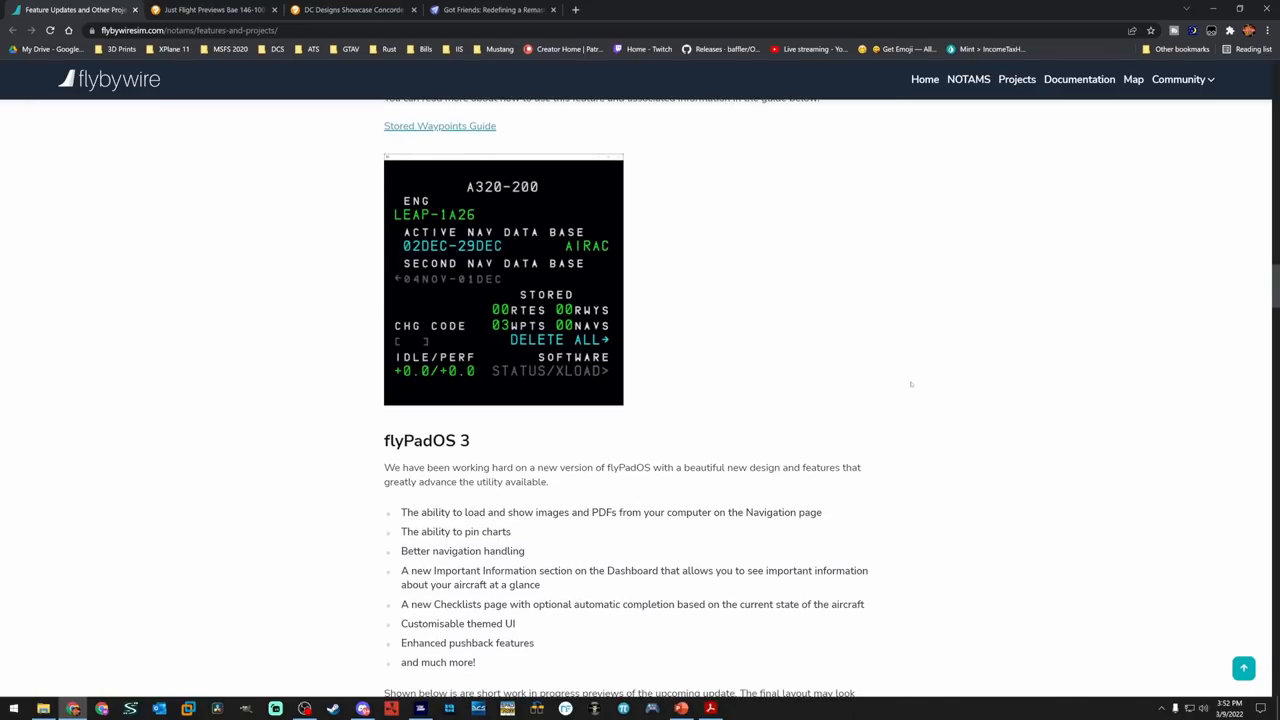
Scroll to the flyPadOS 3 dashboard screenshot with Your Flight and Important Information panels
{"action": "scroll", "scroll_direction": "down", "scroll_amount": 3}
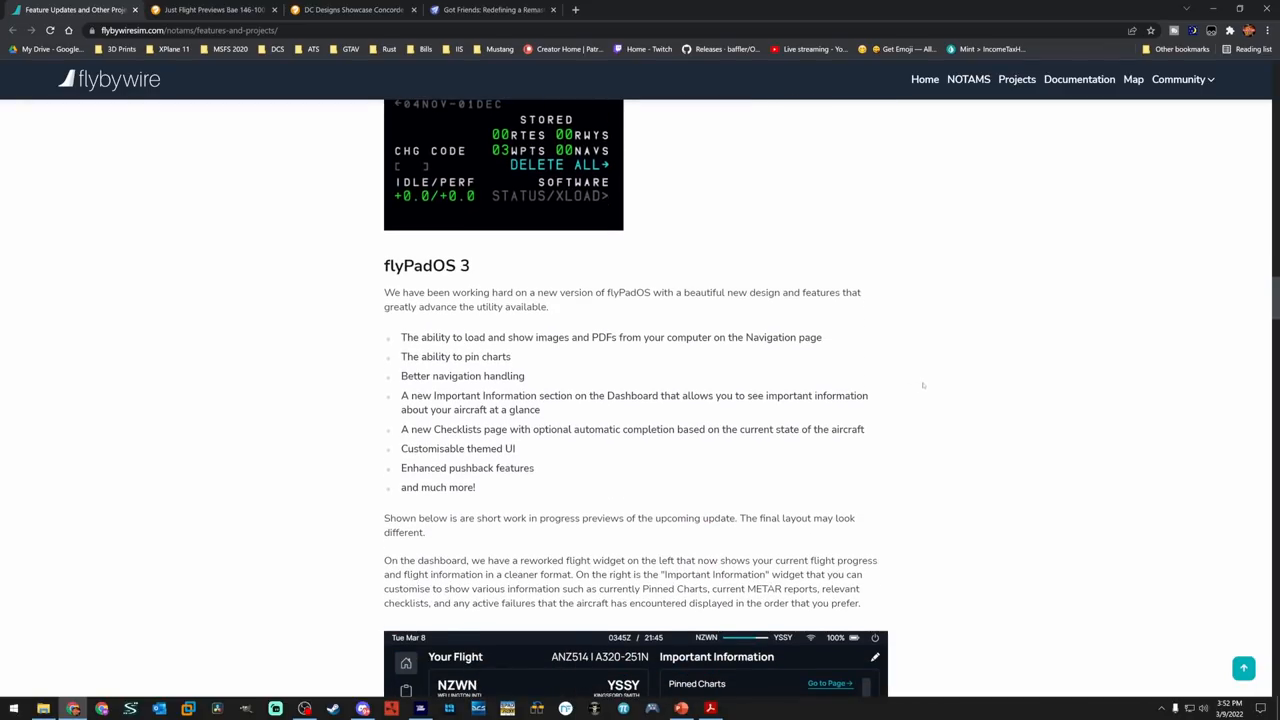
{"action": "scroll", "scroll_direction": "down", "scroll_amount": 3}
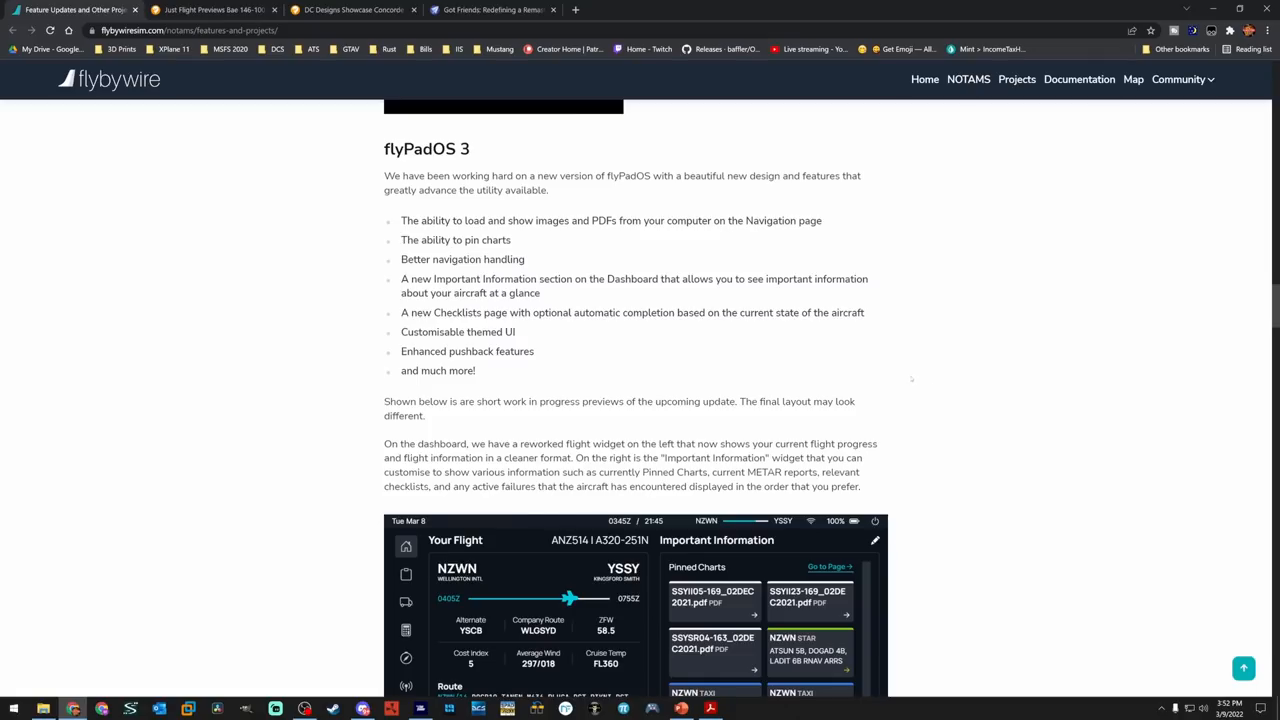
{"action": "mouse_move", "coordinate": [896, 380]}
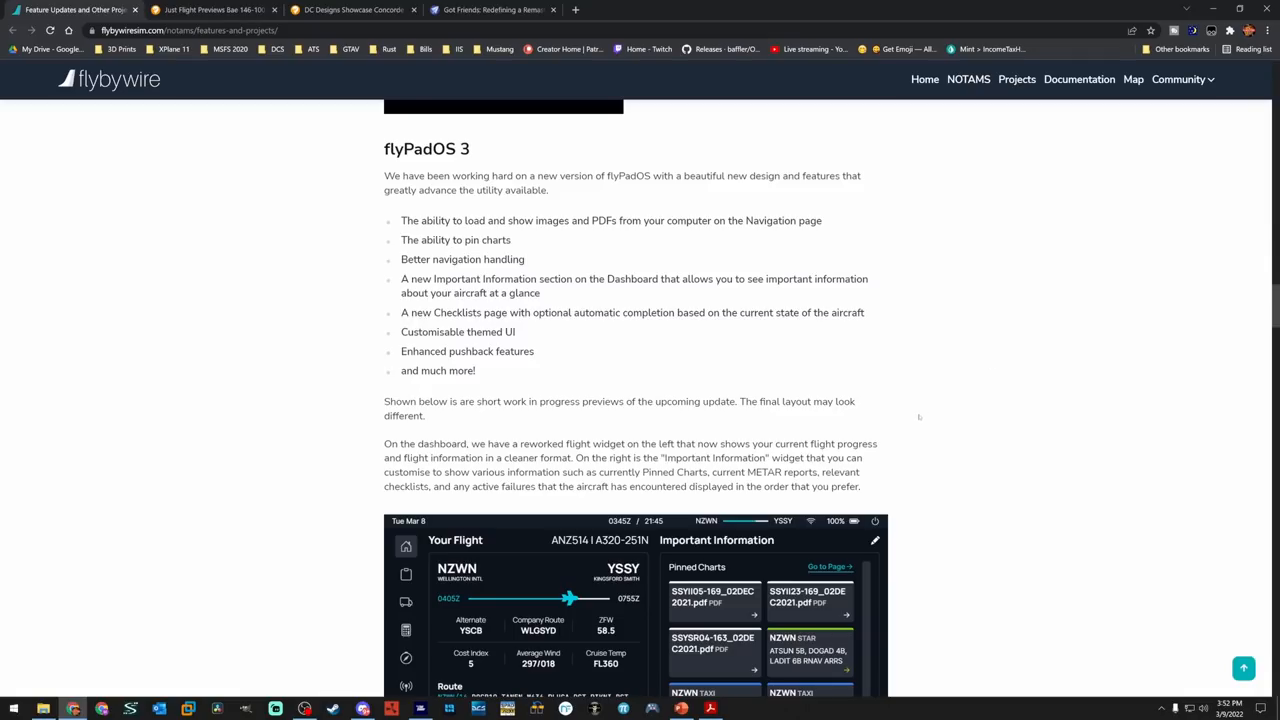
{"action": "scroll", "scroll_direction": "down", "scroll_amount": 3}
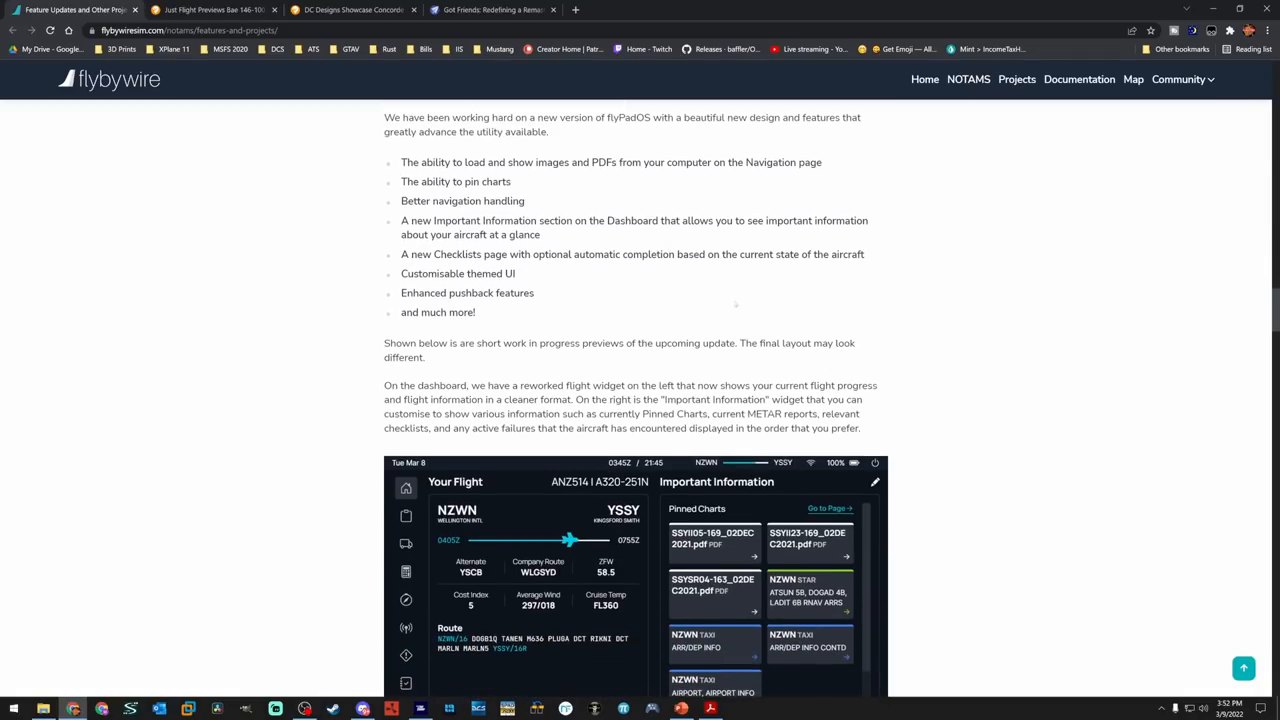
{"action": "scroll", "scroll_direction": "down", "scroll_amount": 3}
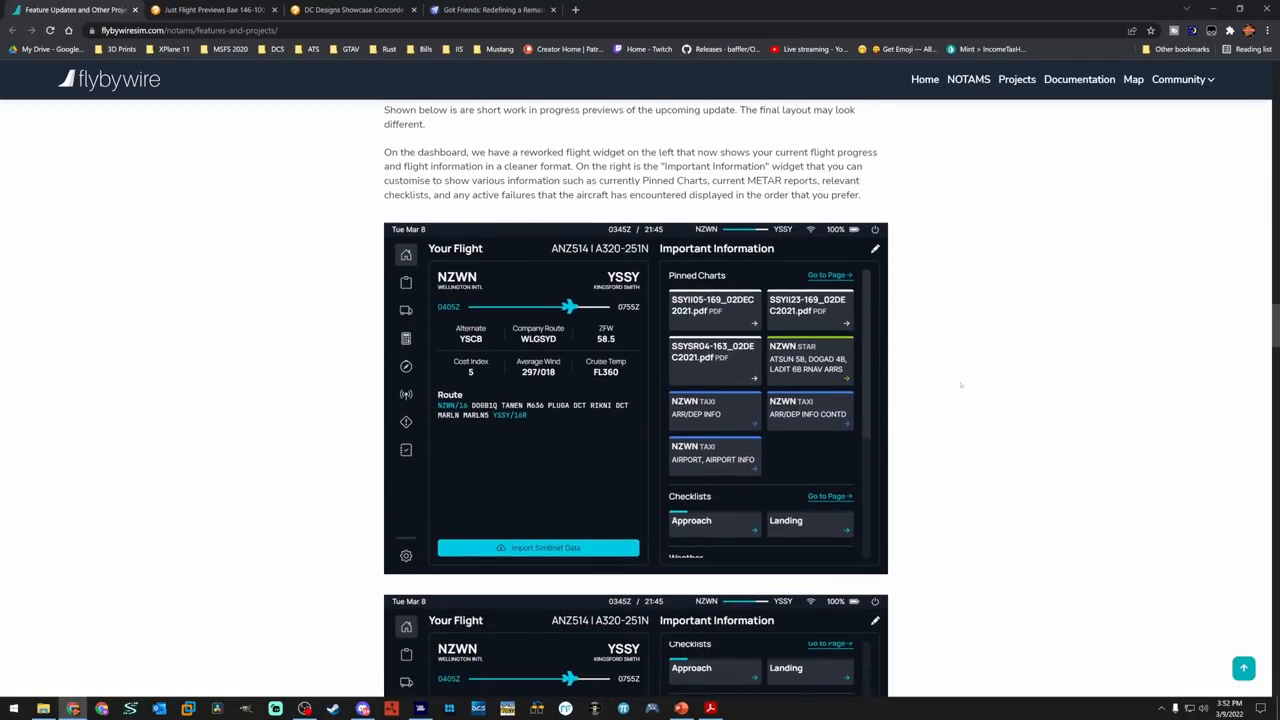
{"action": "scroll", "scroll_direction": "down", "scroll_amount": 3}
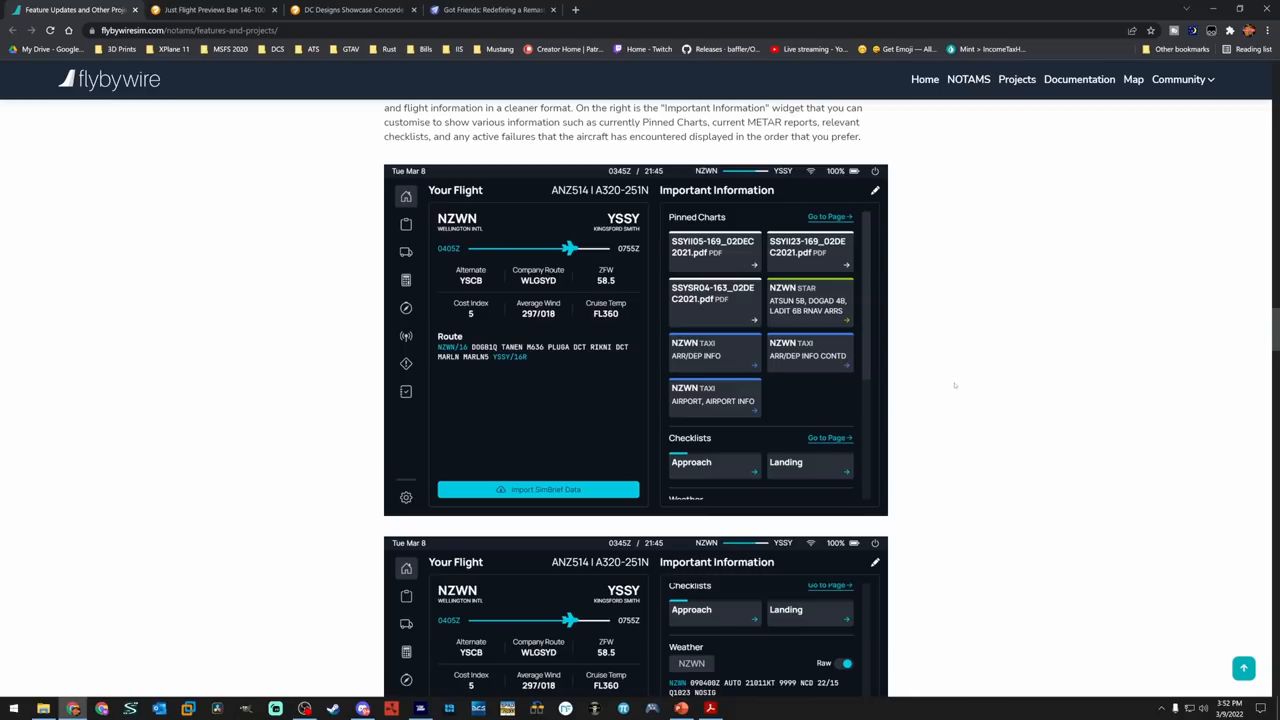
{"action": "mouse_move", "coordinate": [948, 370]}
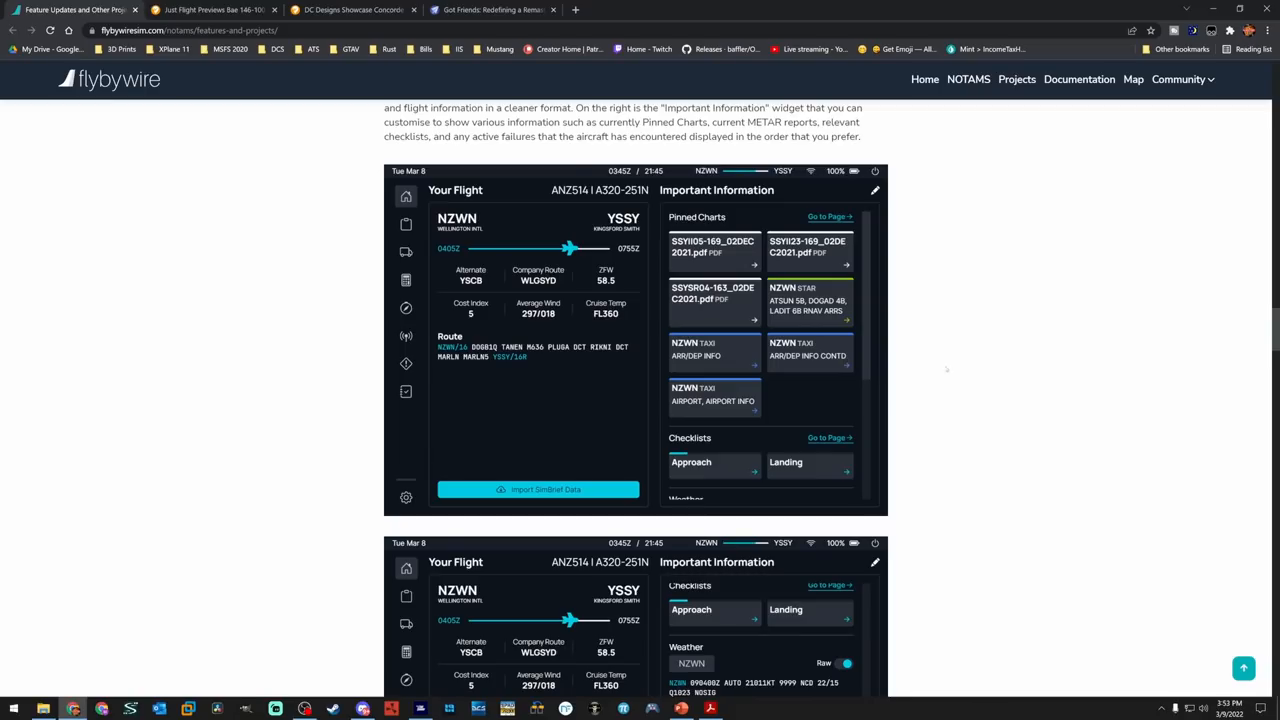
{"action": "mouse_move", "coordinate": [712, 222]}
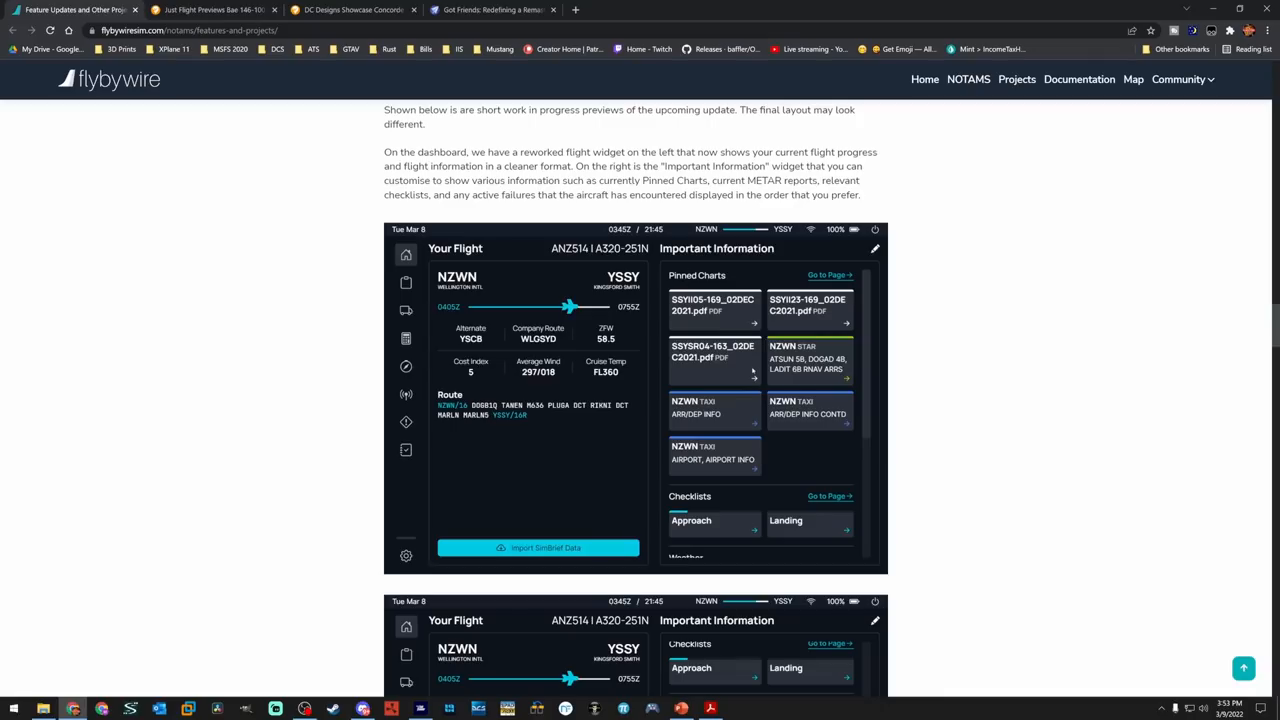
{"action": "mouse_move", "coordinate": [752, 438]}
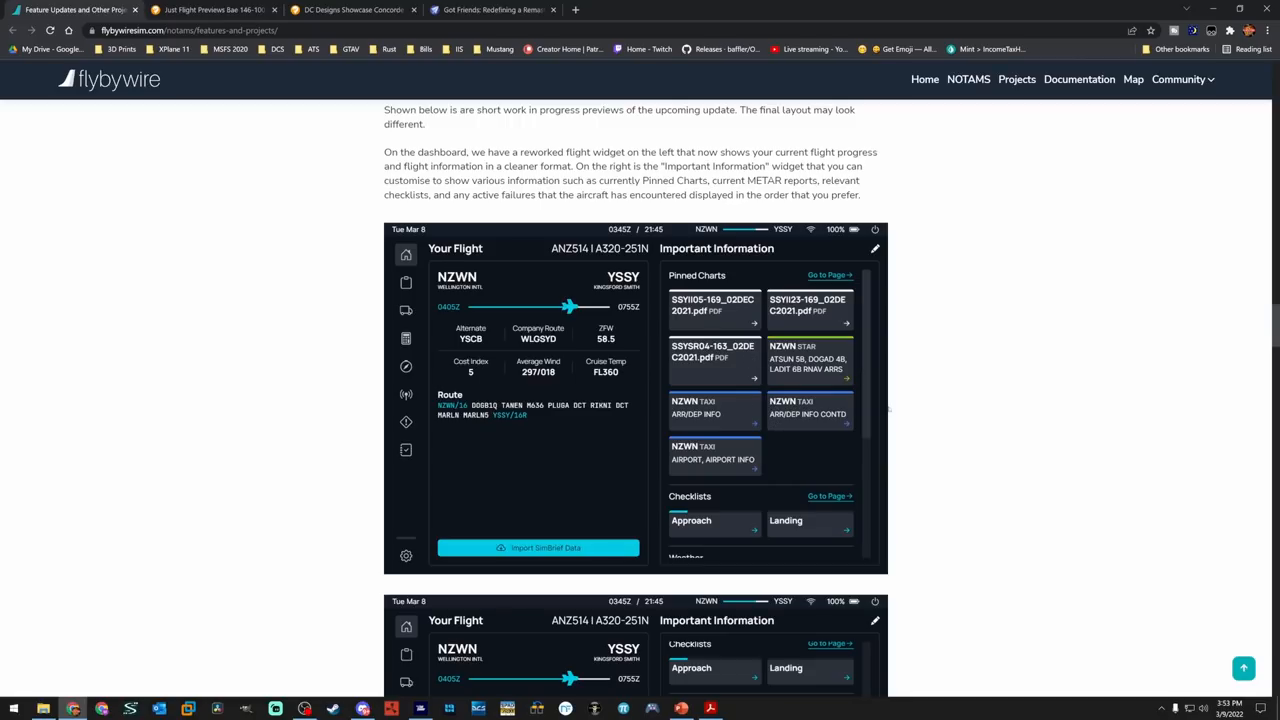
Scroll past the second dashboard image to the landing calculation paragraph and Performance screenshot
{"action": "scroll", "scroll_direction": "down", "scroll_amount": 3}
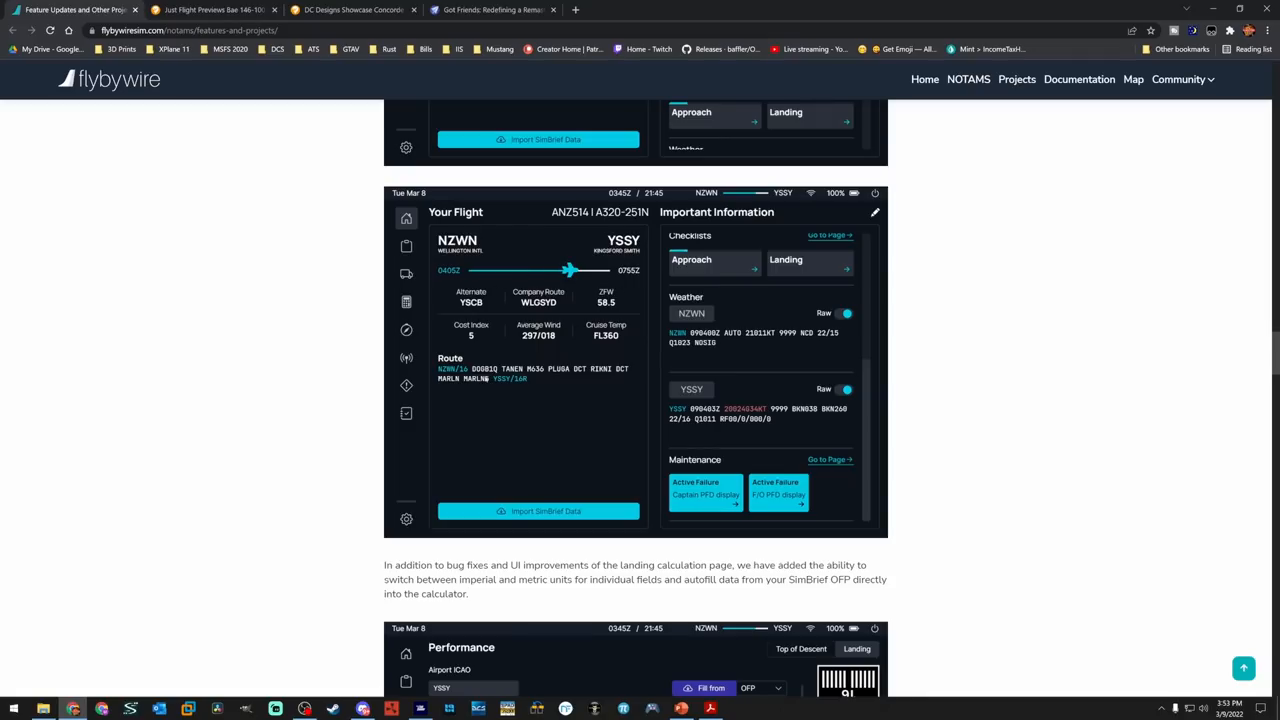
{"action": "mouse_move", "coordinate": [646, 420]}
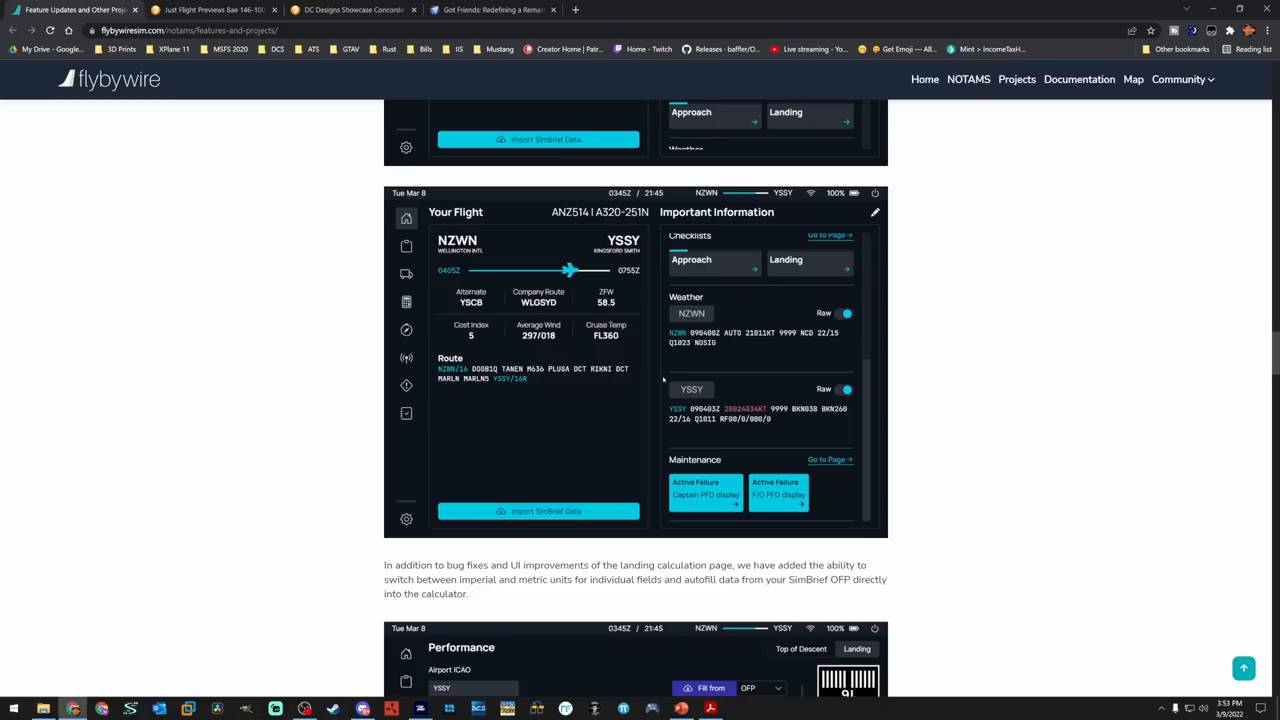
{"action": "mouse_move", "coordinate": [636, 394]}
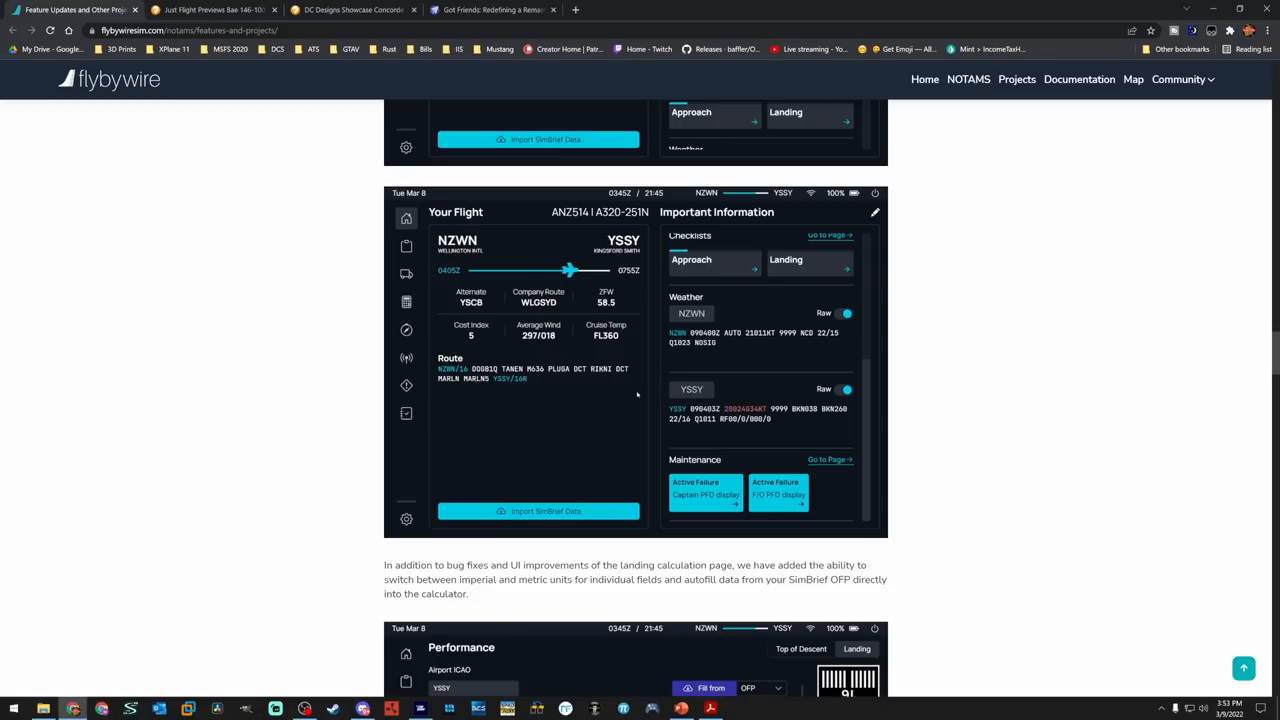
{"action": "mouse_move", "coordinate": [596, 388]}
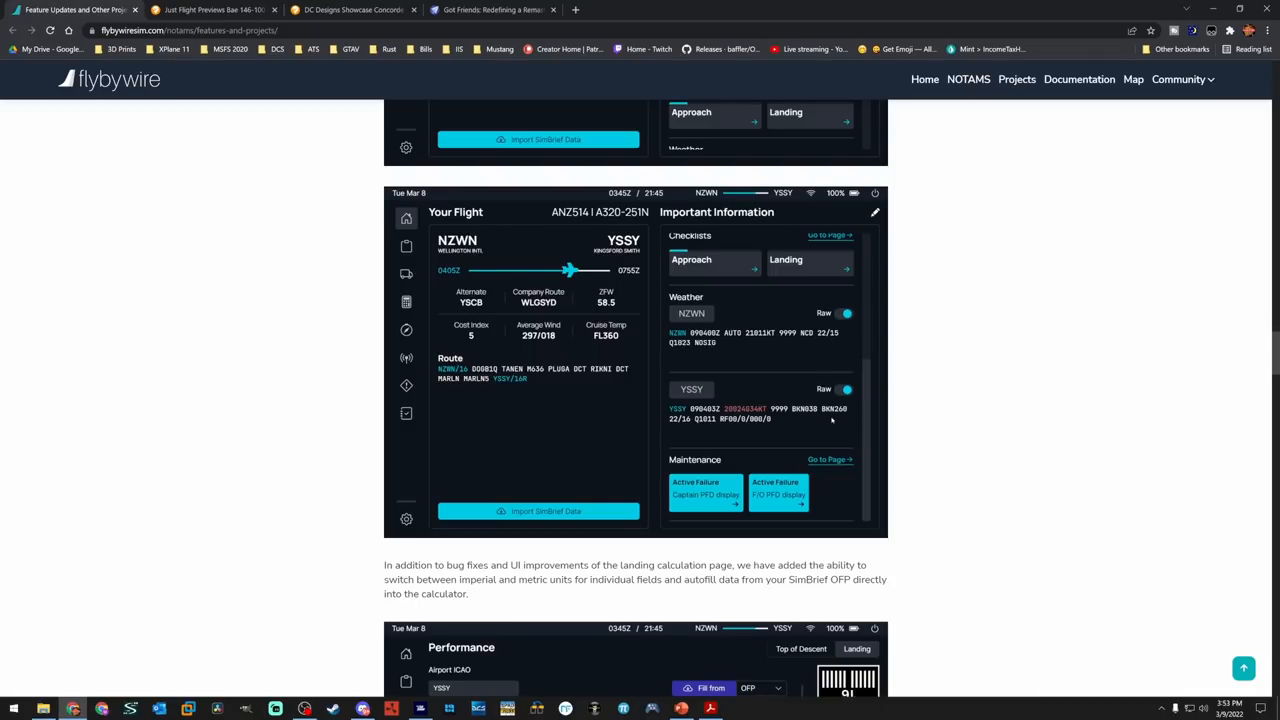
{"action": "scroll", "scroll_direction": "down", "scroll_amount": 3}
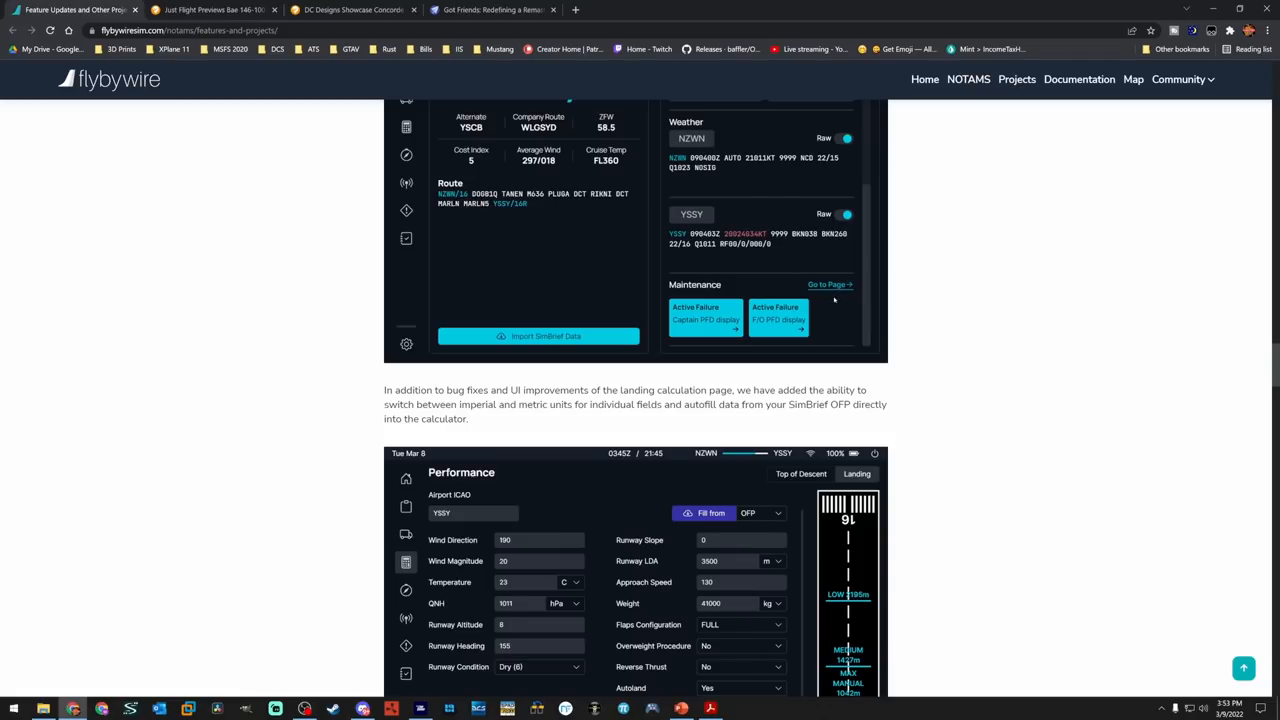
{"action": "mouse_move", "coordinate": [728, 284]}
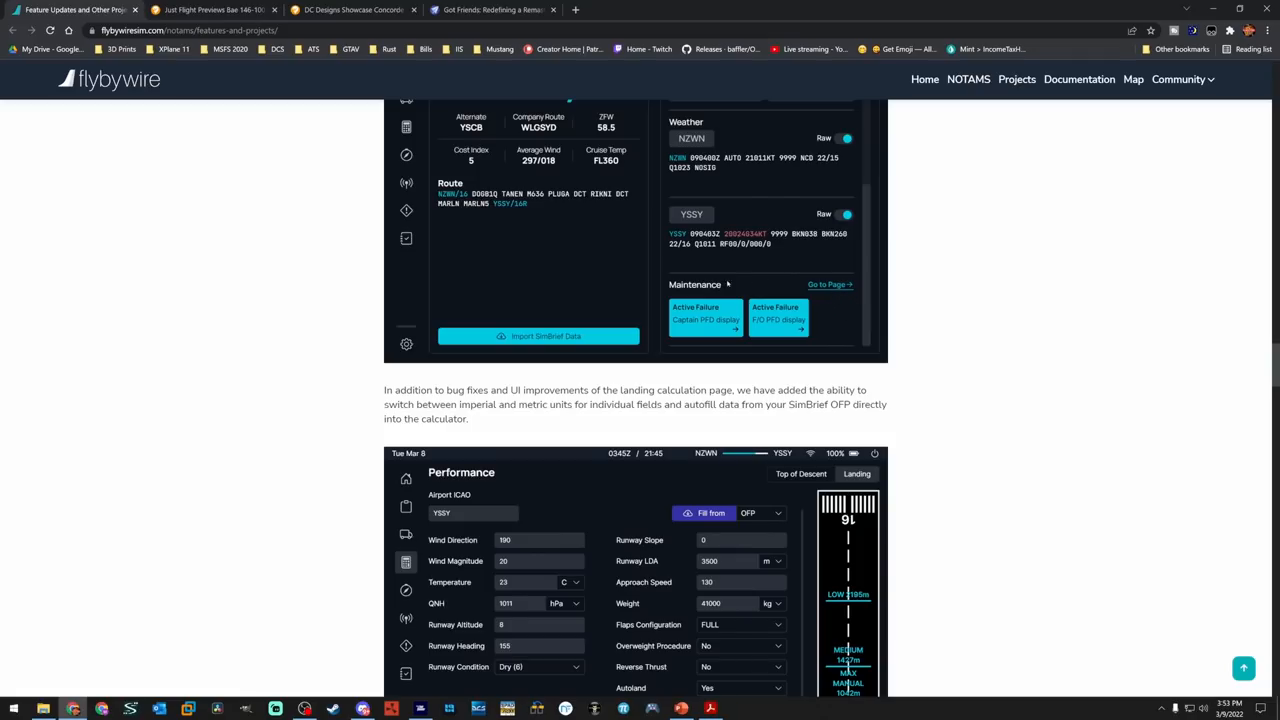
{"action": "mouse_move", "coordinate": [456, 324]}
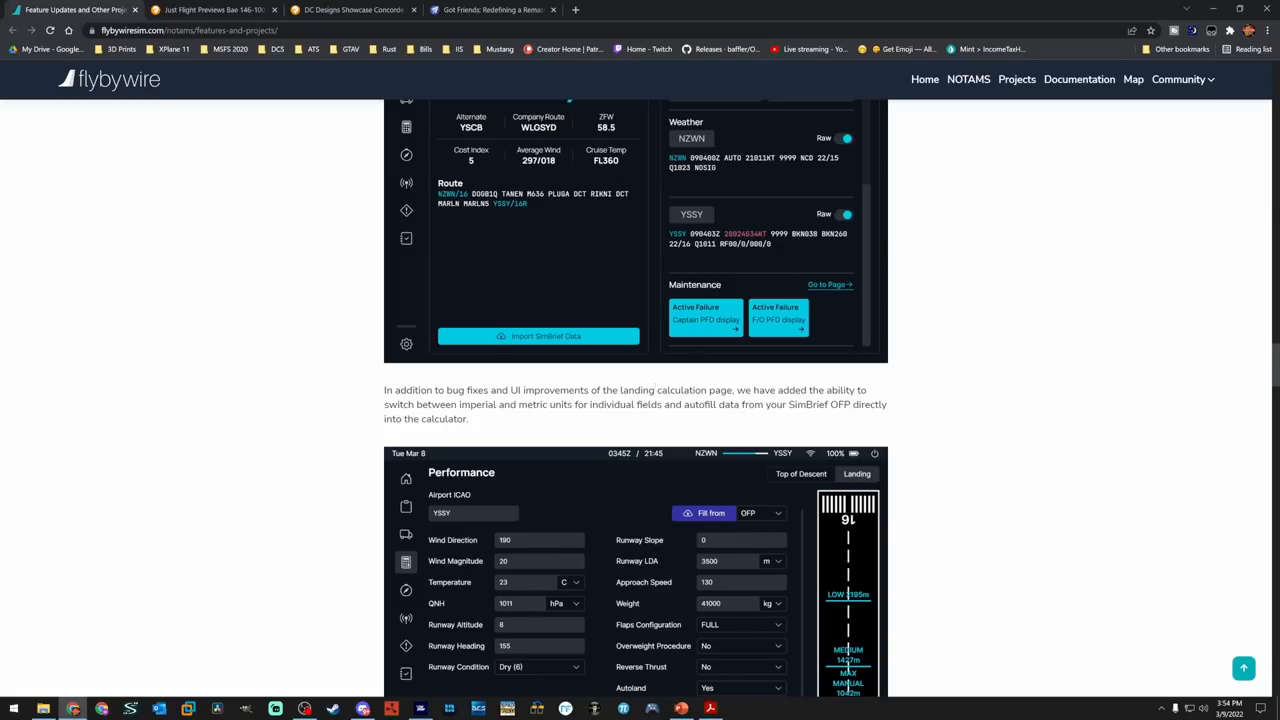
Scroll past the landing performance calculator screenshots to the ATC page paragraph
{"action": "scroll", "scroll_direction": "down", "scroll_amount": 3}
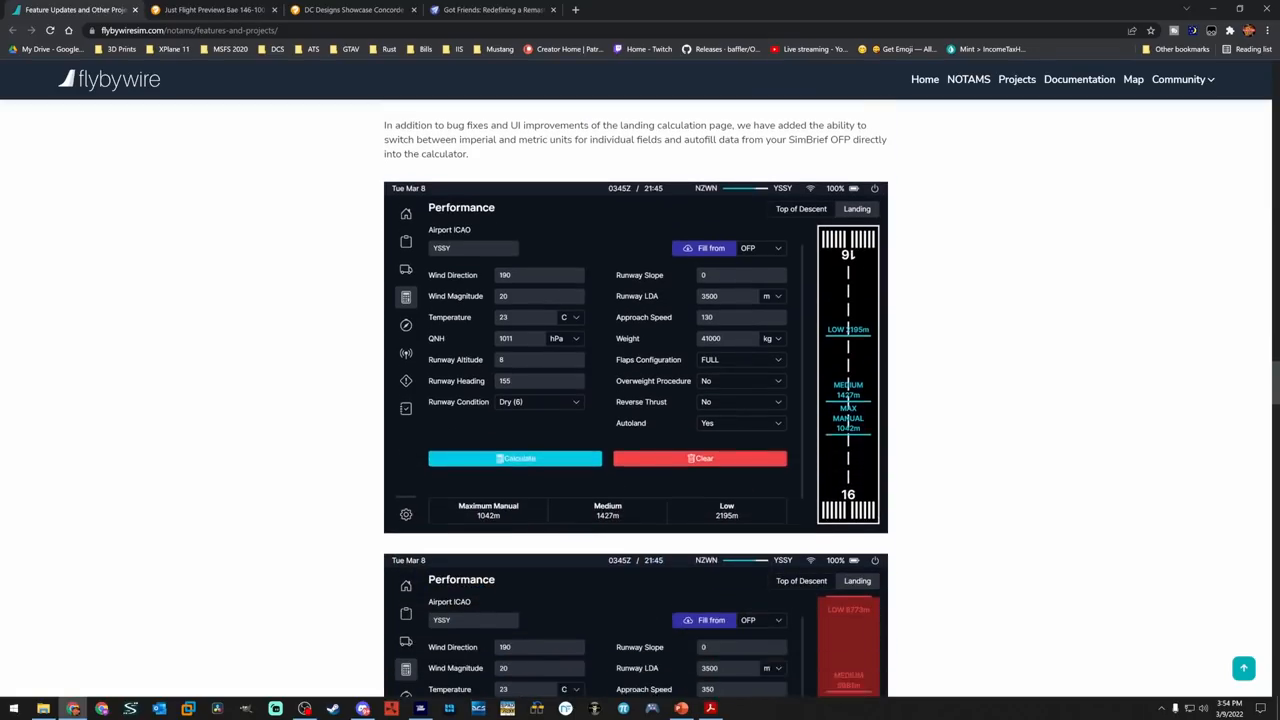
{"action": "scroll", "scroll_direction": "down", "scroll_amount": 3}
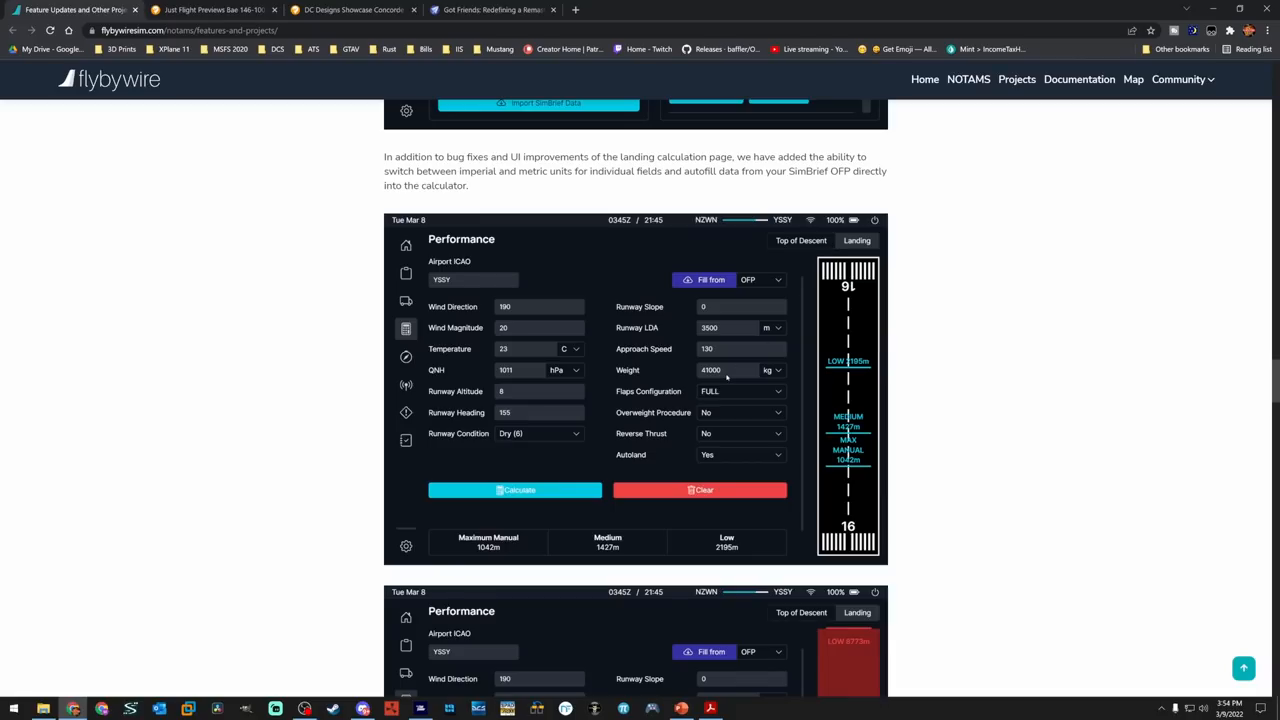
{"action": "mouse_move", "coordinate": [984, 386]}
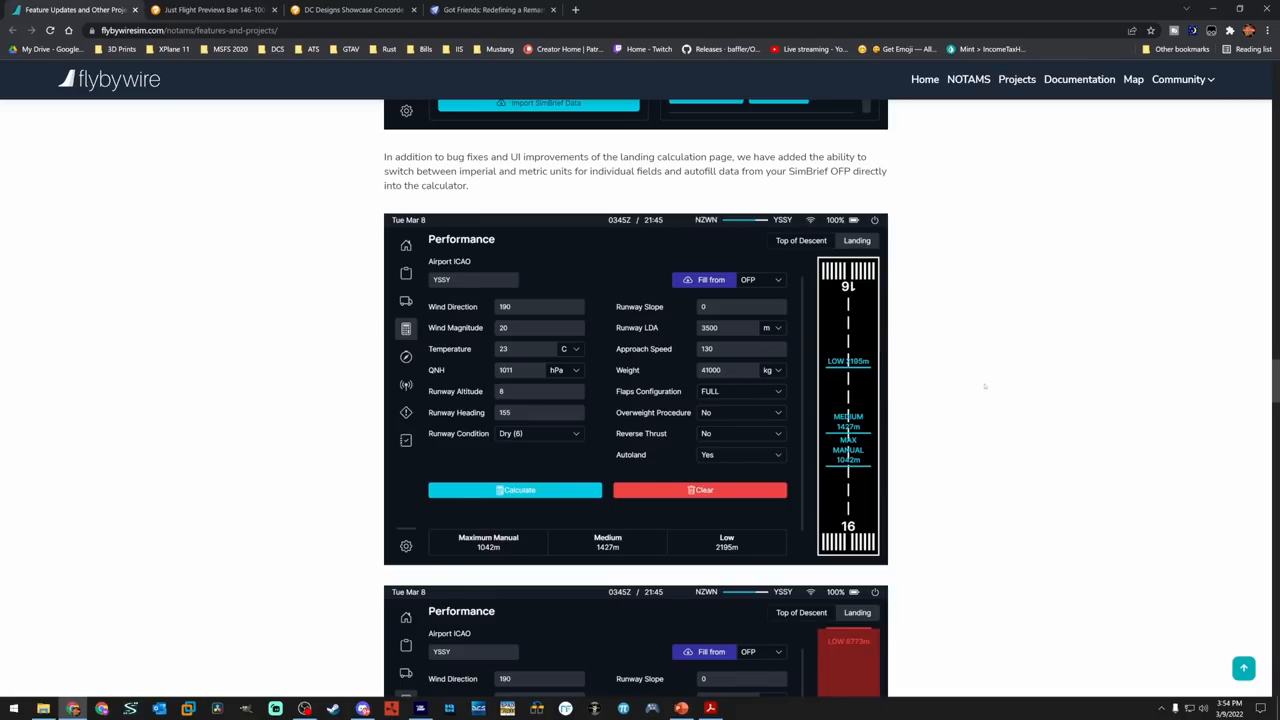
{"action": "mouse_move", "coordinate": [784, 410]}
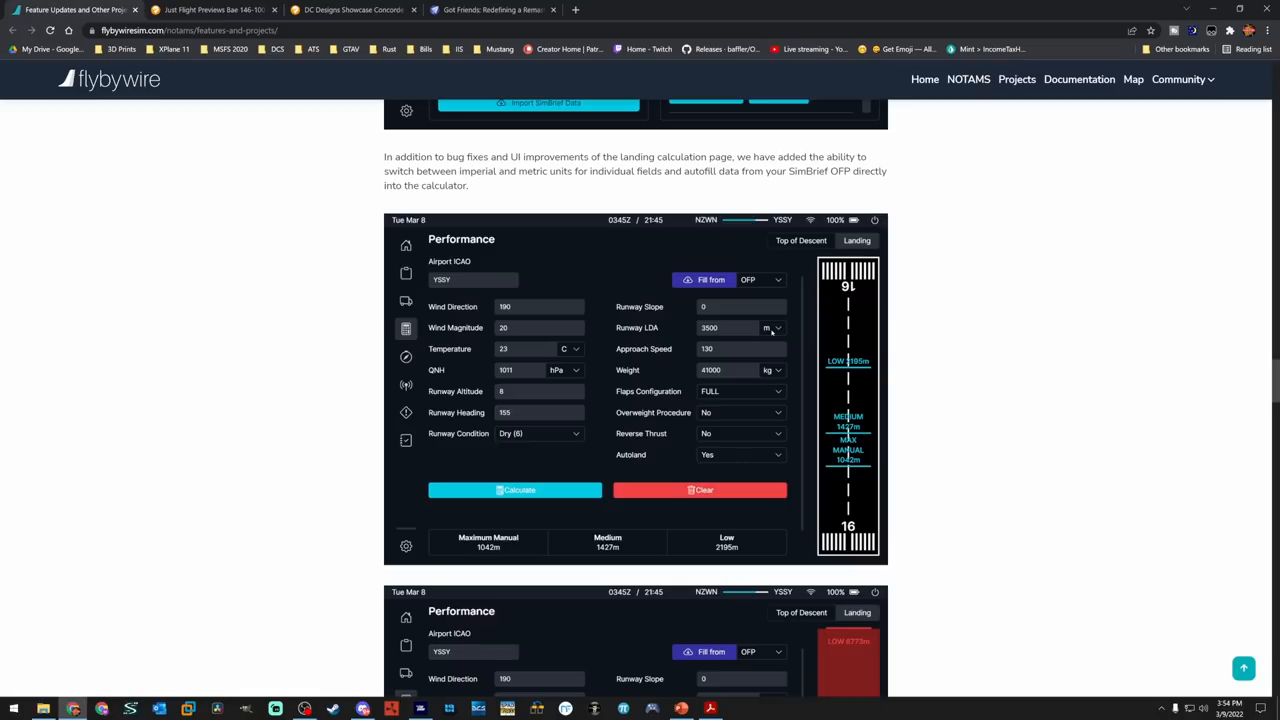
{"action": "mouse_move", "coordinate": [800, 402]}
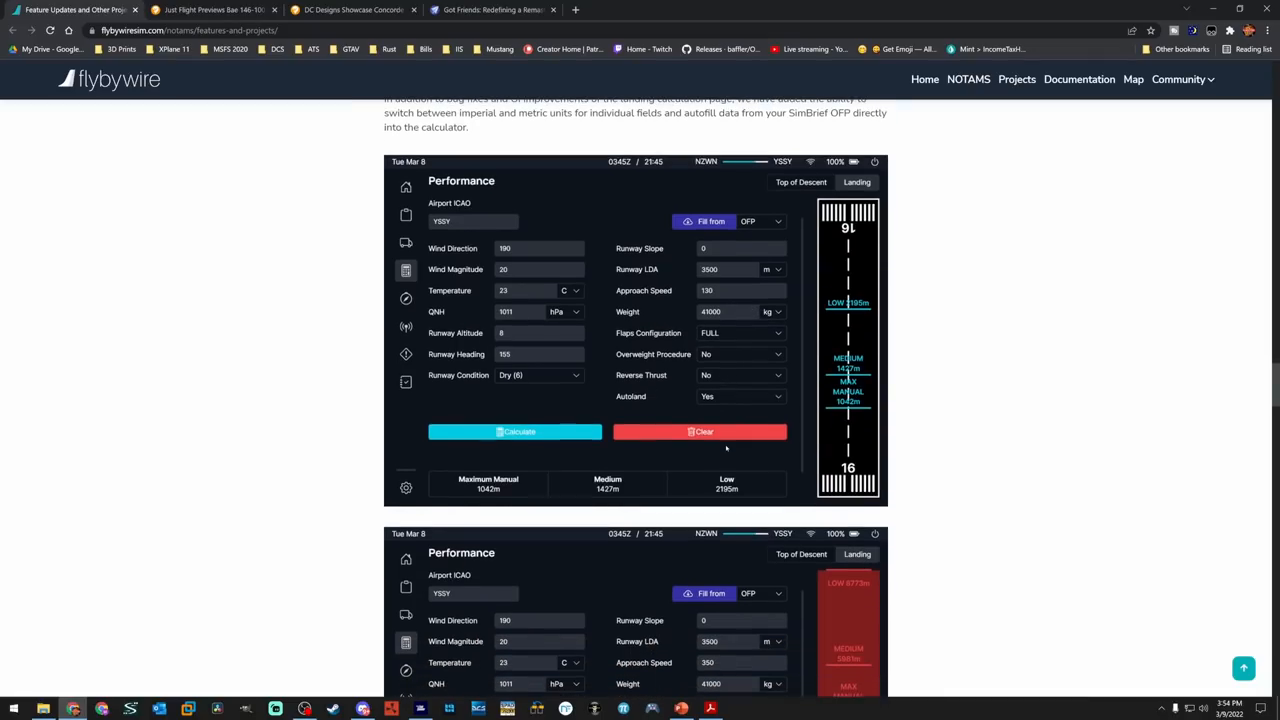
{"action": "mouse_move", "coordinate": [562, 308]}
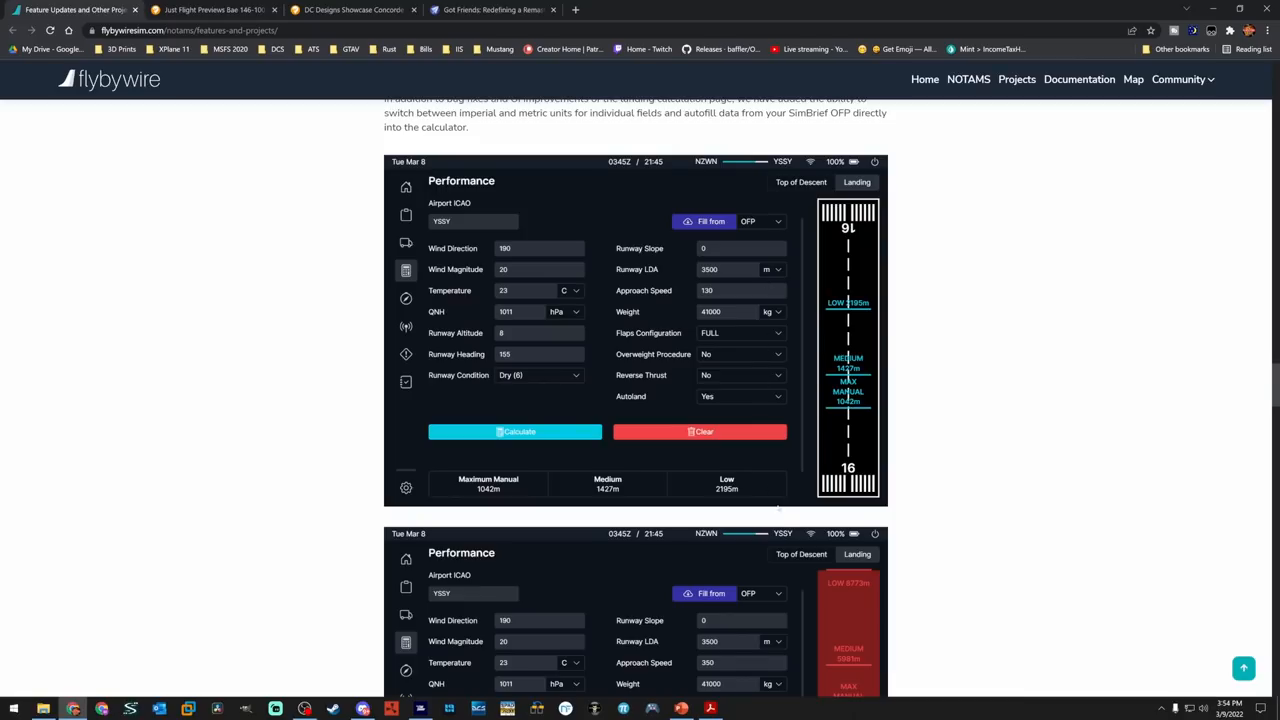
{"action": "scroll", "scroll_direction": "down", "scroll_amount": 3}
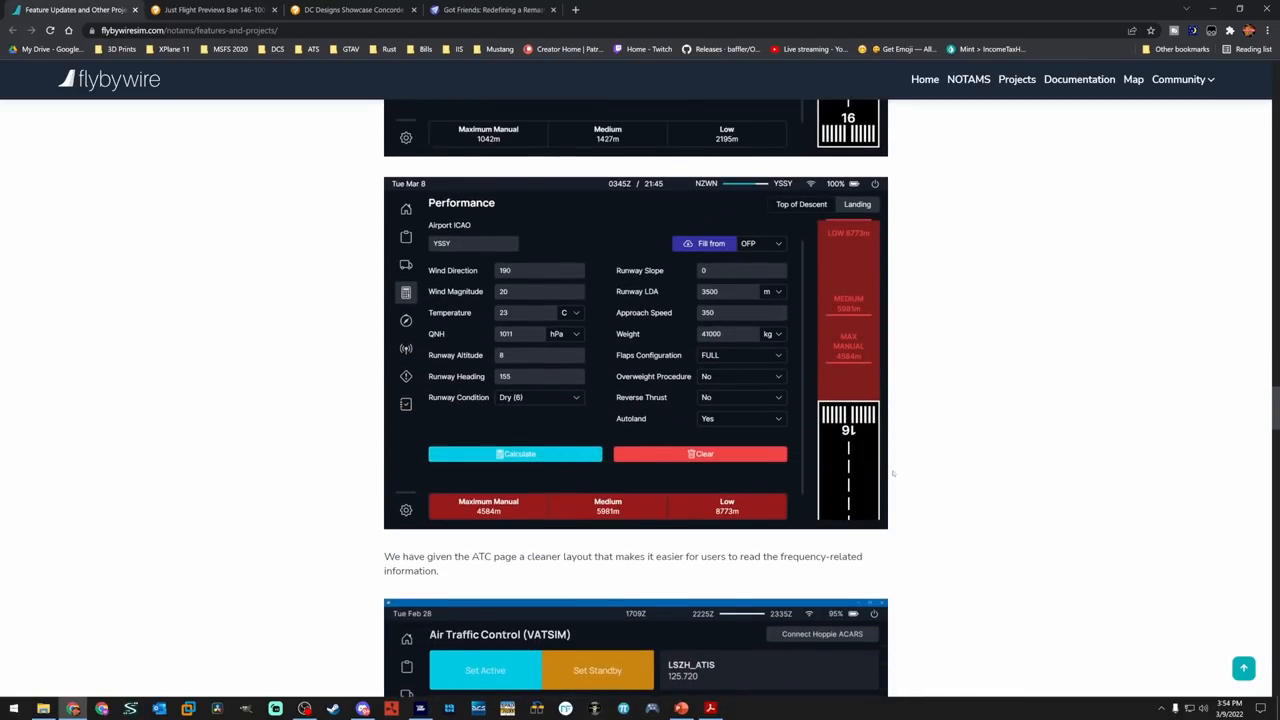
Scroll to show the full ATC (VATSIM) page screenshot with active and standby frequencies
{"action": "scroll", "scroll_direction": "down", "scroll_amount": 3}
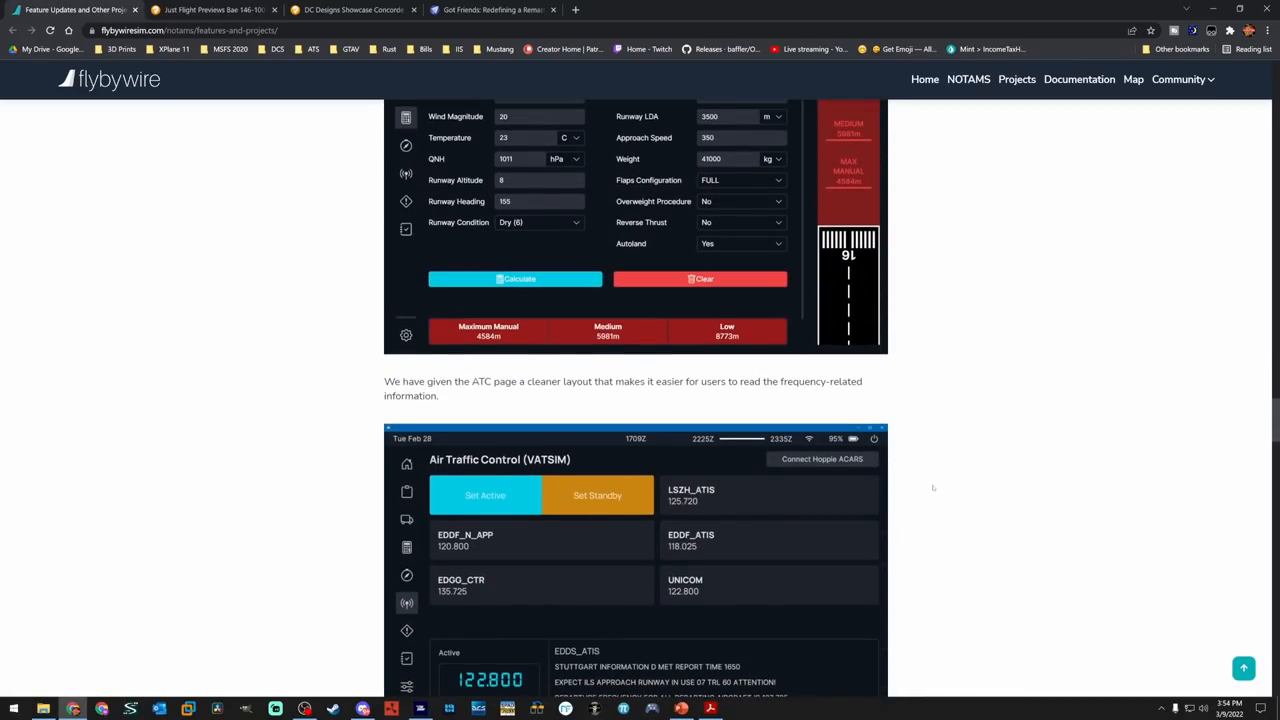
{"action": "scroll", "scroll_direction": "down", "scroll_amount": 3}
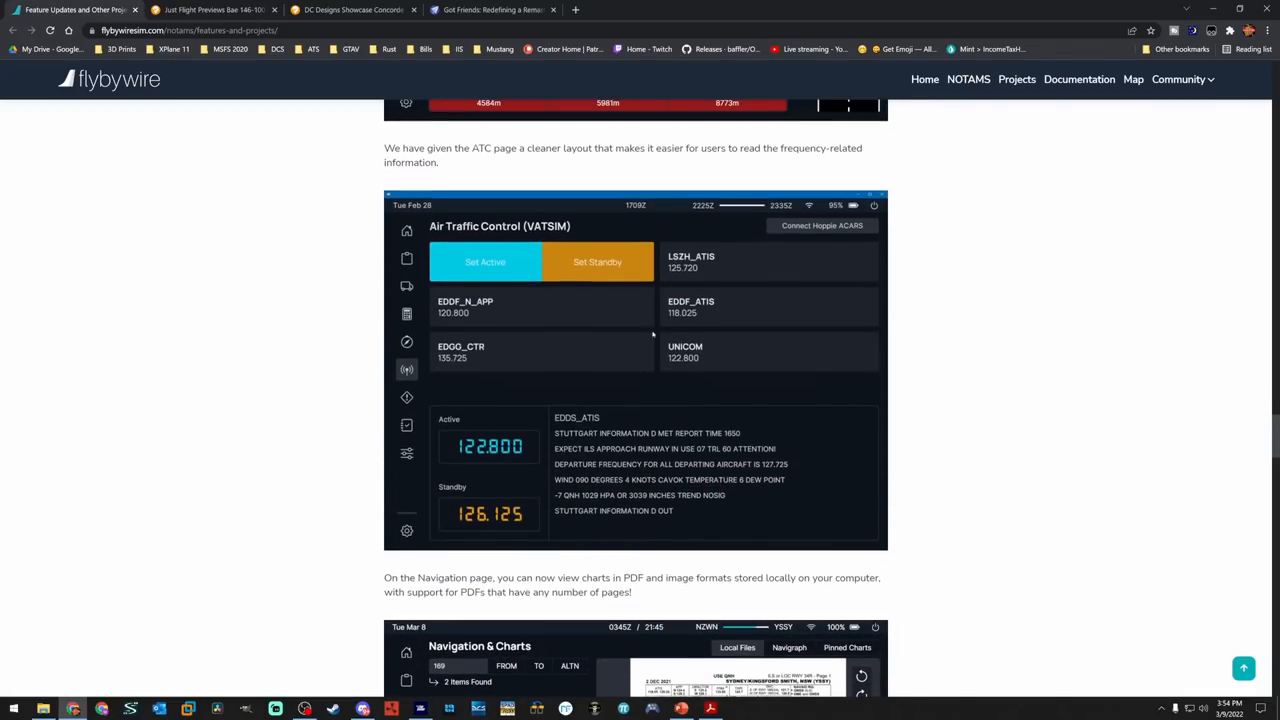
{"action": "mouse_move", "coordinate": [810, 286]}
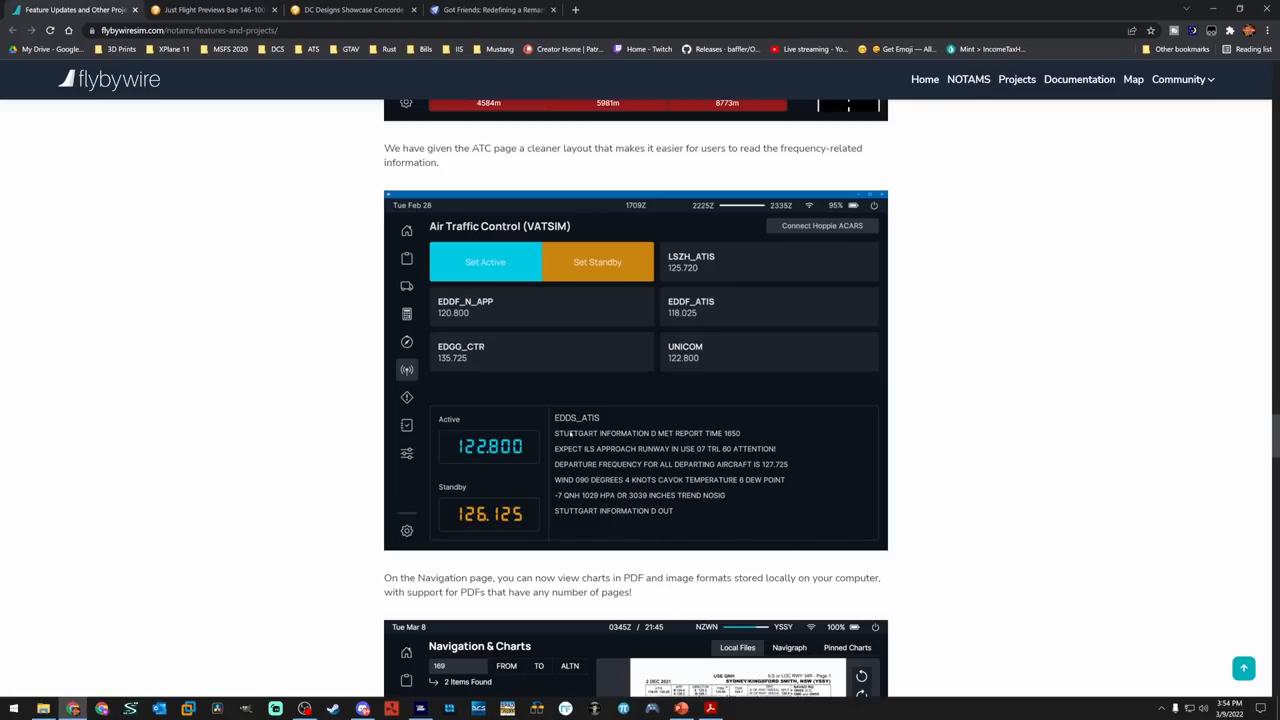
{"action": "mouse_move", "coordinate": [532, 396]}
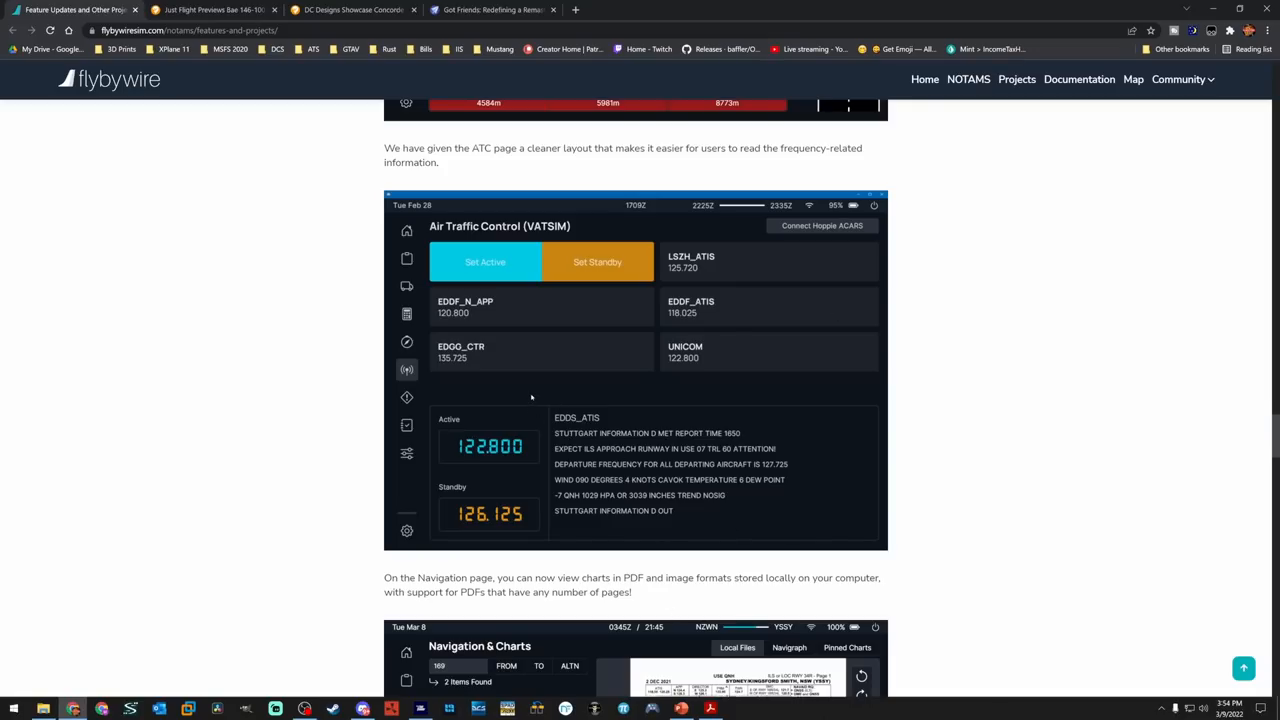
{"action": "mouse_move", "coordinate": [512, 284]}
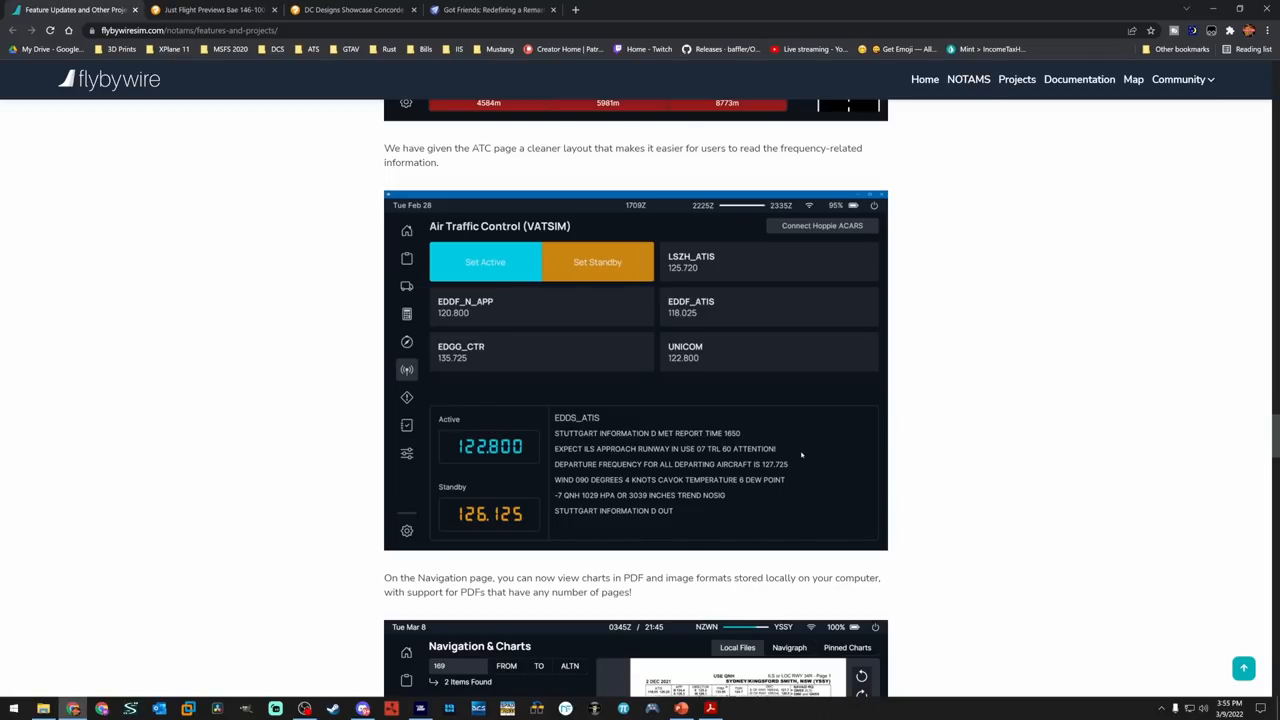
{"action": "mouse_move", "coordinate": [776, 464]}
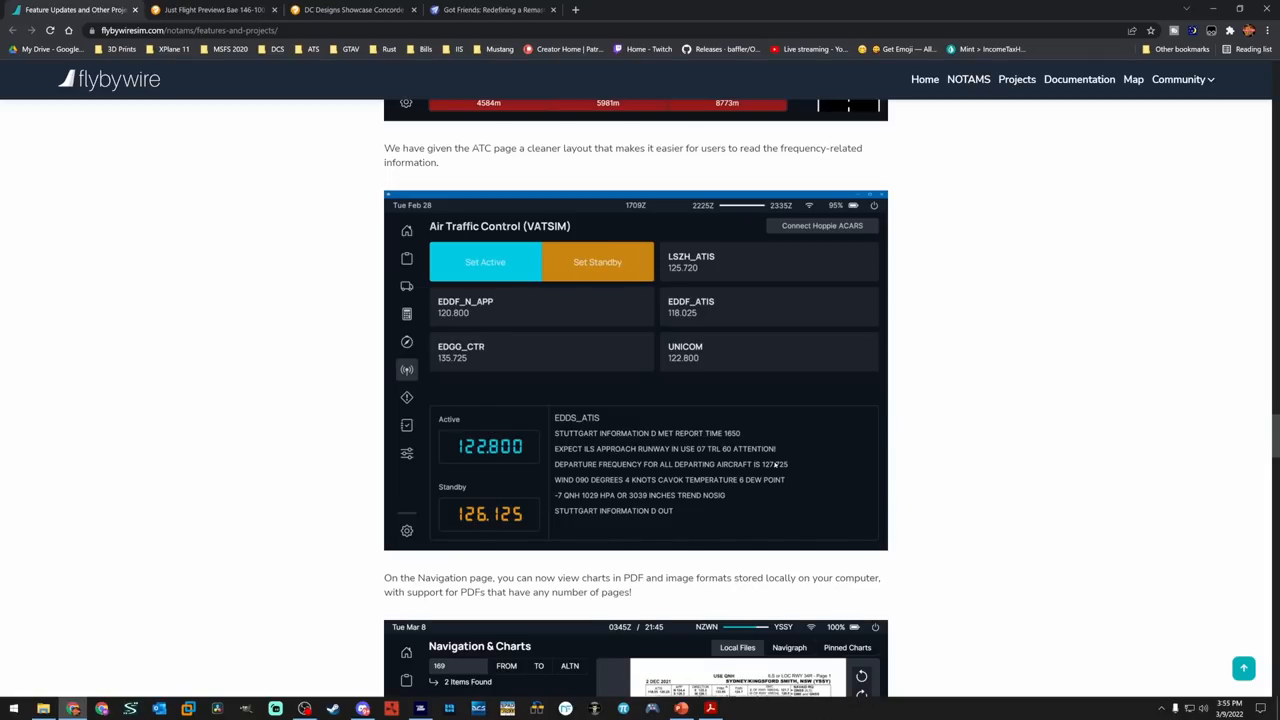
{"action": "scroll", "scroll_direction": "down", "scroll_amount": 3}
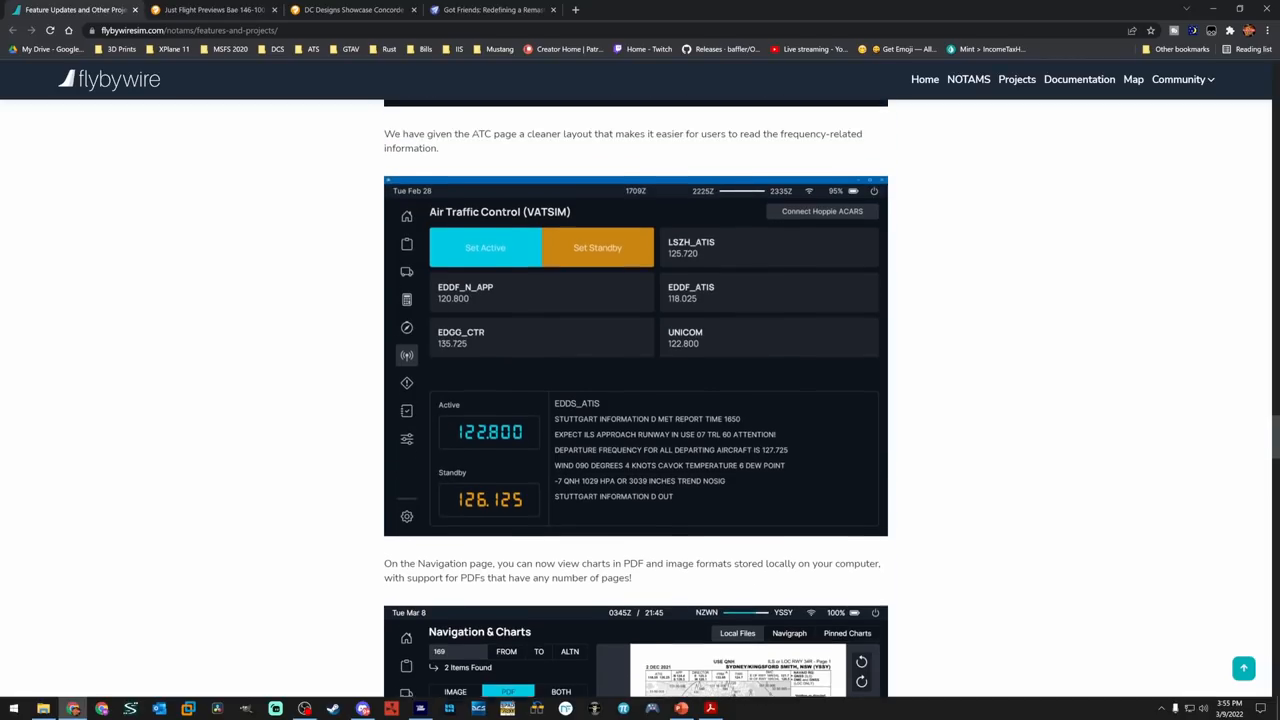
{"action": "scroll", "scroll_direction": "down", "scroll_amount": 3}
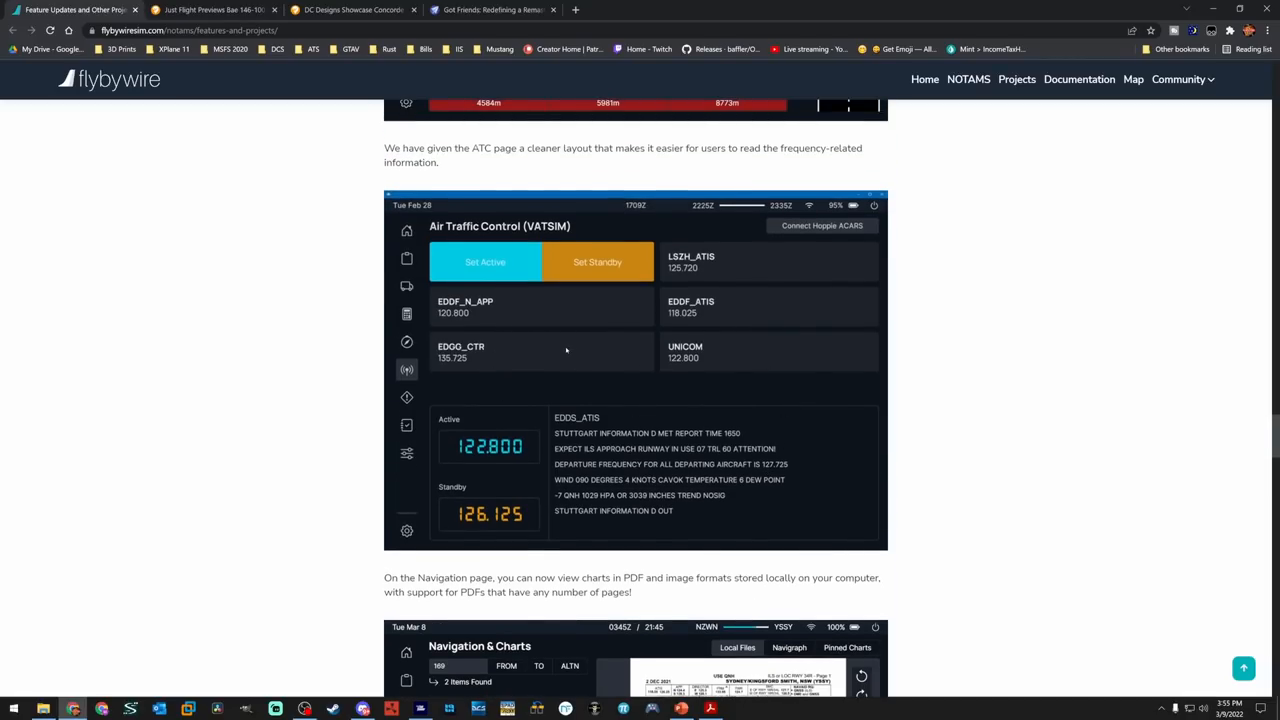
{"action": "mouse_move", "coordinate": [456, 302]}
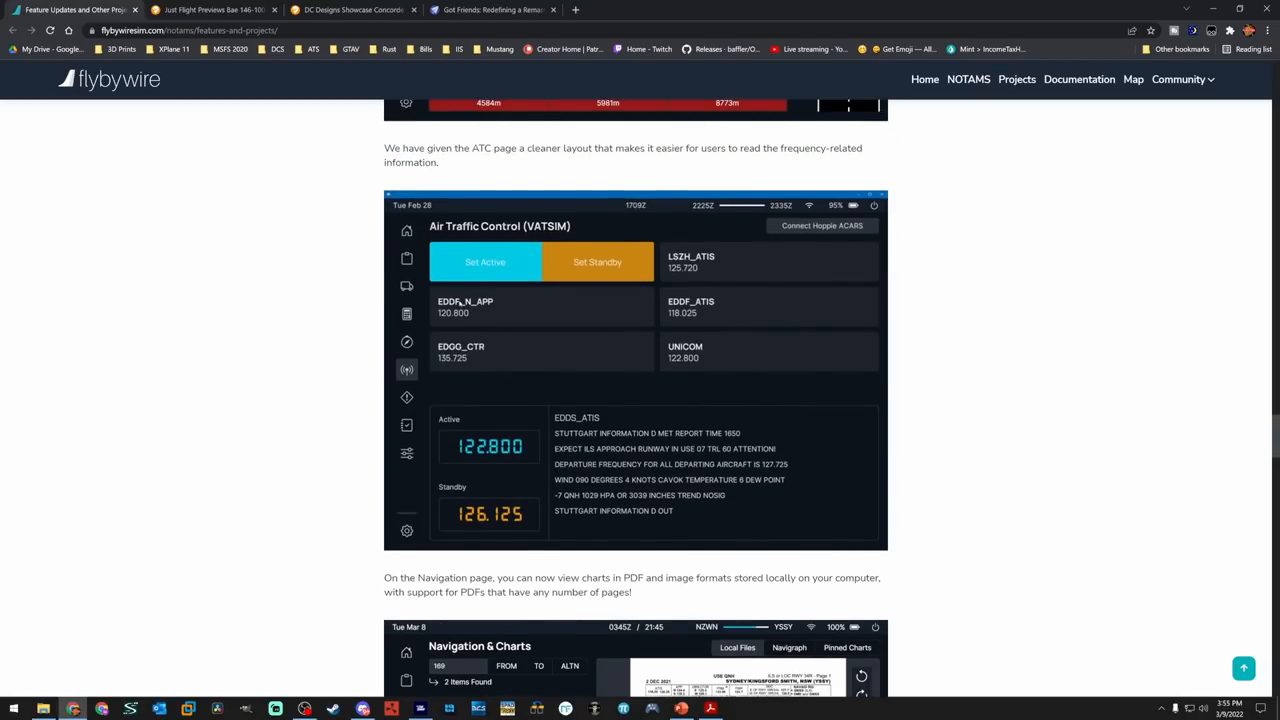
{"action": "mouse_move", "coordinate": [520, 318]}
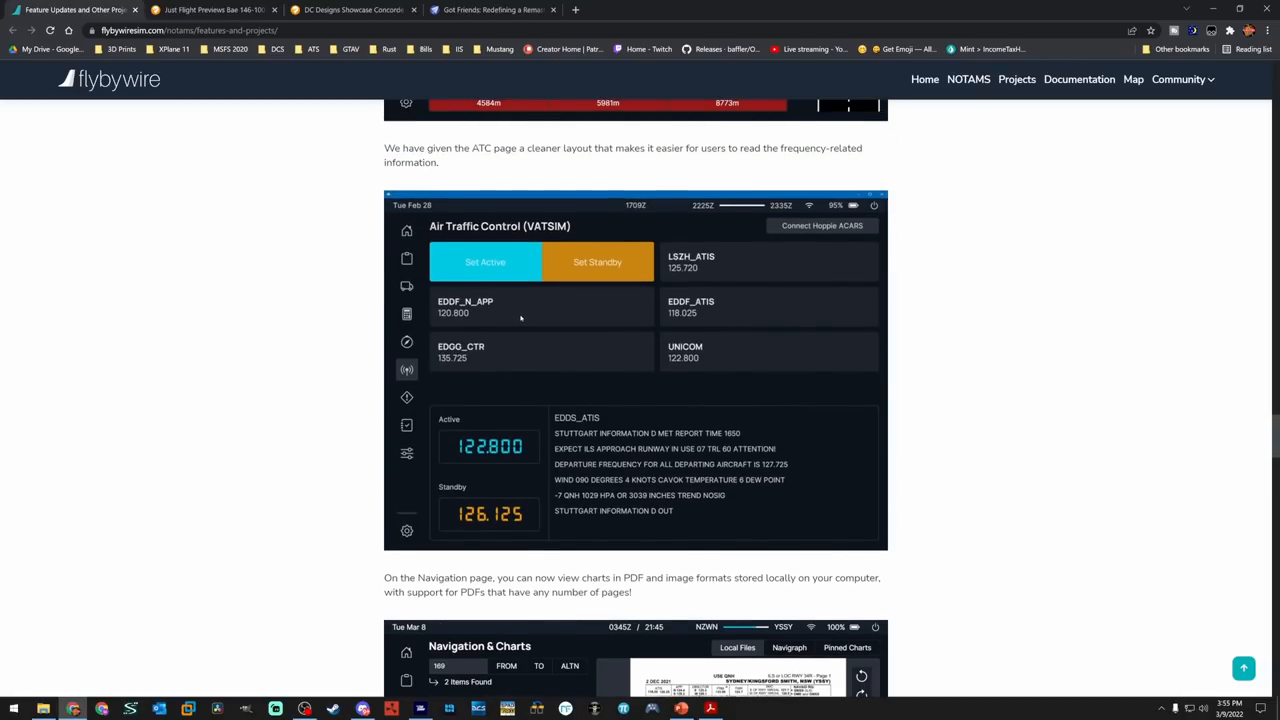
{"action": "mouse_move", "coordinate": [536, 314]}
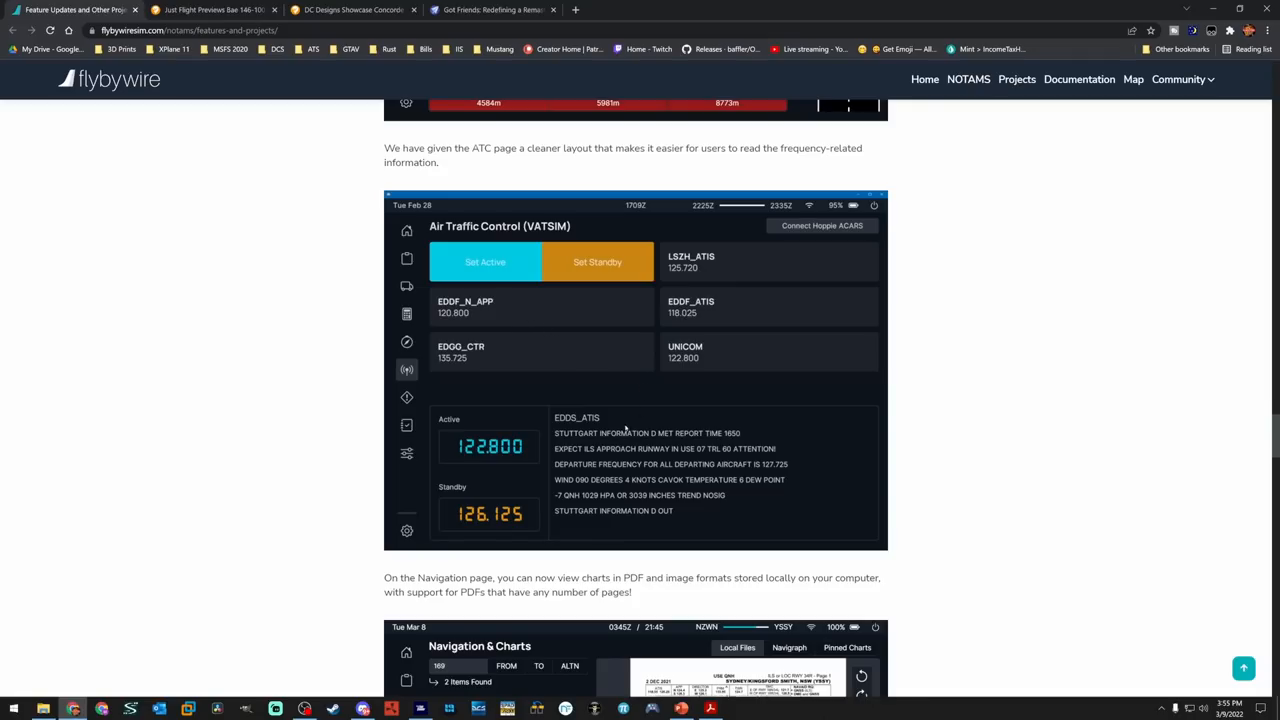
{"action": "mouse_move", "coordinate": [492, 476]}
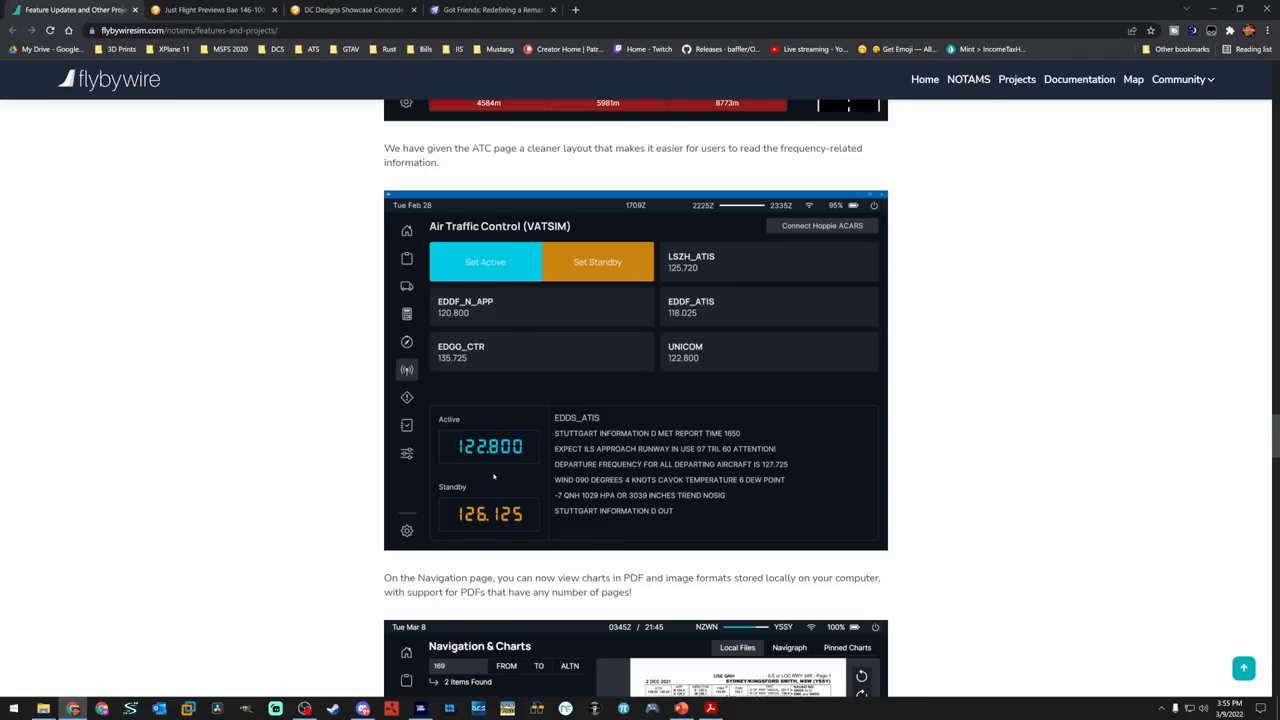
Scroll to the Navigation page paragraph and its locally stored PDF chart screenshot
{"action": "scroll", "scroll_direction": "down", "scroll_amount": 3}
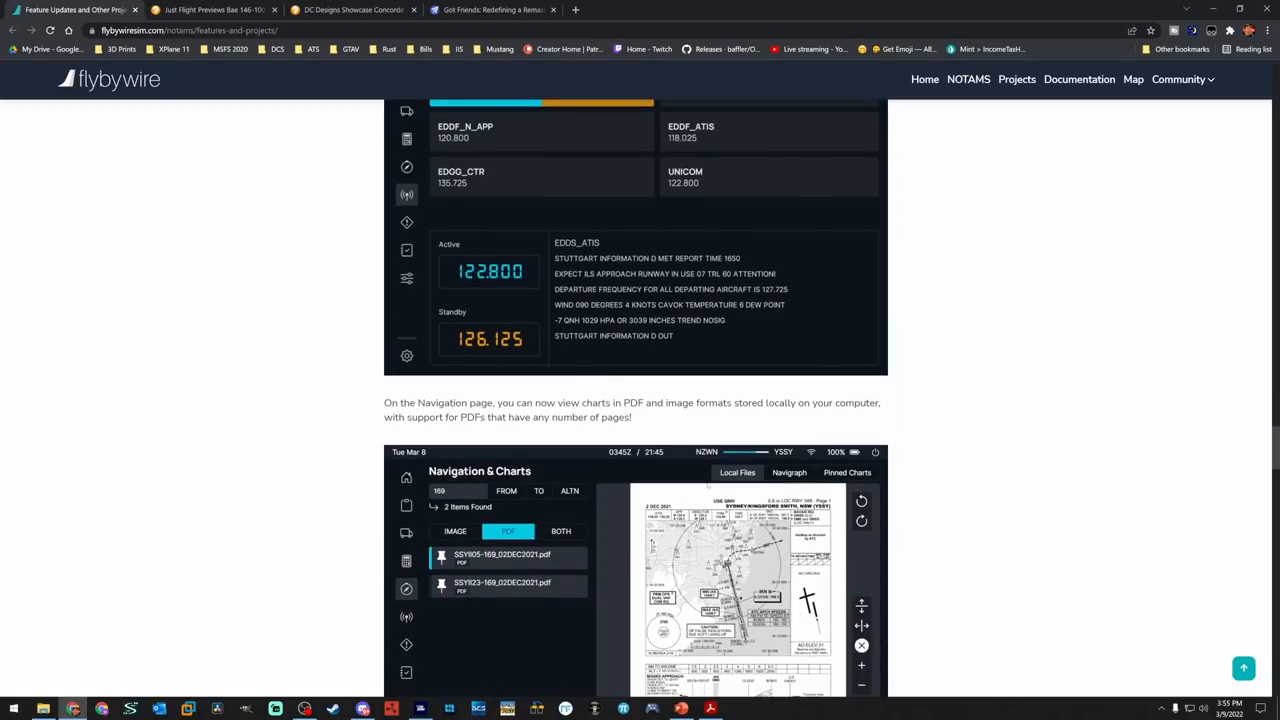
{"action": "scroll", "scroll_direction": "down", "scroll_amount": 3}
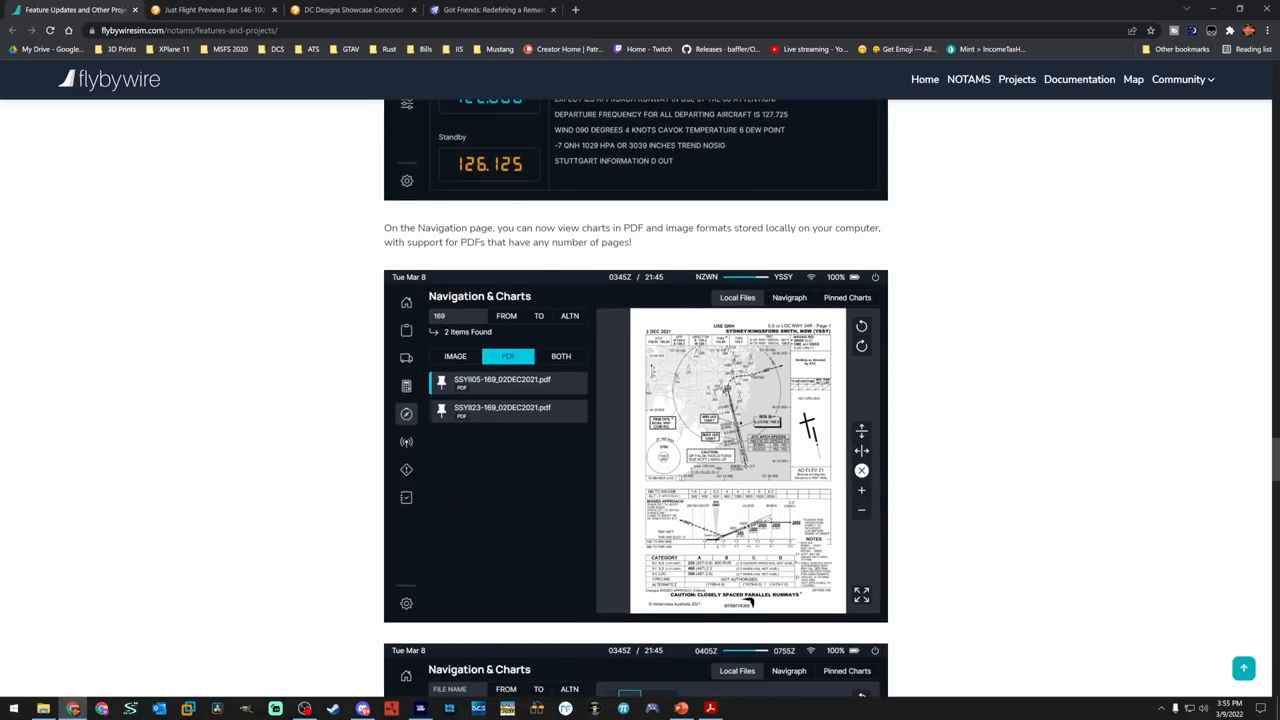
{"action": "scroll", "scroll_direction": "down", "scroll_amount": 3}
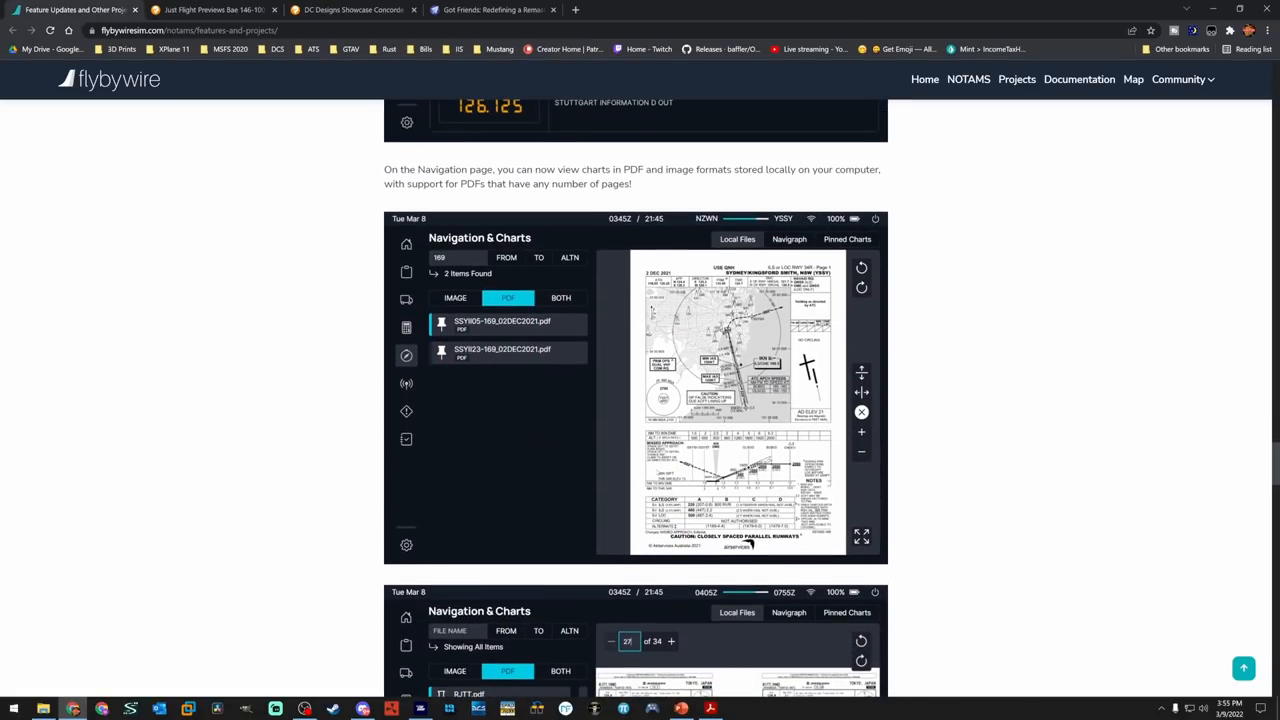
{"action": "mouse_move", "coordinate": [556, 410]}
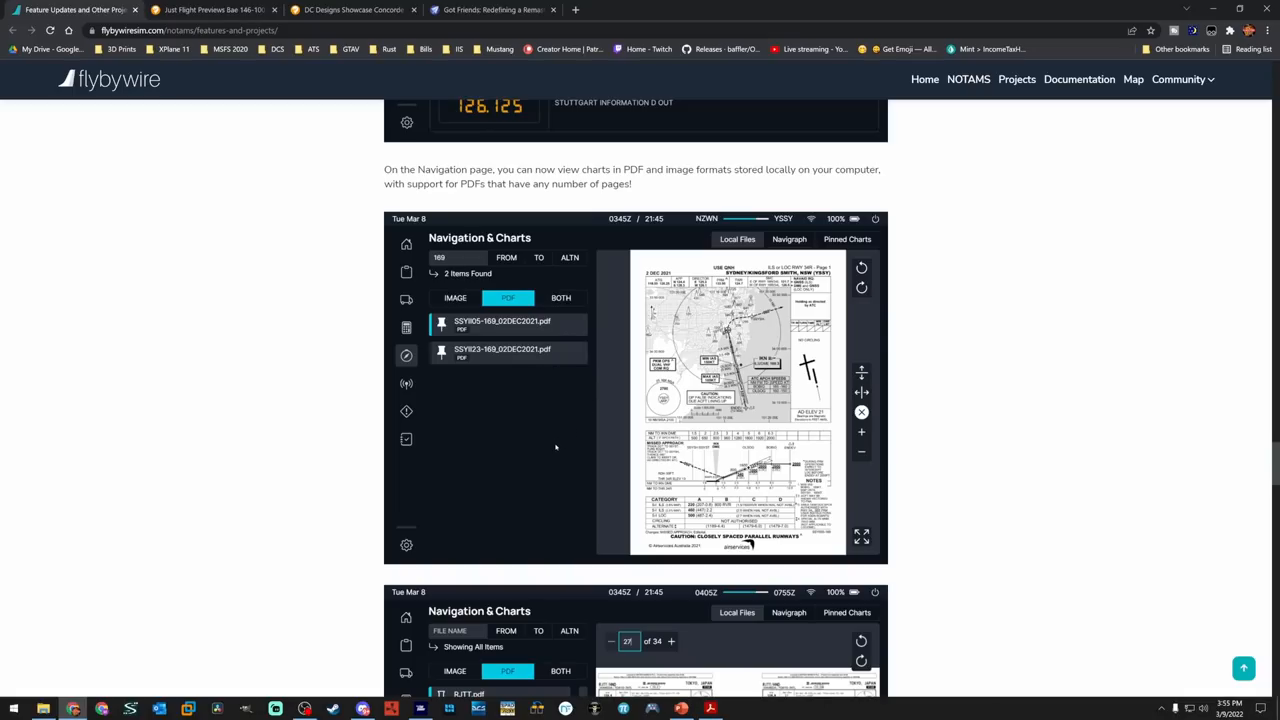
Scroll through the Pinned Charts and Checklists screenshots, ending back at the charts images
{"action": "scroll", "scroll_direction": "down", "scroll_amount": 3}
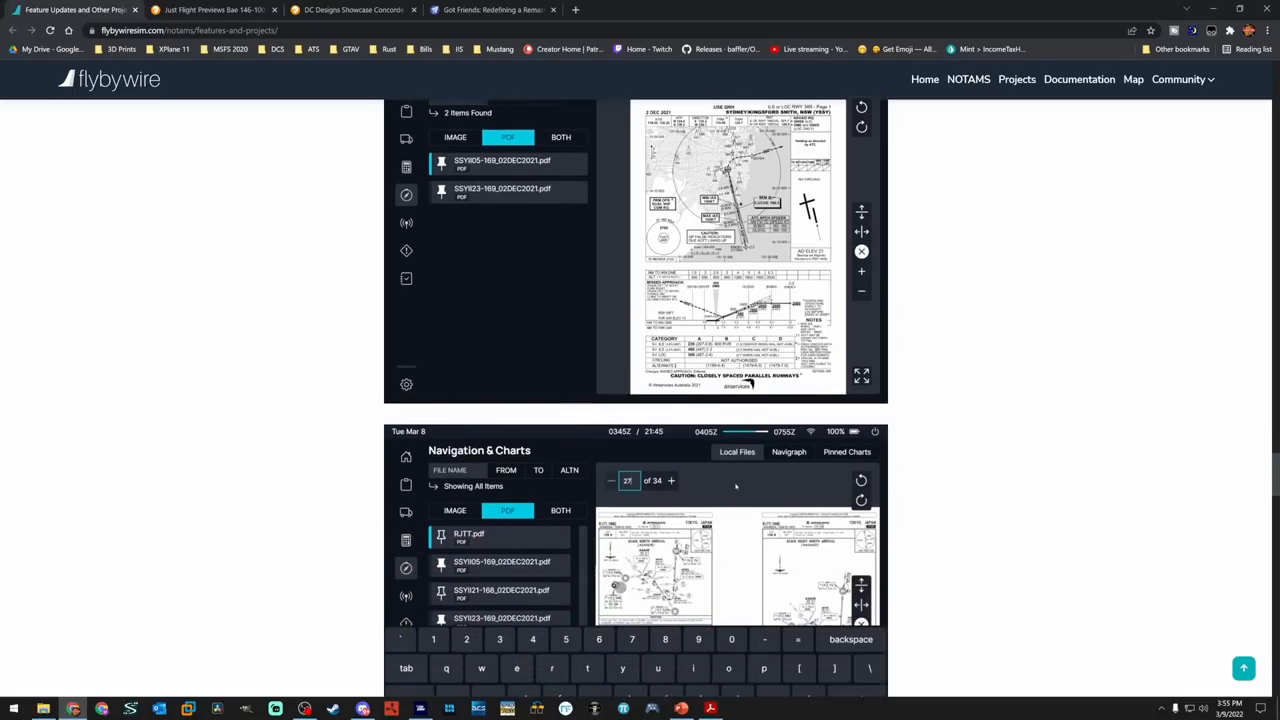
{"action": "scroll", "scroll_direction": "down", "scroll_amount": 3}
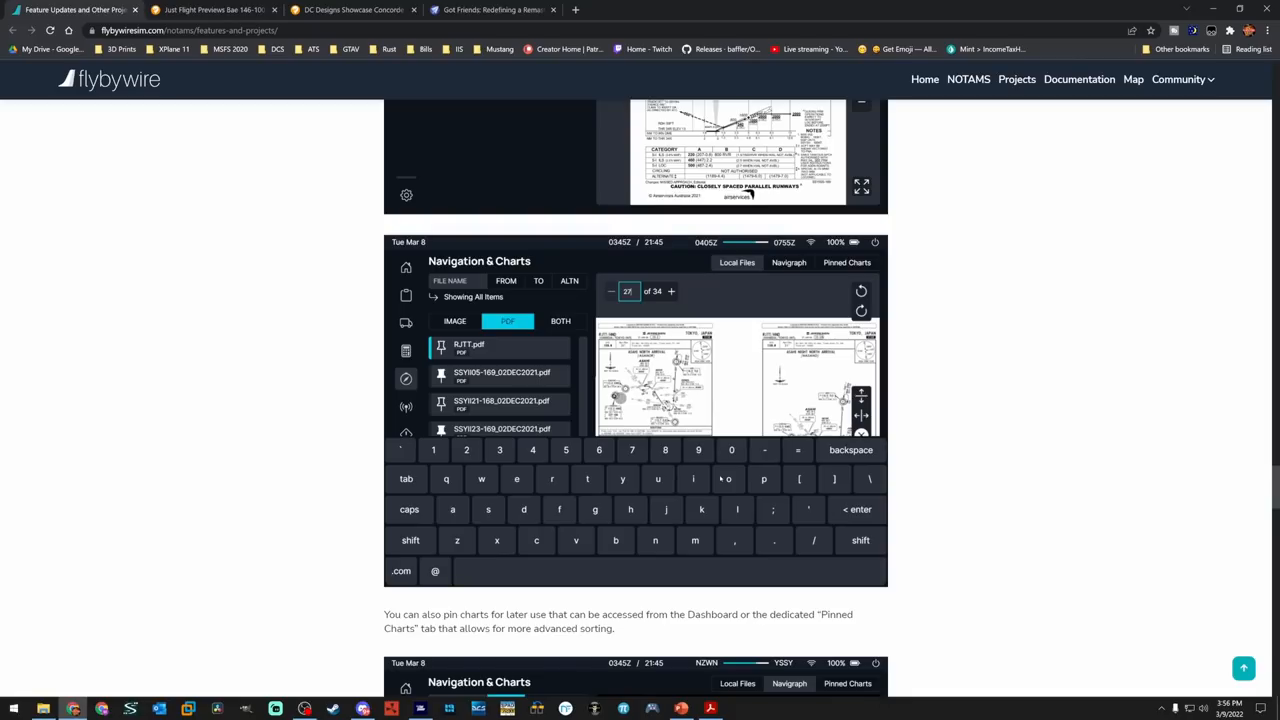
{"action": "mouse_move", "coordinate": [936, 468]}
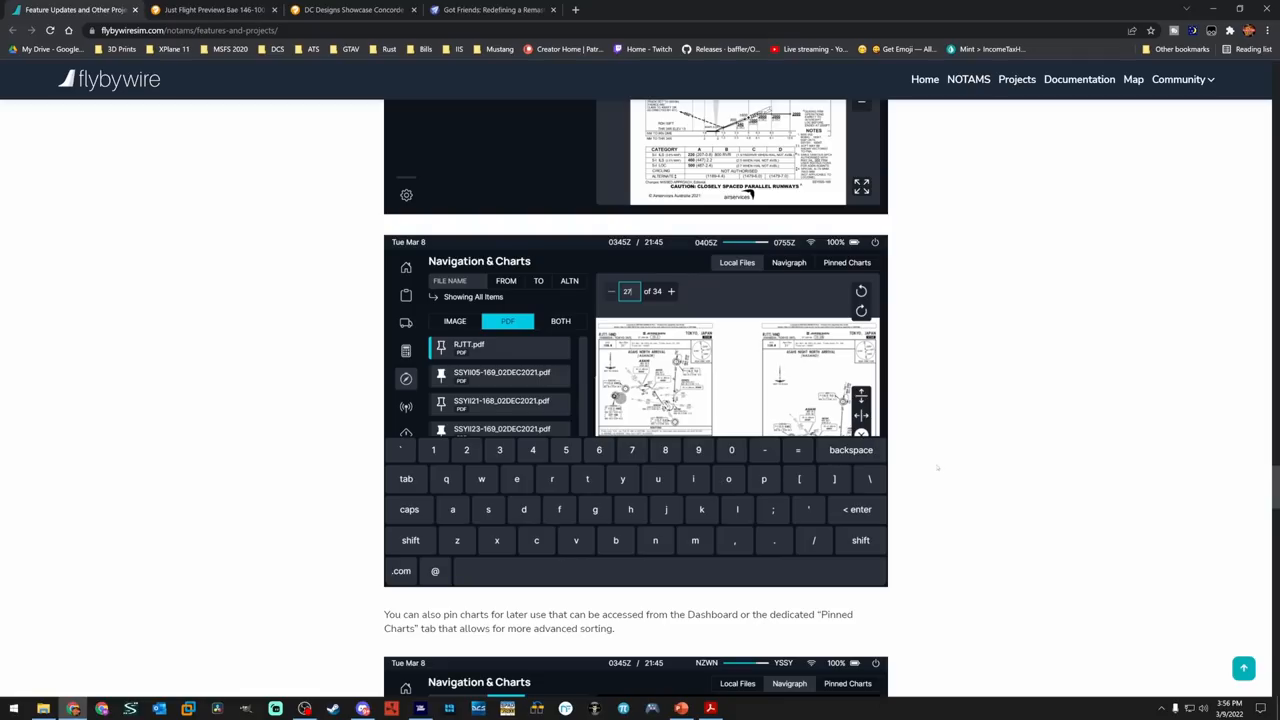
{"action": "scroll", "scroll_direction": "down", "scroll_amount": 3}
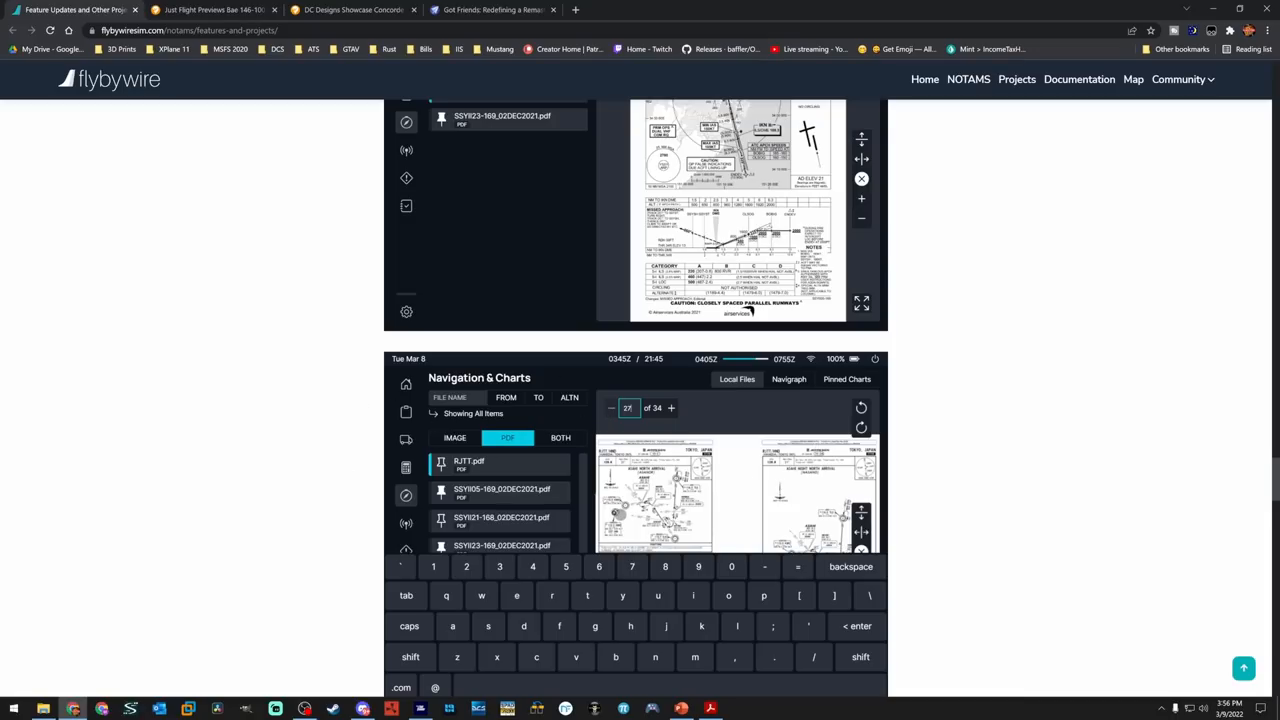
{"action": "scroll", "scroll_direction": "down", "scroll_amount": 3}
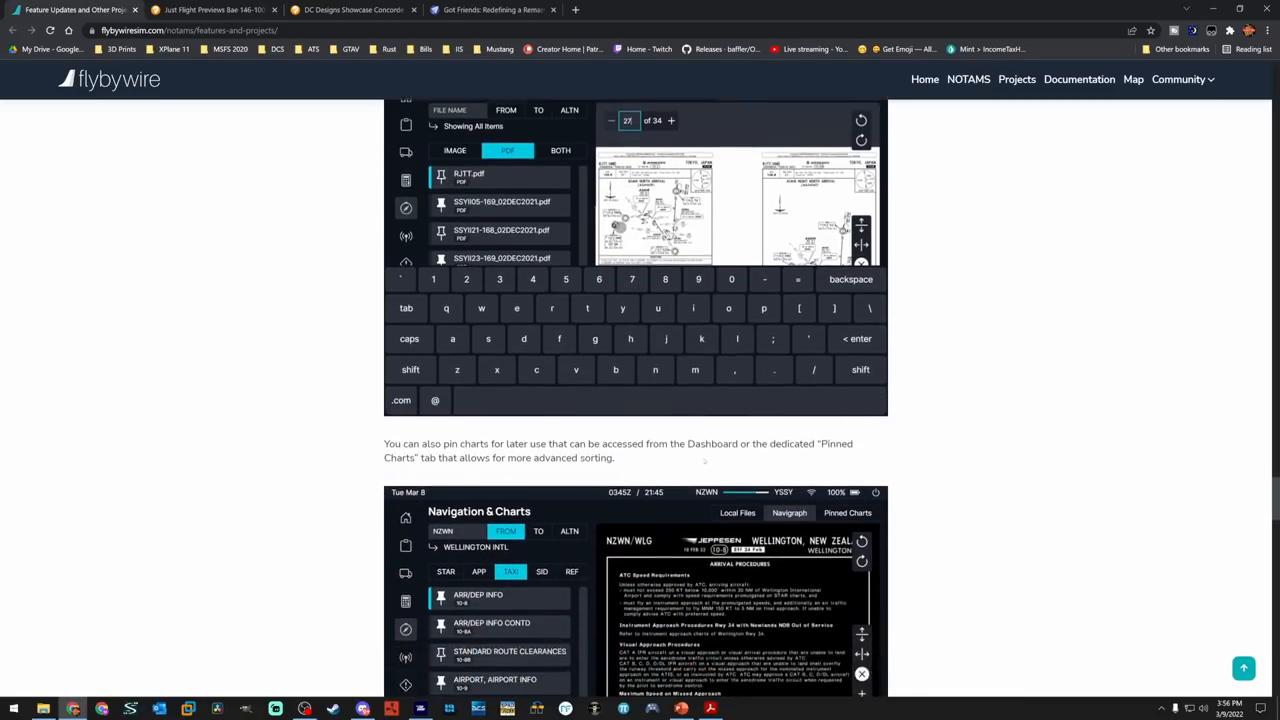
{"action": "scroll", "scroll_direction": "down", "scroll_amount": 3}
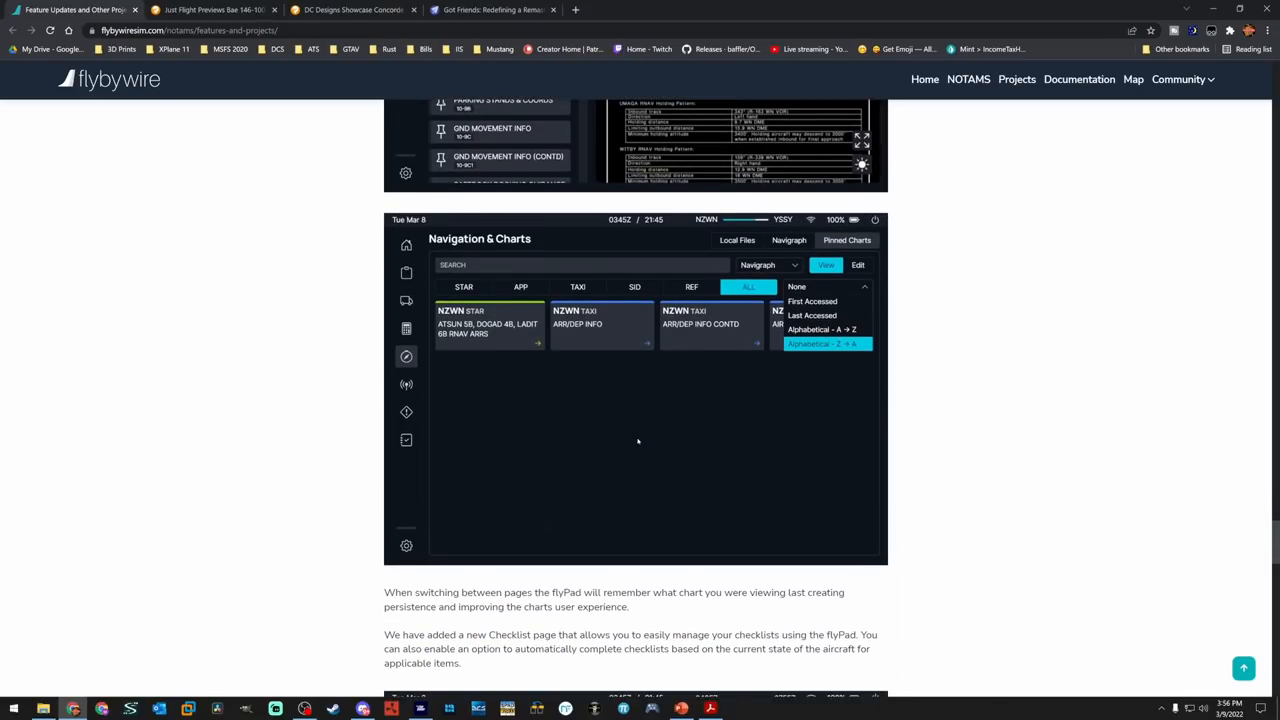
{"action": "scroll", "scroll_direction": "down", "scroll_amount": 3}
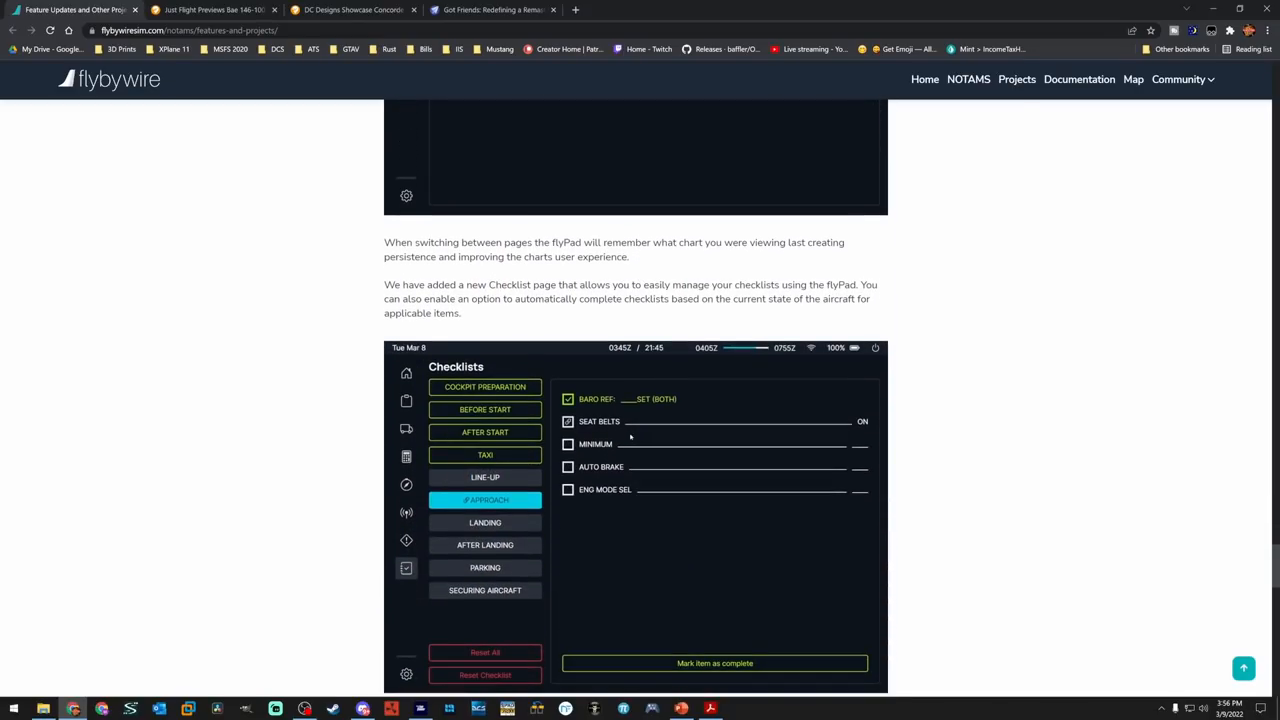
{"action": "scroll", "scroll_direction": "down", "scroll_amount": 3}
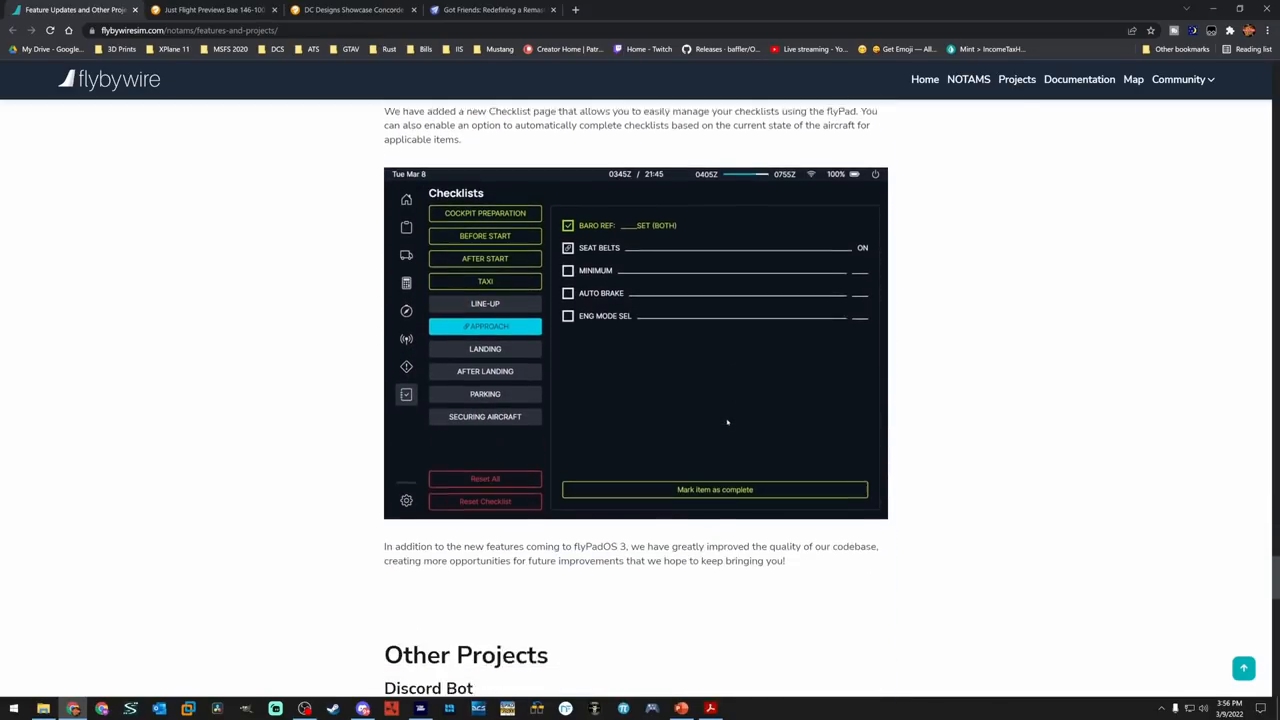
{"action": "scroll", "scroll_direction": "down", "scroll_amount": 3}
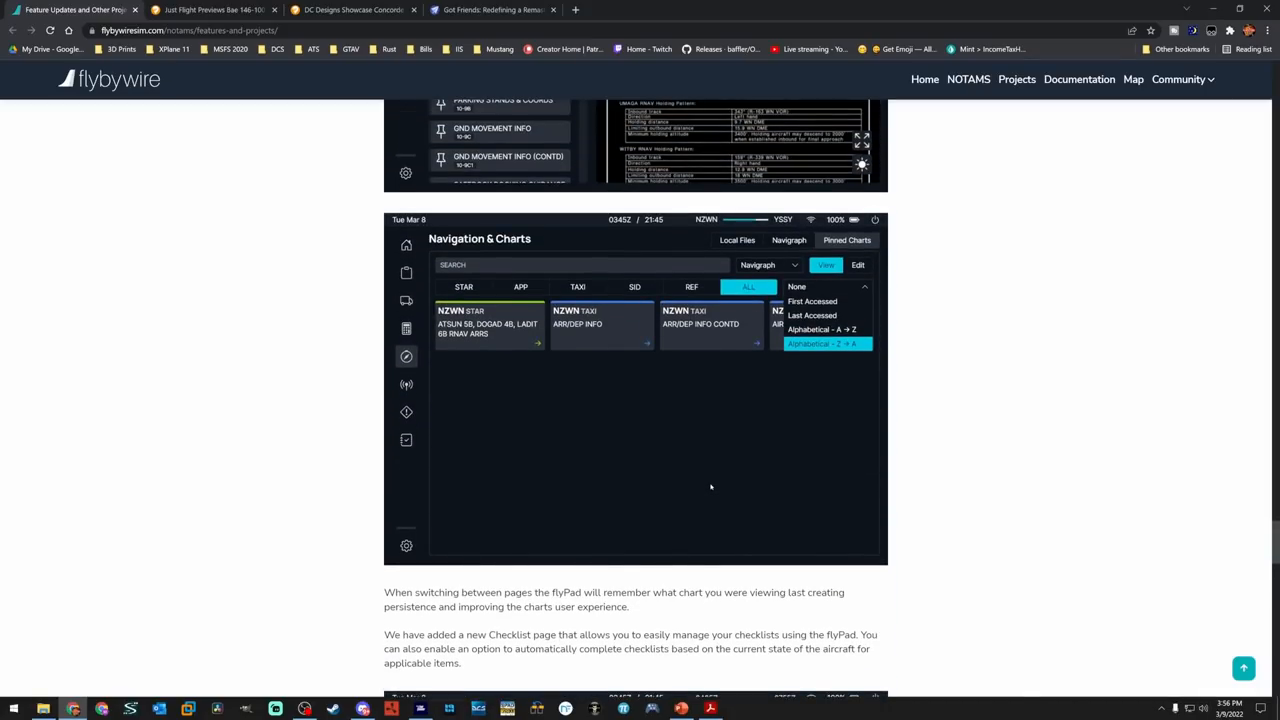
{"action": "scroll", "scroll_direction": "down", "scroll_amount": 3}
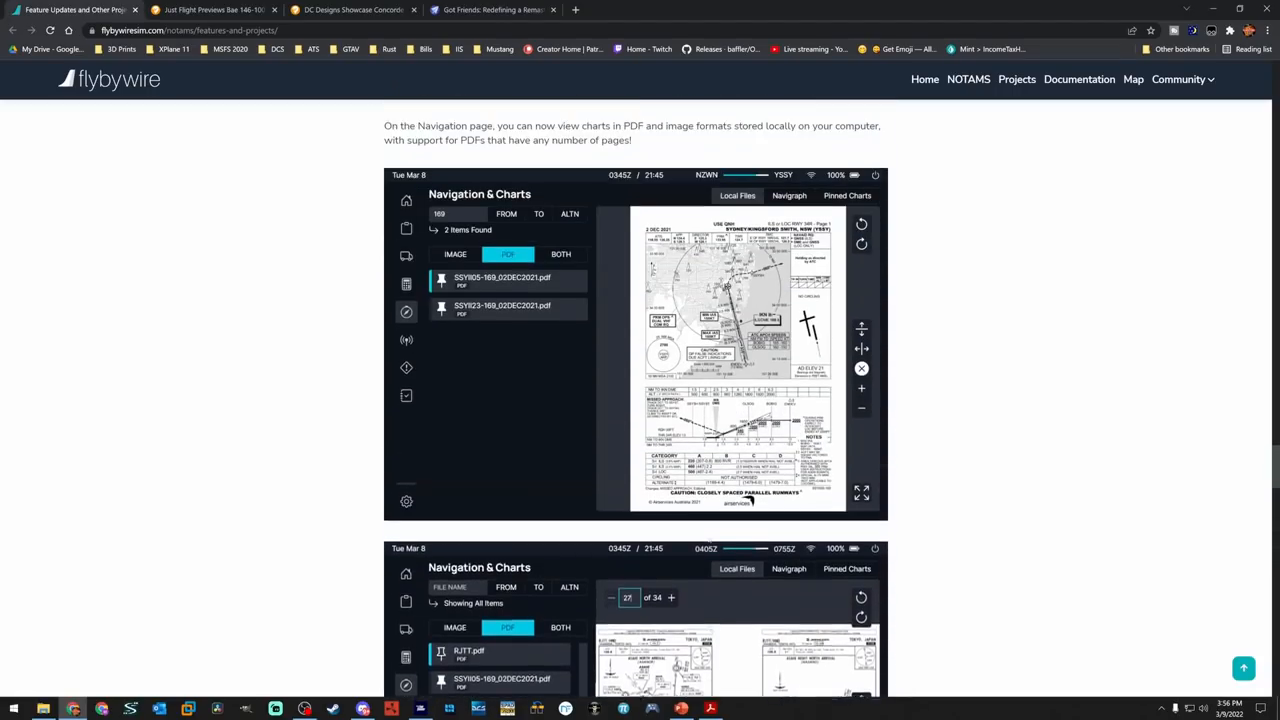
Finish scrolling the FlyByWire article, then switch to the Just Flight BAe 146 FSElite tab
{"action": "scroll", "scroll_direction": "down", "scroll_amount": 3}
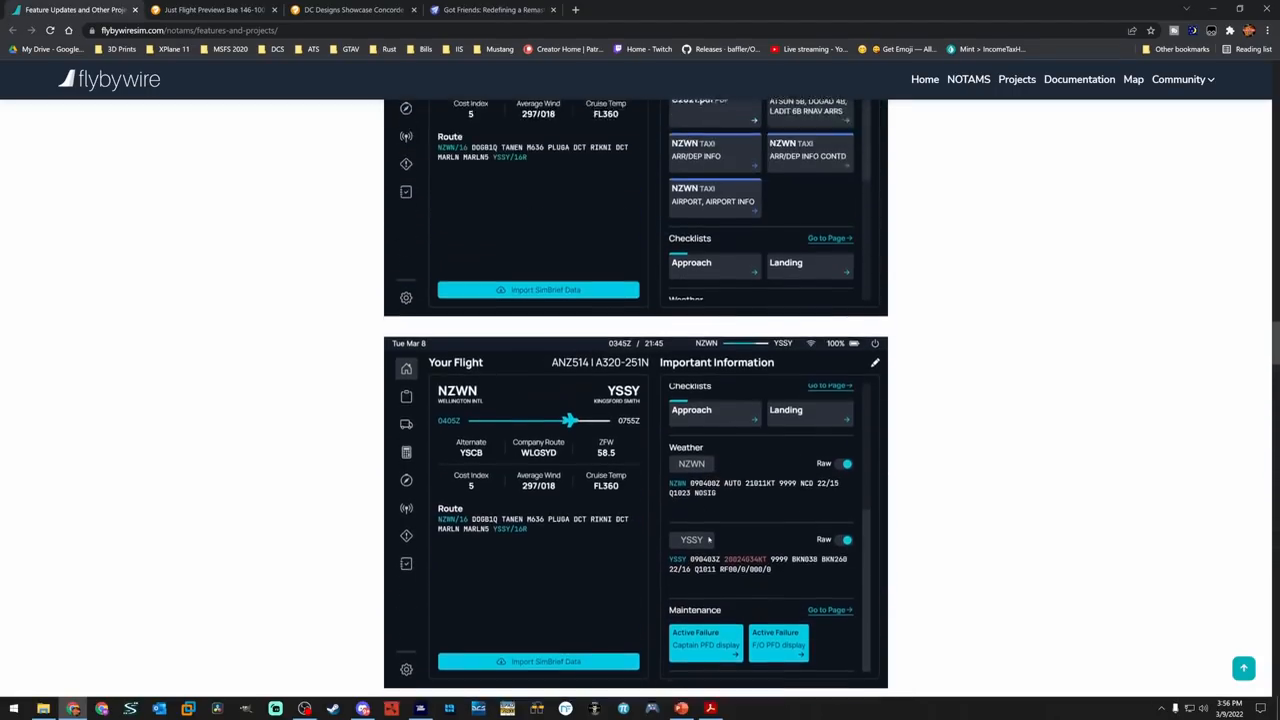
{"action": "scroll", "scroll_direction": "down", "scroll_amount": 3}
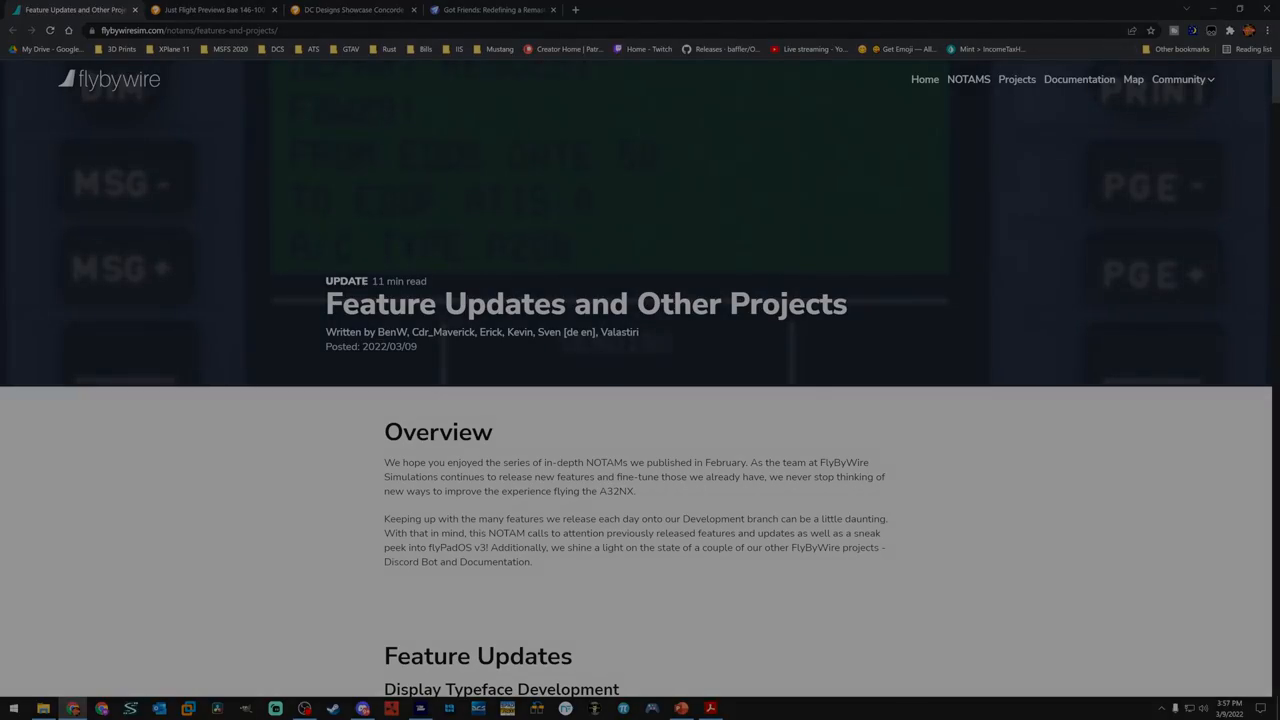
{"action": "left_click", "coordinate": [210, 8]}
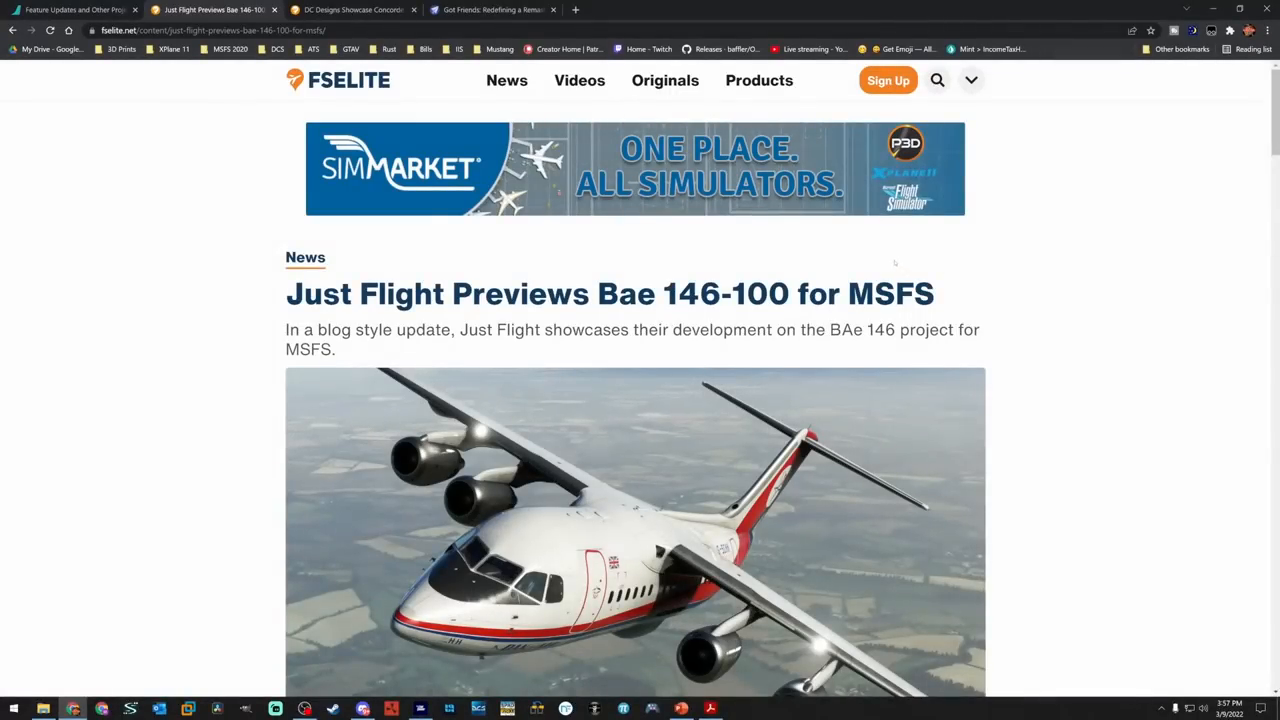
{"action": "mouse_move", "coordinate": [676, 322]}
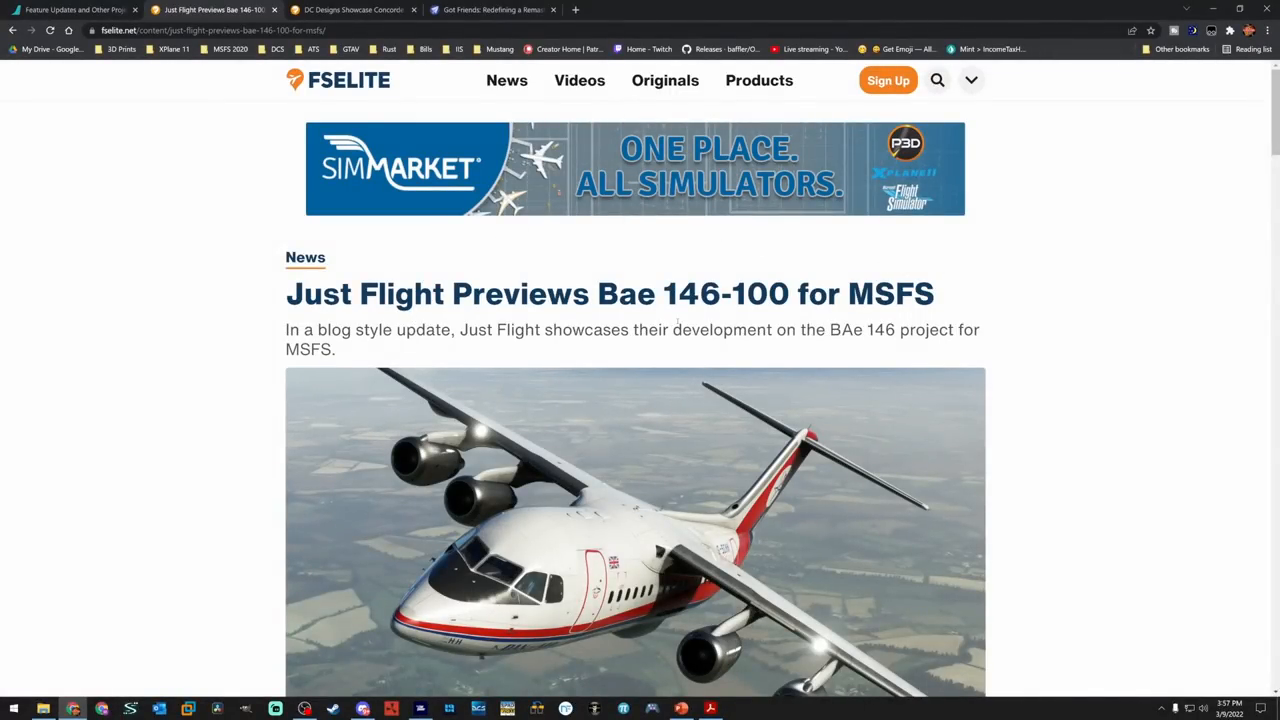
{"action": "mouse_move", "coordinate": [856, 272]}
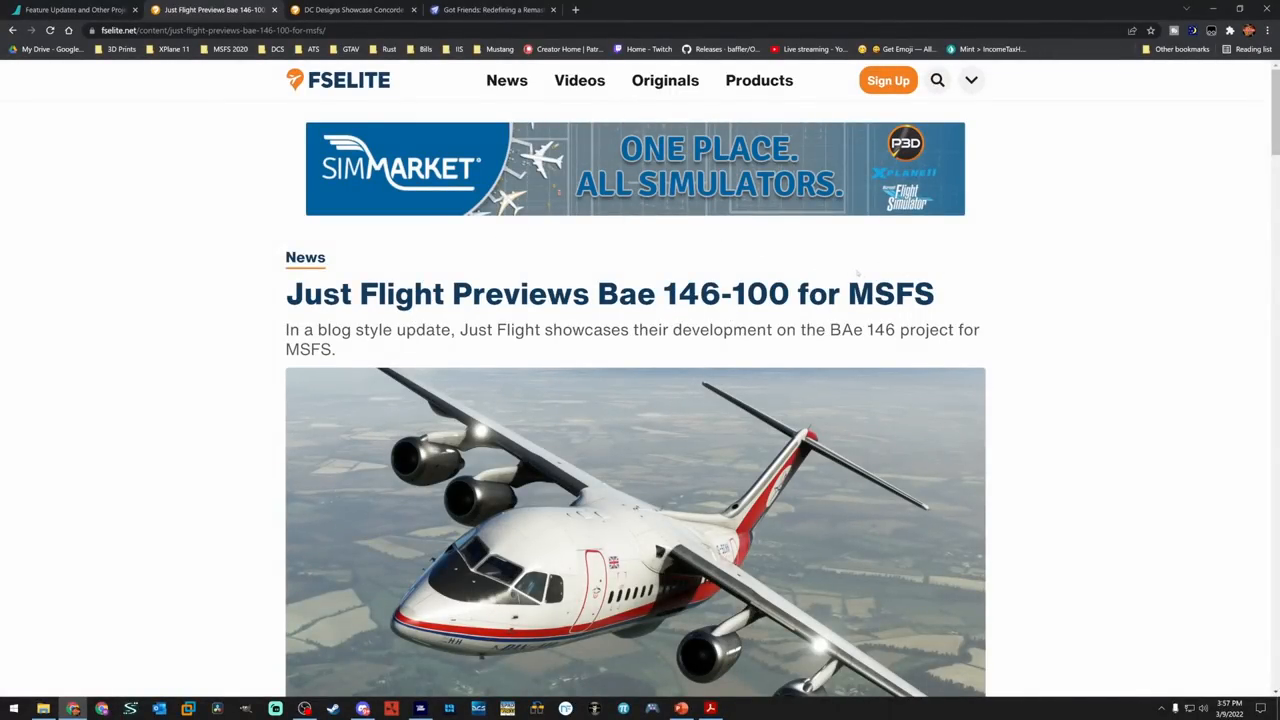
Scroll the BAe 146 article down to its gallery and enlarge the first screenshot
{"action": "scroll", "scroll_direction": "down", "scroll_amount": 3}
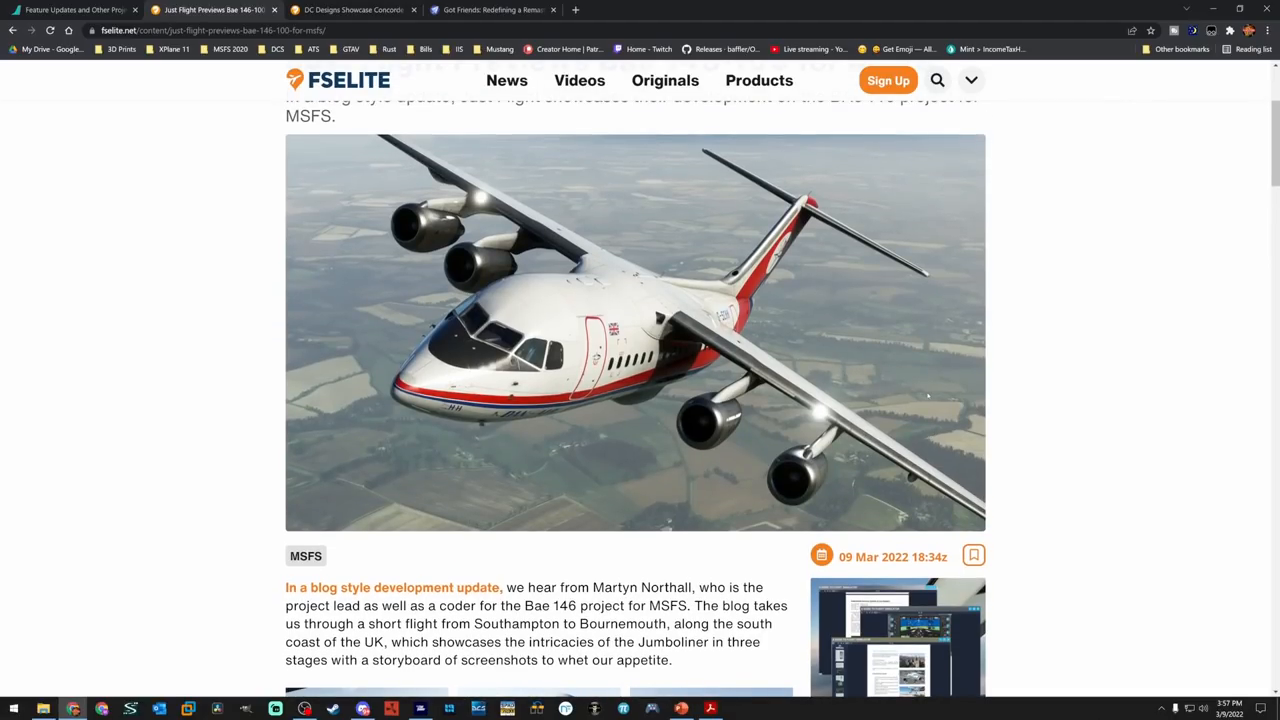
{"action": "mouse_move", "coordinate": [1084, 318]}
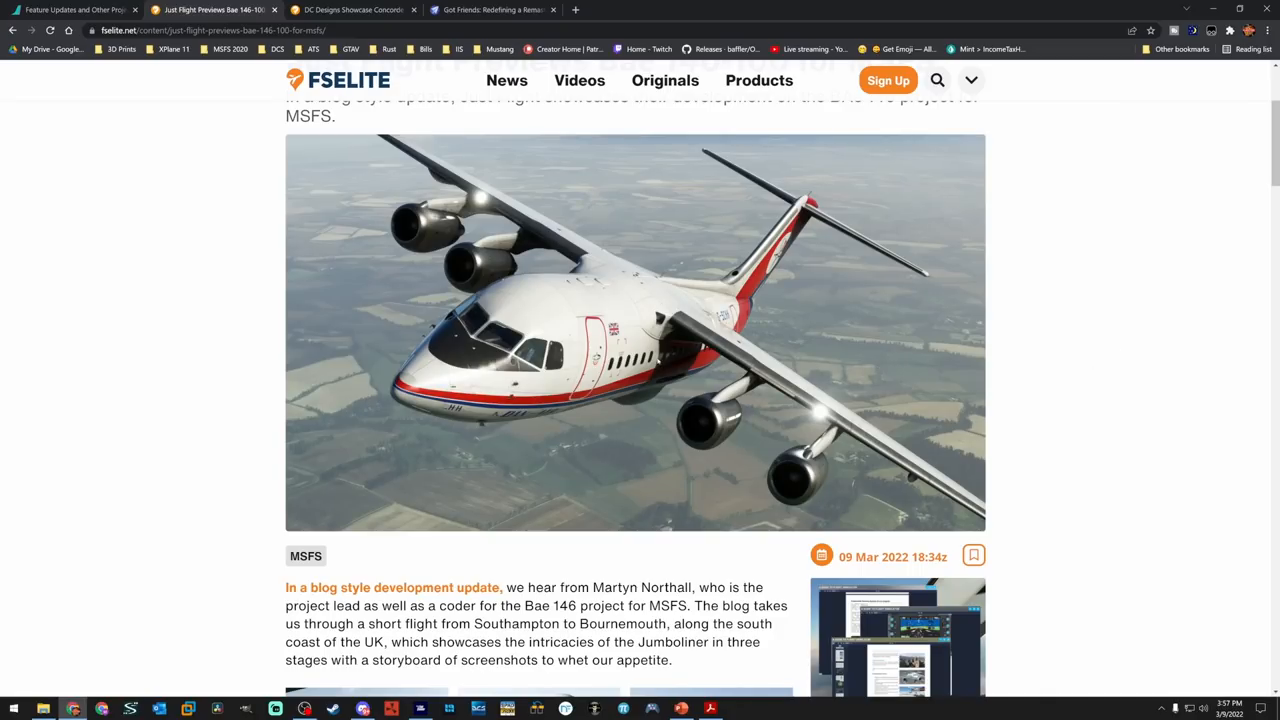
{"action": "scroll", "scroll_direction": "down", "scroll_amount": 3}
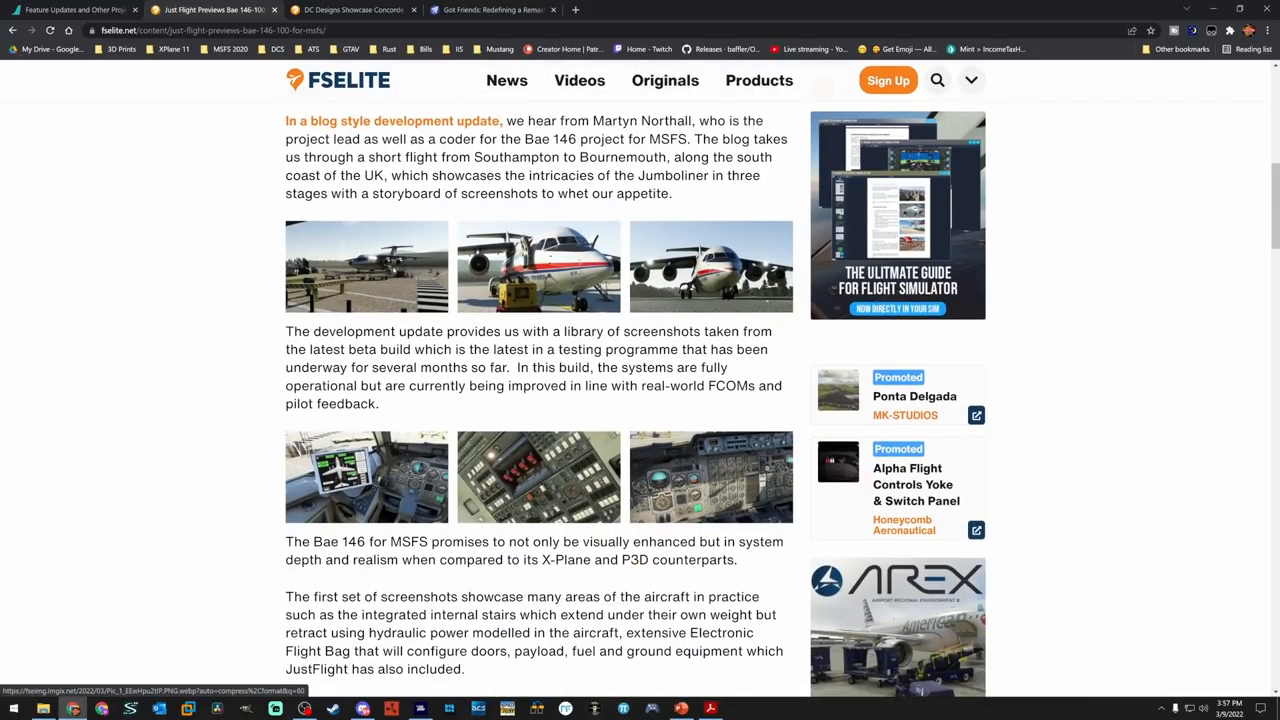
{"action": "left_click", "coordinate": [366, 266]}
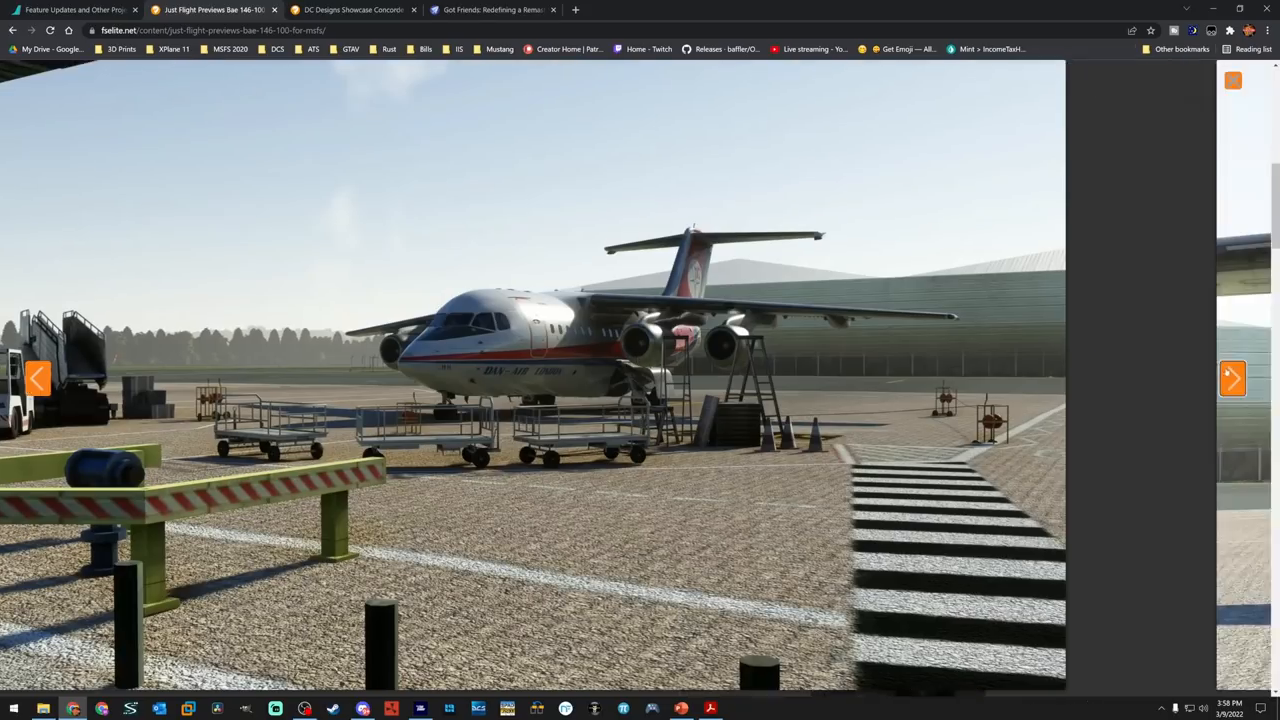
Page through the enlarged BAe 146 gallery: exterior, EFB, overhead panel and cockpit shots
{"action": "left_click", "coordinate": [1232, 378]}
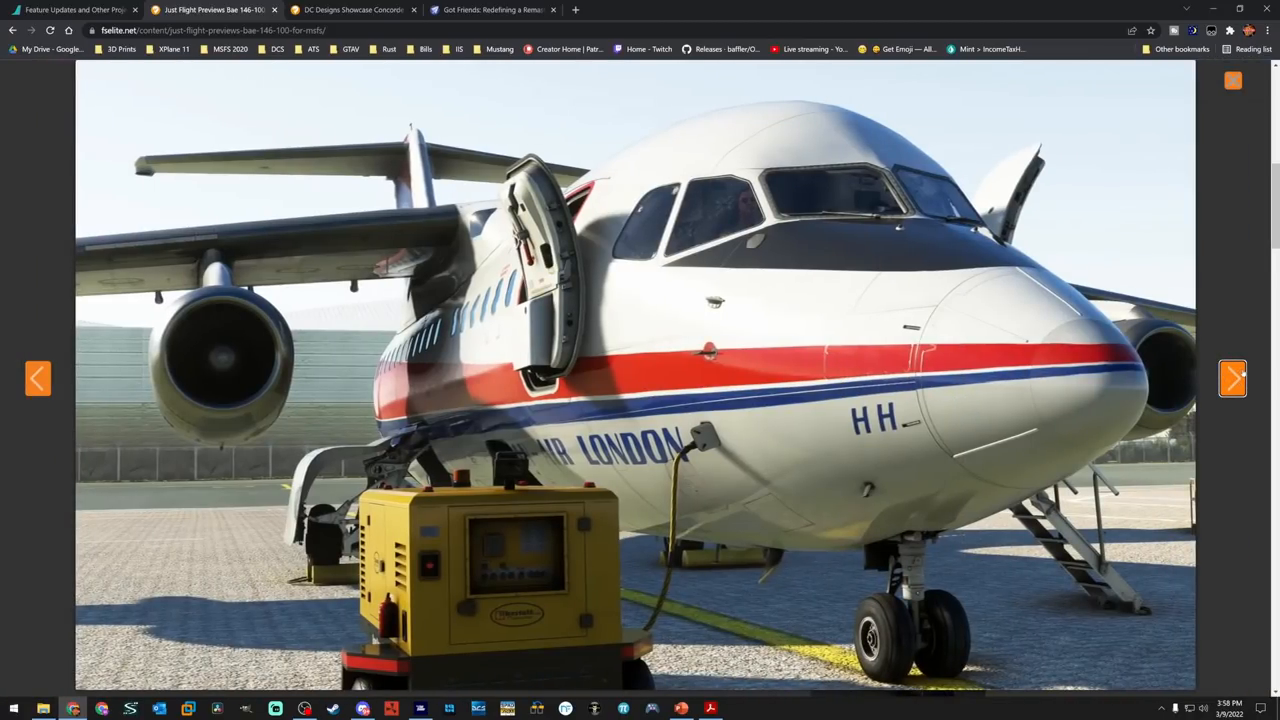
{"action": "left_click", "coordinate": [1232, 378]}
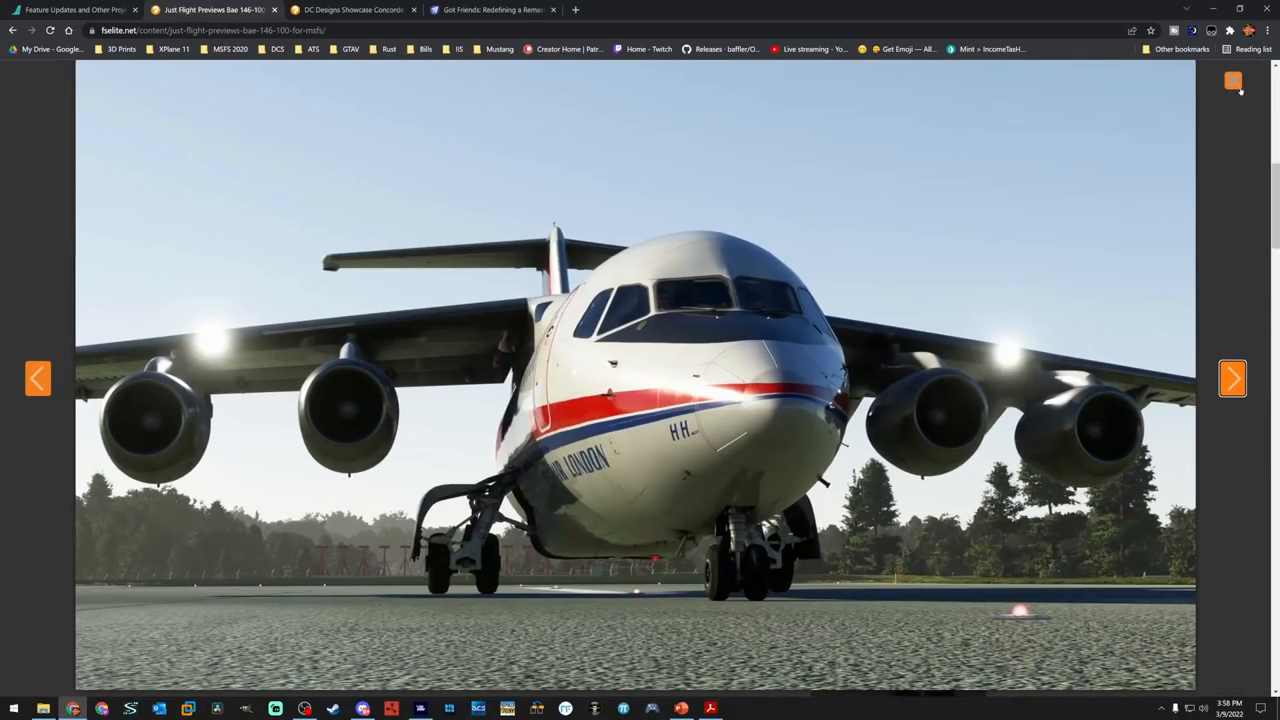
{"action": "left_click", "coordinate": [1232, 80]}
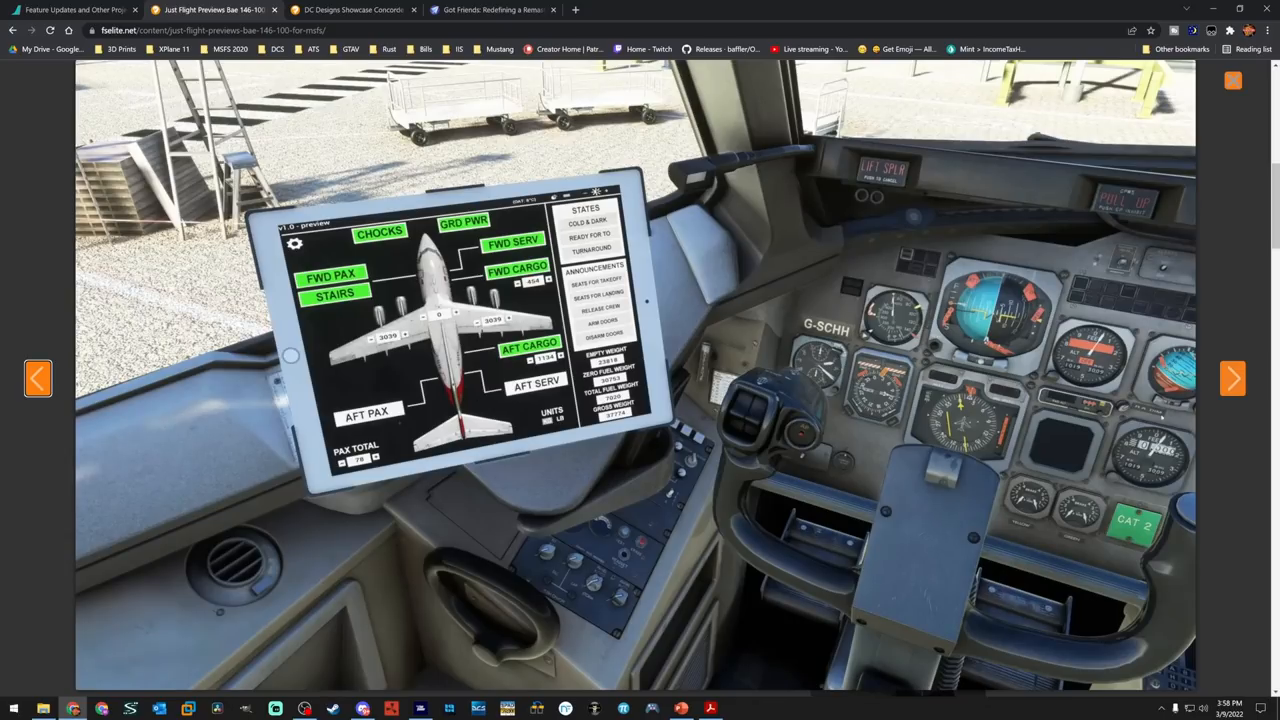
{"action": "left_click", "coordinate": [1232, 378]}
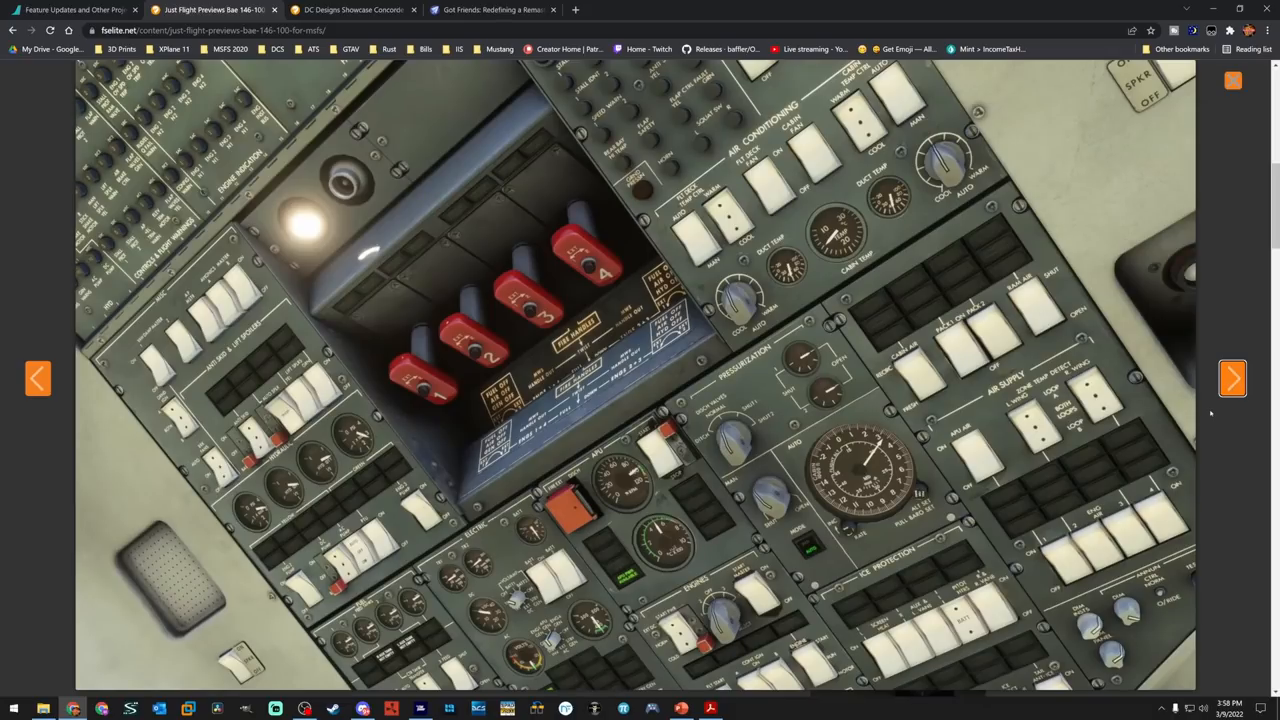
{"action": "mouse_move", "coordinate": [1144, 438]}
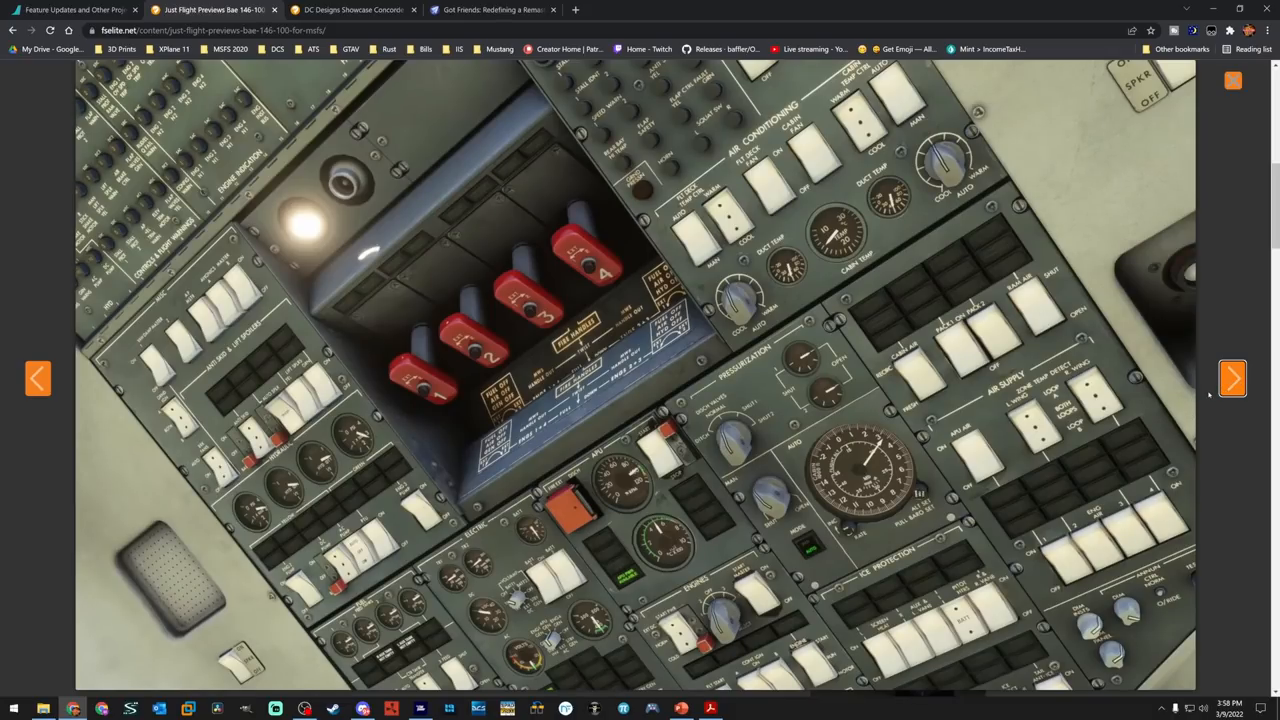
{"action": "left_click", "coordinate": [1232, 378]}
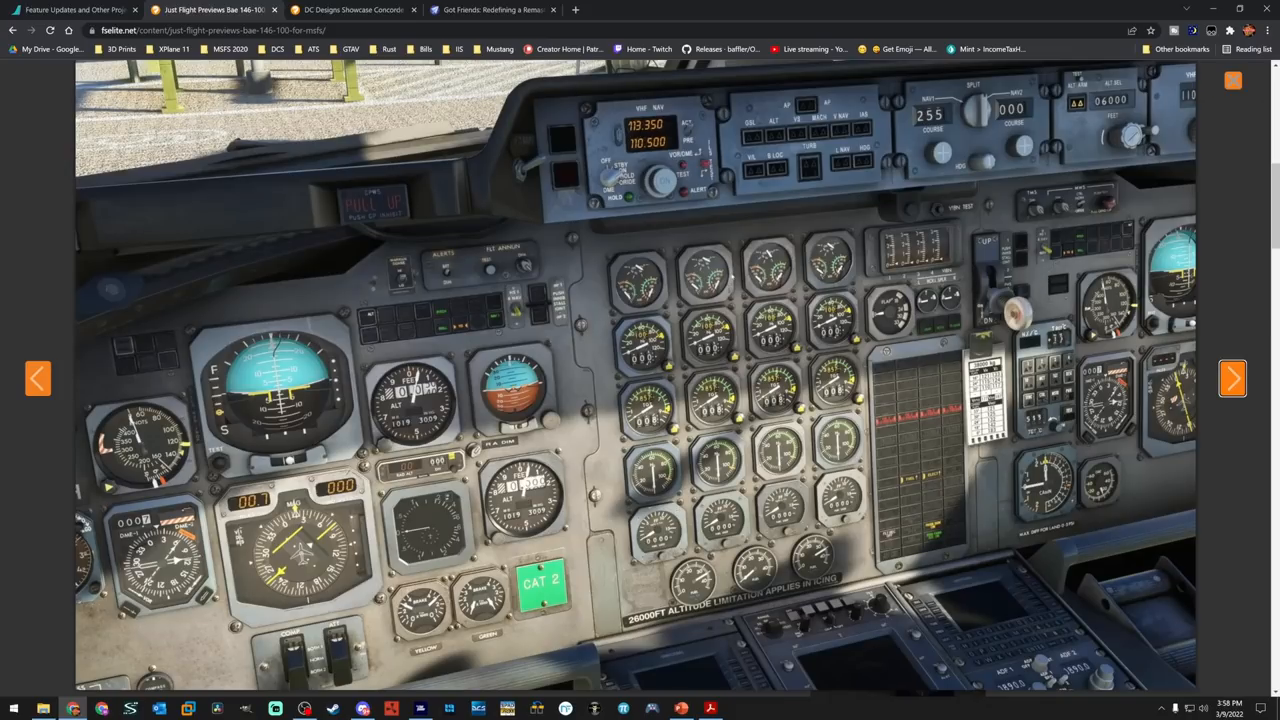
{"action": "mouse_move", "coordinate": [684, 228]}
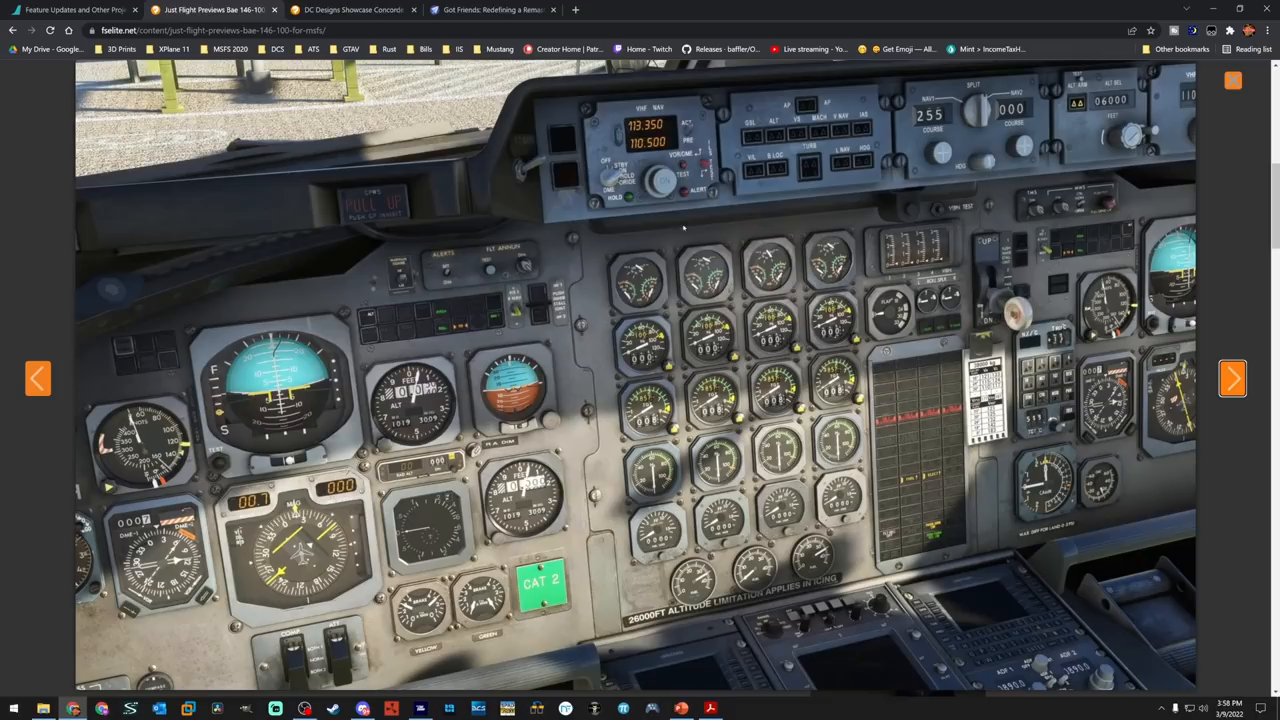
{"action": "mouse_move", "coordinate": [712, 358]}
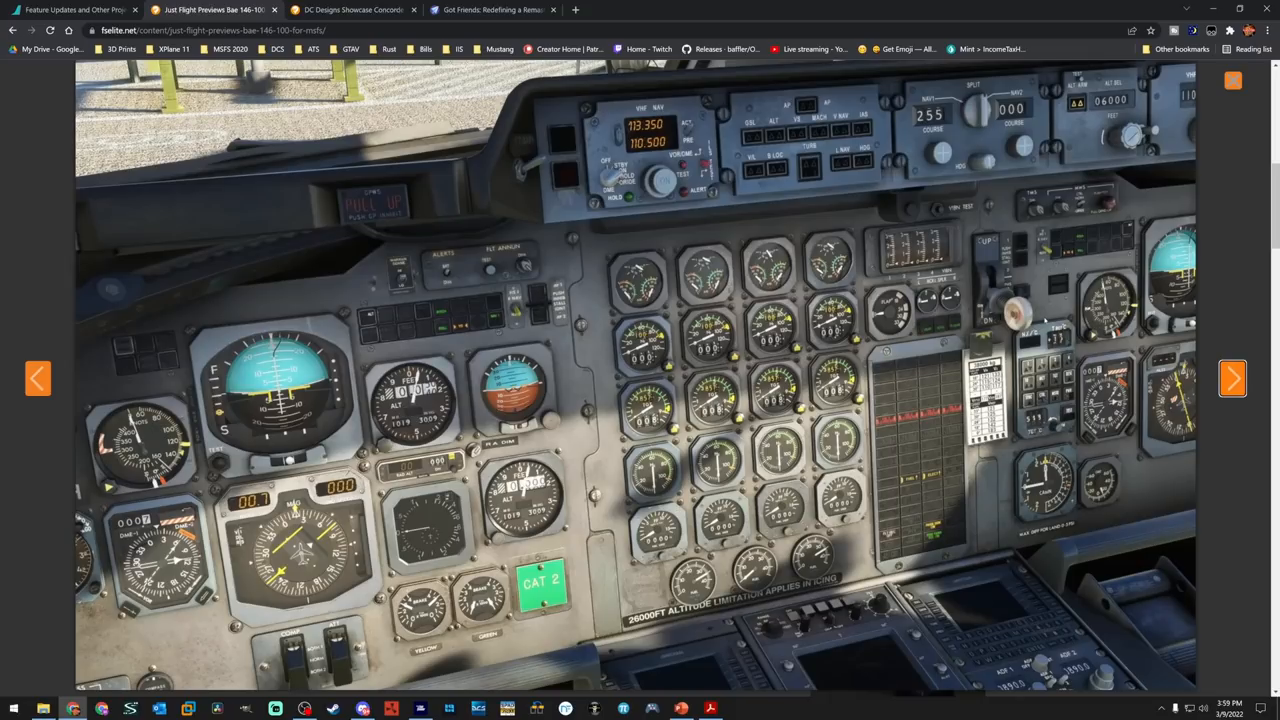
{"action": "mouse_move", "coordinate": [1048, 322]}
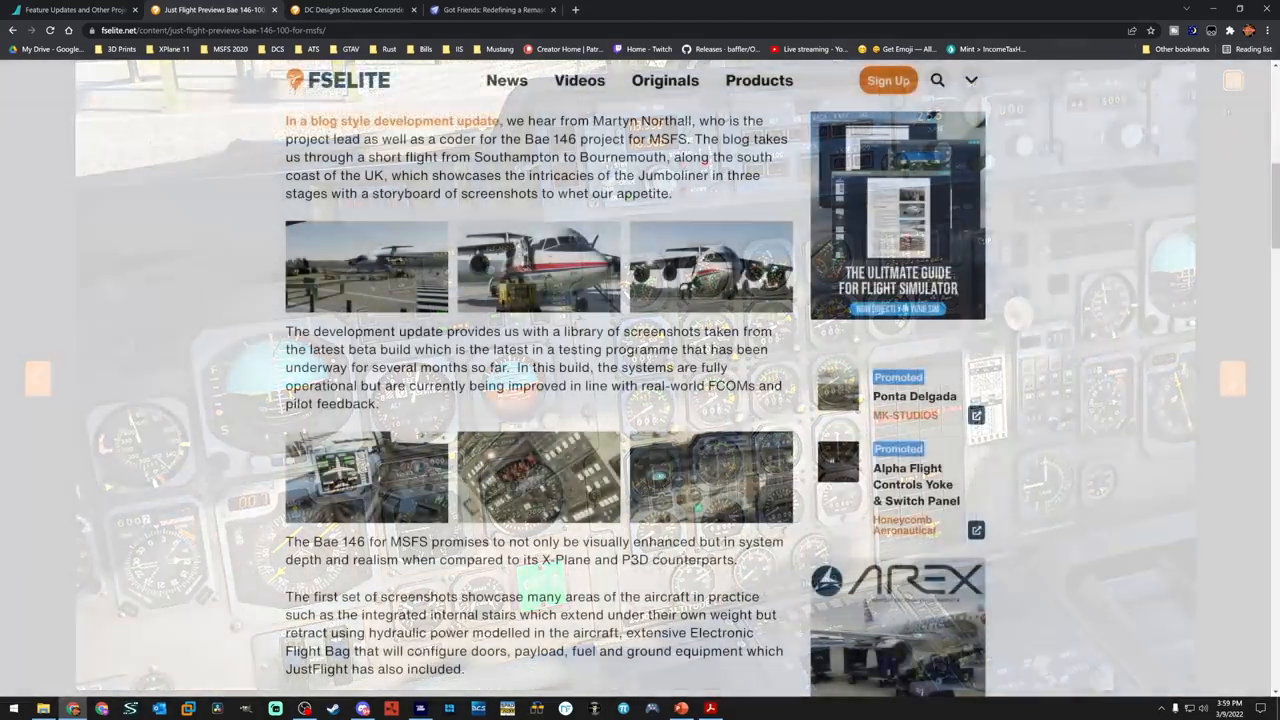
Scroll to the article's closing paragraphs and enlarge the BAe 146 landing photo
{"action": "scroll", "scroll_direction": "down", "scroll_amount": 3}
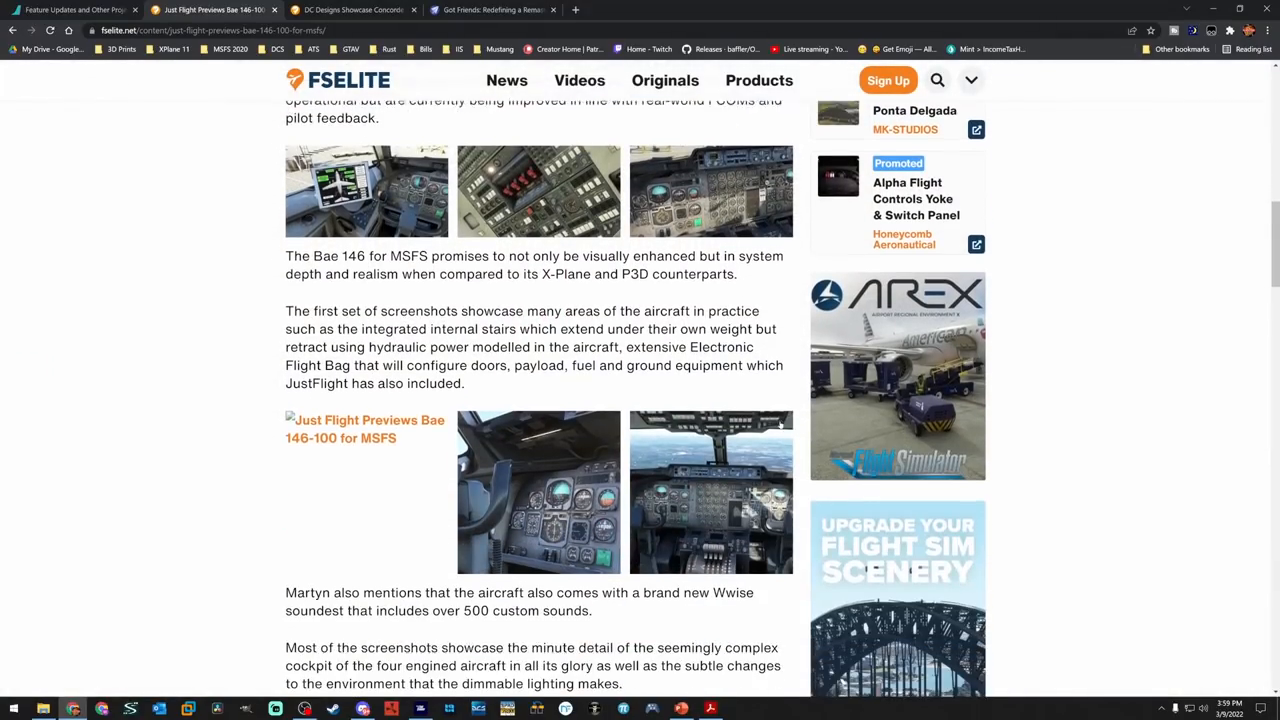
{"action": "scroll", "scroll_direction": "down", "scroll_amount": 3}
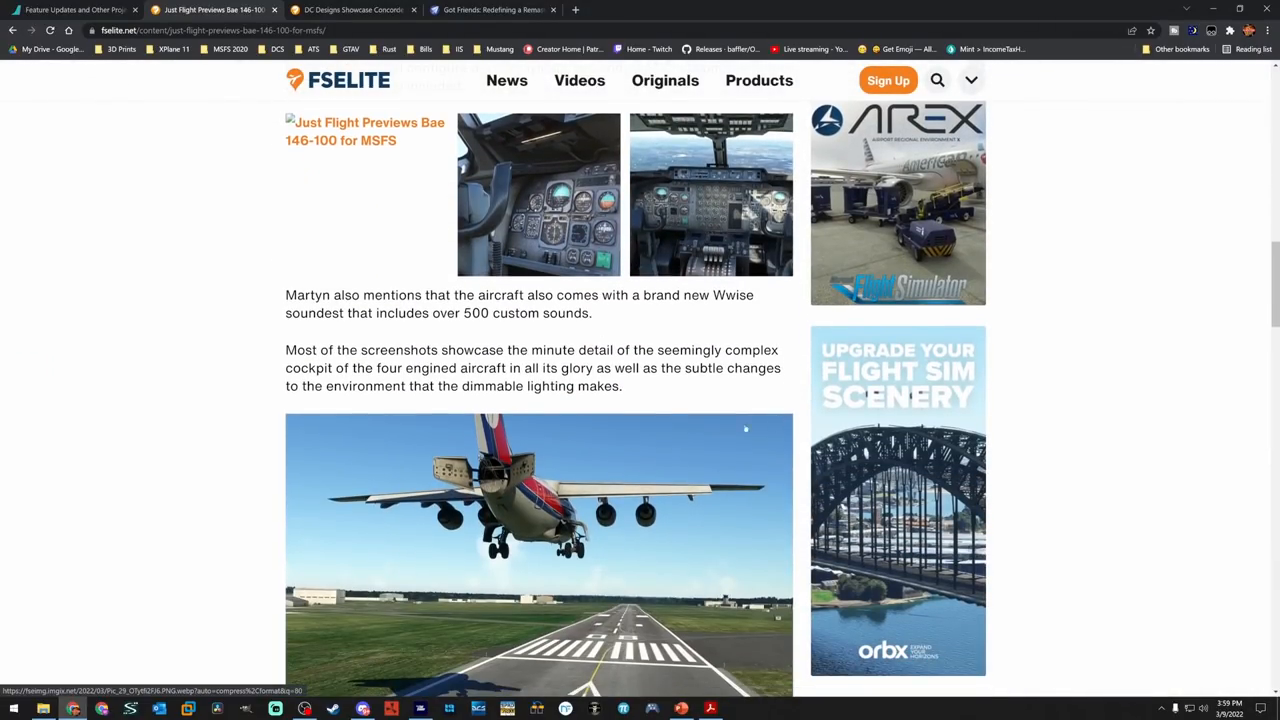
{"action": "scroll", "scroll_direction": "down", "scroll_amount": 3}
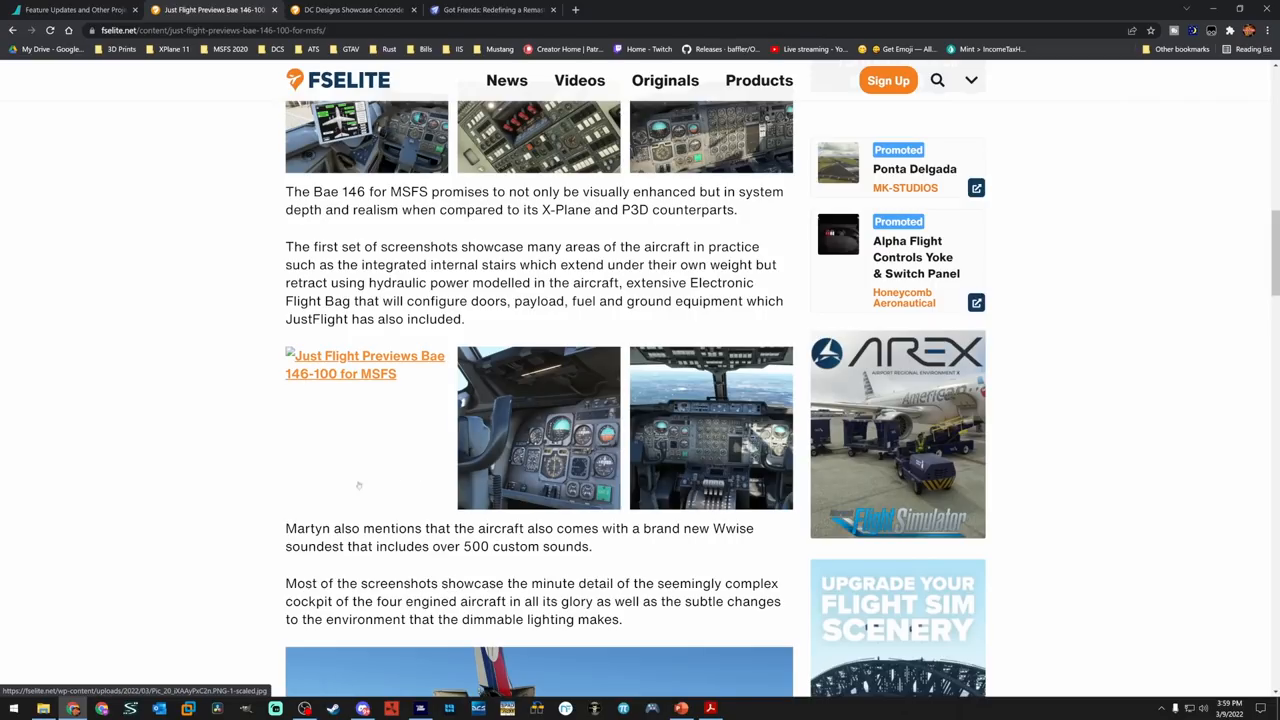
{"action": "scroll", "scroll_direction": "down", "scroll_amount": 3}
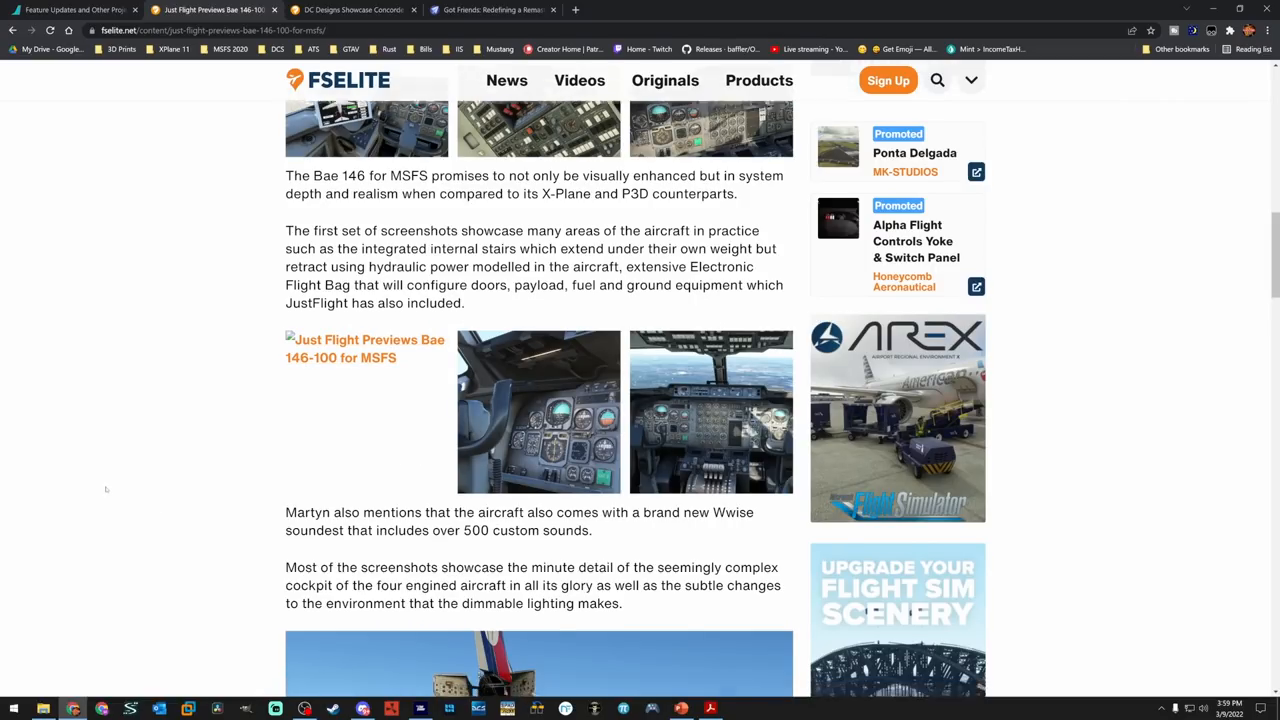
{"action": "scroll", "scroll_direction": "down", "scroll_amount": 3}
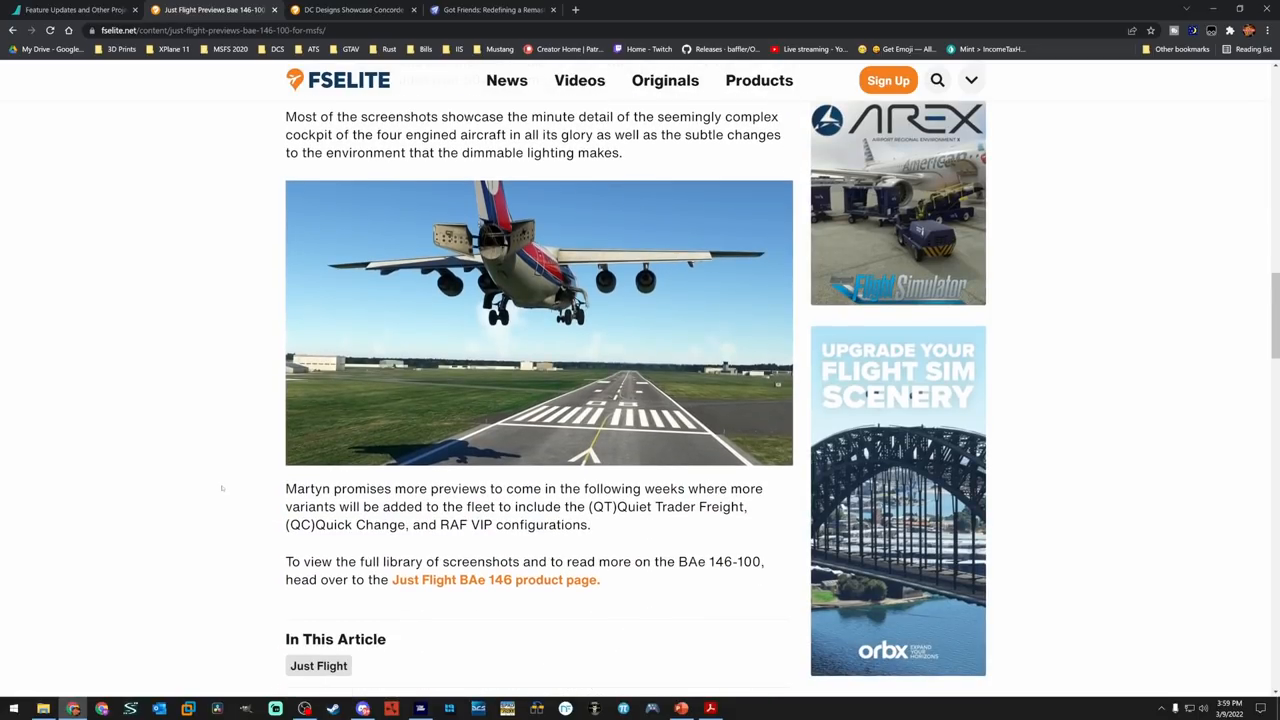
{"action": "scroll", "scroll_direction": "up", "scroll_amount": 3}
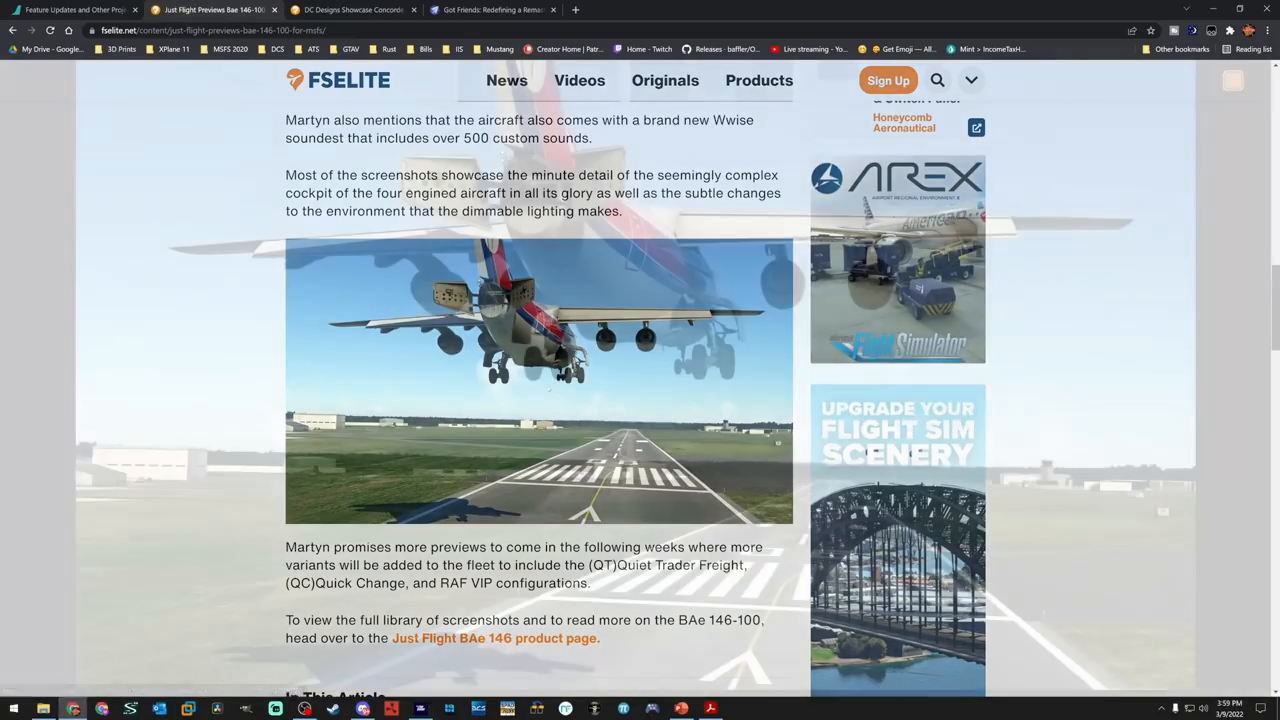
{"action": "left_click", "coordinate": [538, 380]}
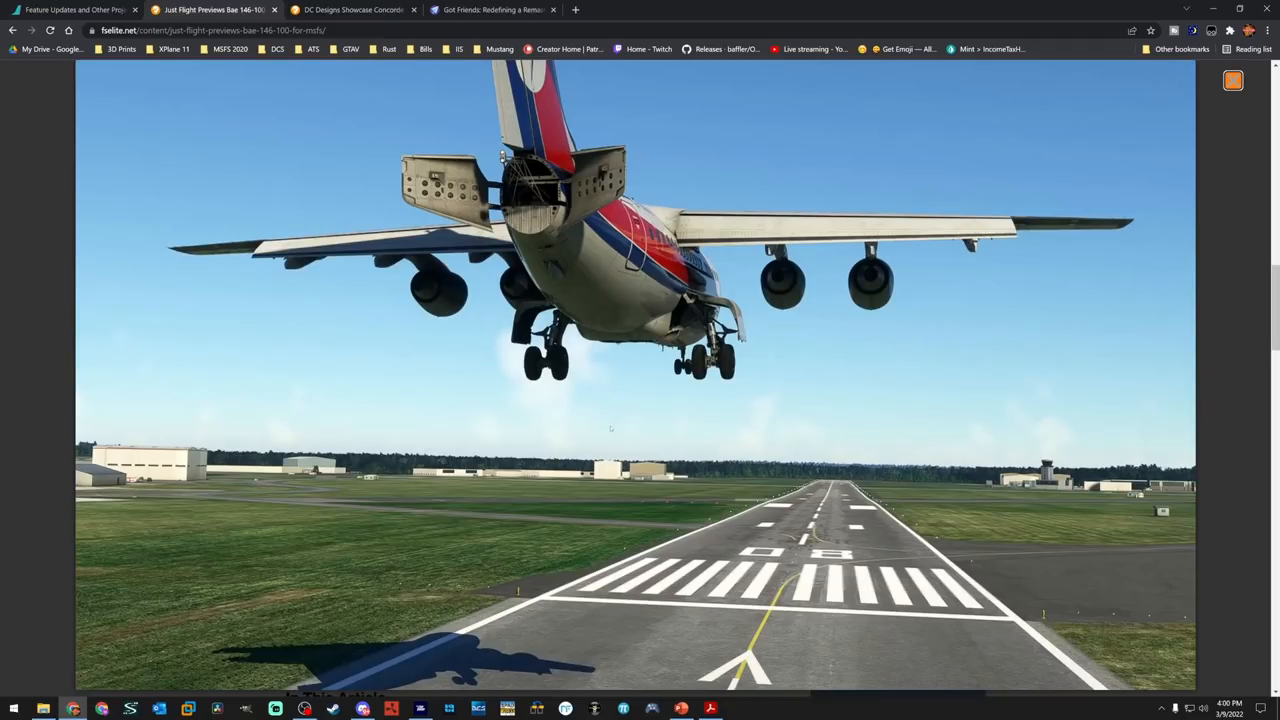
{"action": "mouse_move", "coordinate": [572, 72]}
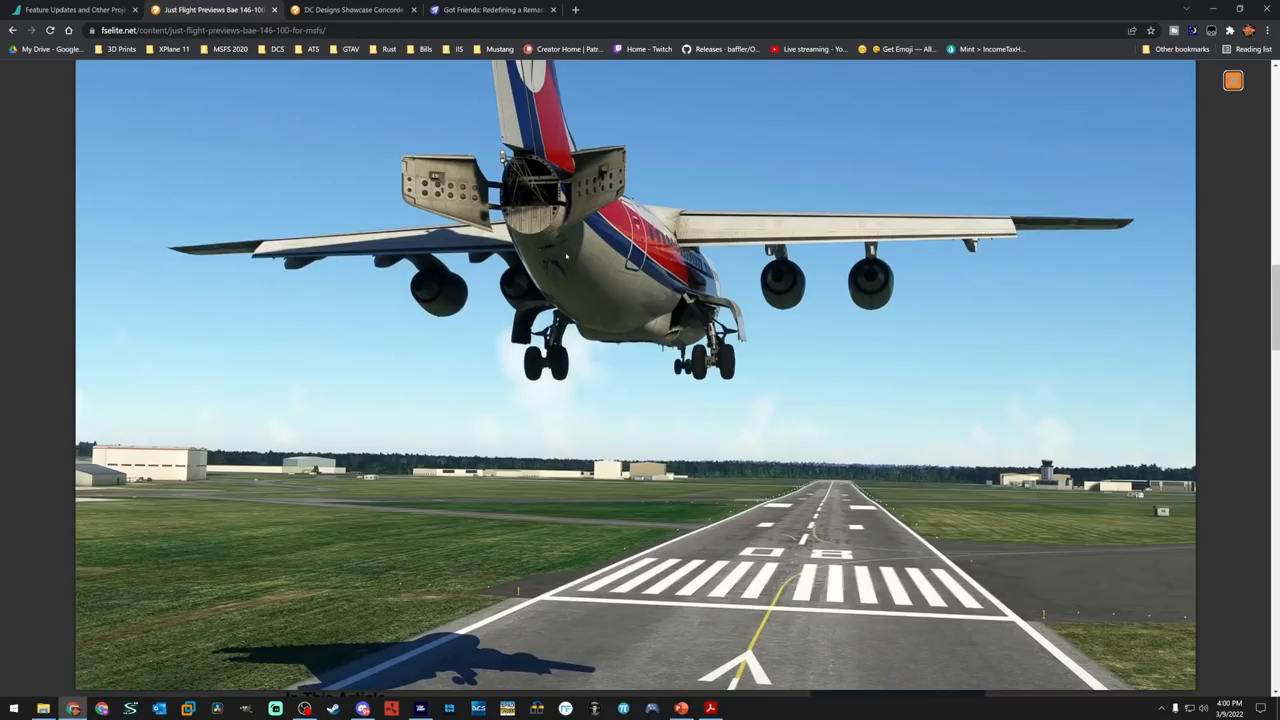
{"action": "mouse_move", "coordinate": [546, 264]}
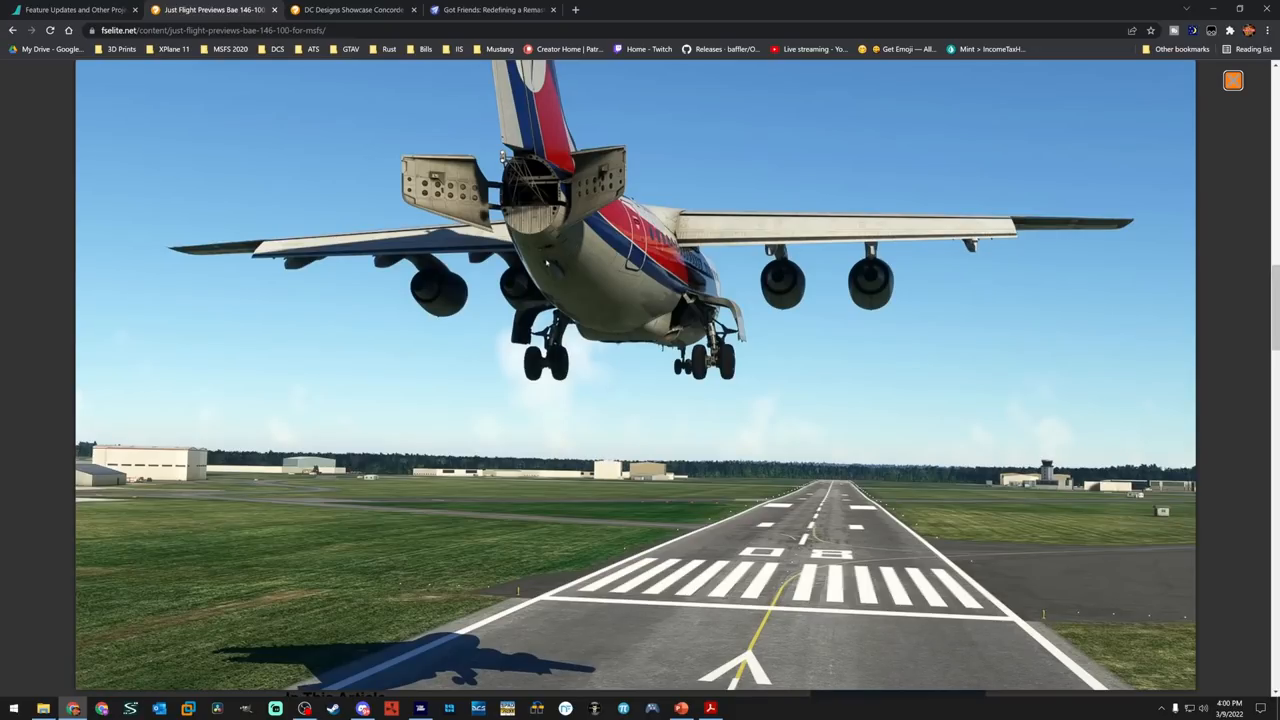
{"action": "mouse_move", "coordinate": [540, 268]}
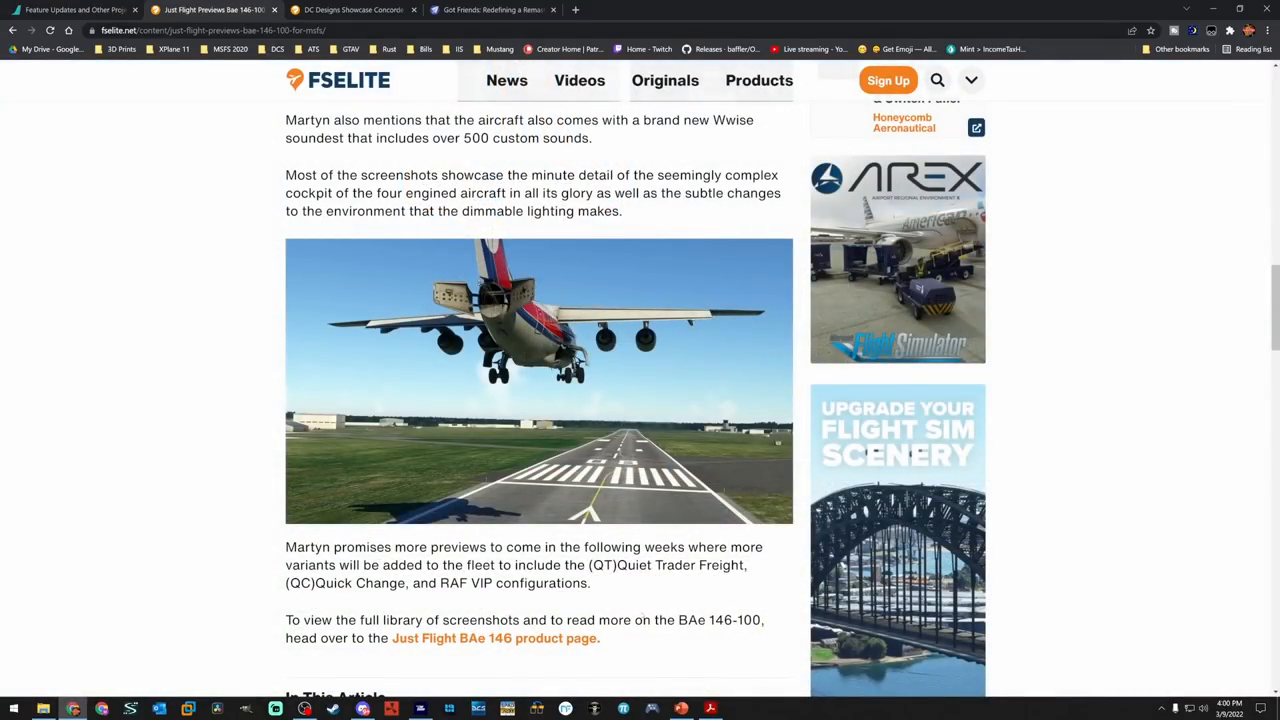
Scroll down the BAe 146 article once more through its cockpit screenshots
{"action": "scroll", "scroll_direction": "down", "scroll_amount": 3}
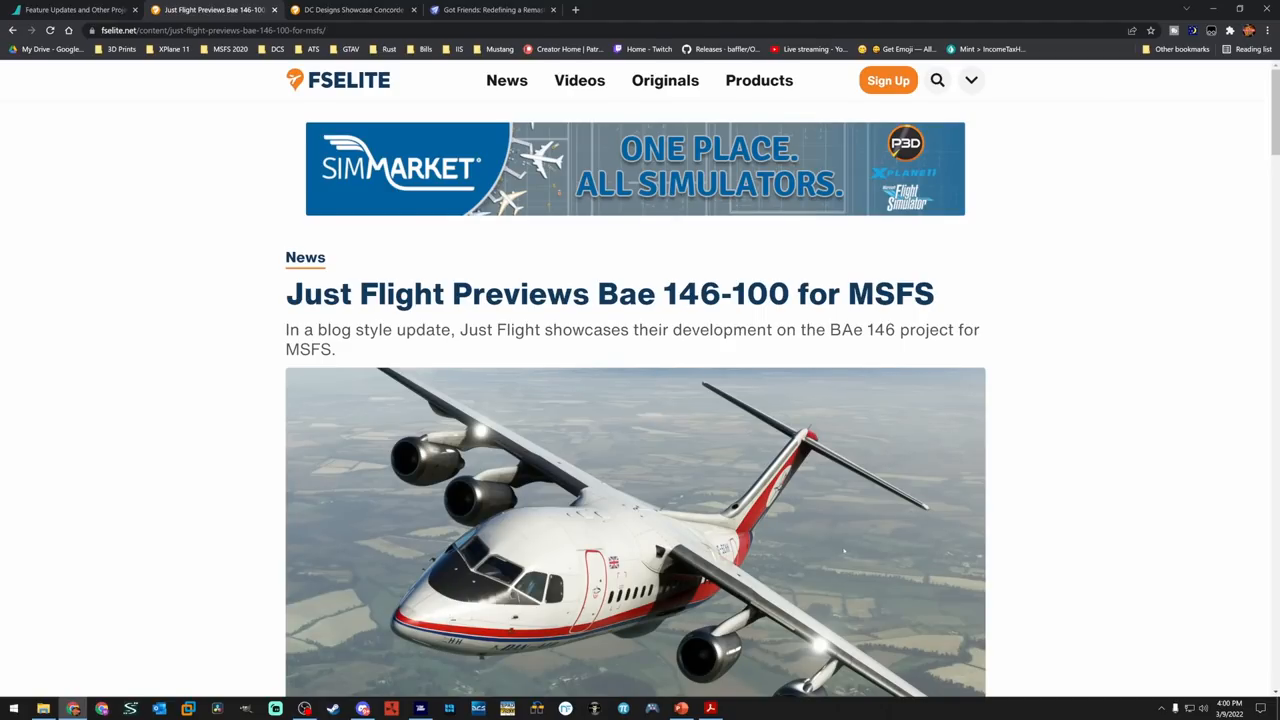
{"action": "scroll", "scroll_direction": "down", "scroll_amount": 3}
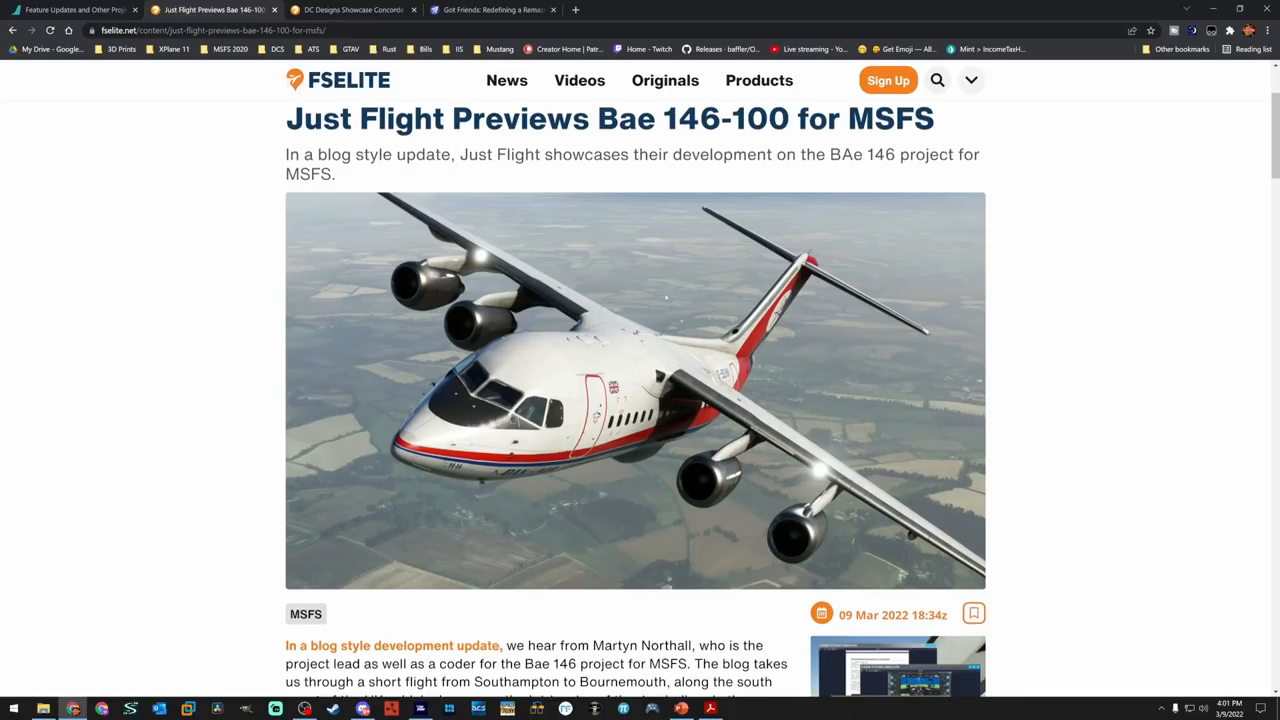
{"action": "scroll", "scroll_direction": "down", "scroll_amount": 3}
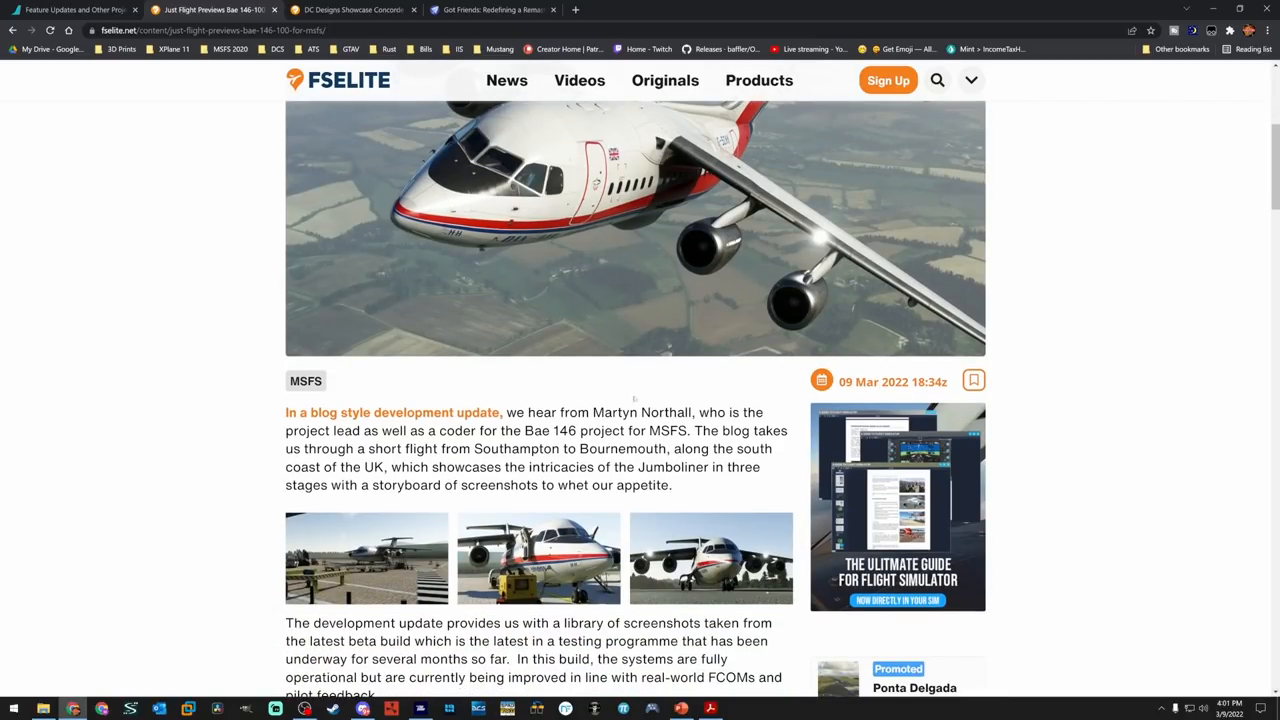
{"action": "scroll", "scroll_direction": "down", "scroll_amount": 3}
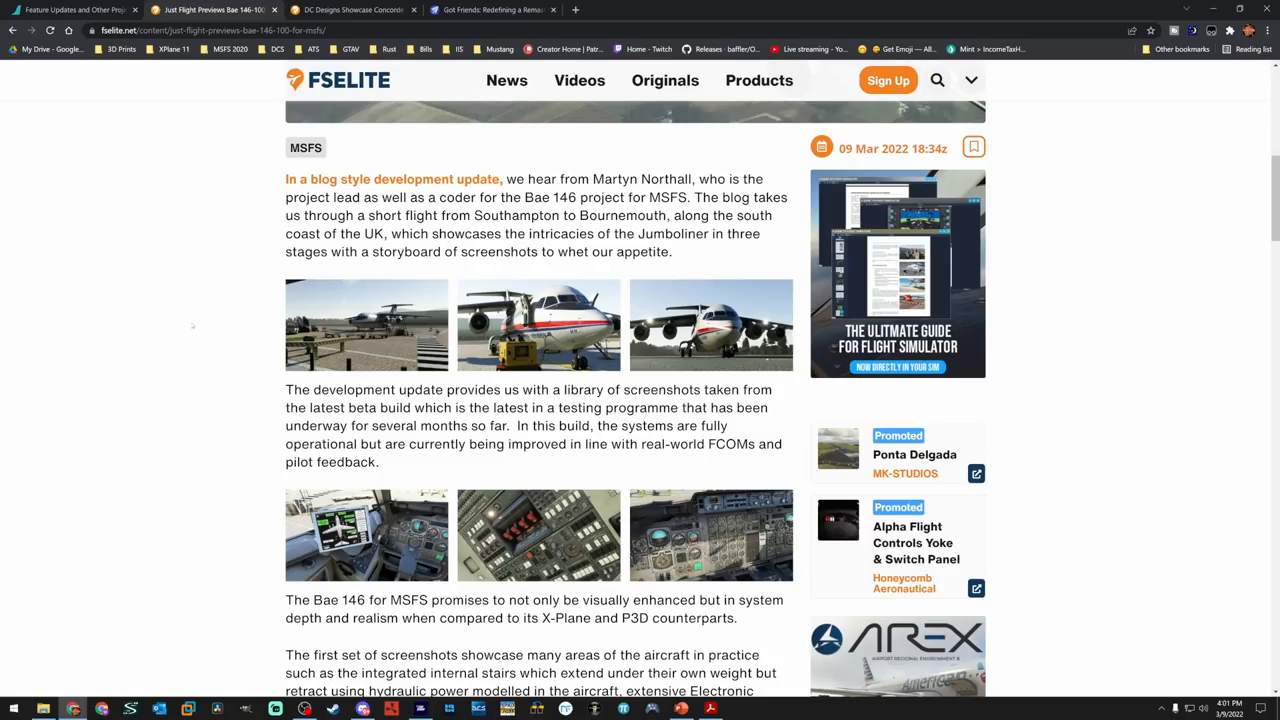
{"action": "scroll", "scroll_direction": "down", "scroll_amount": 3}
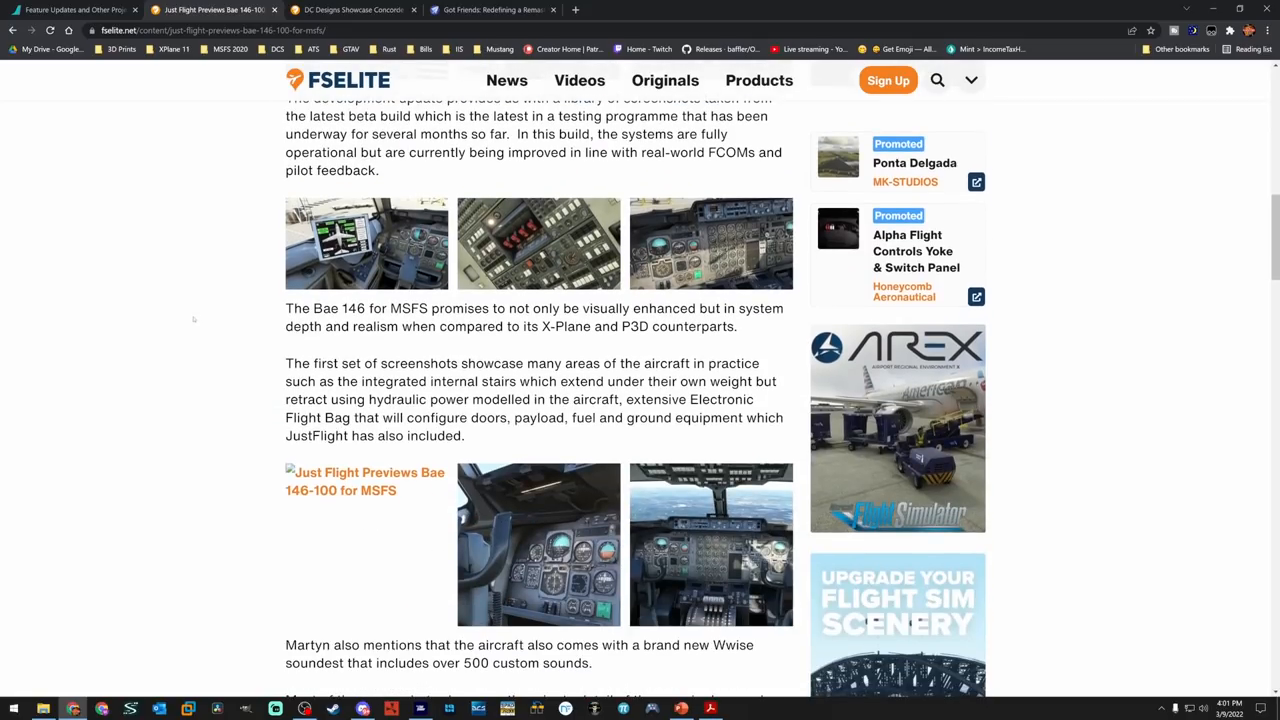
{"action": "scroll", "scroll_direction": "down", "scroll_amount": 3}
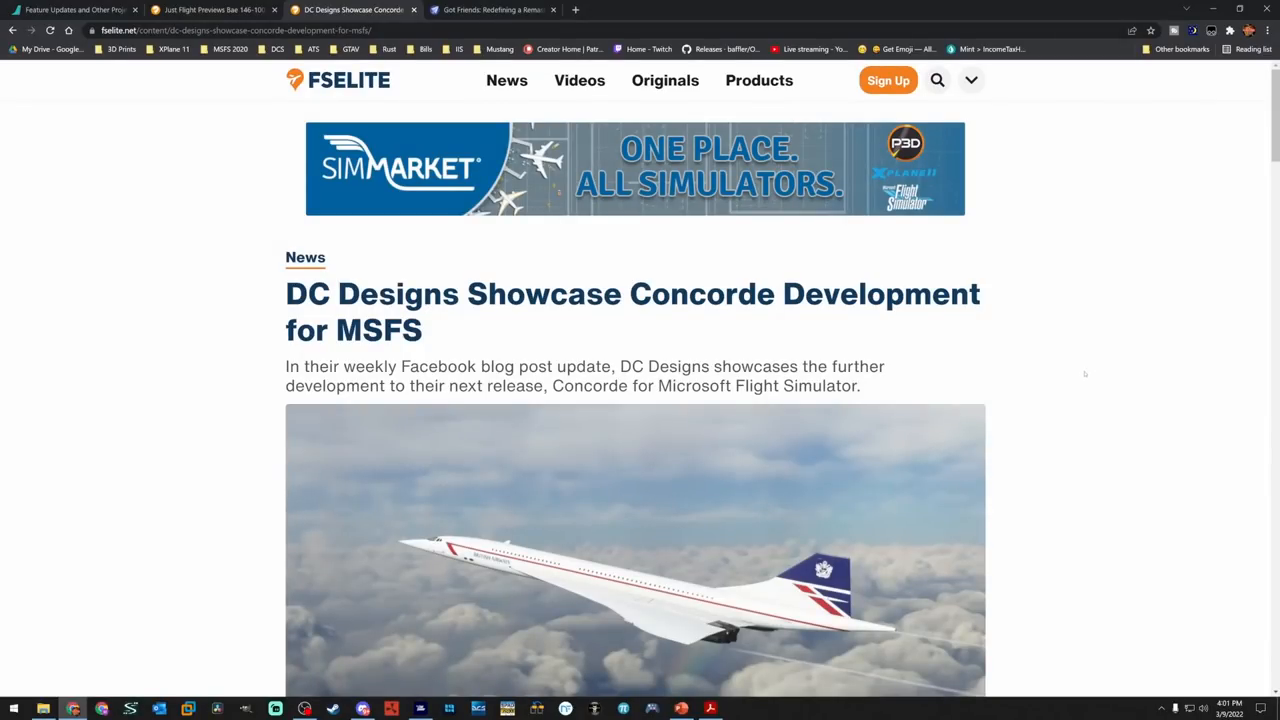
Scroll the DC Designs Concorde article down to its ground-support screenshots
{"action": "scroll", "scroll_direction": "down", "scroll_amount": 3}
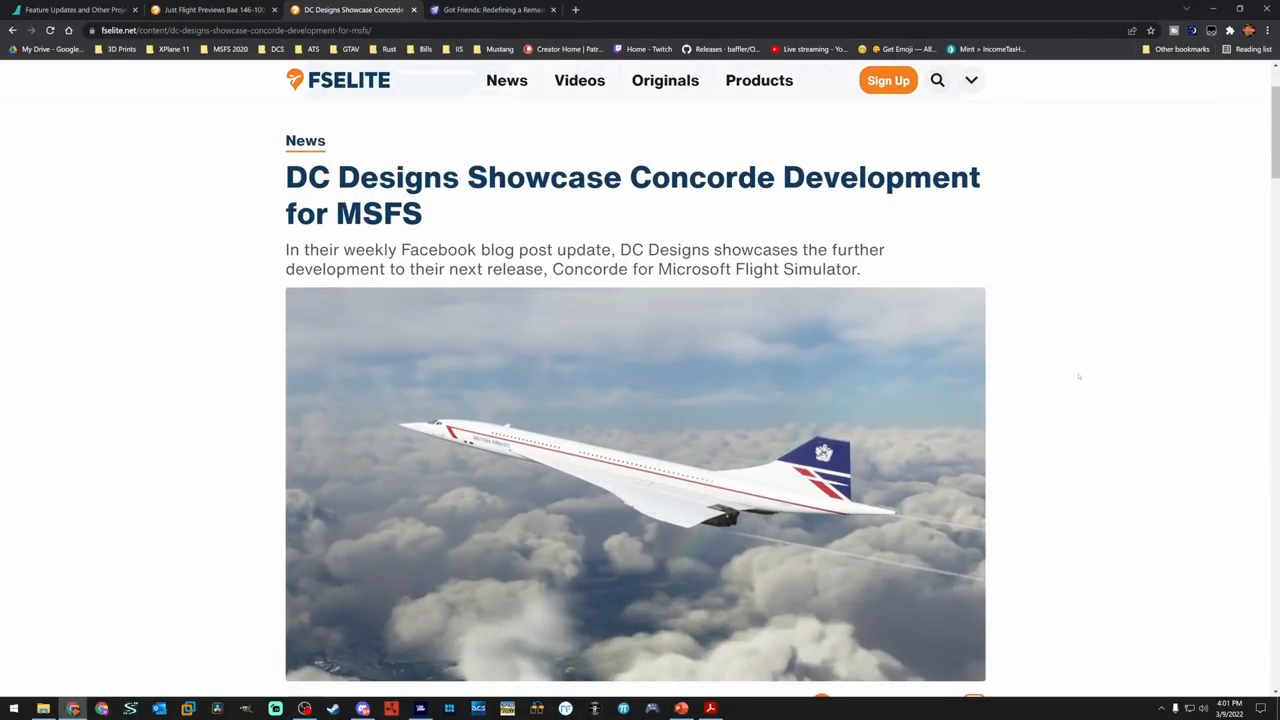
{"action": "scroll", "scroll_direction": "down", "scroll_amount": 3}
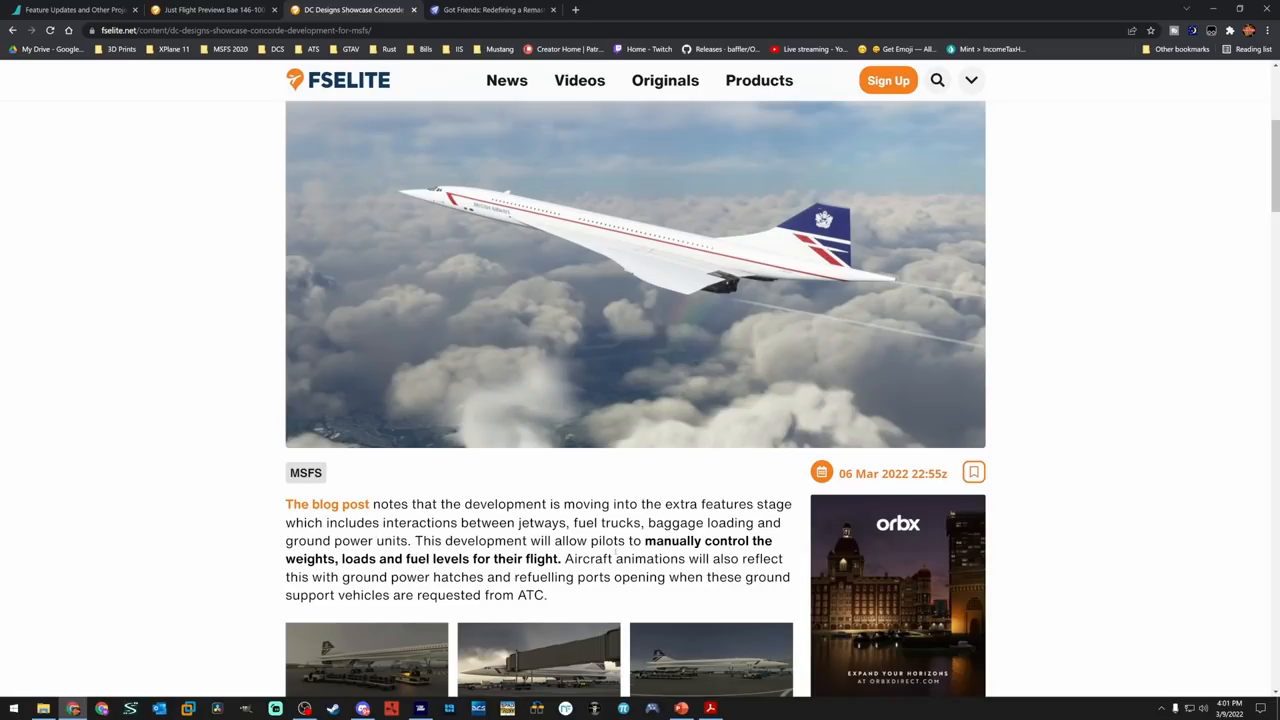
{"action": "scroll", "scroll_direction": "down", "scroll_amount": 3}
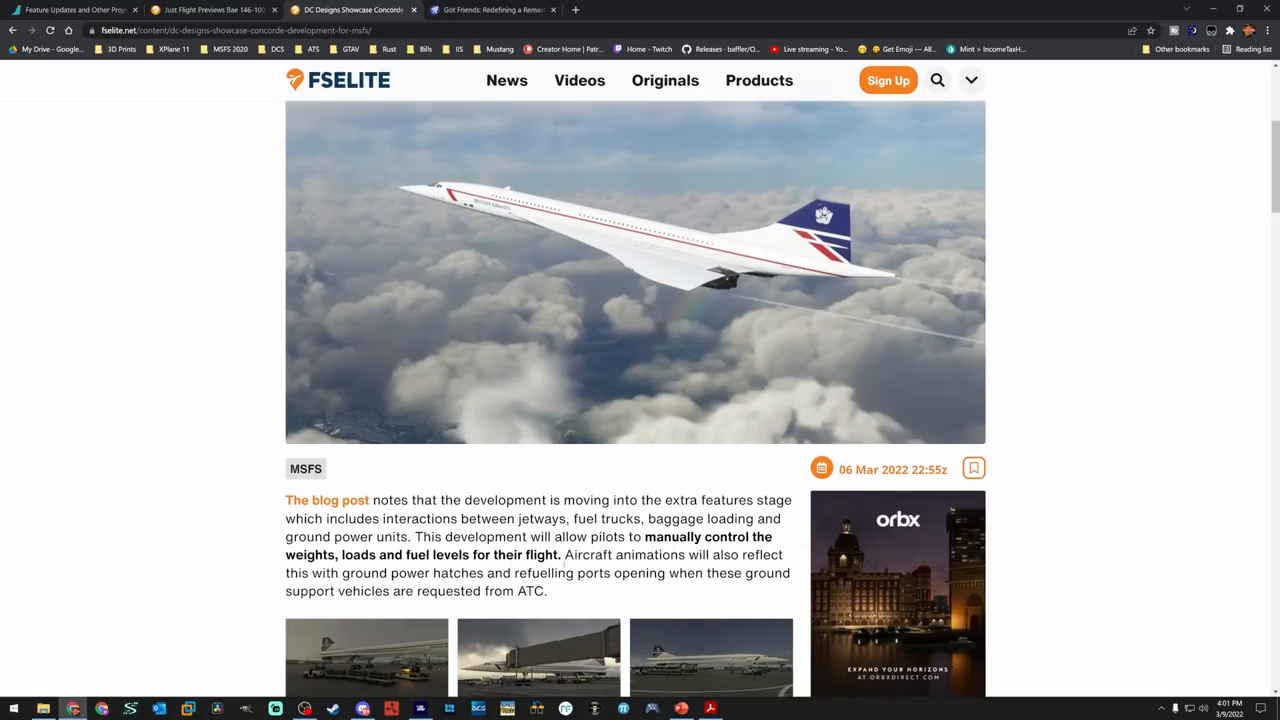
{"action": "scroll", "scroll_direction": "down", "scroll_amount": 3}
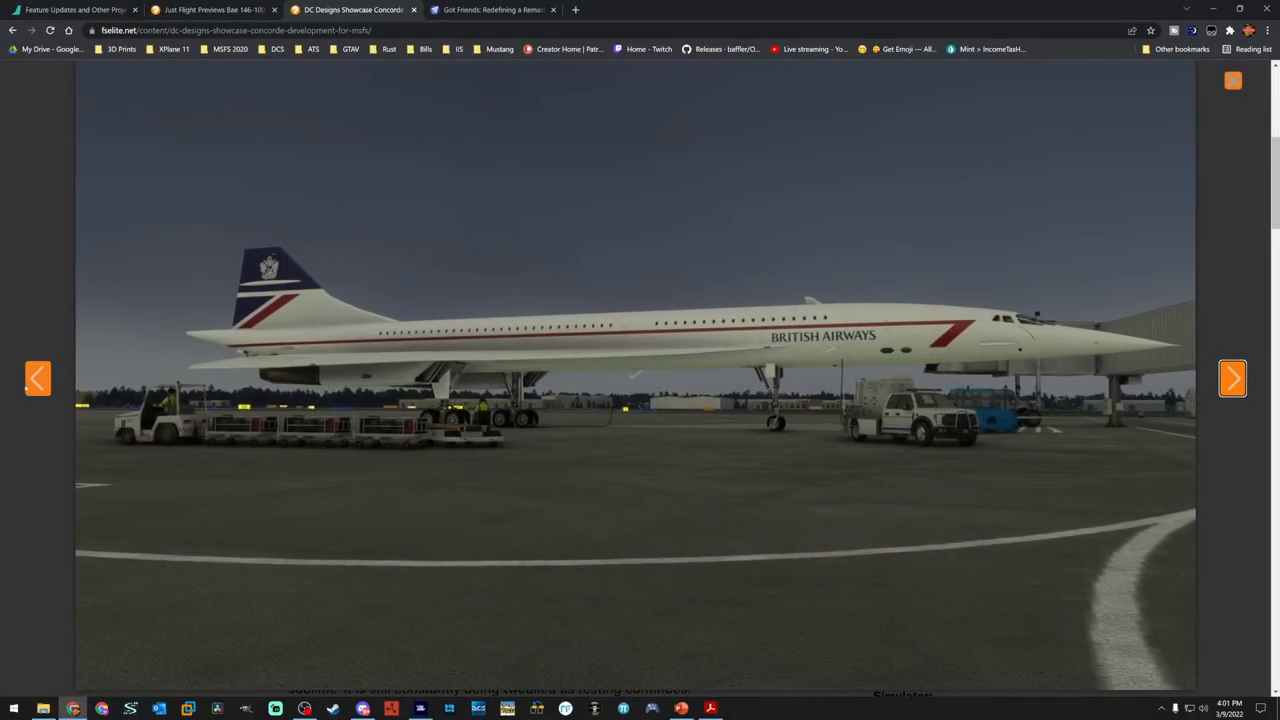
View the next enlarged Concorde screenshot, then close the lightbox
{"action": "left_click", "coordinate": [1232, 378]}
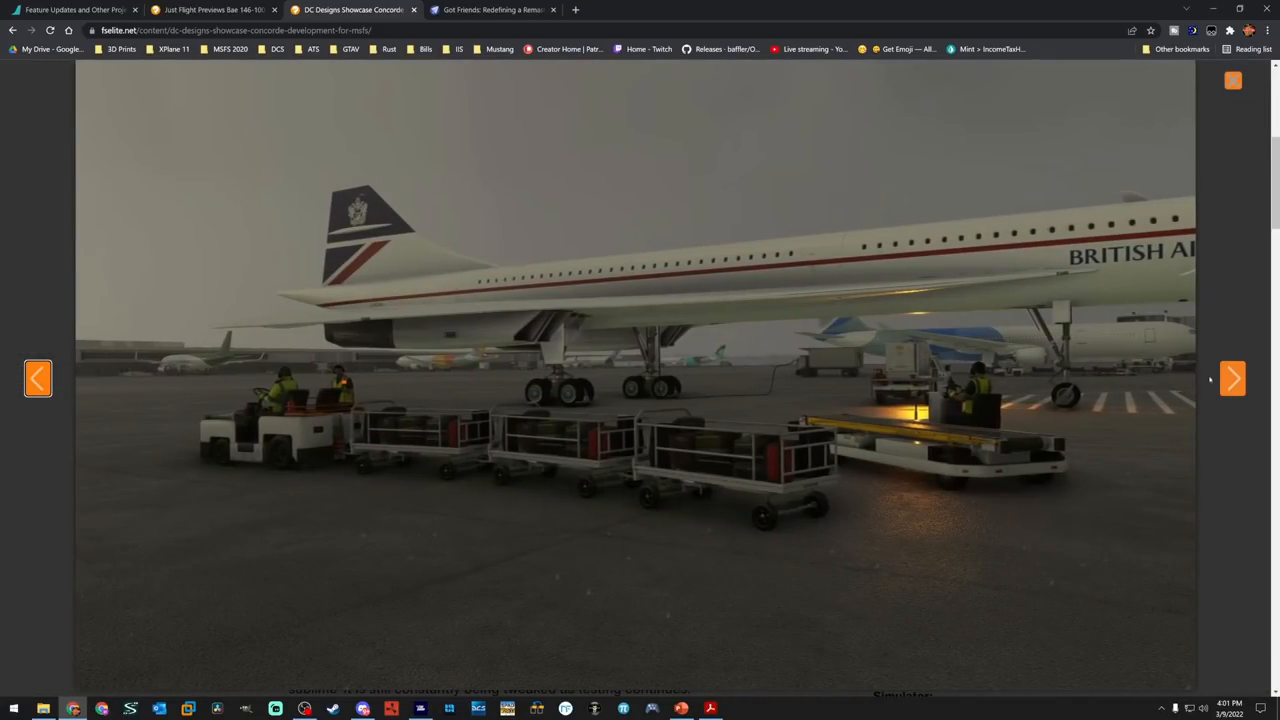
{"action": "left_click", "coordinate": [1232, 378]}
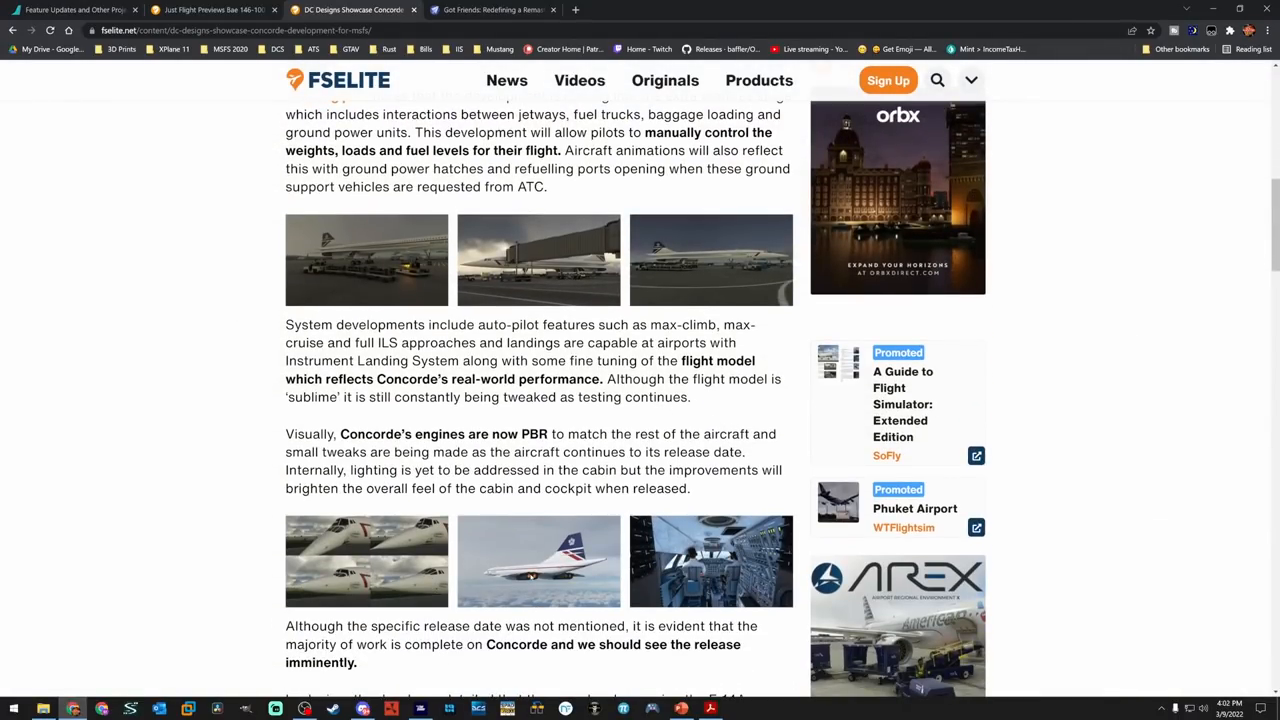
Enlarge the in-flight Concorde screenshot with afterburners lit above the clouds
{"action": "left_click", "coordinate": [538, 560]}
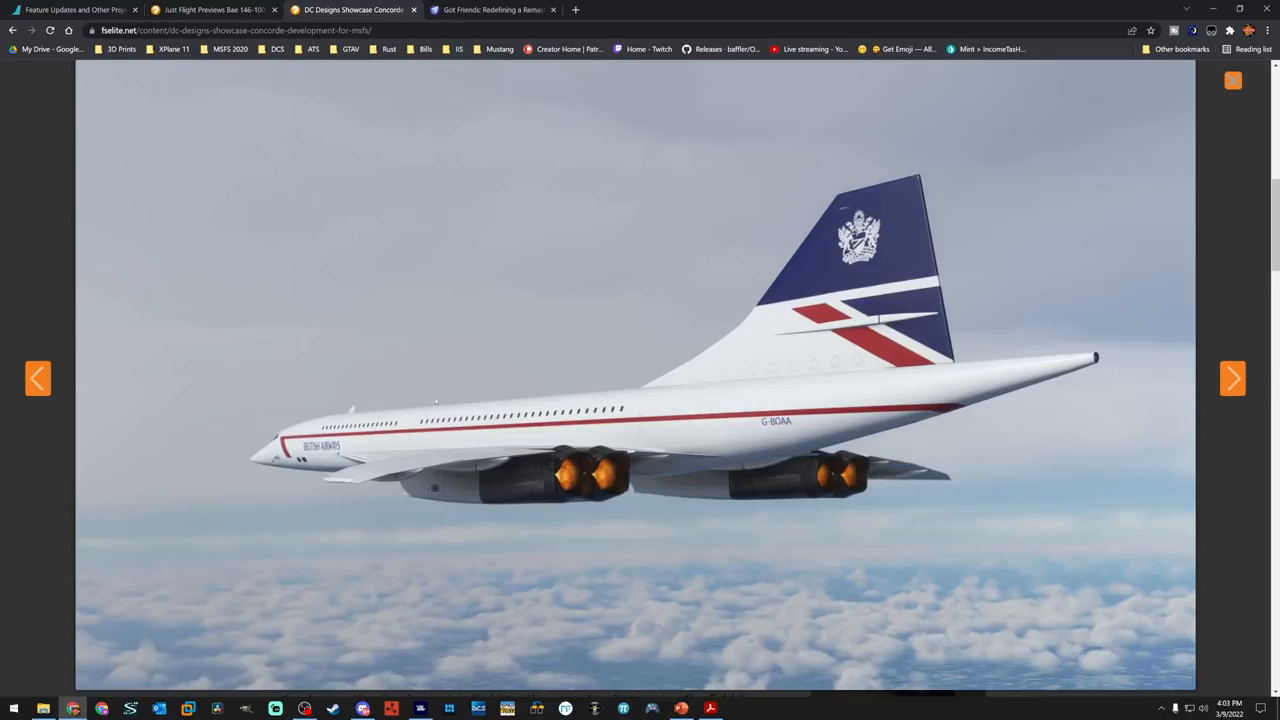
{"action": "mouse_move", "coordinate": [1178, 90]}
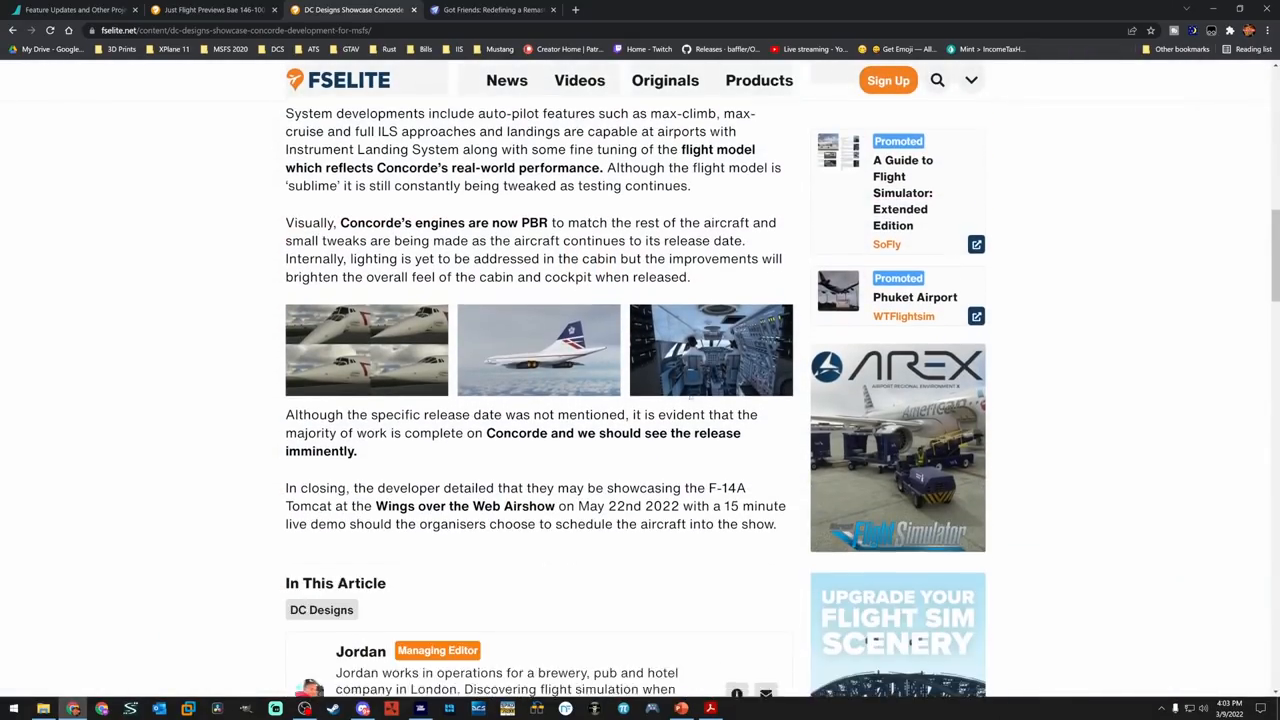
{"action": "scroll", "scroll_direction": "down", "scroll_amount": 3}
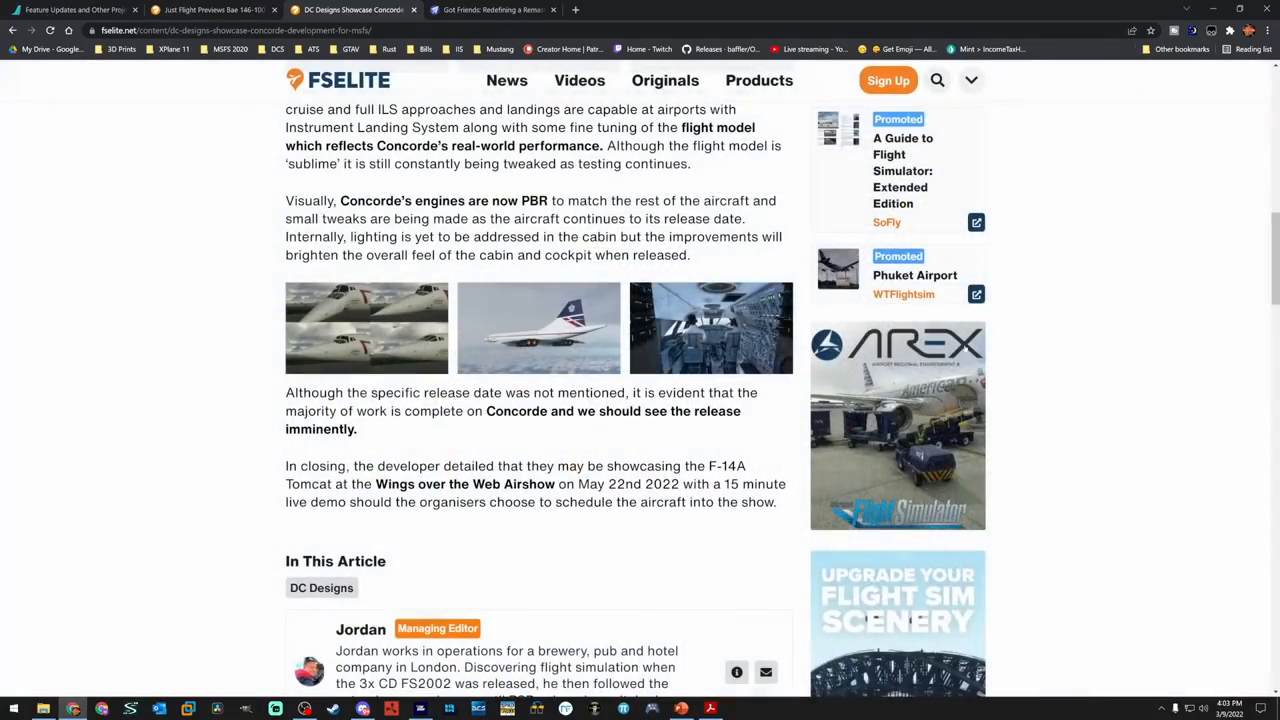
{"action": "scroll", "scroll_direction": "up", "scroll_amount": 3}
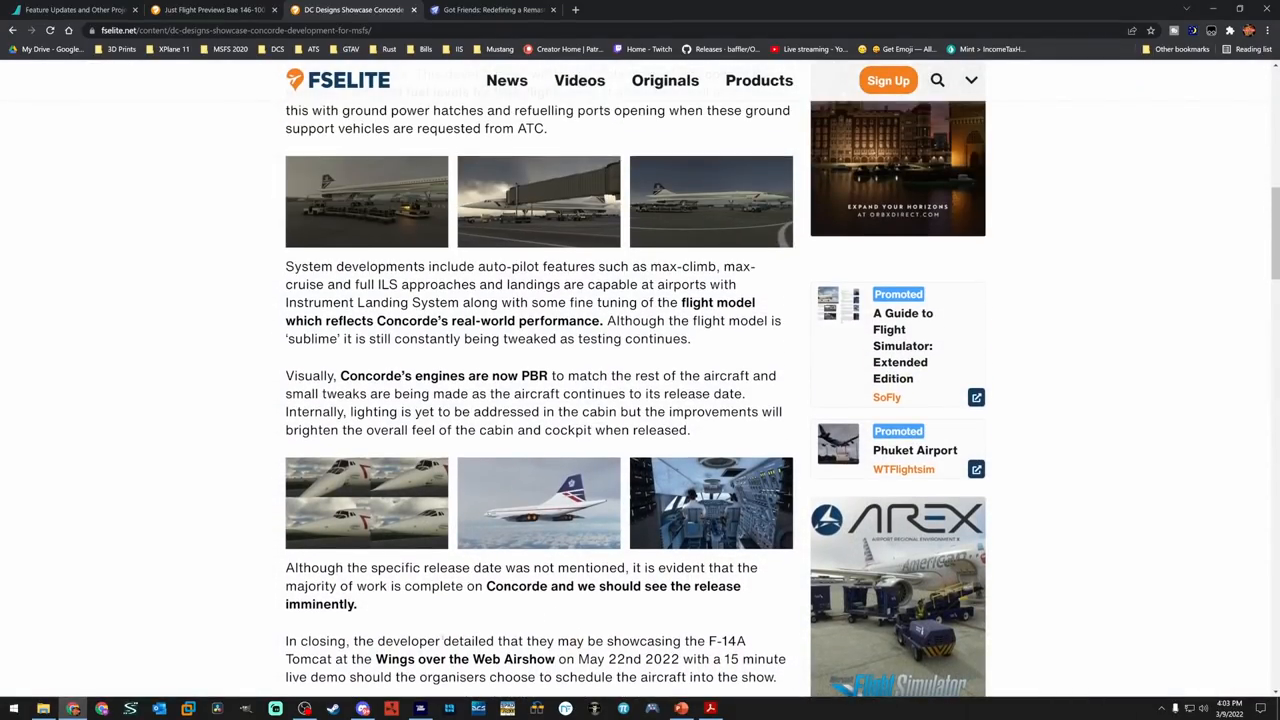
{"action": "left_click", "coordinate": [538, 200]}
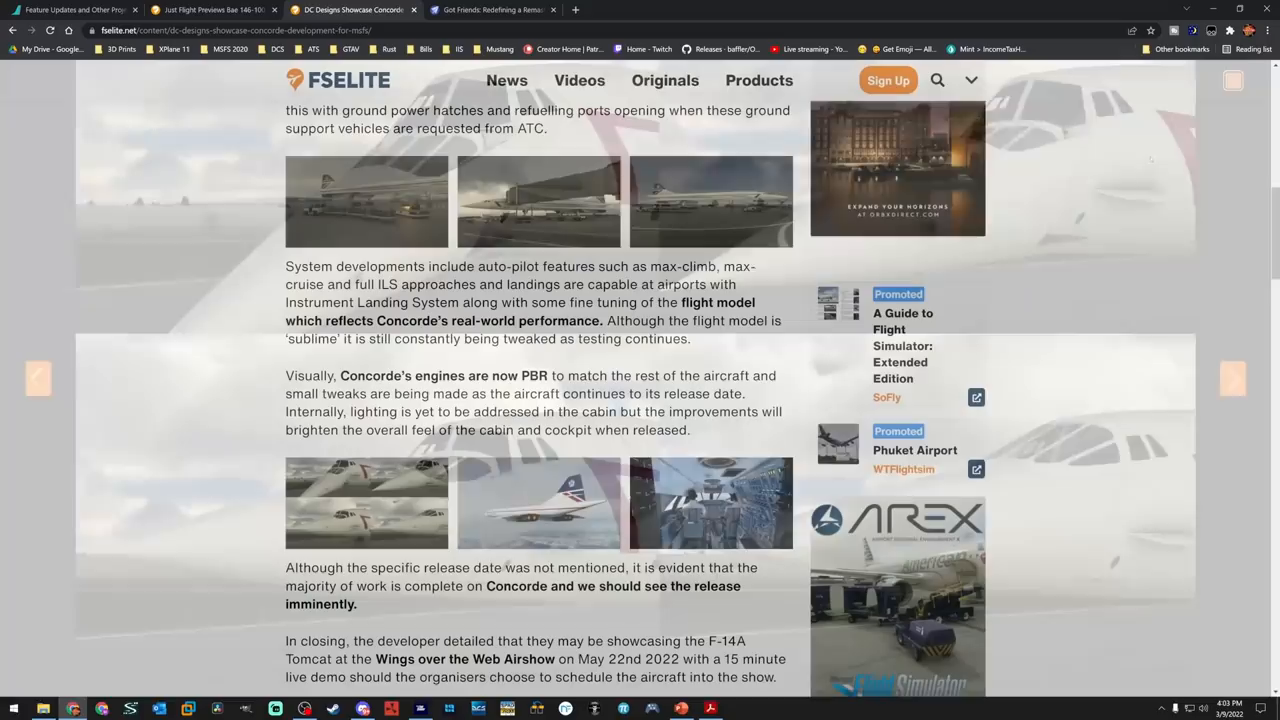
{"action": "scroll", "scroll_direction": "up", "scroll_amount": 3}
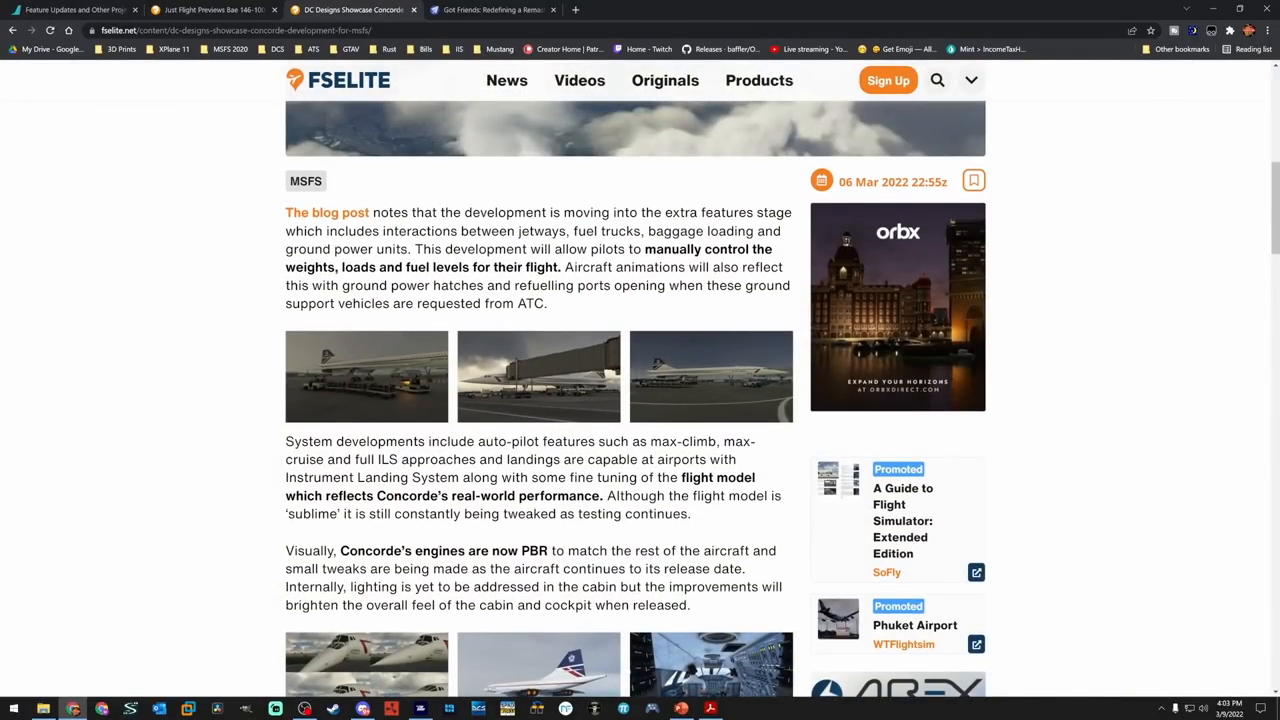
{"action": "scroll", "scroll_direction": "down", "scroll_amount": 3}
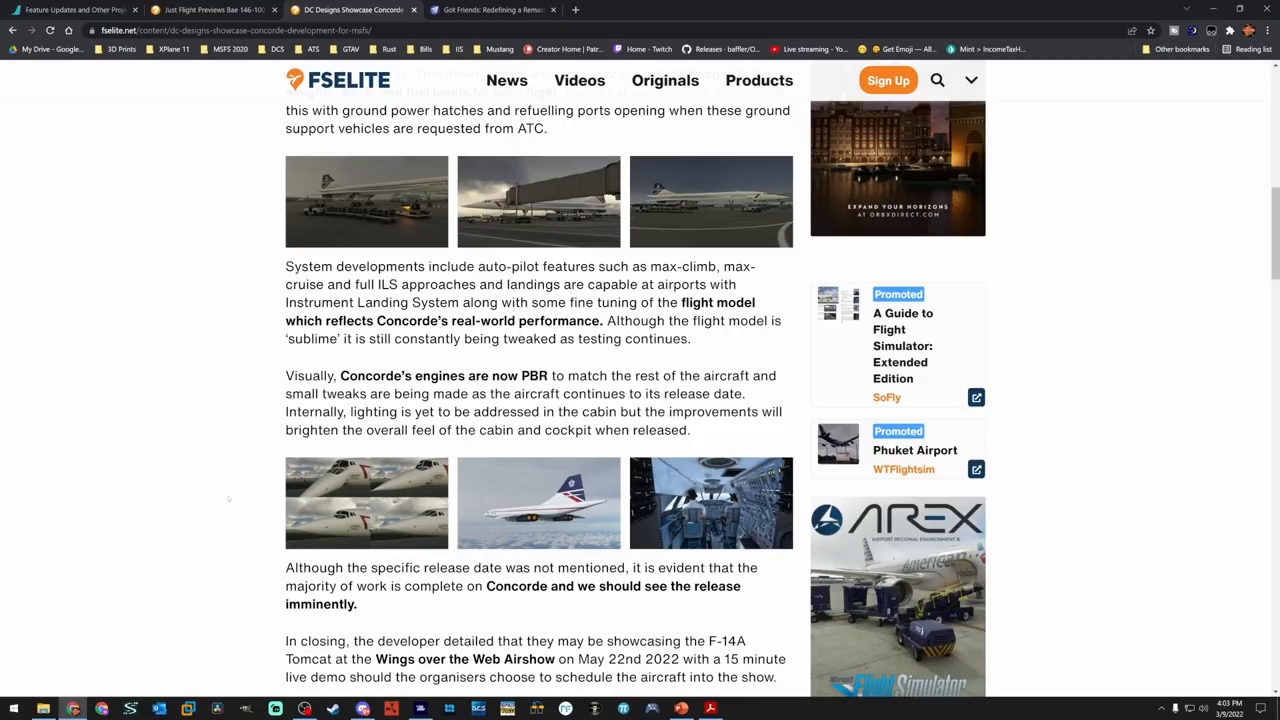
{"action": "mouse_move", "coordinate": [180, 498]}
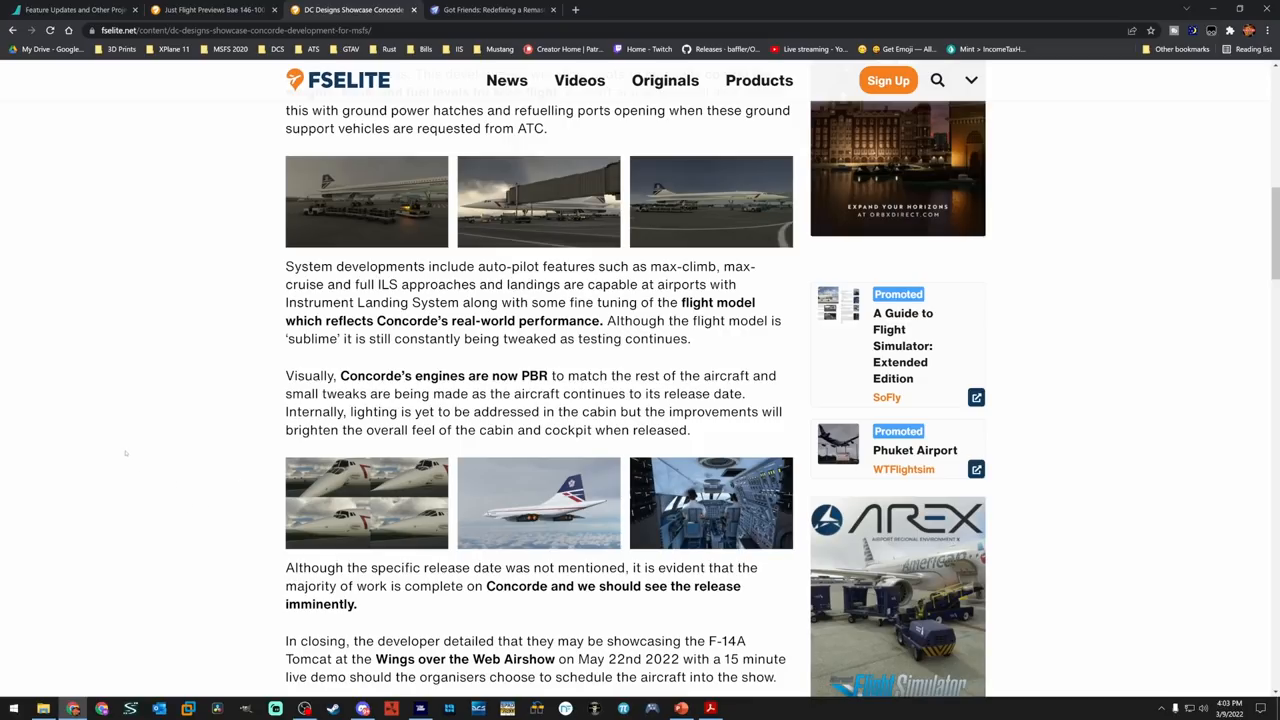
{"action": "mouse_move", "coordinate": [110, 450]}
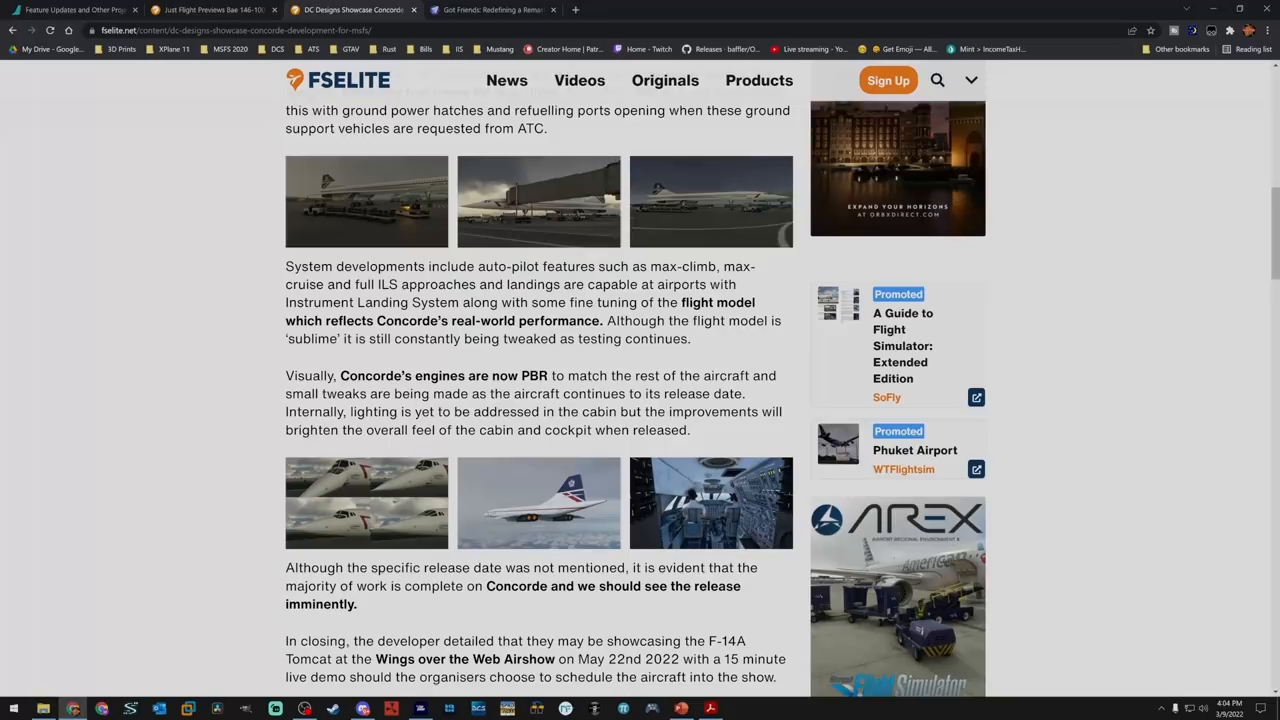
Switch to the Got Friends remaster article and read down to its A Special Thank You section
{"action": "left_click", "coordinate": [490, 8]}
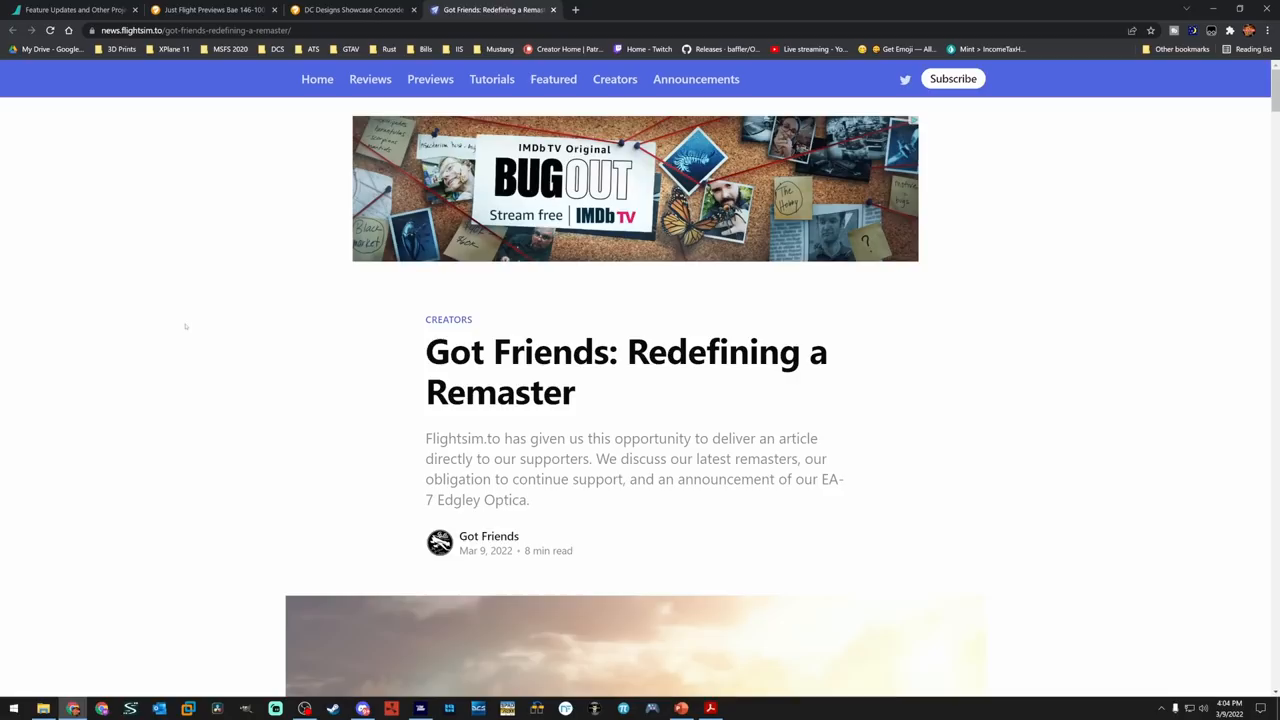
{"action": "scroll", "scroll_direction": "down", "scroll_amount": 3}
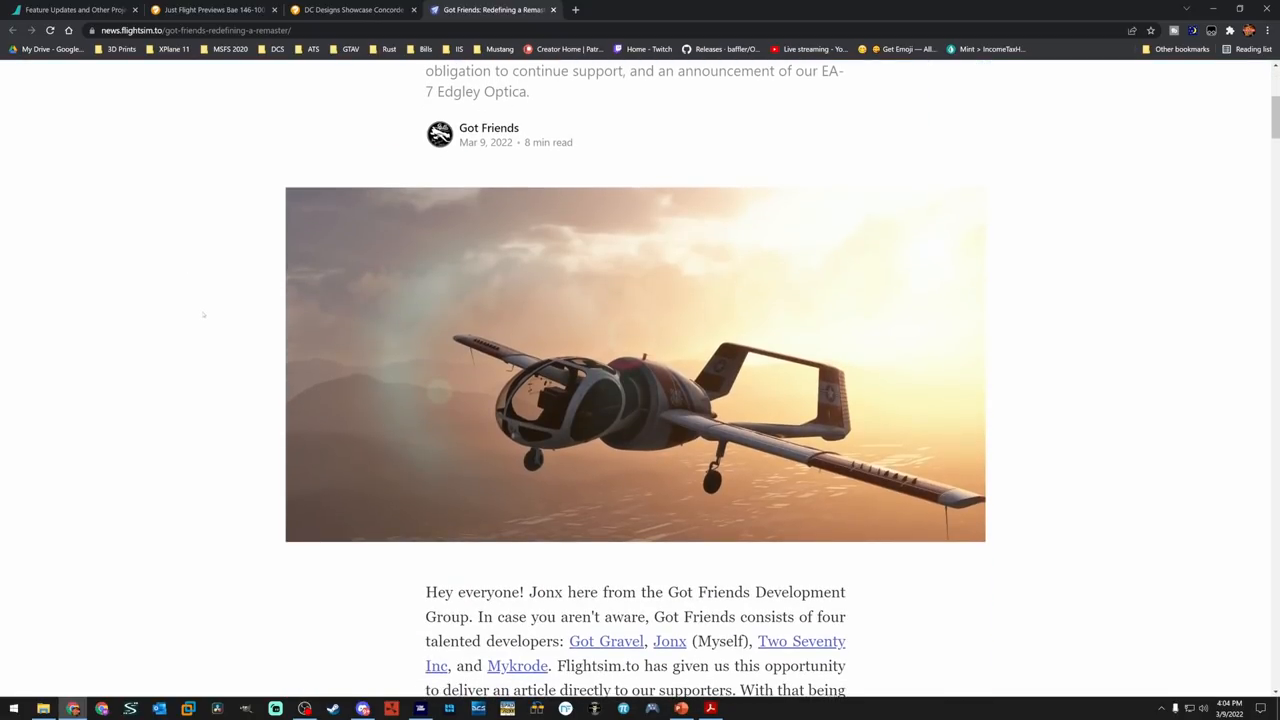
{"action": "scroll", "scroll_direction": "down", "scroll_amount": 3}
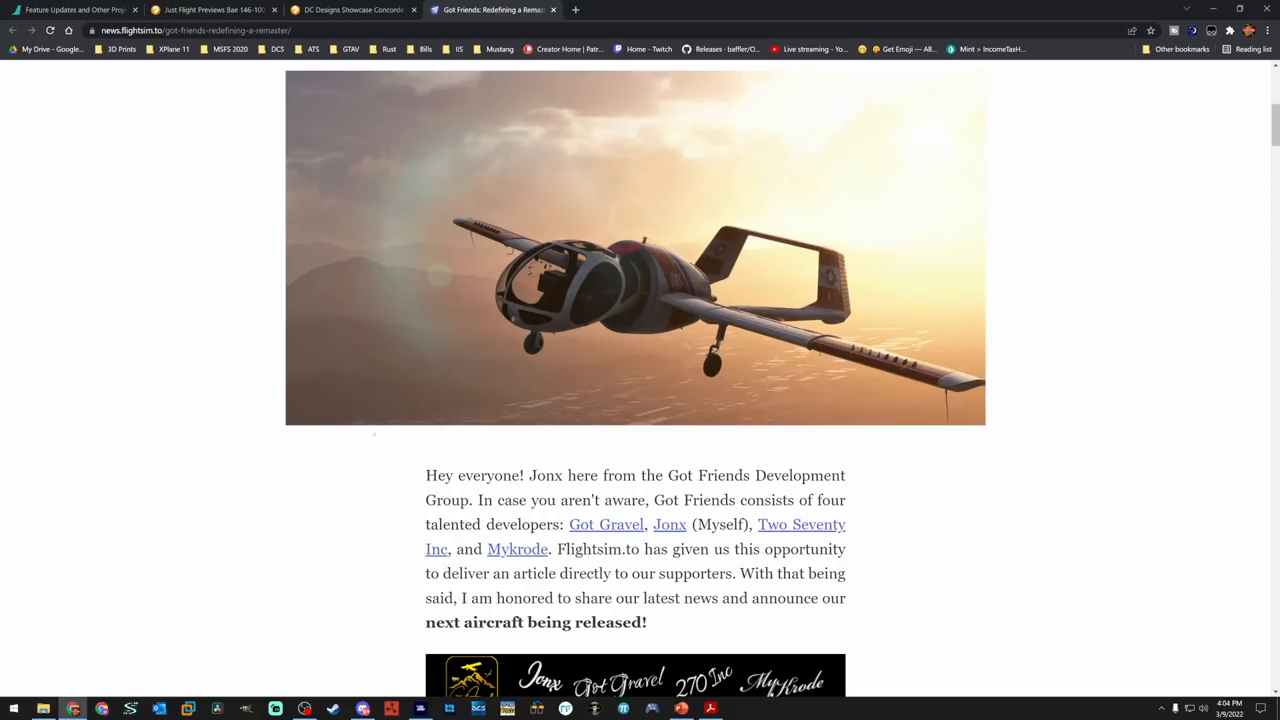
{"action": "scroll", "scroll_direction": "down", "scroll_amount": 3}
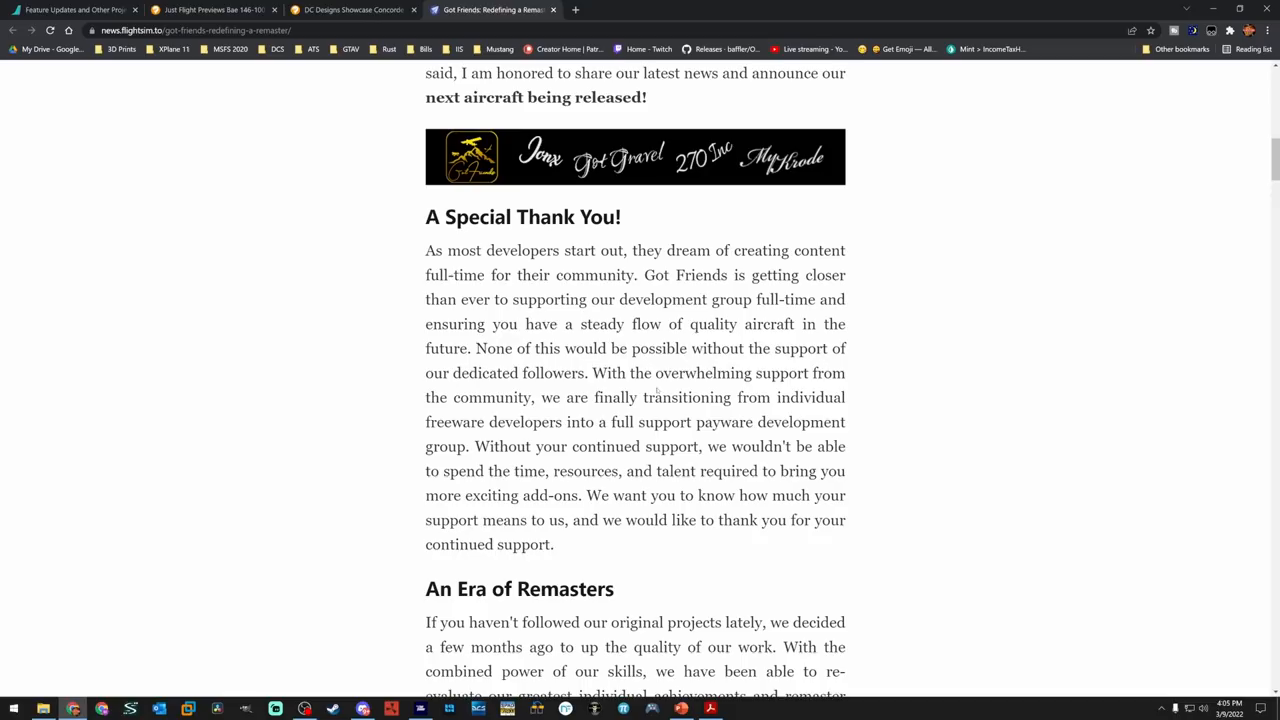
Read past the Discus original-versus-remaster comparison images into the Xbox Releases Incoming section
{"action": "scroll", "scroll_direction": "down", "scroll_amount": 3}
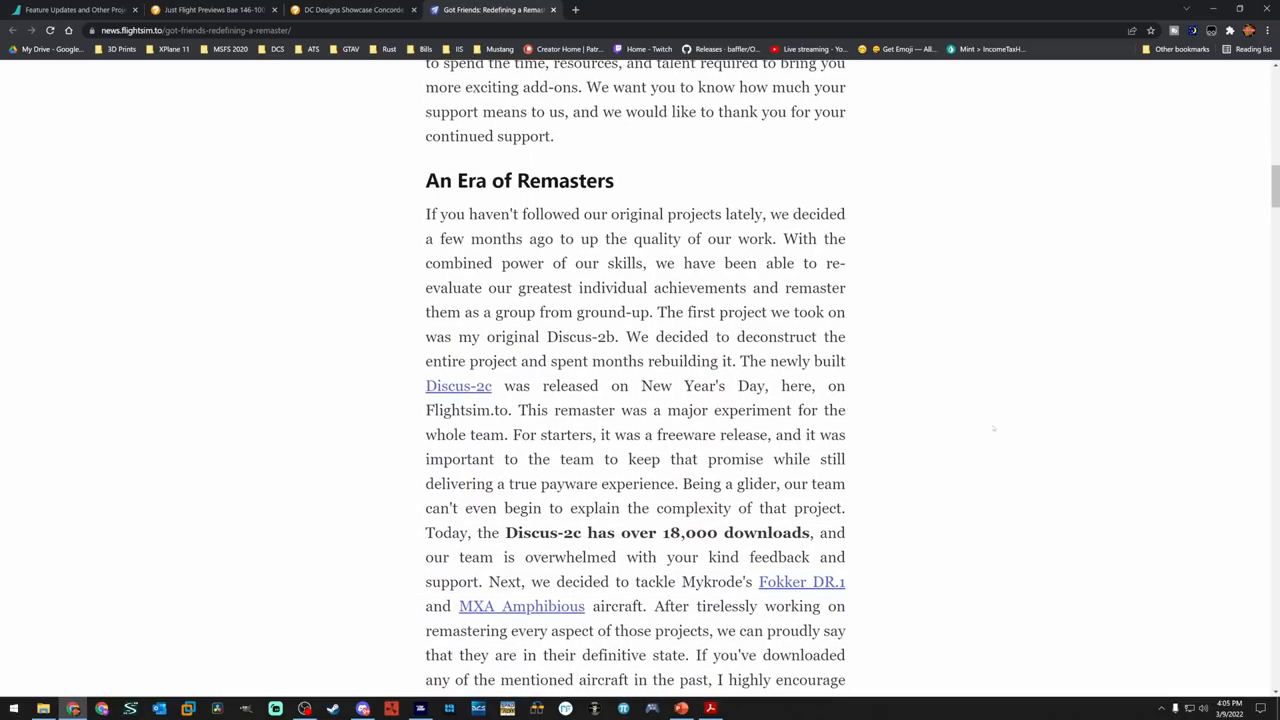
{"action": "scroll", "scroll_direction": "down", "scroll_amount": 3}
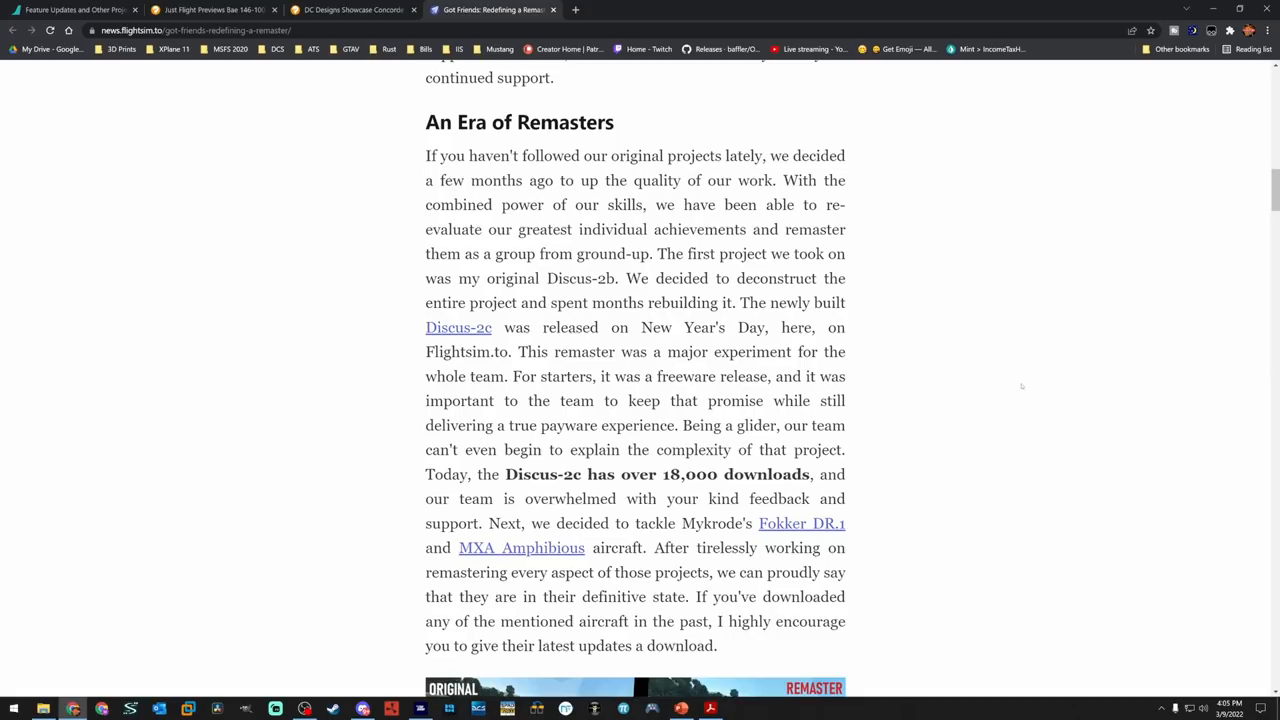
{"action": "scroll", "scroll_direction": "down", "scroll_amount": 3}
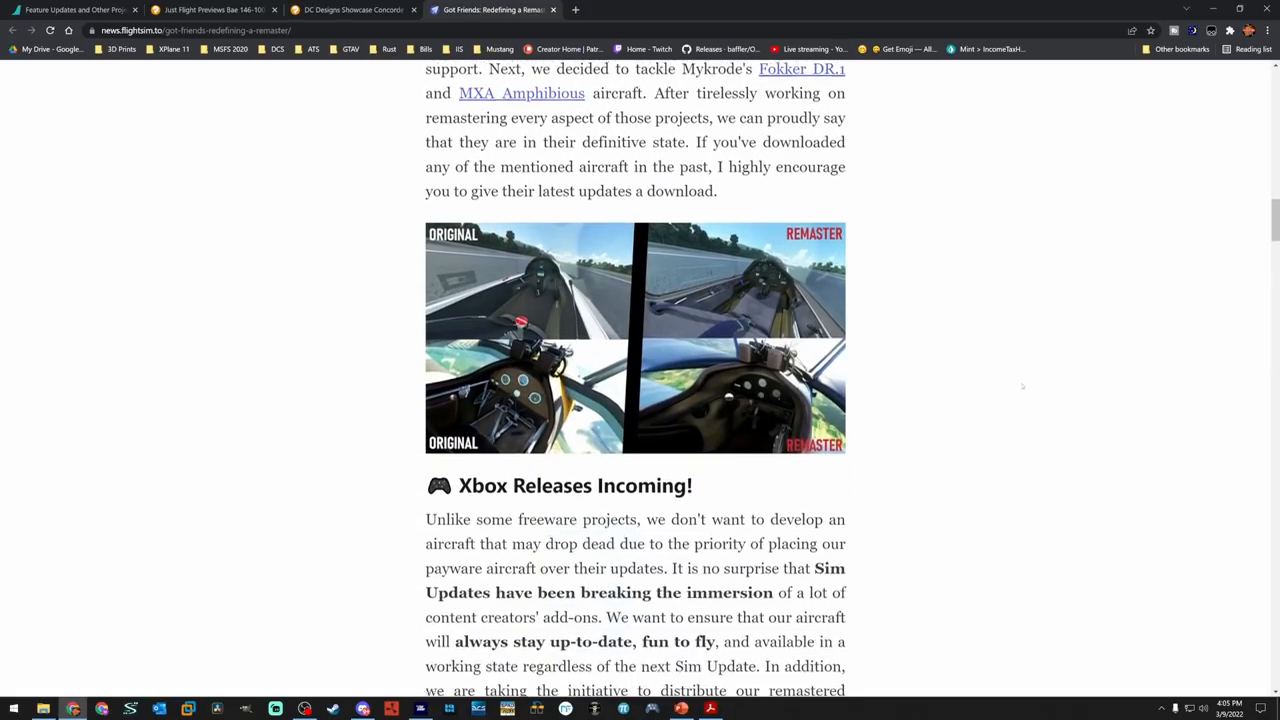
{"action": "scroll", "scroll_direction": "down", "scroll_amount": 3}
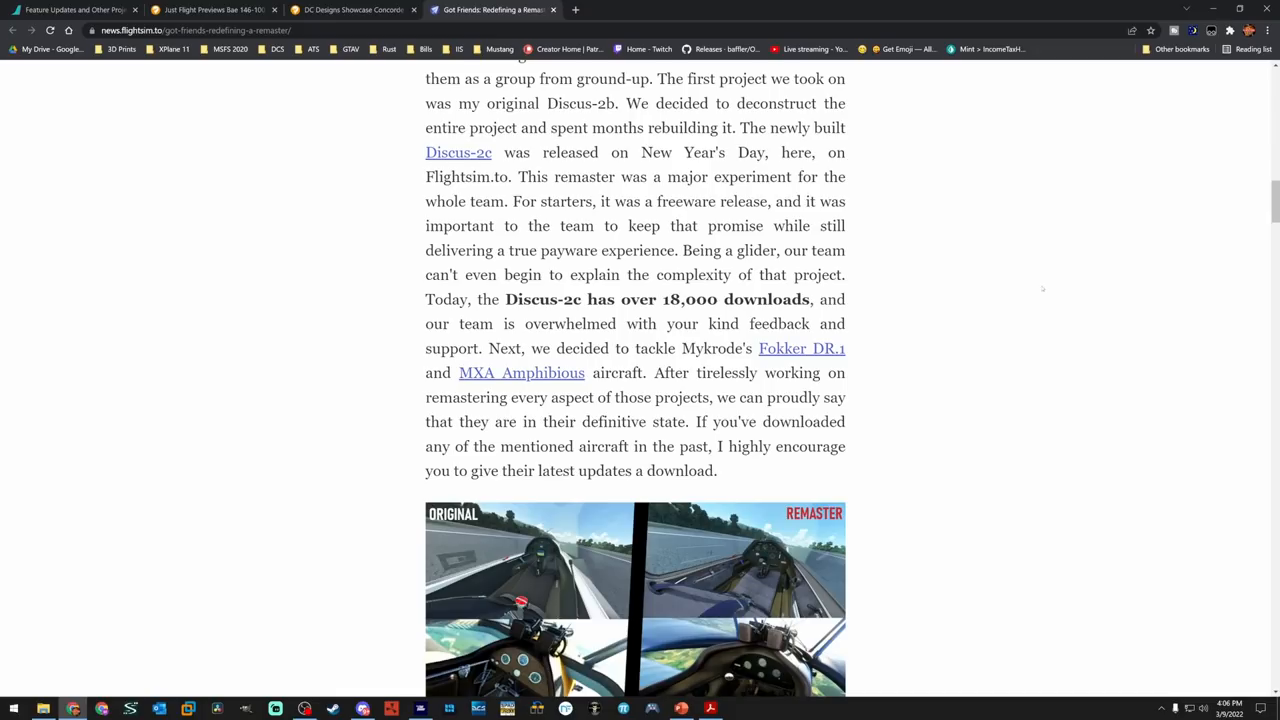
{"action": "scroll", "scroll_direction": "down", "scroll_amount": 3}
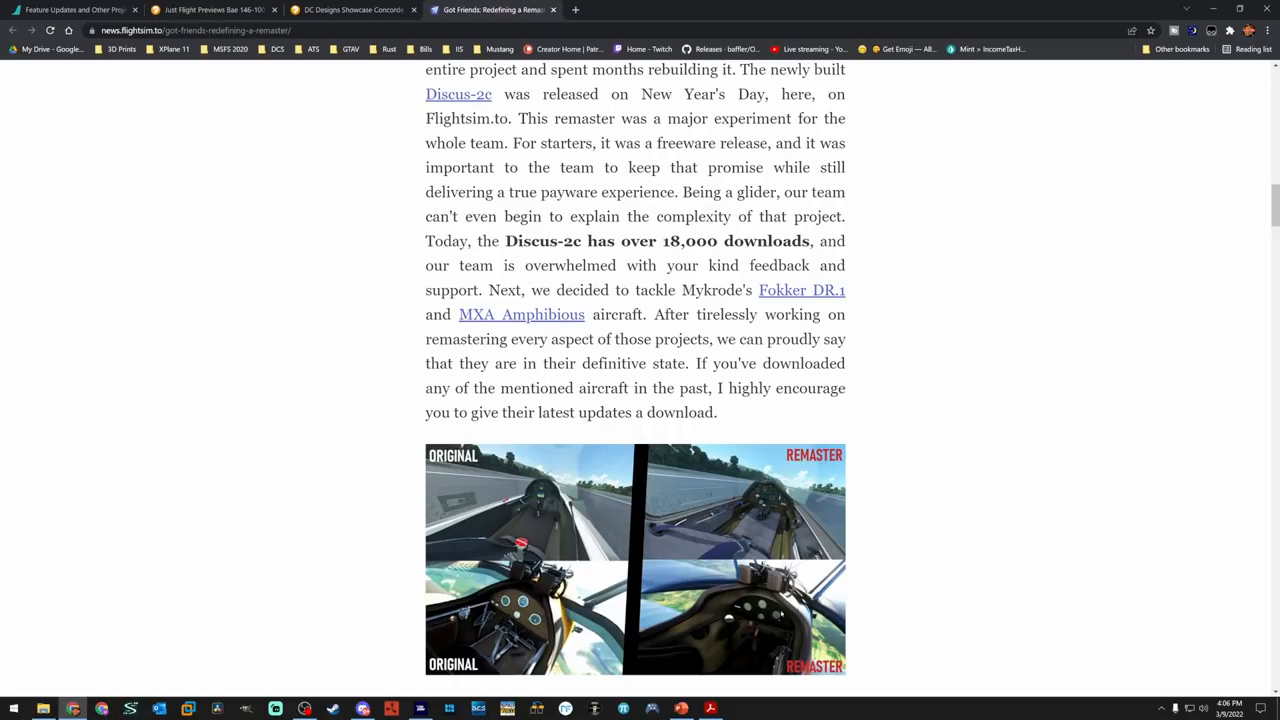
{"action": "mouse_move", "coordinate": [986, 536]}
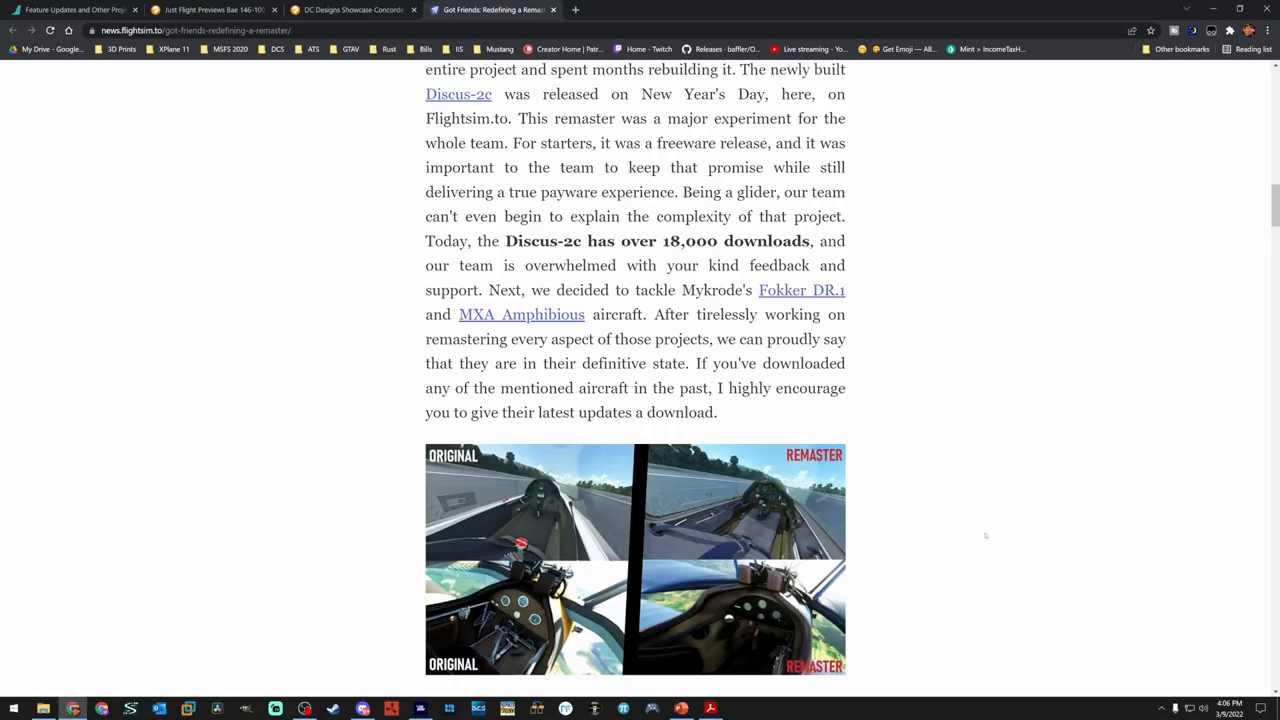
{"action": "mouse_move", "coordinate": [948, 508]}
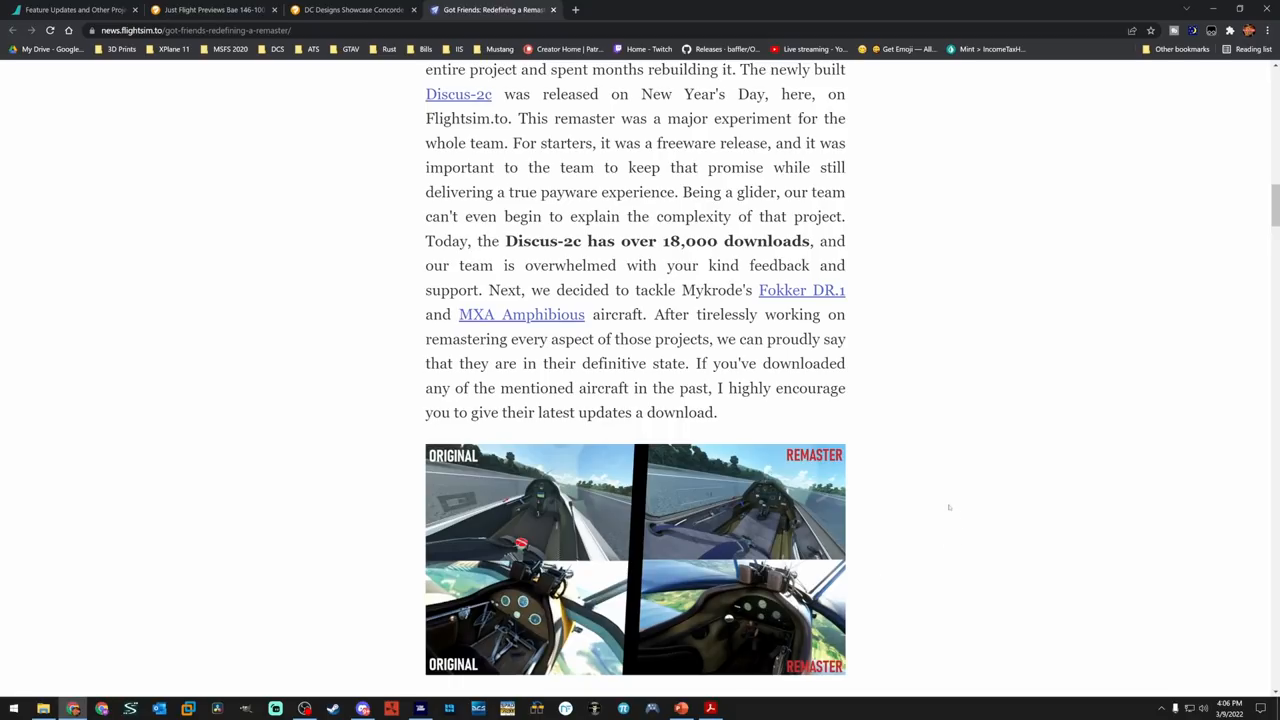
{"action": "scroll", "scroll_direction": "down", "scroll_amount": 3}
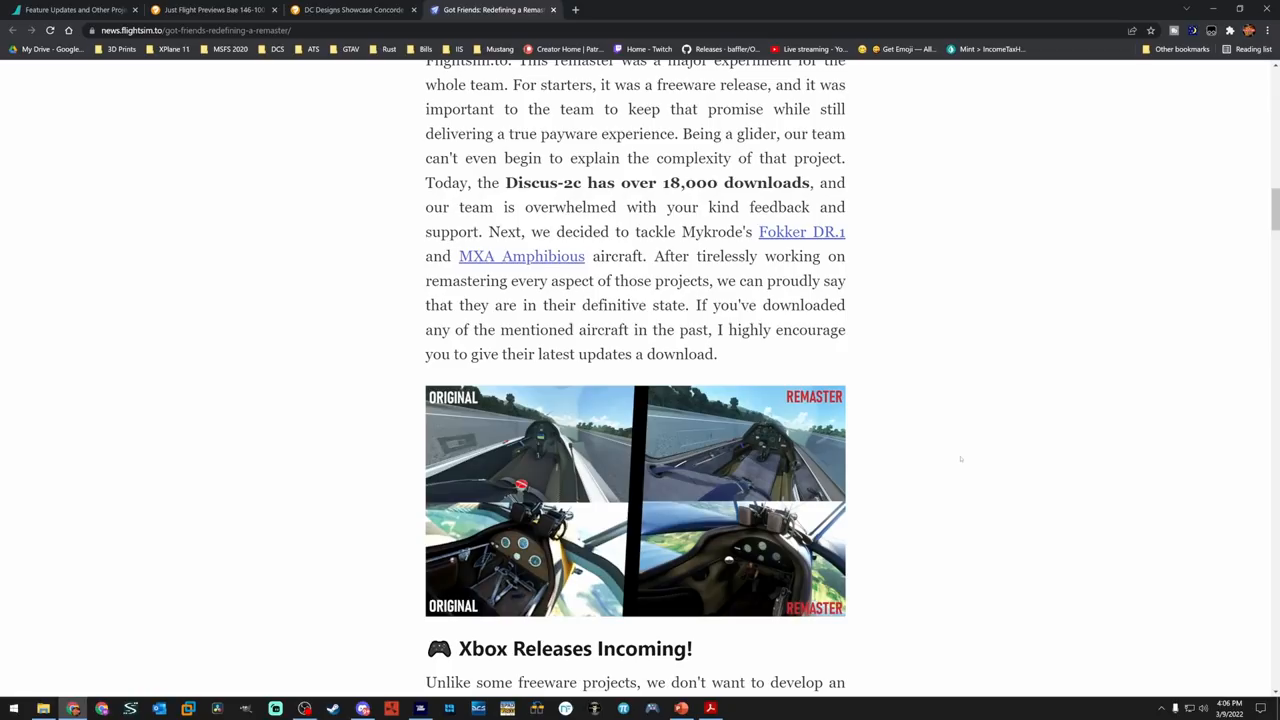
{"action": "mouse_move", "coordinate": [936, 478]}
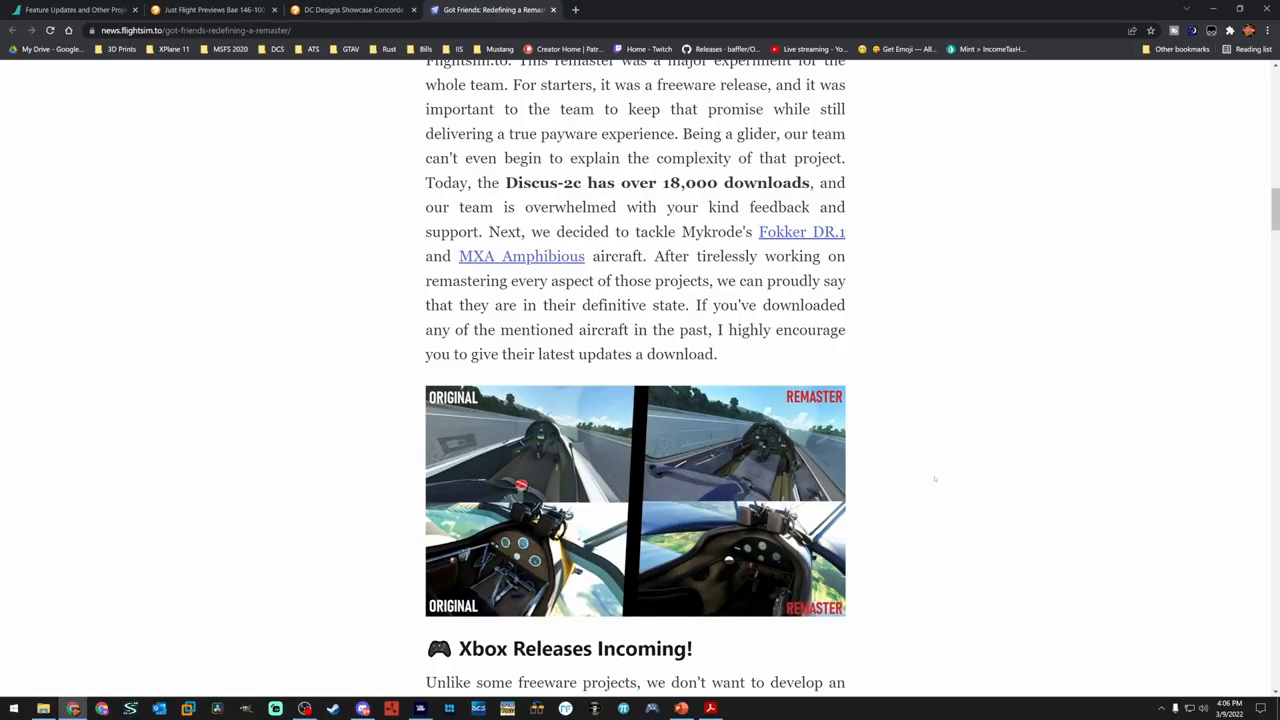
{"action": "mouse_move", "coordinate": [892, 514]}
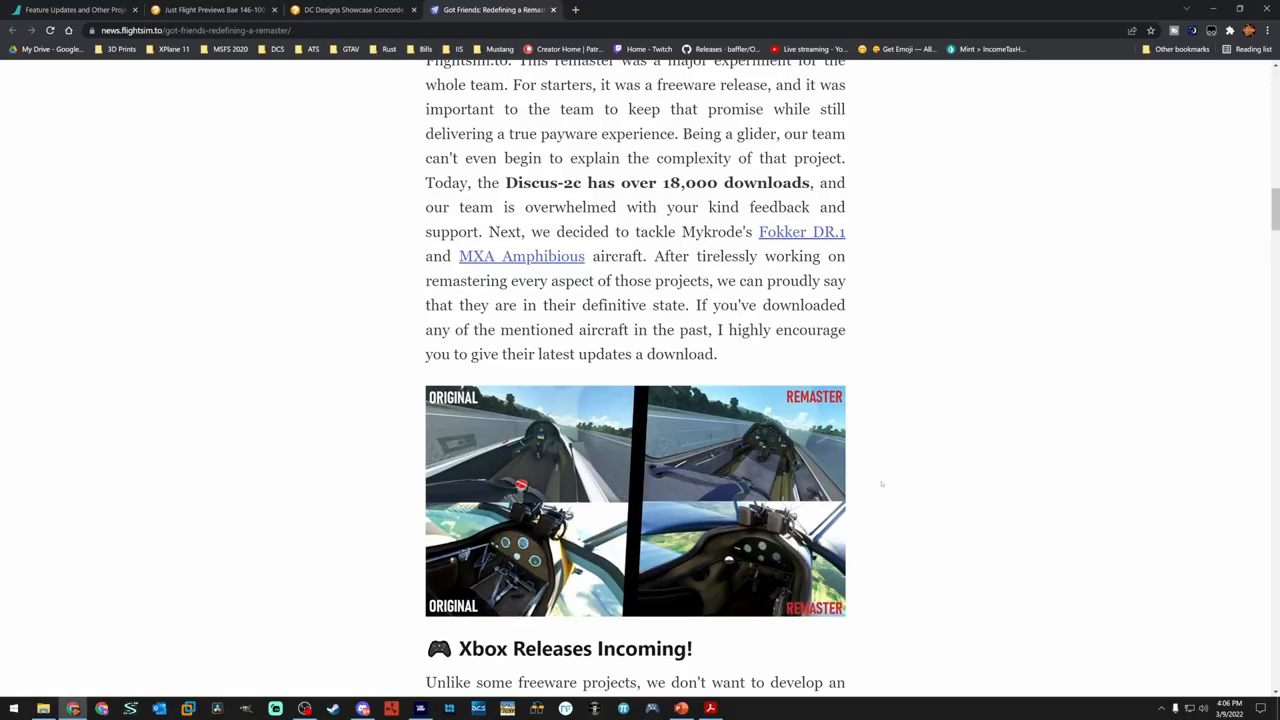
{"action": "scroll", "scroll_direction": "down", "scroll_amount": 3}
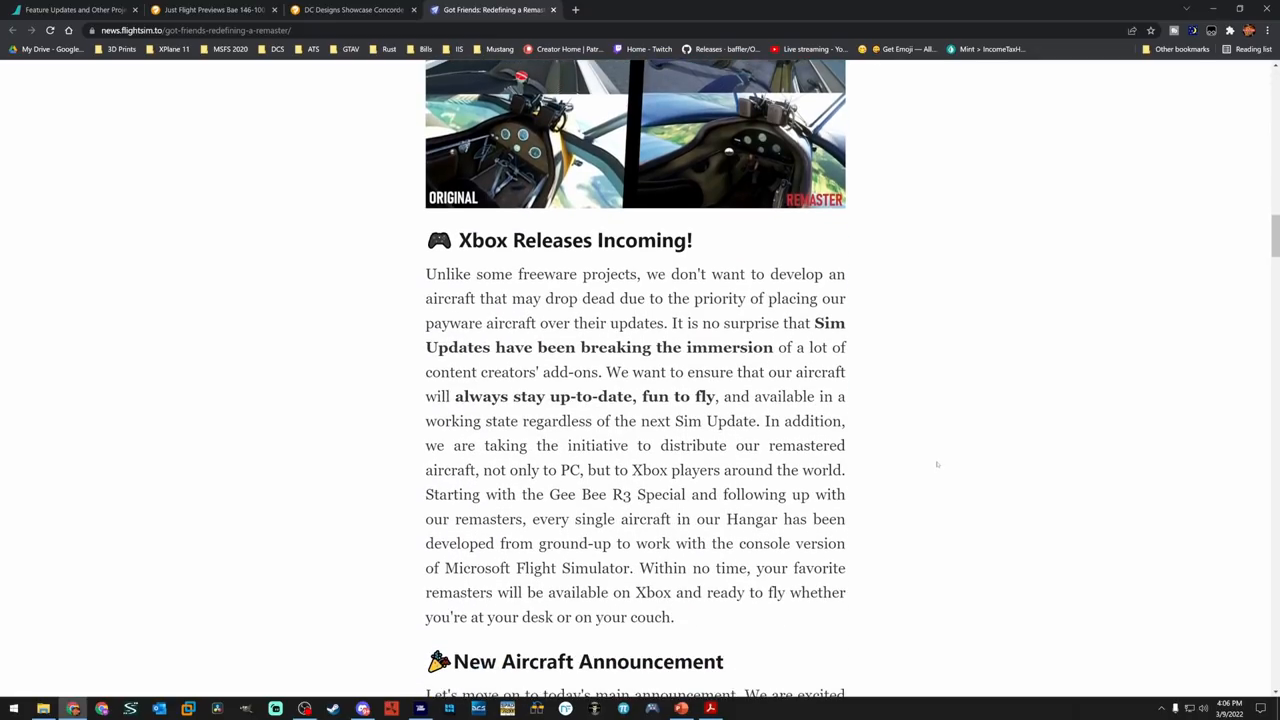
Highlight the Gee Bee R3 Special sentence and scroll on to the New Aircraft Announcement
{"action": "scroll", "scroll_direction": "down", "scroll_amount": 3}
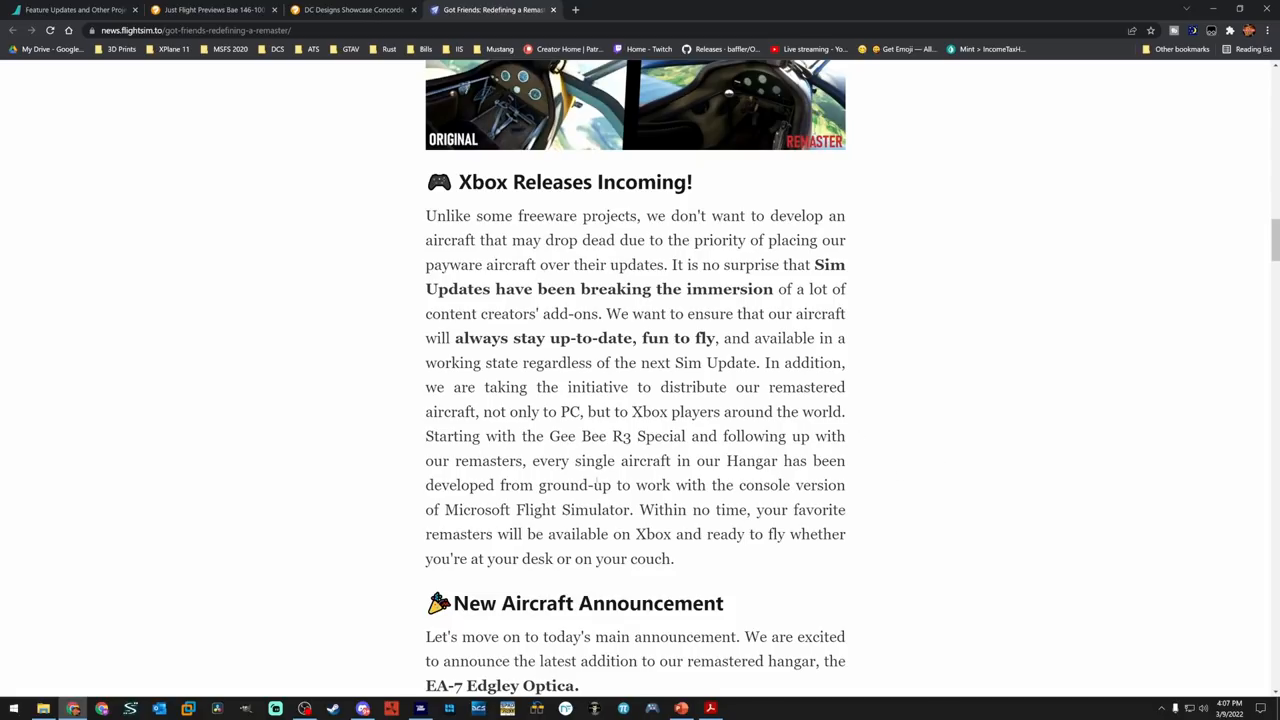
{"action": "left_click_drag", "start_coordinate": [424, 436], "coordinate": [624, 436]}
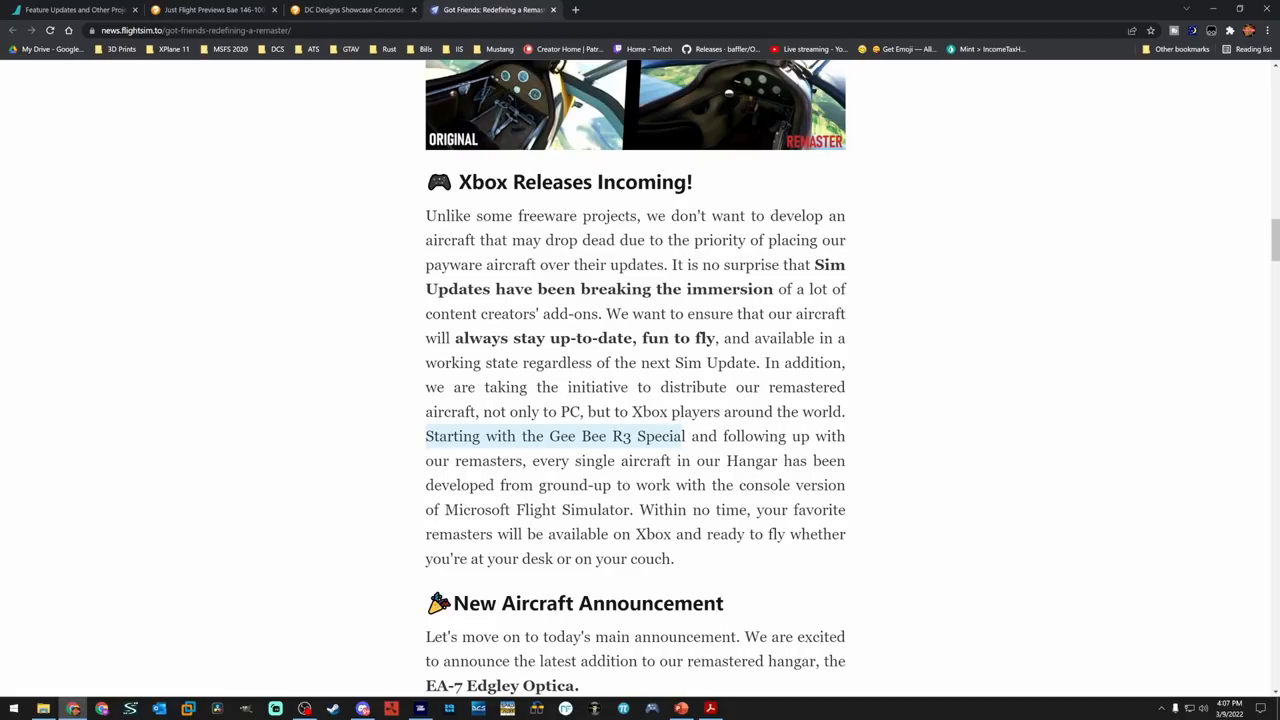
{"action": "scroll", "scroll_direction": "down", "scroll_amount": 3}
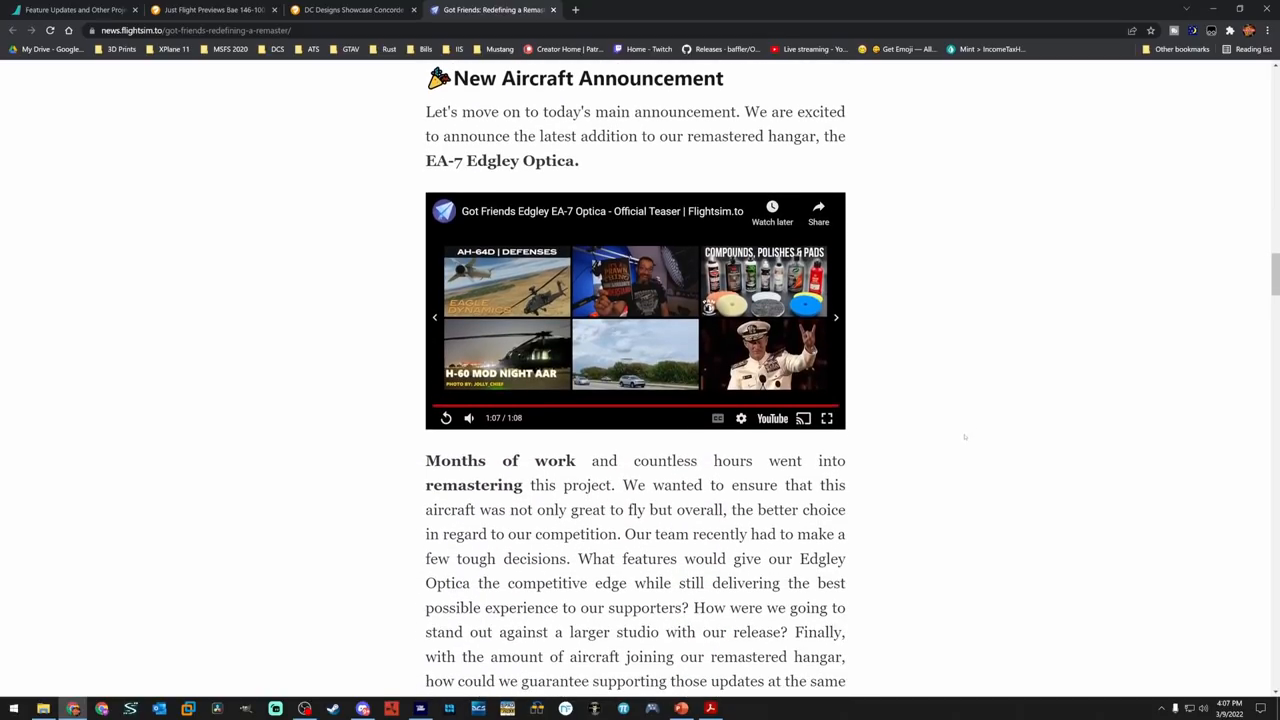
Scroll back through An Era of Remasters and return to the Optica teaser and Months of work paragraph
{"action": "scroll", "scroll_direction": "down", "scroll_amount": 3}
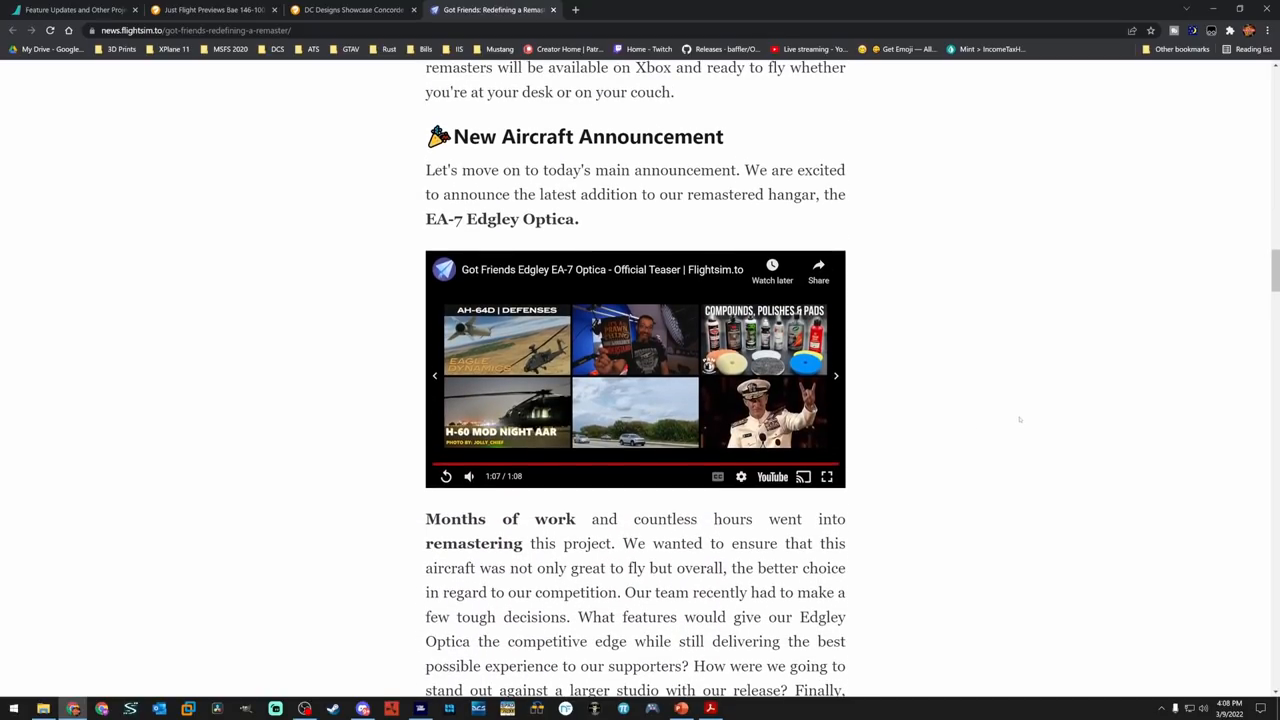
{"action": "scroll", "scroll_direction": "down", "scroll_amount": 3}
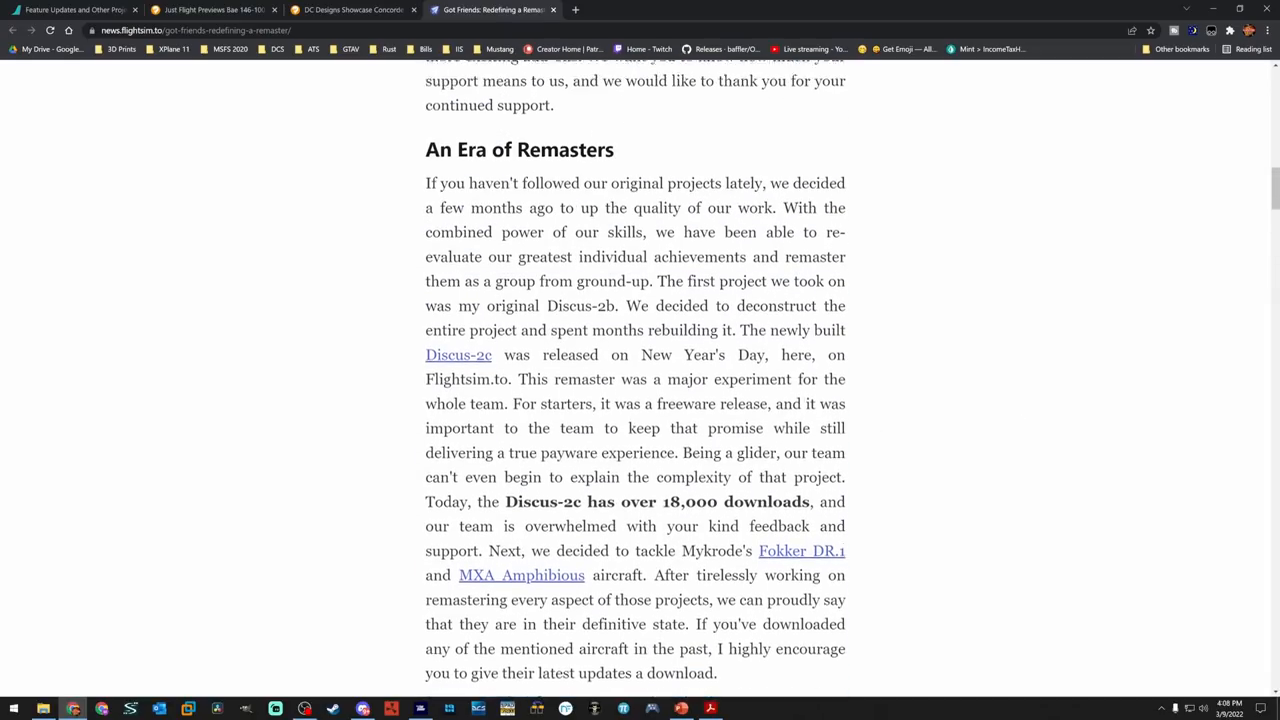
{"action": "scroll", "scroll_direction": "up", "scroll_amount": 3}
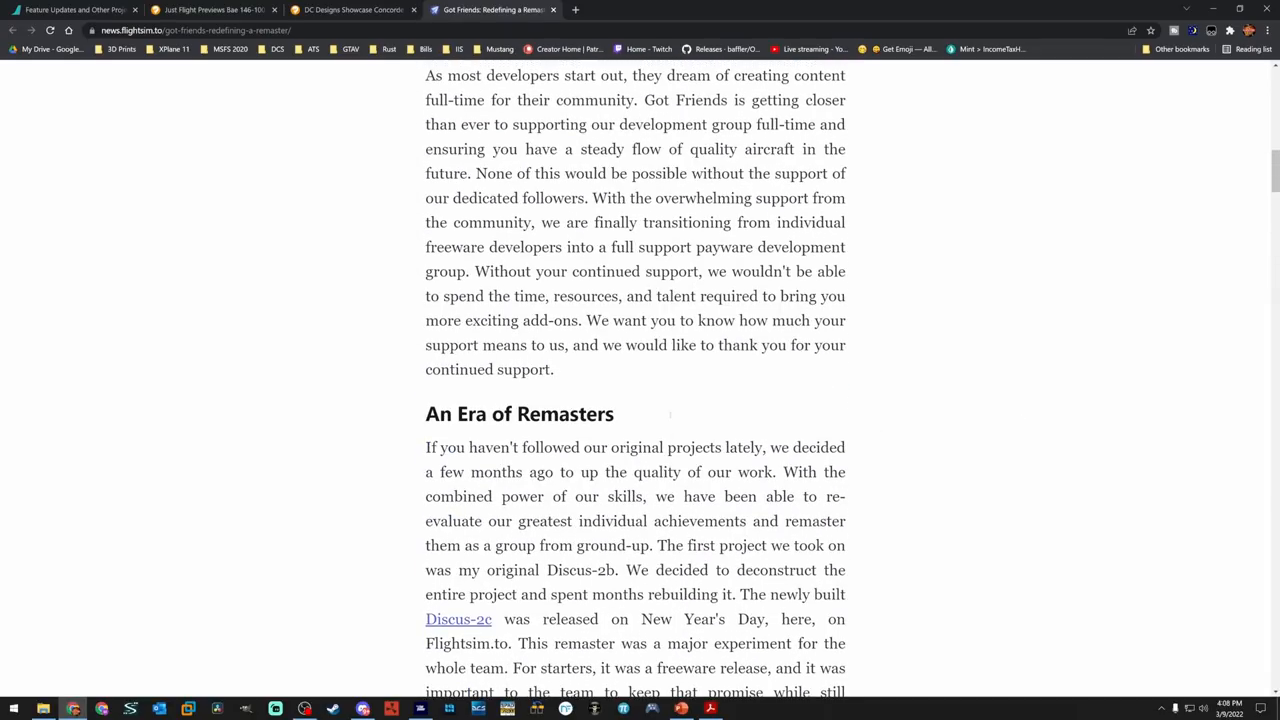
{"action": "scroll", "scroll_direction": "down", "scroll_amount": 3}
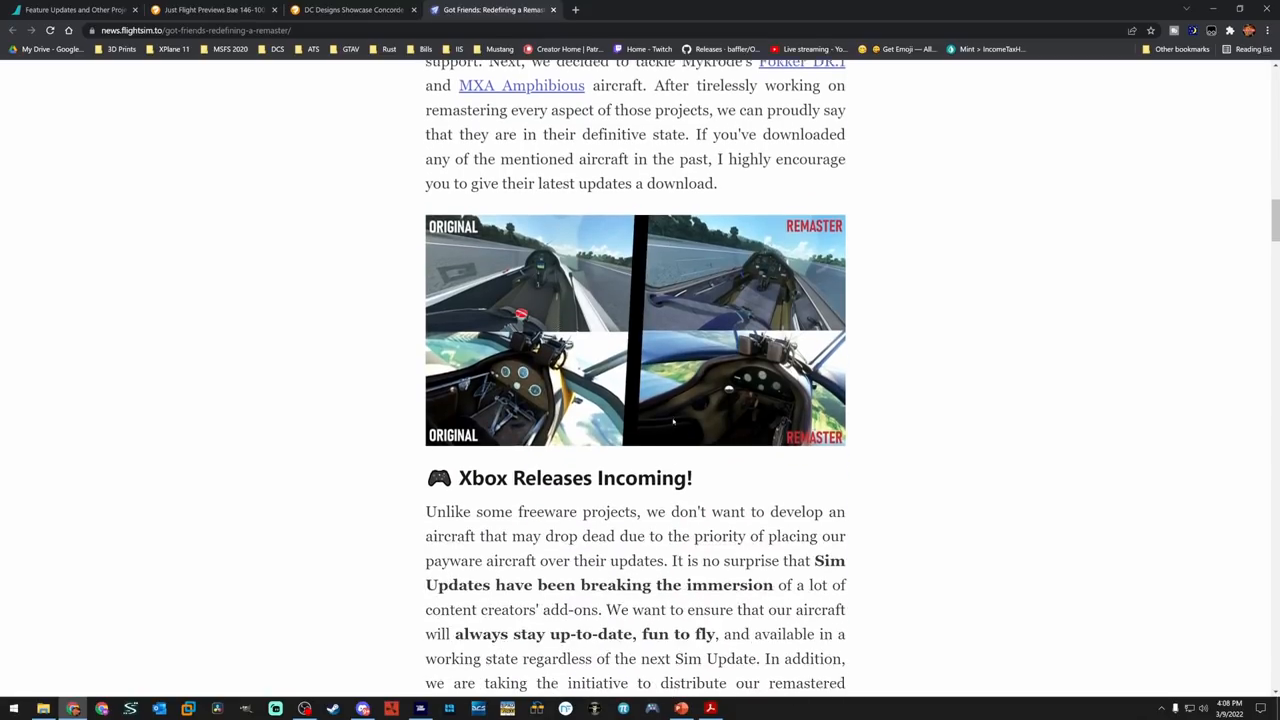
{"action": "scroll", "scroll_direction": "down", "scroll_amount": 3}
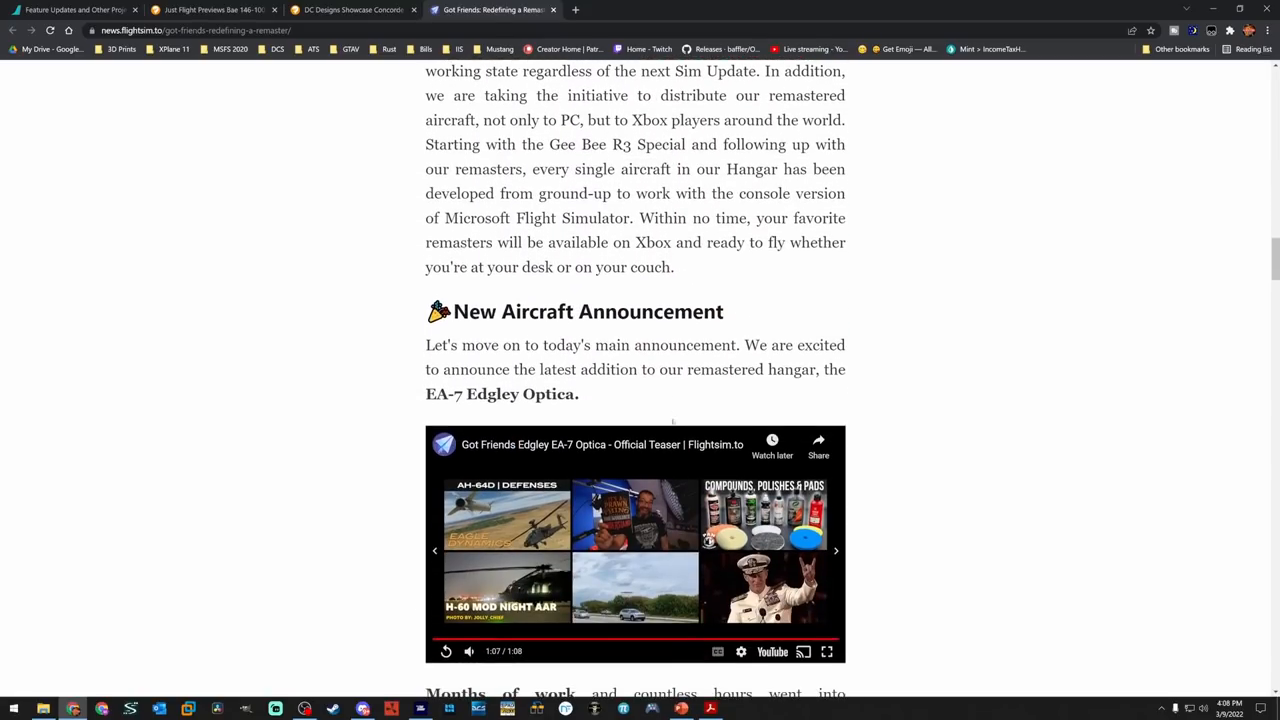
{"action": "scroll", "scroll_direction": "up", "scroll_amount": 3}
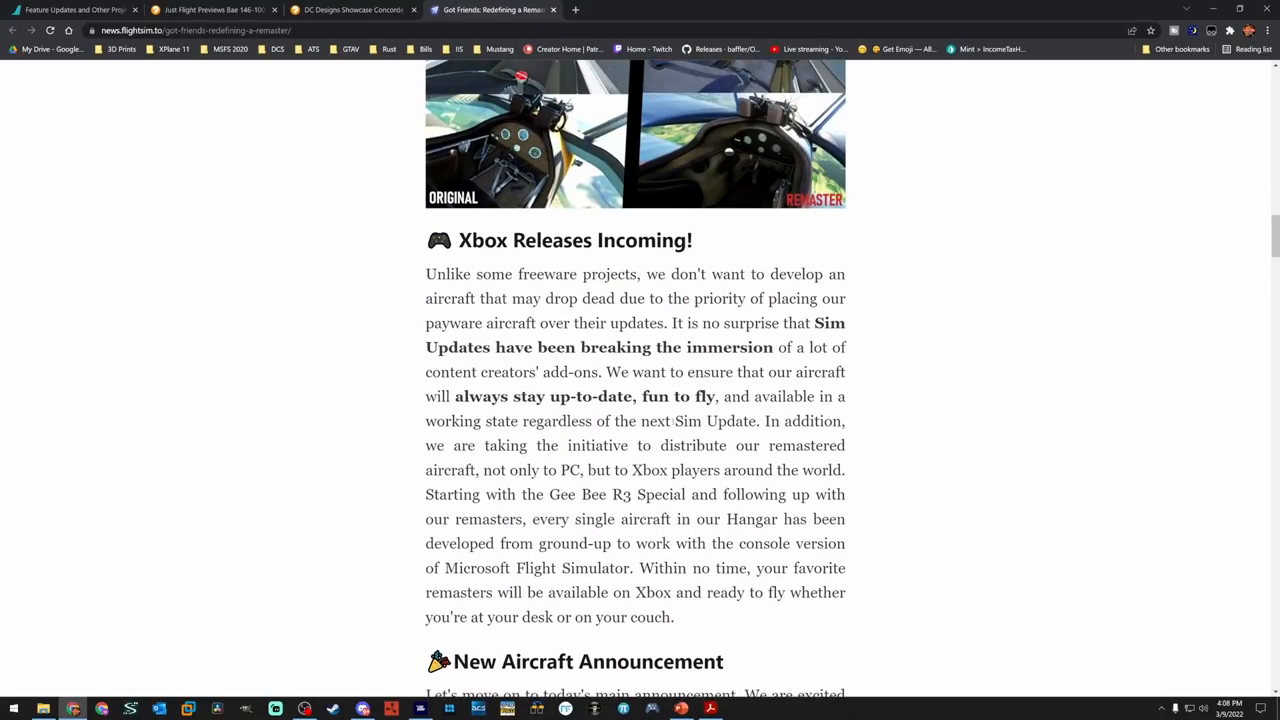
{"action": "scroll", "scroll_direction": "down", "scroll_amount": 3}
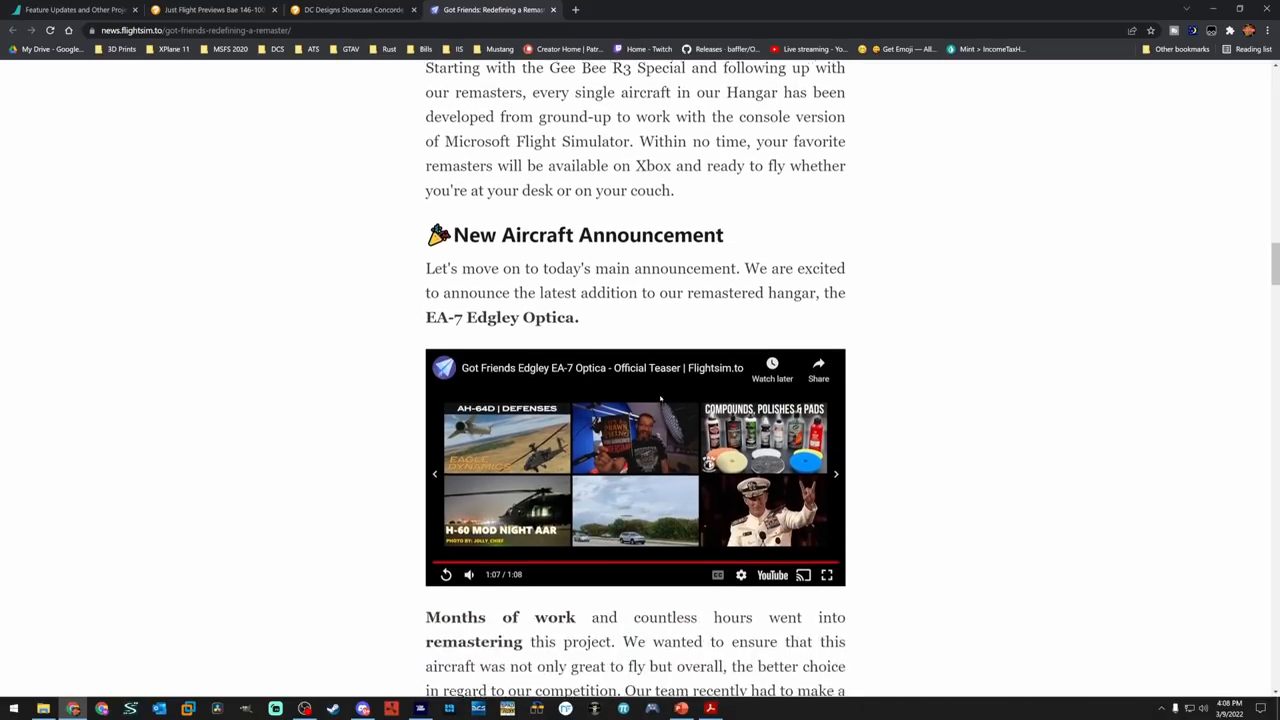
{"action": "scroll", "scroll_direction": "down", "scroll_amount": 3}
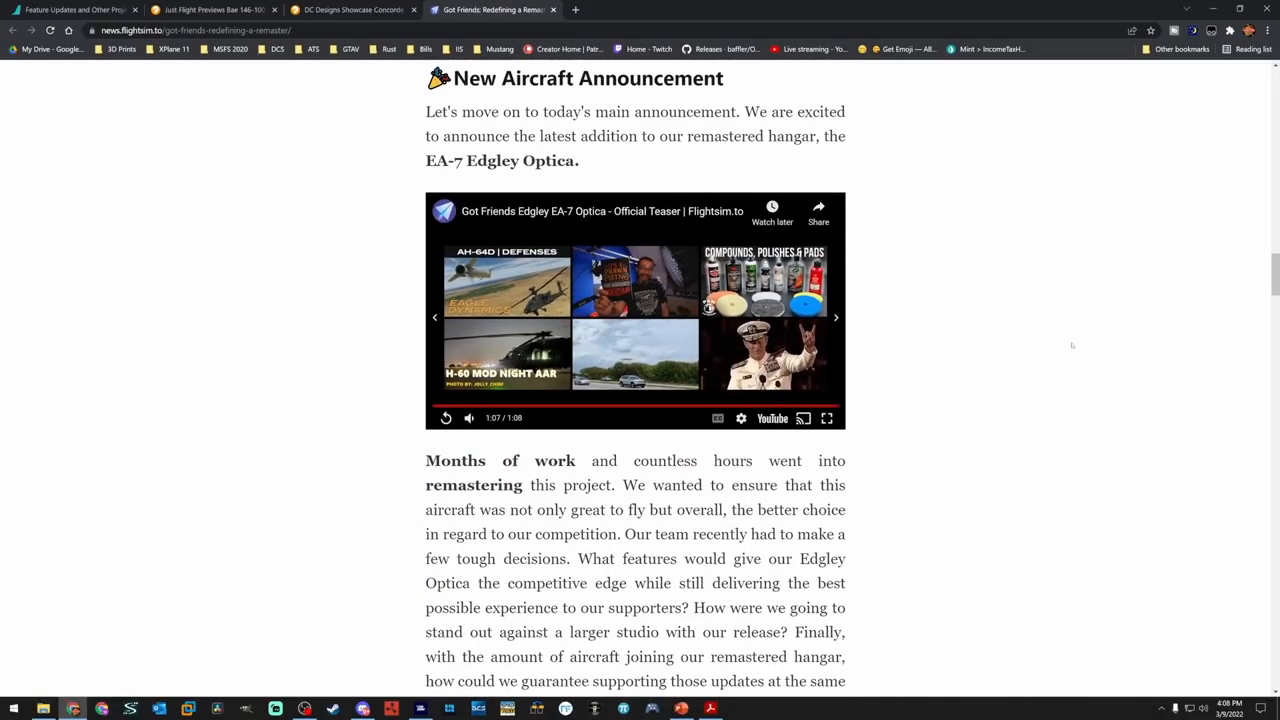
{"action": "mouse_move", "coordinate": [600, 178]}
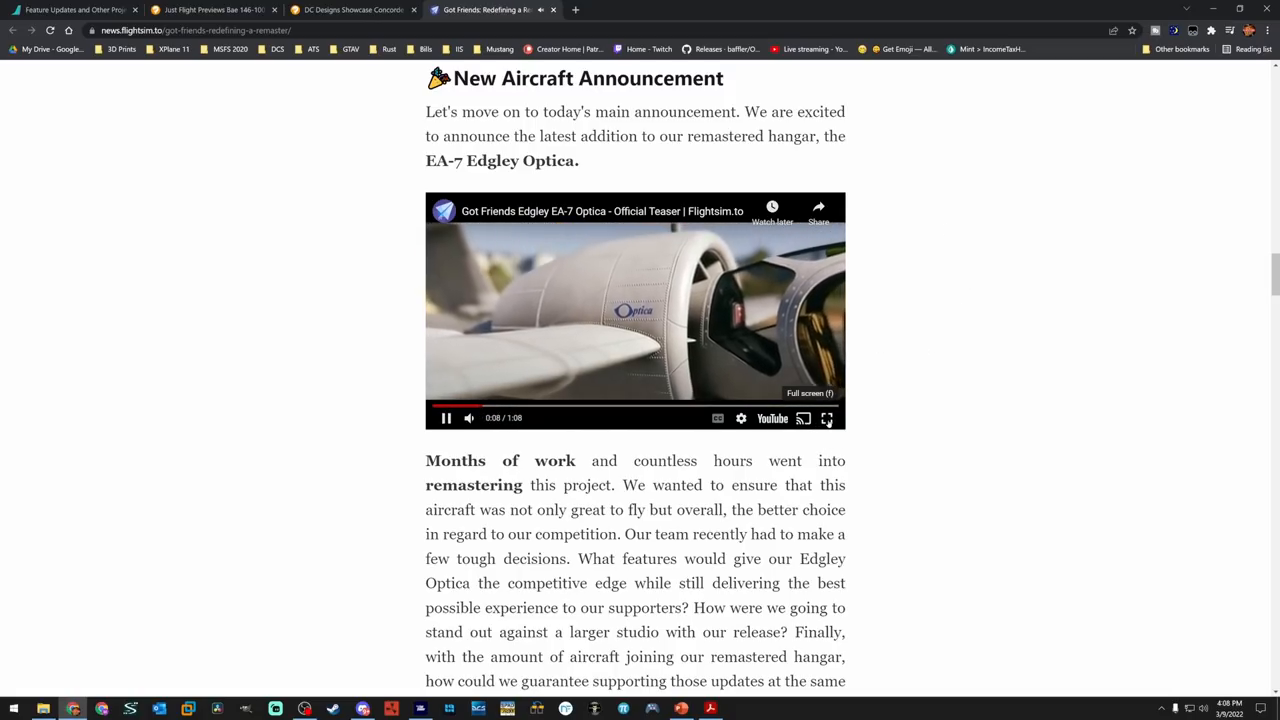
Watch the Edgley Optica teaser full screen, then return it to the article page
{"action": "left_click", "coordinate": [828, 418]}
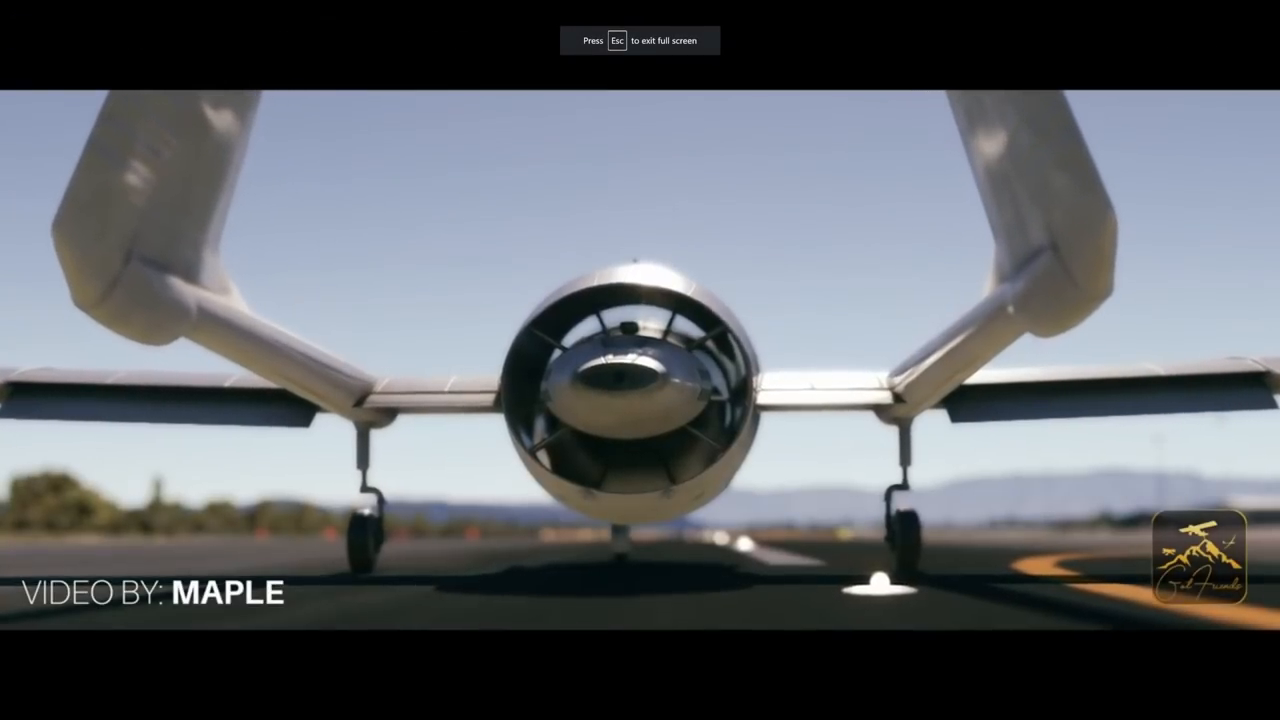
{"action": "key", "text": "Escape"}
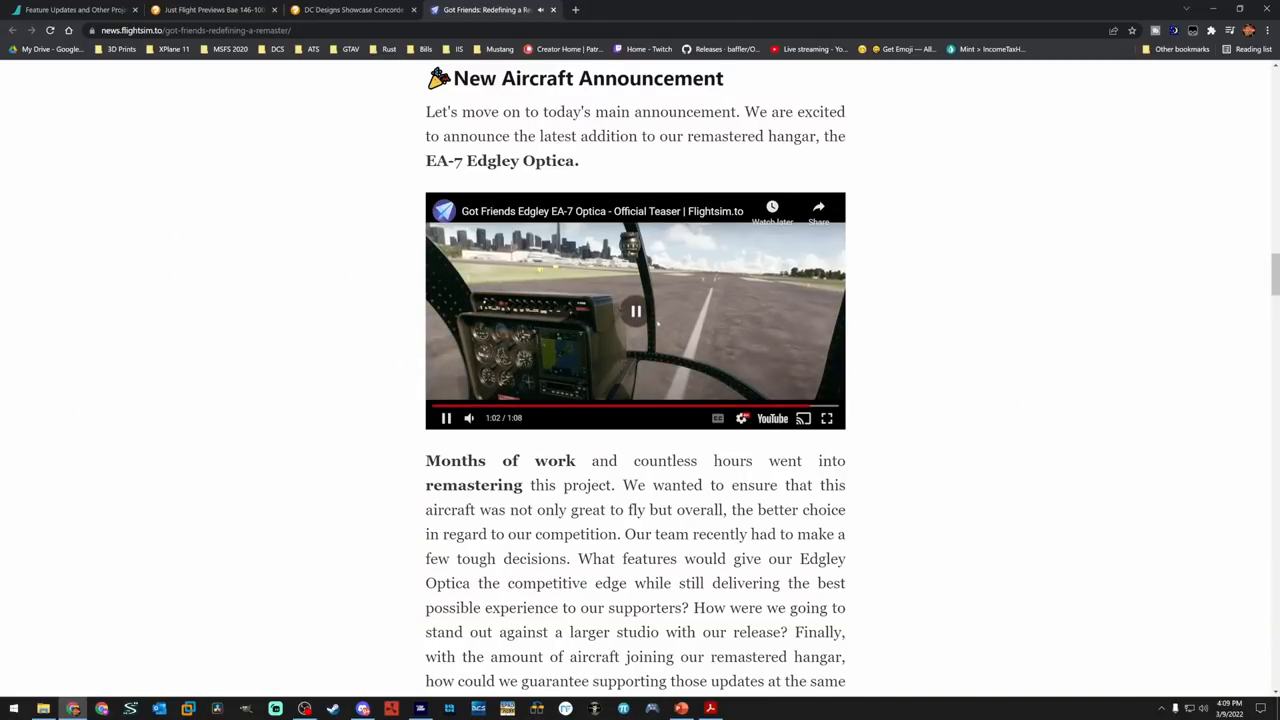
Highlight the first-week payware release and original supporters getting the Optica gifted
{"action": "scroll", "scroll_direction": "down", "scroll_amount": 3}
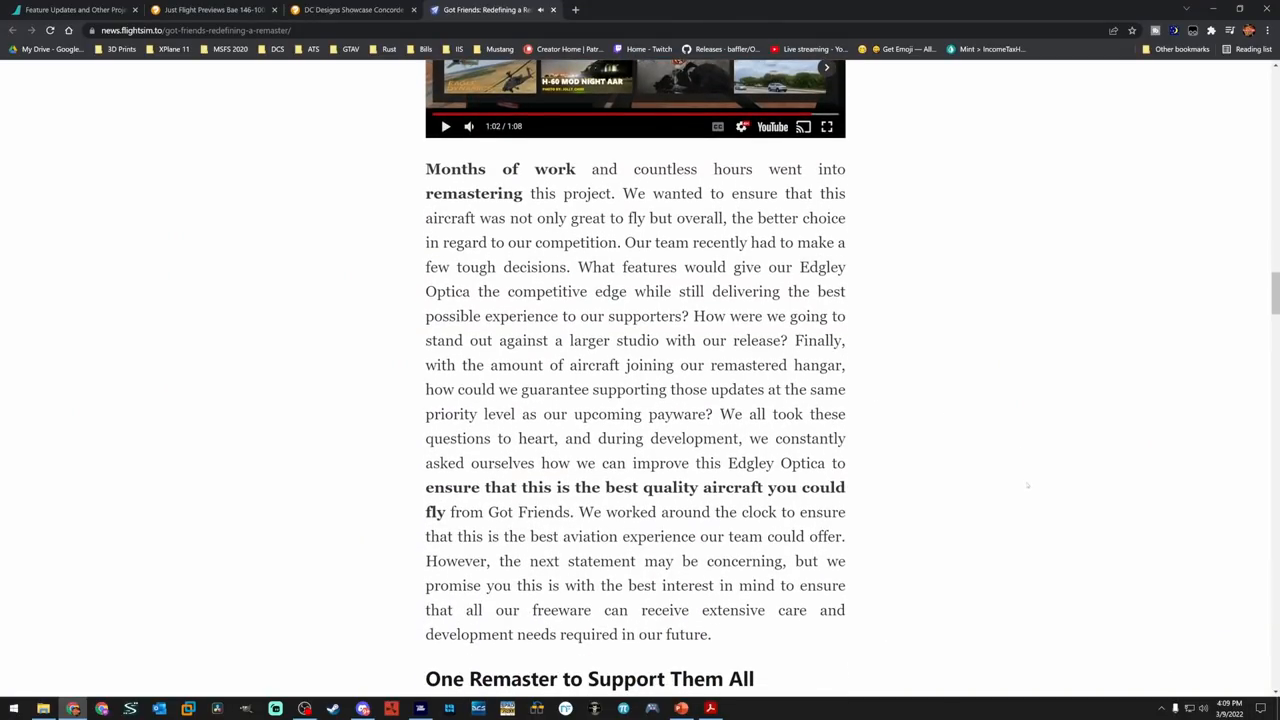
{"action": "mouse_move", "coordinate": [972, 476]}
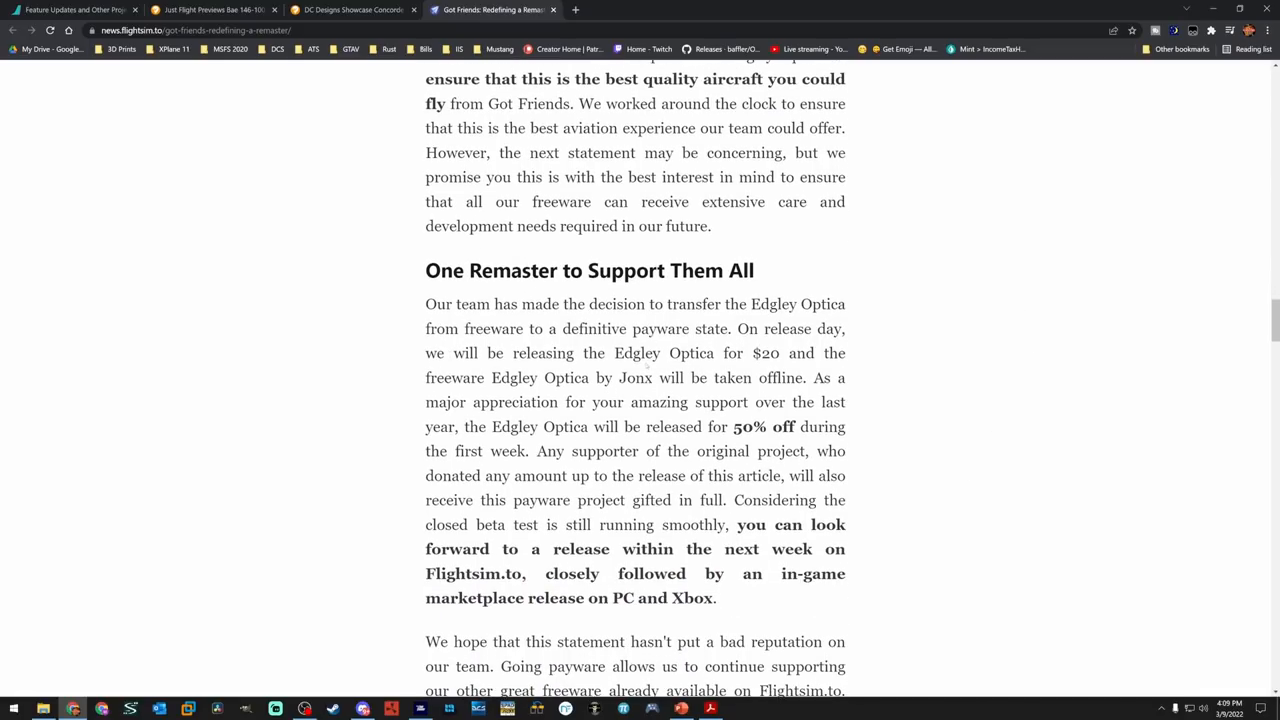
{"action": "mouse_move", "coordinate": [952, 344]}
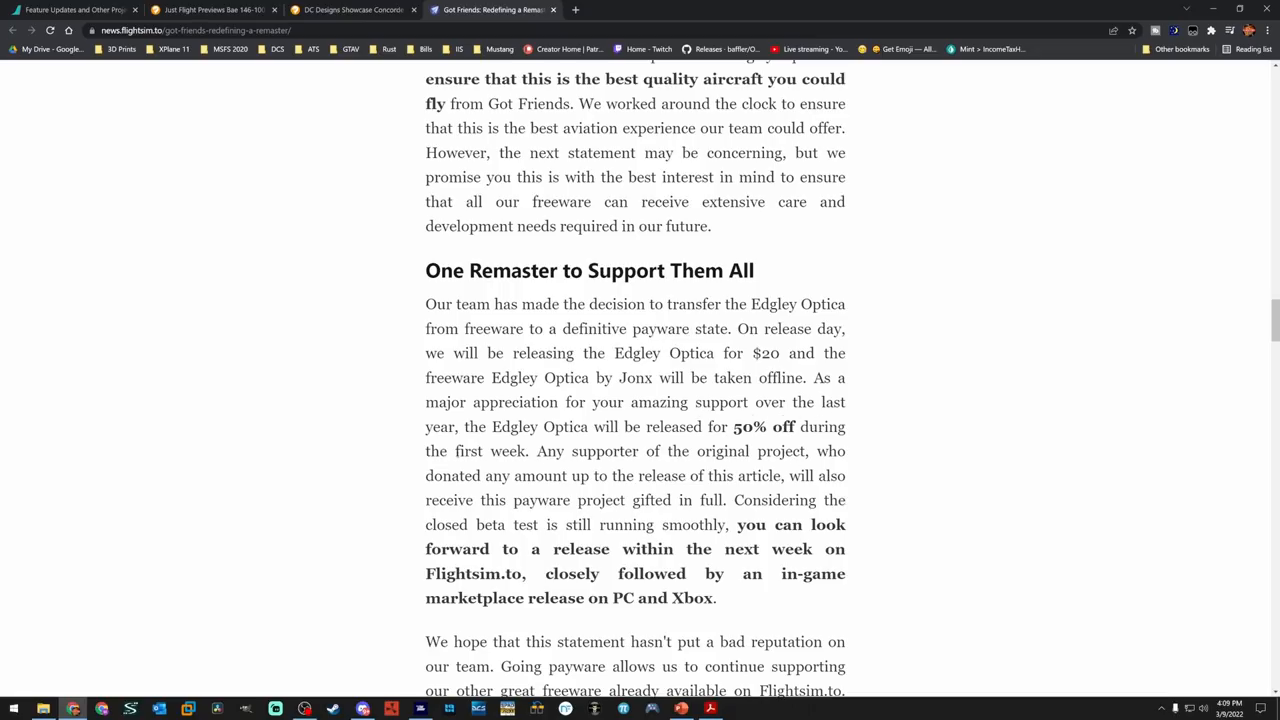
{"action": "double_click", "coordinate": [470, 450]}
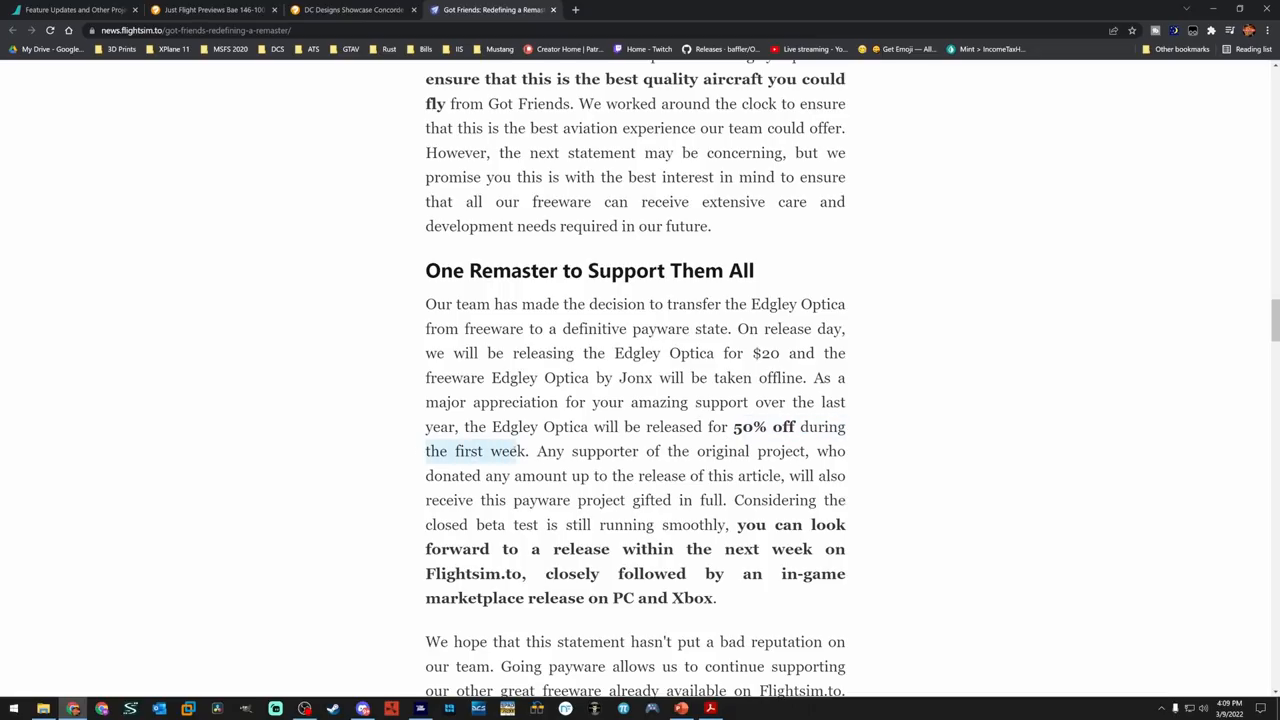
{"action": "left_click_drag", "start_coordinate": [534, 450], "coordinate": [844, 476]}
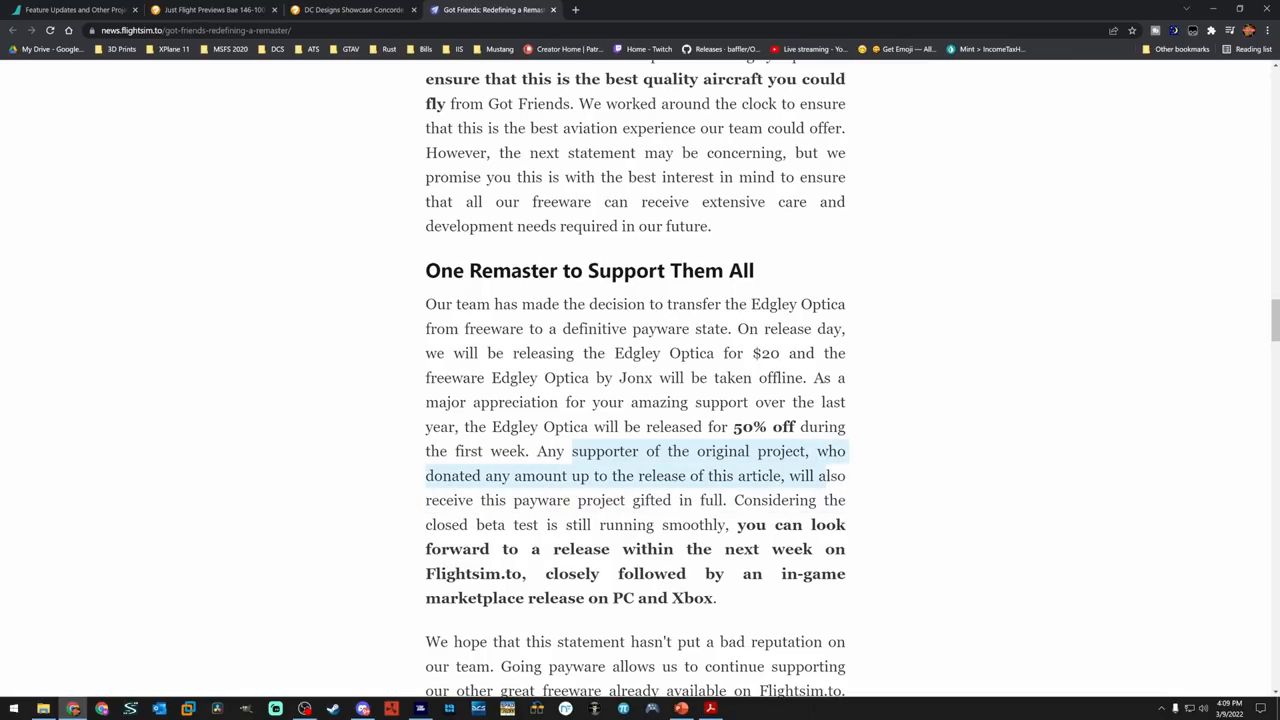
{"action": "left_click_drag", "start_coordinate": [844, 476], "coordinate": [860, 504]}
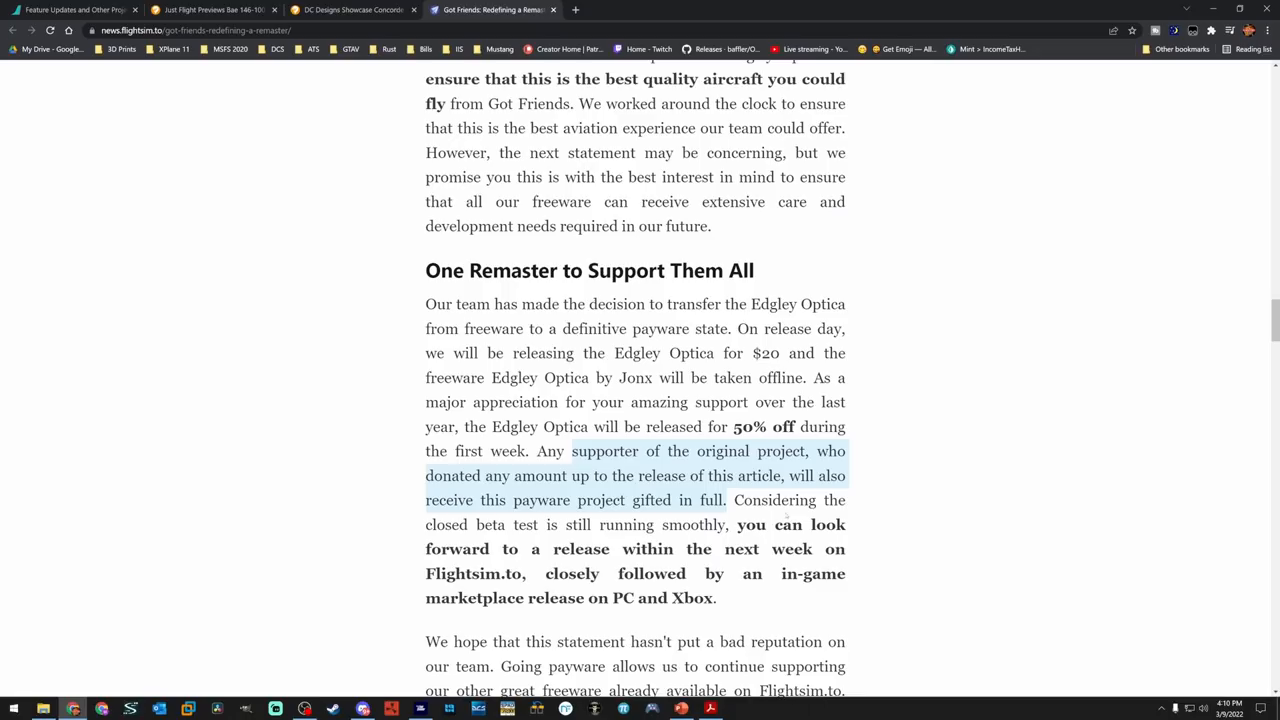
Highlight the following in-game marketplace release on PC and Xbox, reaching Let's Talk Optica
{"action": "scroll", "scroll_direction": "down", "scroll_amount": 3}
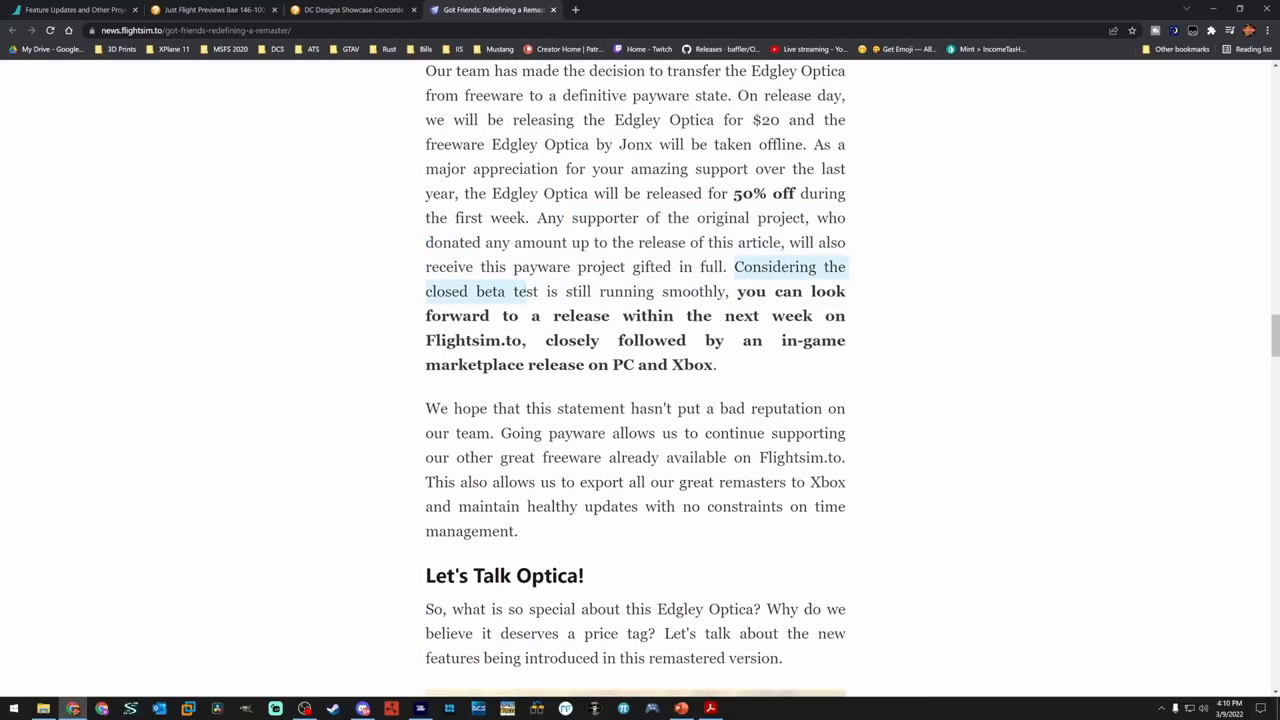
{"action": "left_click_drag", "start_coordinate": [538, 292], "coordinate": [658, 292]}
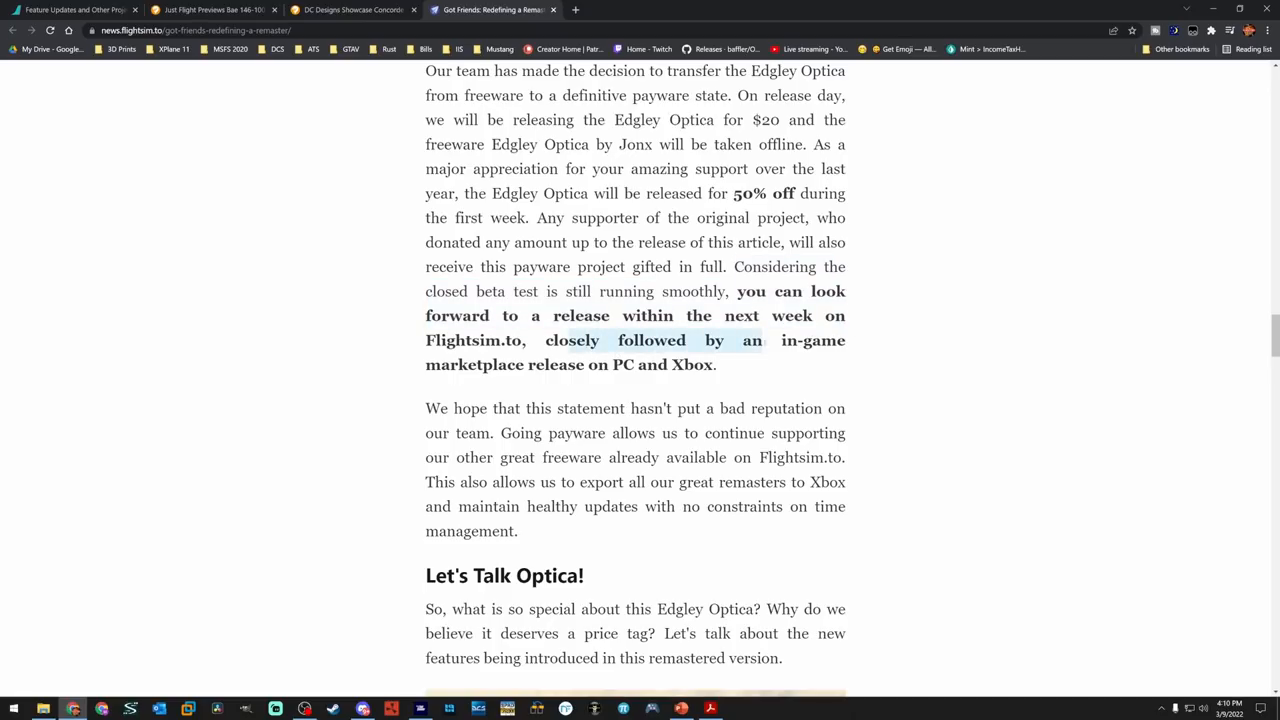
{"action": "left_click_drag", "start_coordinate": [762, 340], "coordinate": [716, 364]}
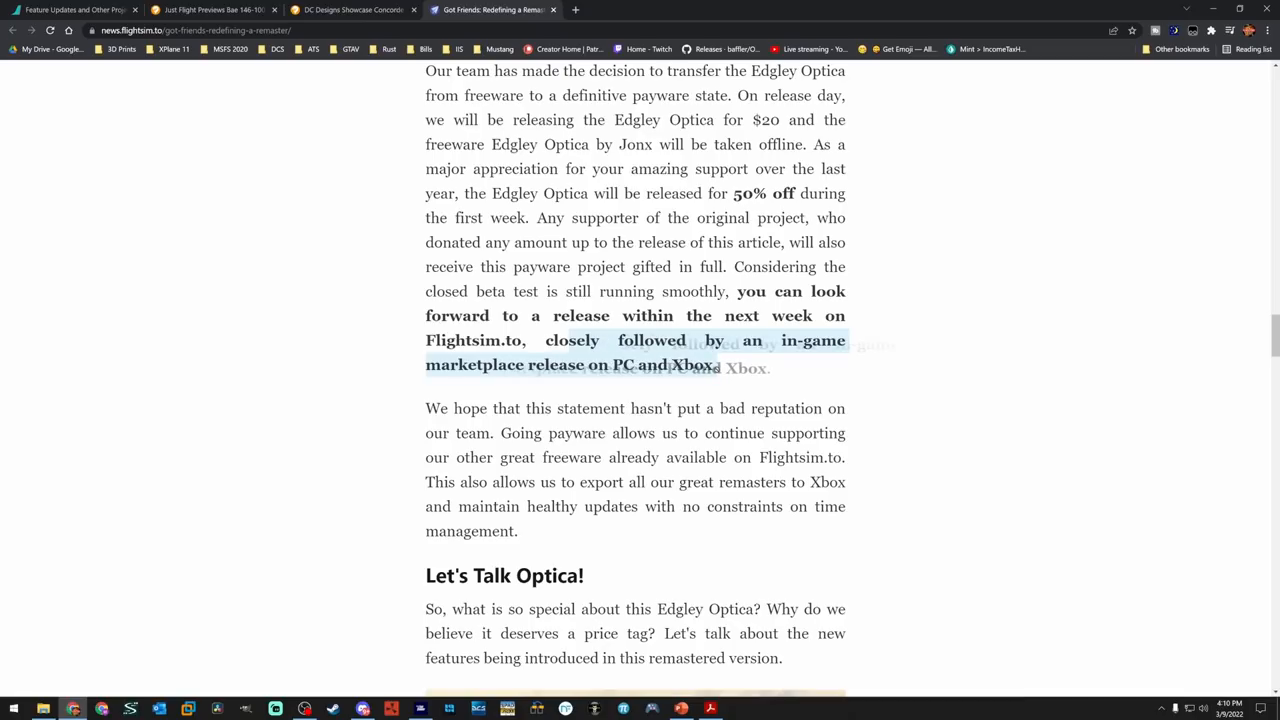
{"action": "scroll", "scroll_direction": "down", "scroll_amount": 3}
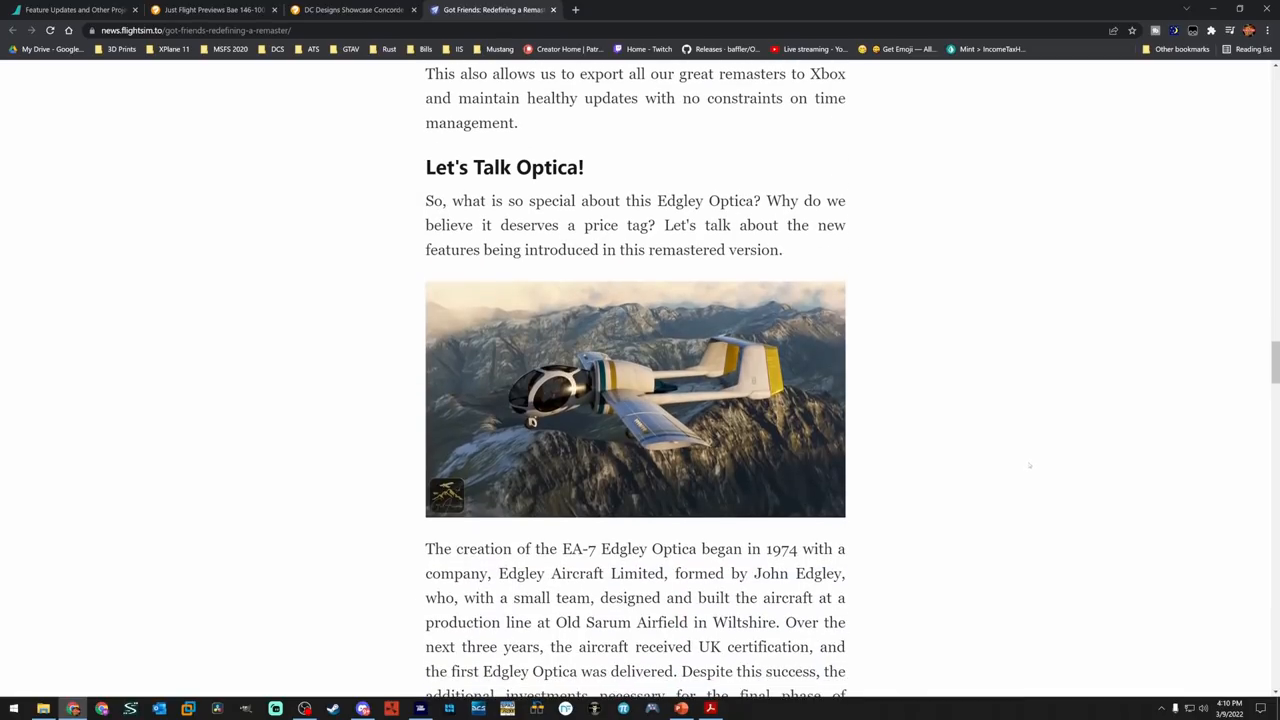
Read past Let's Talk Optica to the five-image gallery and 9-Pack instruments paragraph
{"action": "scroll", "scroll_direction": "down", "scroll_amount": 3}
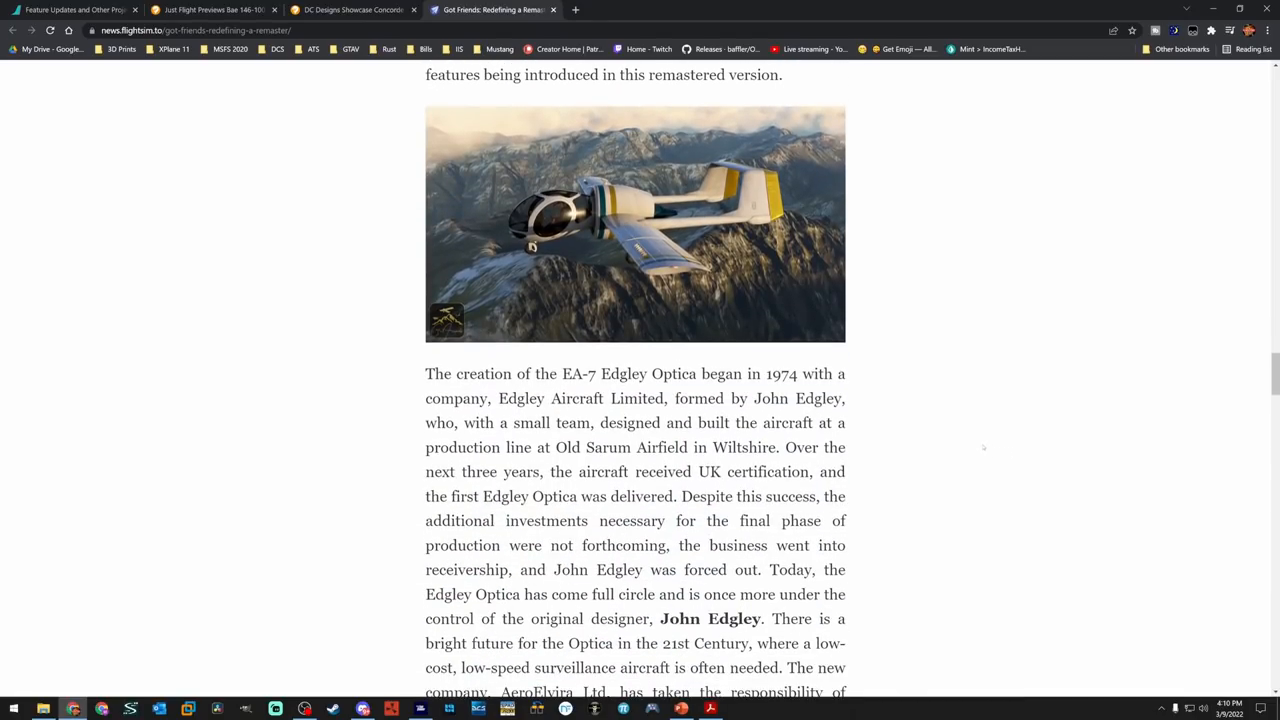
{"action": "left_click_drag", "start_coordinate": [654, 374], "coordinate": [800, 374]}
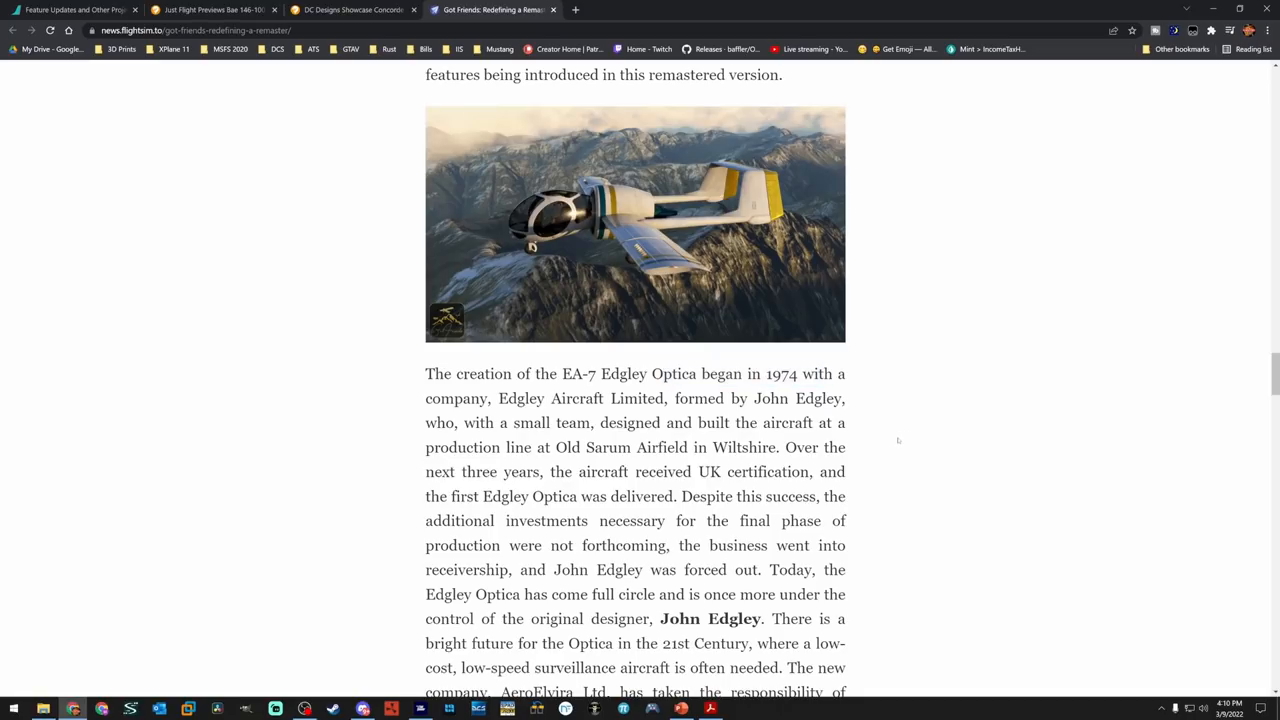
{"action": "scroll", "scroll_direction": "up", "scroll_amount": 3}
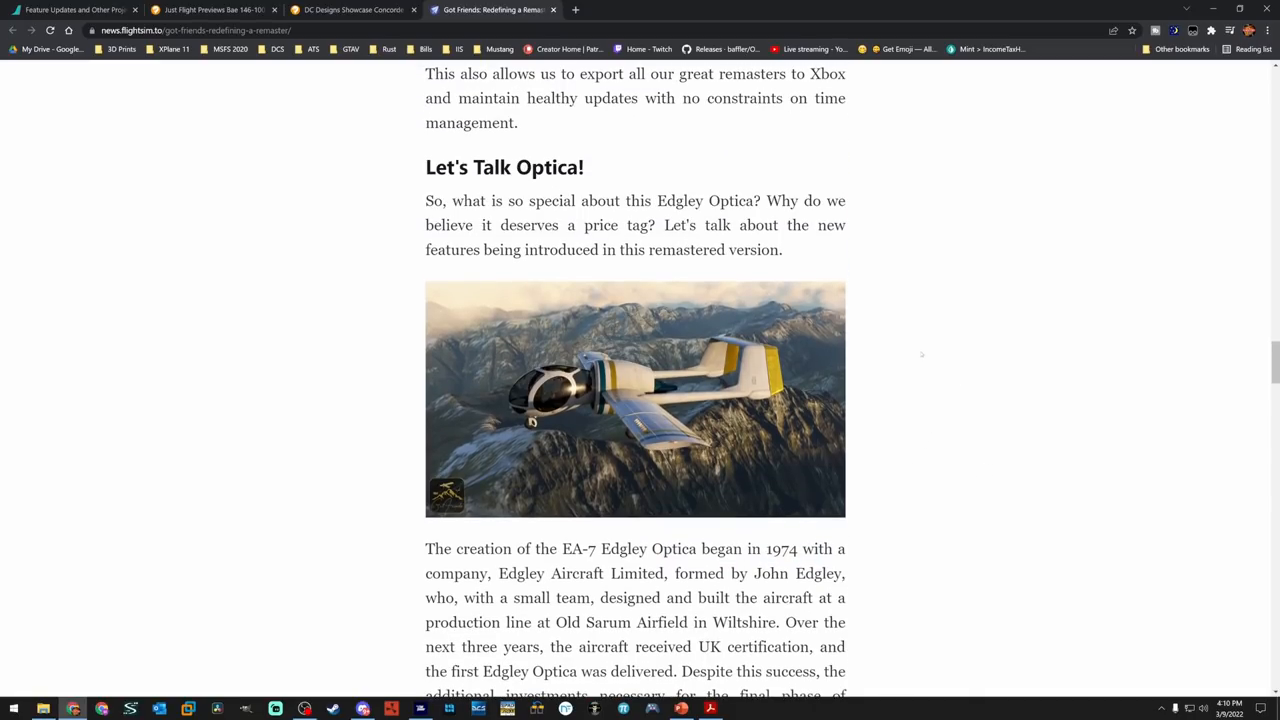
{"action": "scroll", "scroll_direction": "down", "scroll_amount": 3}
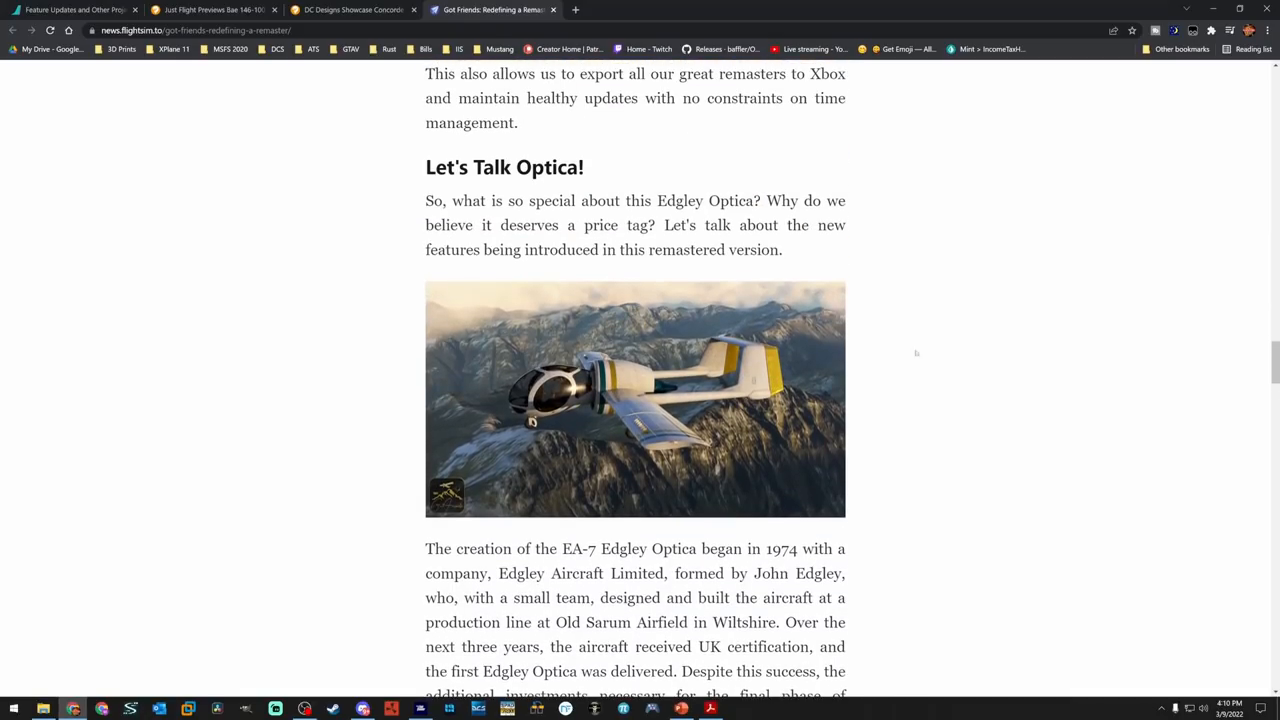
{"action": "mouse_move", "coordinate": [916, 296]}
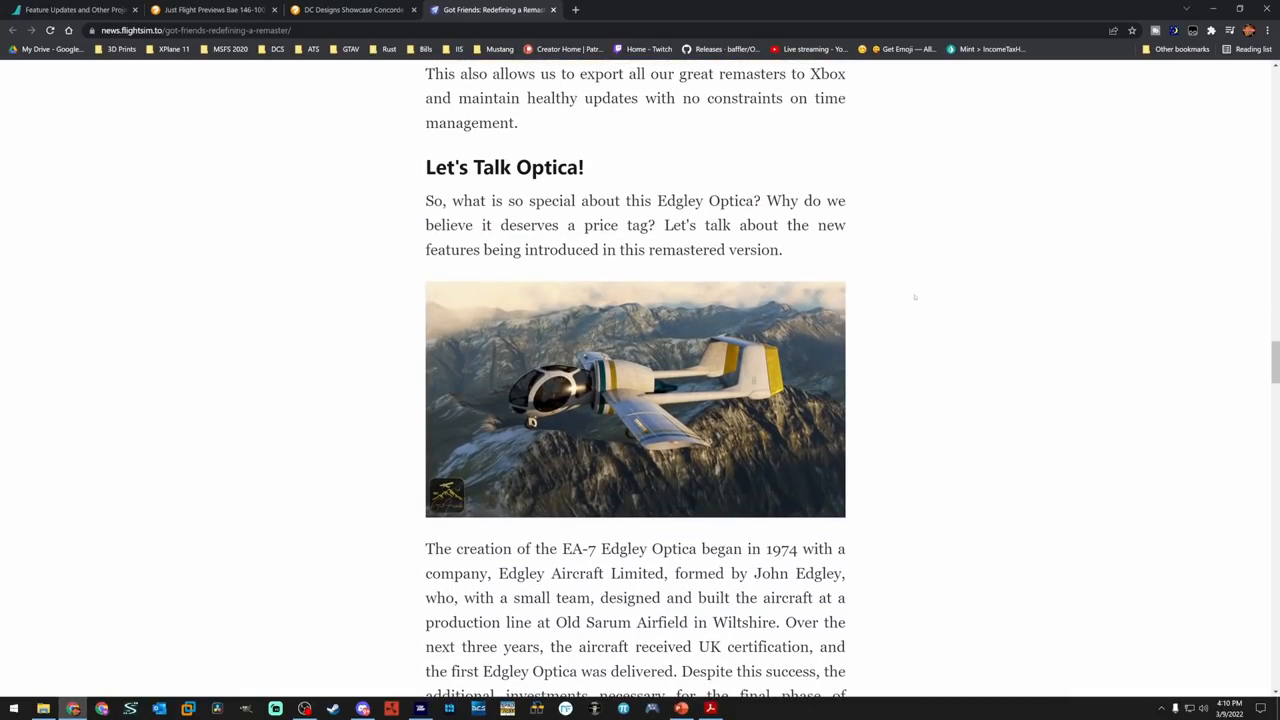
{"action": "scroll", "scroll_direction": "down", "scroll_amount": 3}
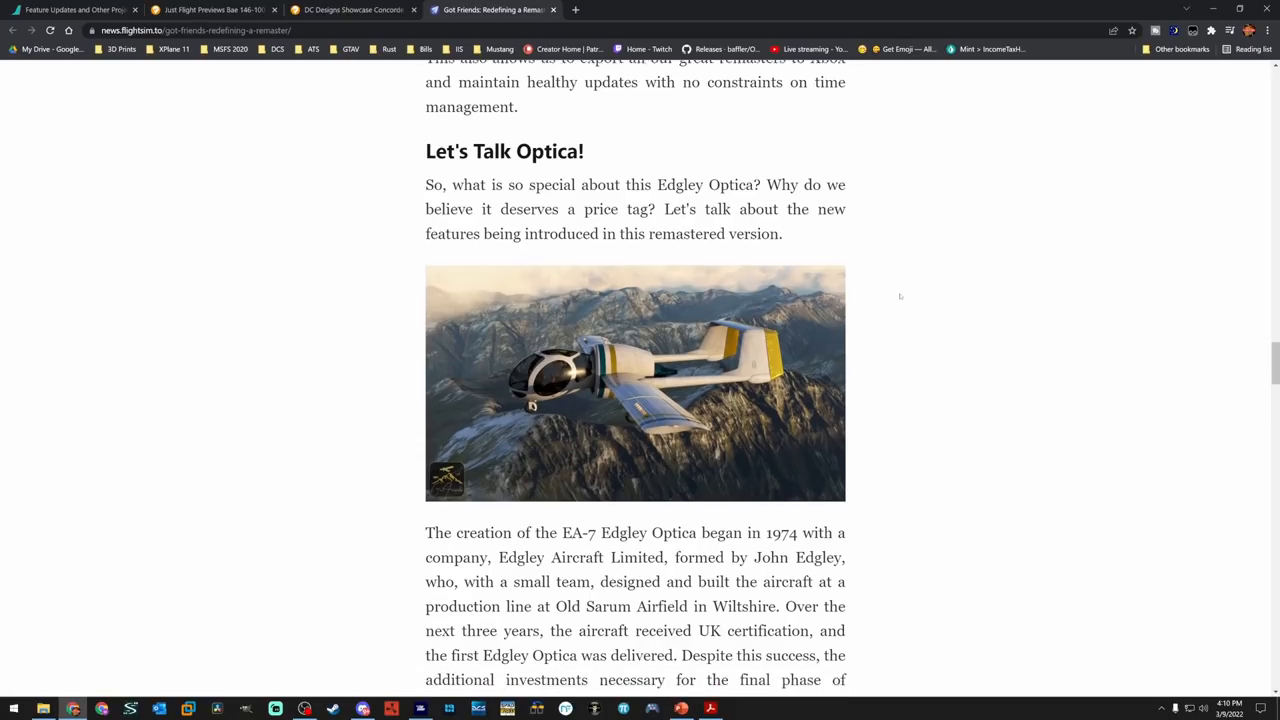
{"action": "scroll", "scroll_direction": "down", "scroll_amount": 3}
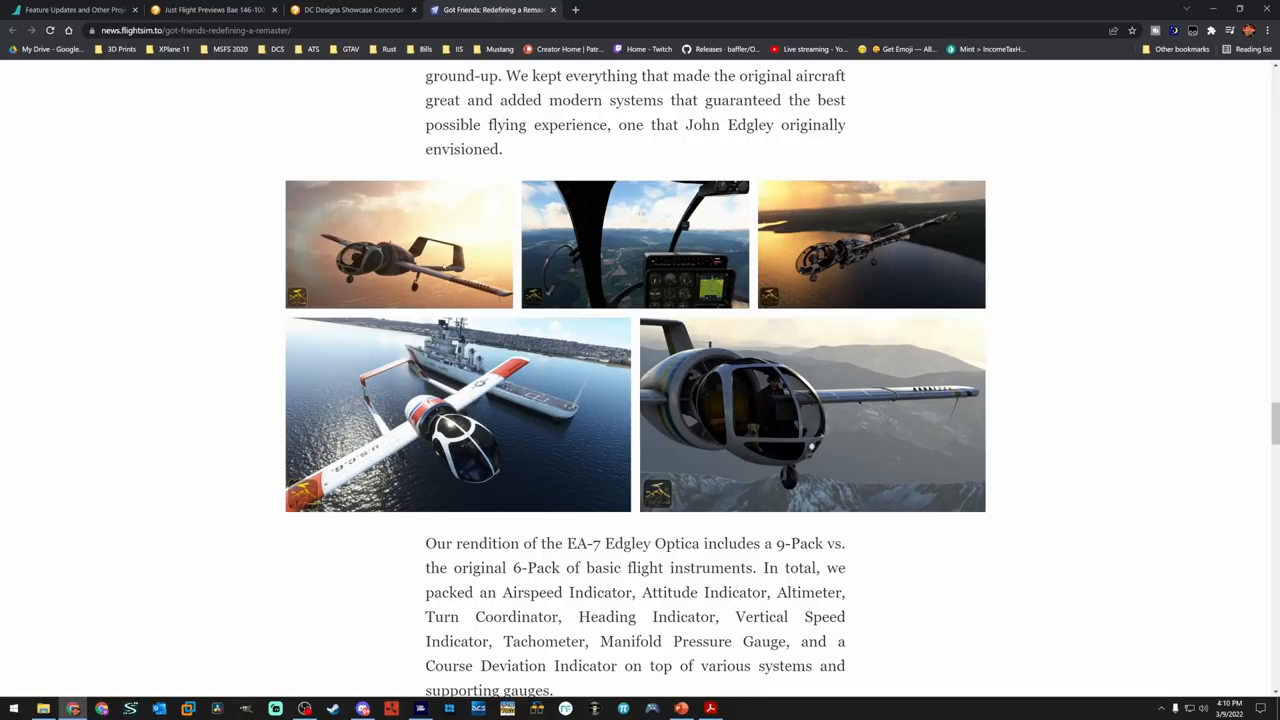
{"action": "mouse_move", "coordinate": [370, 276]}
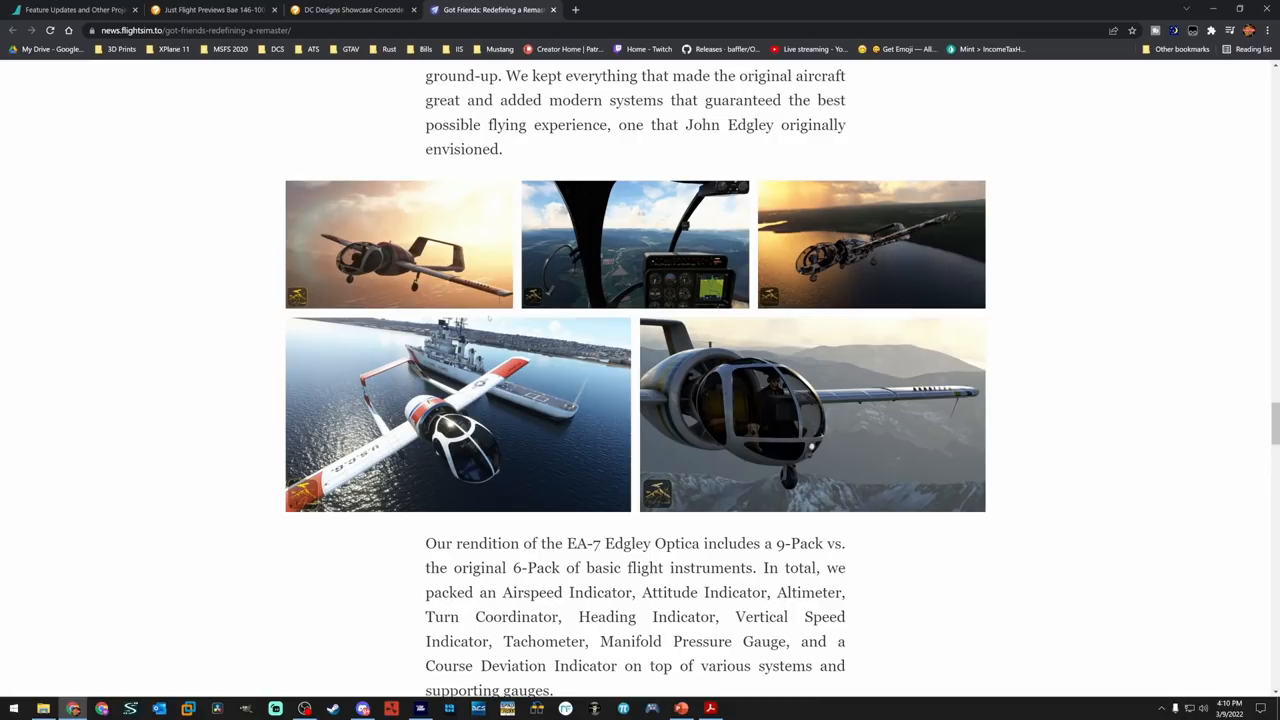
Scroll through navigation and the Kilo and Matto companions to the winter ski kit photos
{"action": "scroll", "scroll_direction": "down", "scroll_amount": 3}
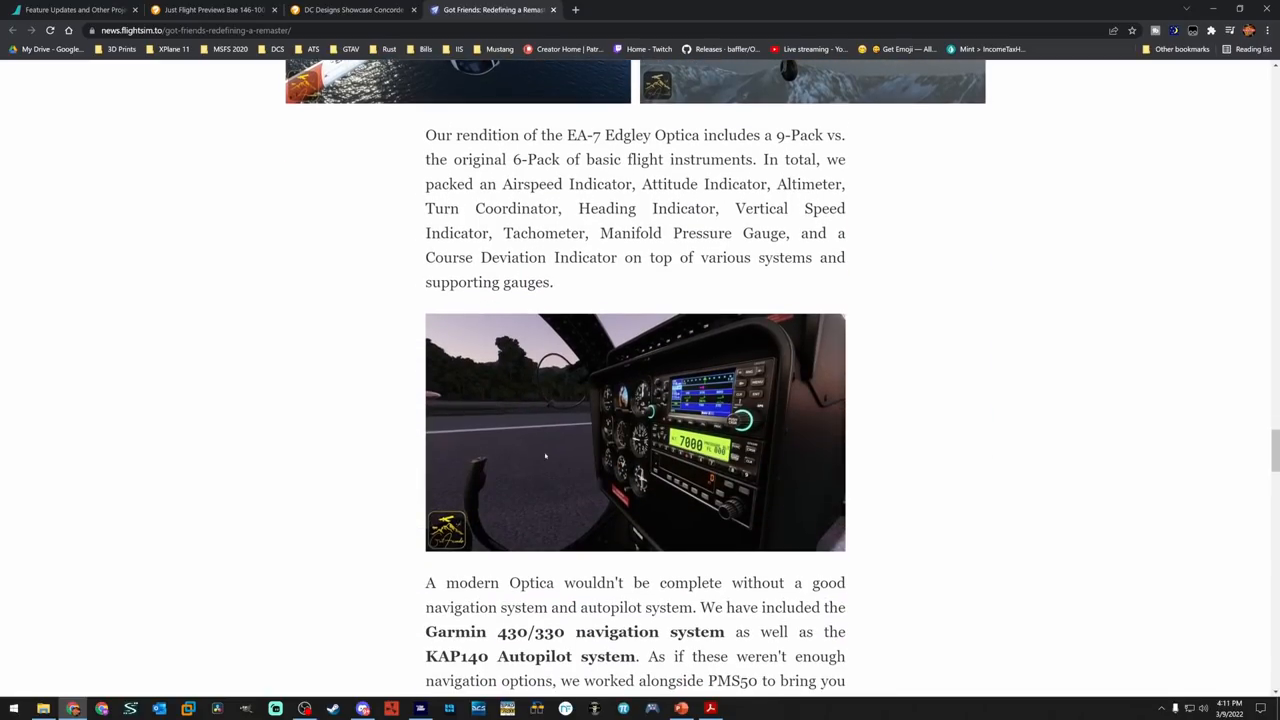
{"action": "mouse_move", "coordinate": [616, 460]}
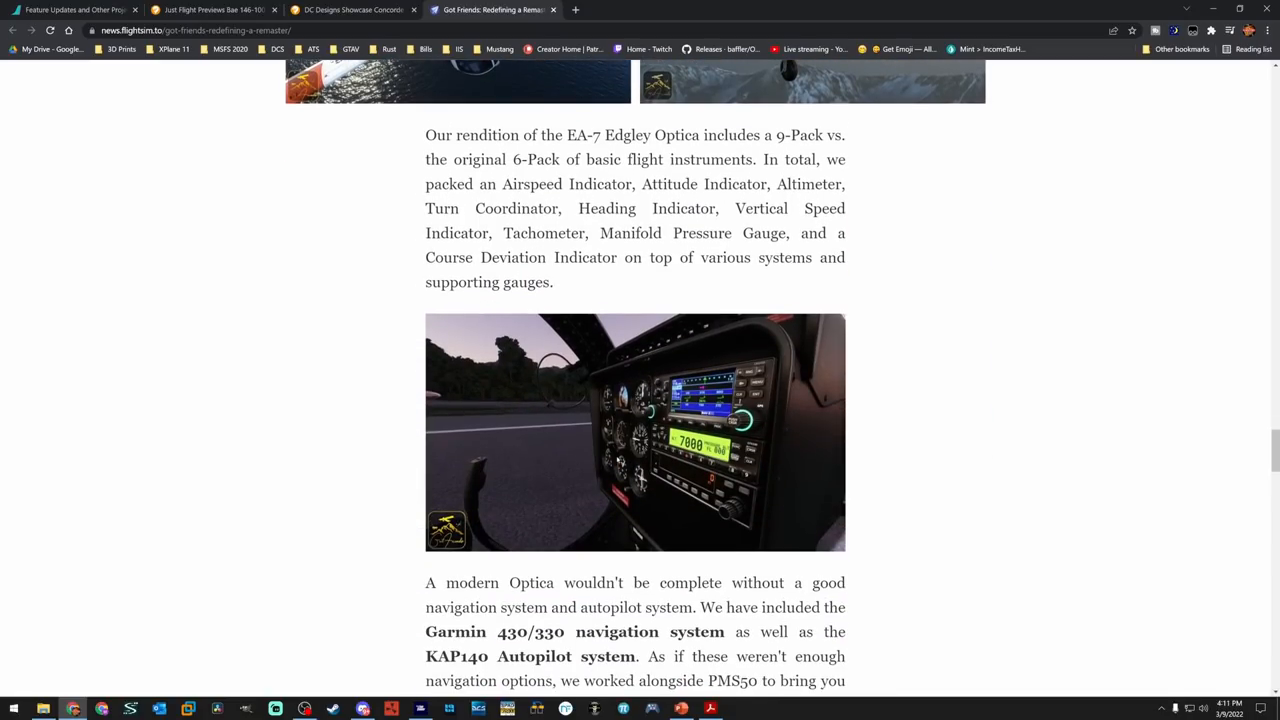
{"action": "scroll", "scroll_direction": "down", "scroll_amount": 3}
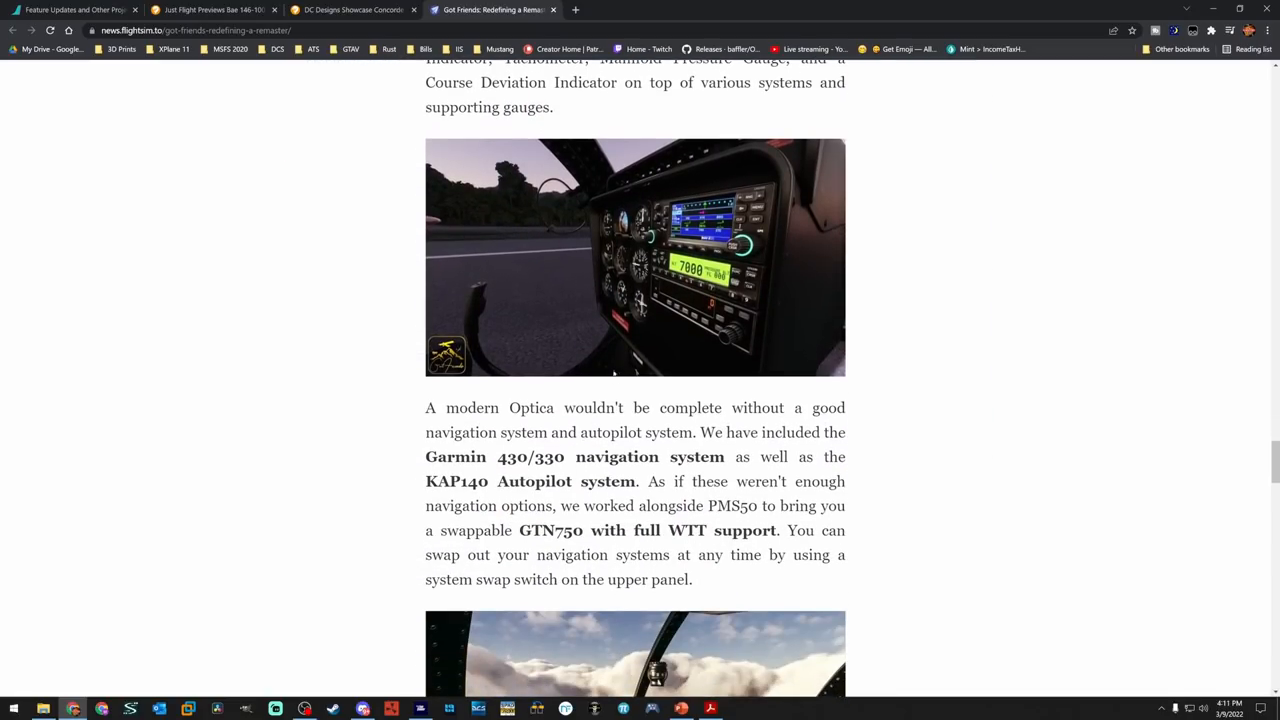
{"action": "scroll", "scroll_direction": "down", "scroll_amount": 3}
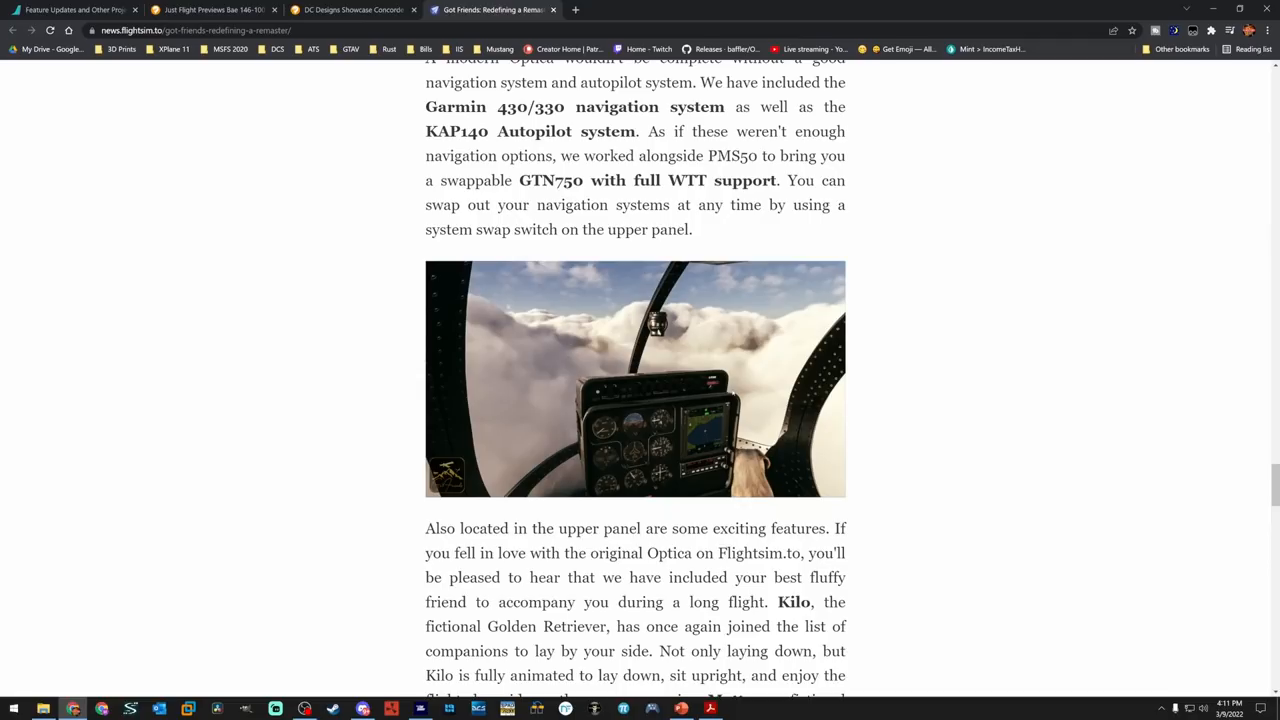
{"action": "mouse_move", "coordinate": [712, 340]}
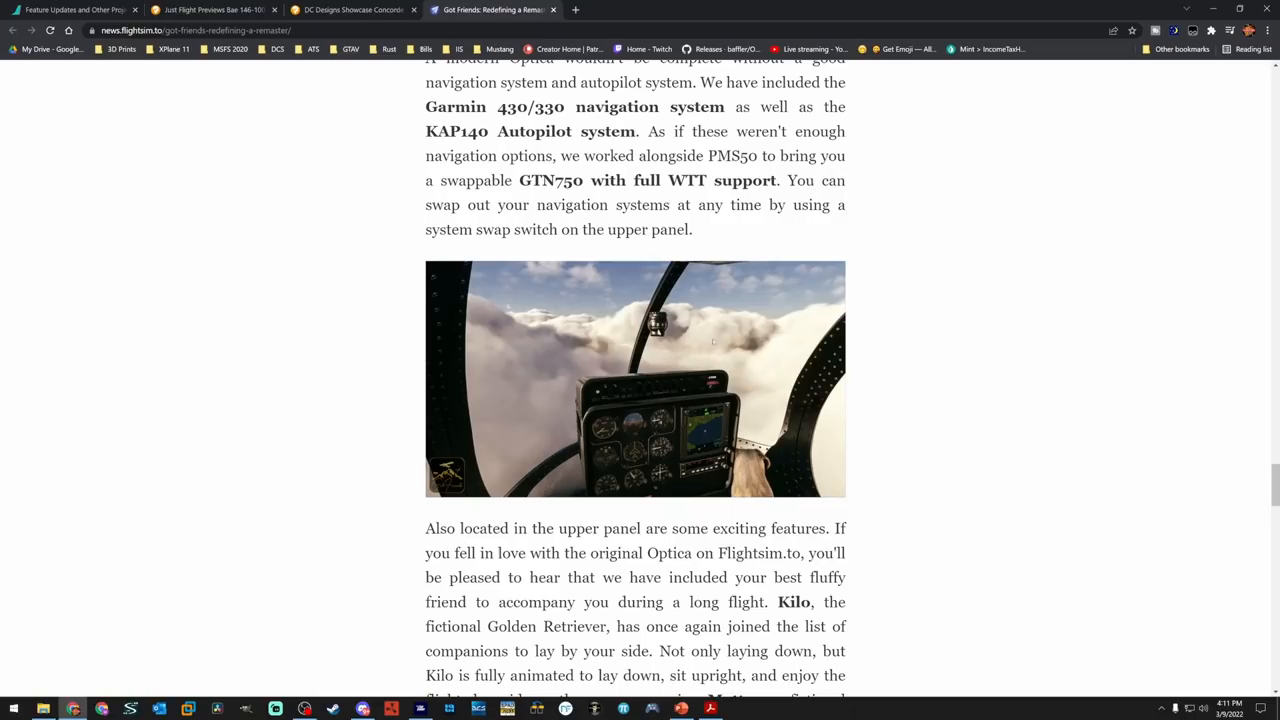
{"action": "scroll", "scroll_direction": "down", "scroll_amount": 3}
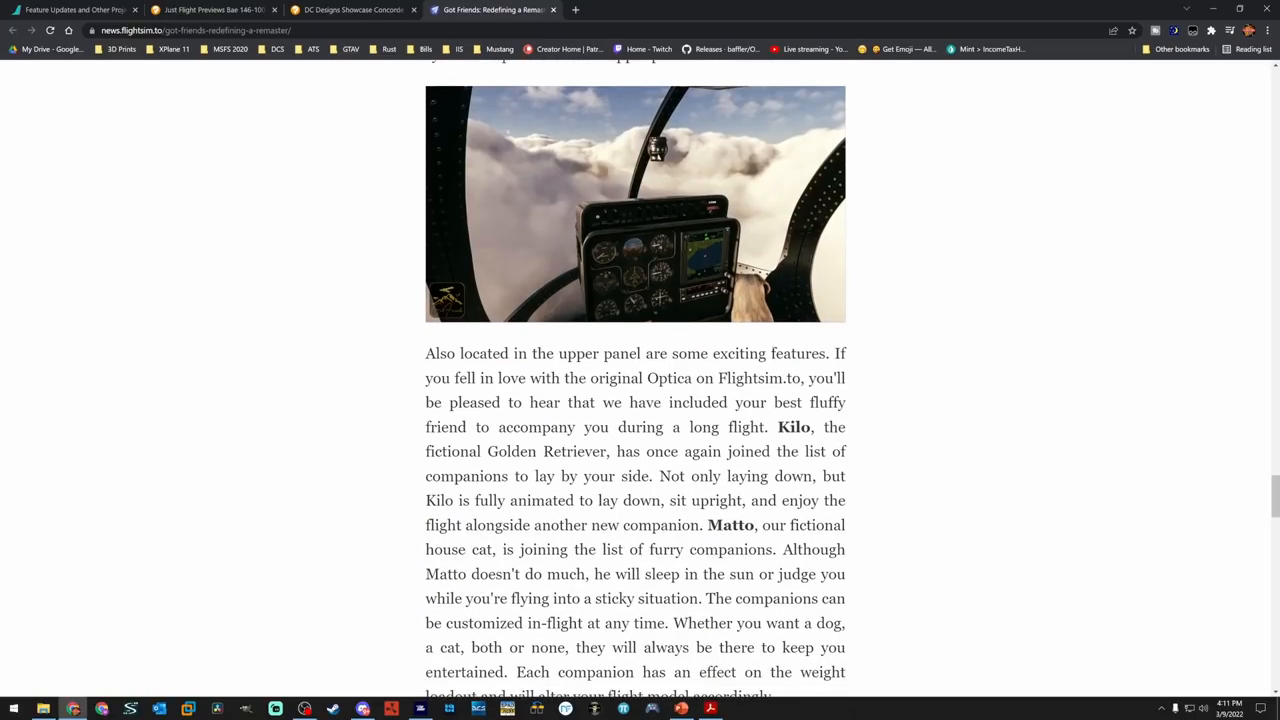
{"action": "scroll", "scroll_direction": "down", "scroll_amount": 3}
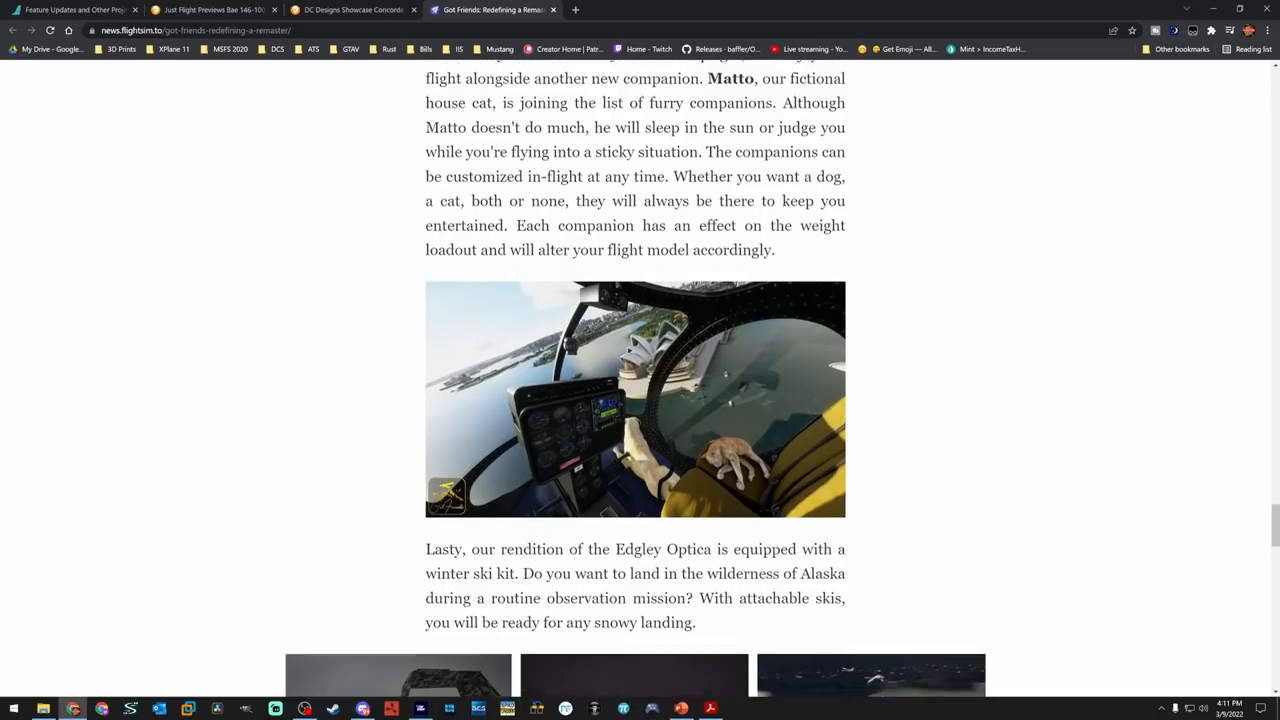
{"action": "scroll", "scroll_direction": "down", "scroll_amount": 3}
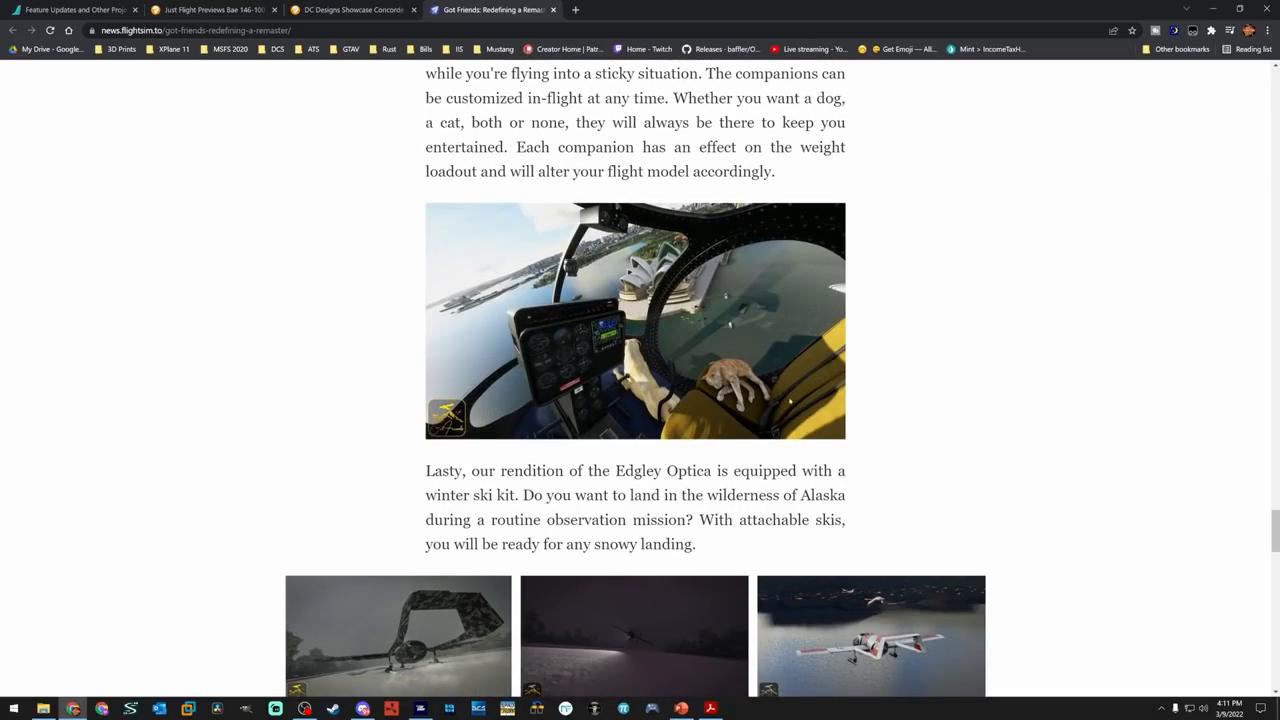
{"action": "mouse_move", "coordinate": [720, 404]}
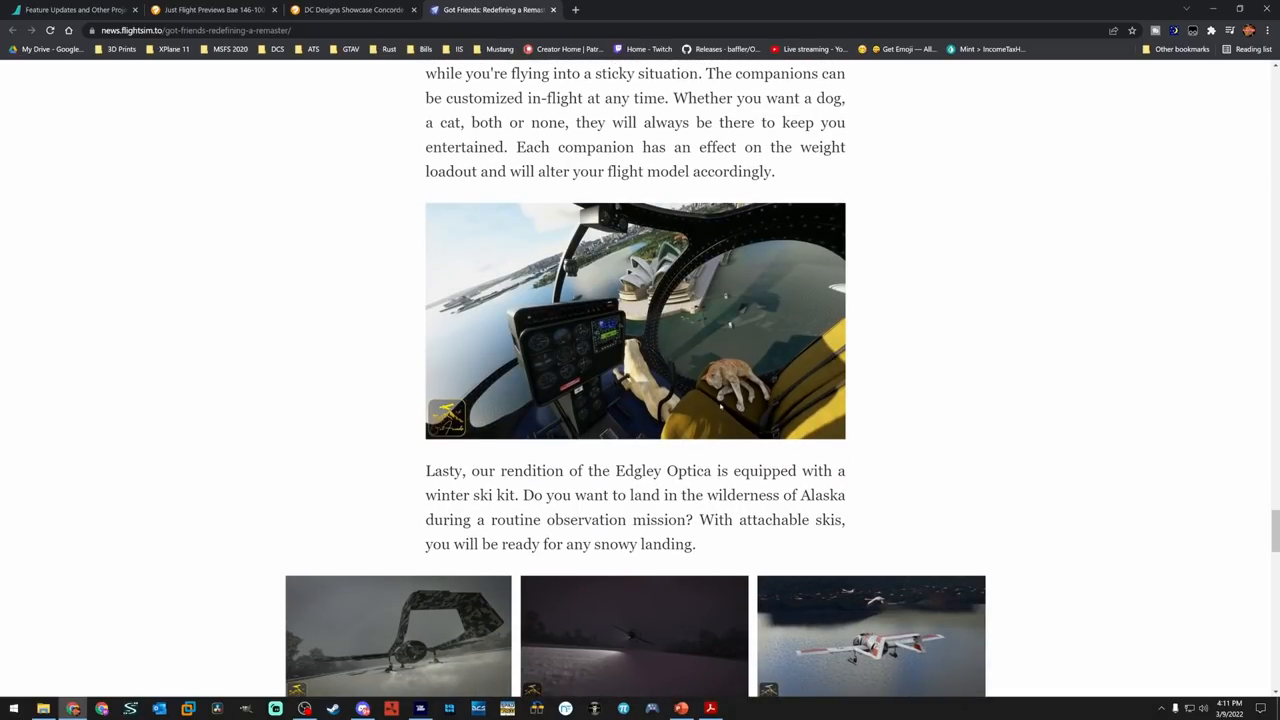
{"action": "scroll", "scroll_direction": "down", "scroll_amount": 3}
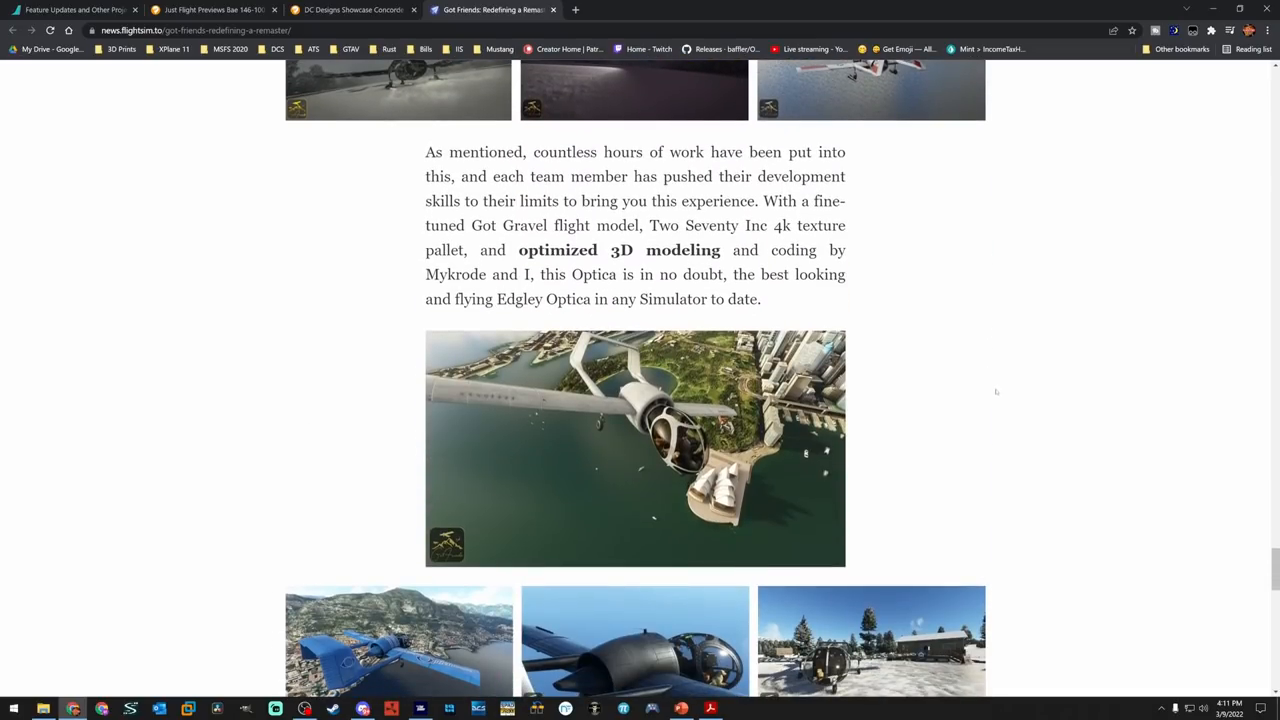
{"action": "scroll", "scroll_direction": "down", "scroll_amount": 3}
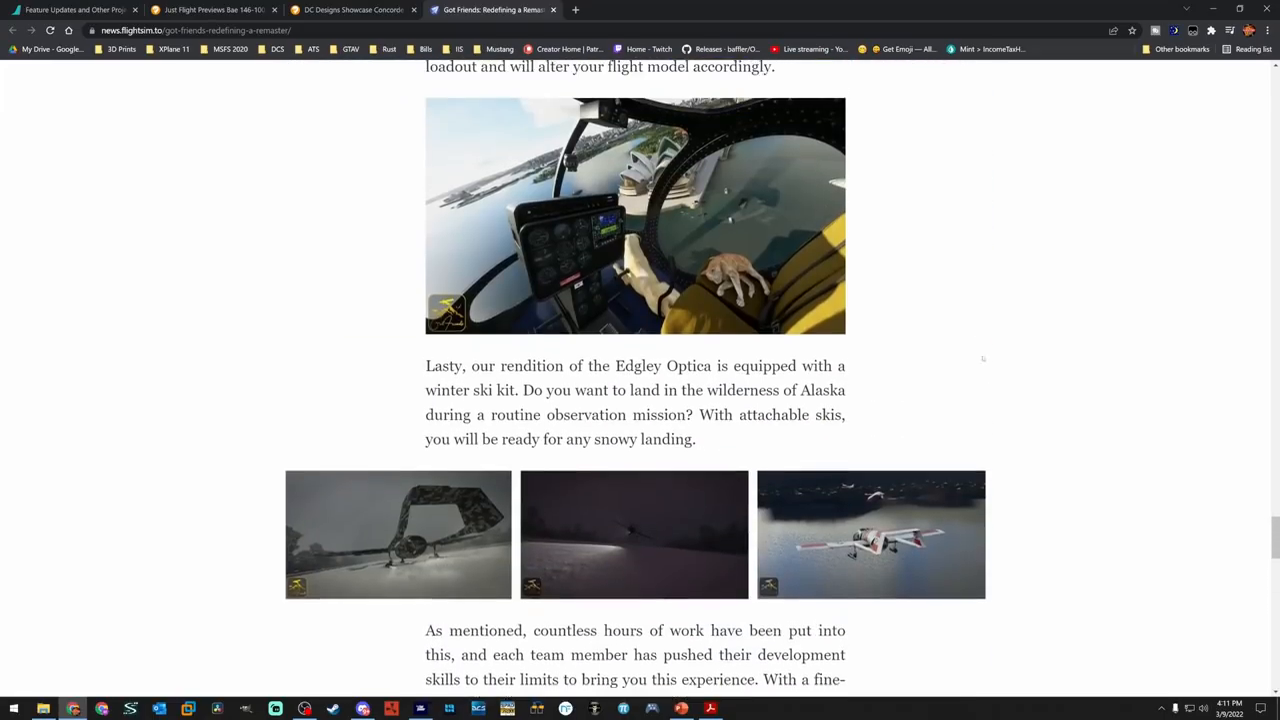
Scroll back to the article title 'Got Friends: Redefining a Remaster' and its summary
{"action": "scroll", "scroll_direction": "down", "scroll_amount": 3}
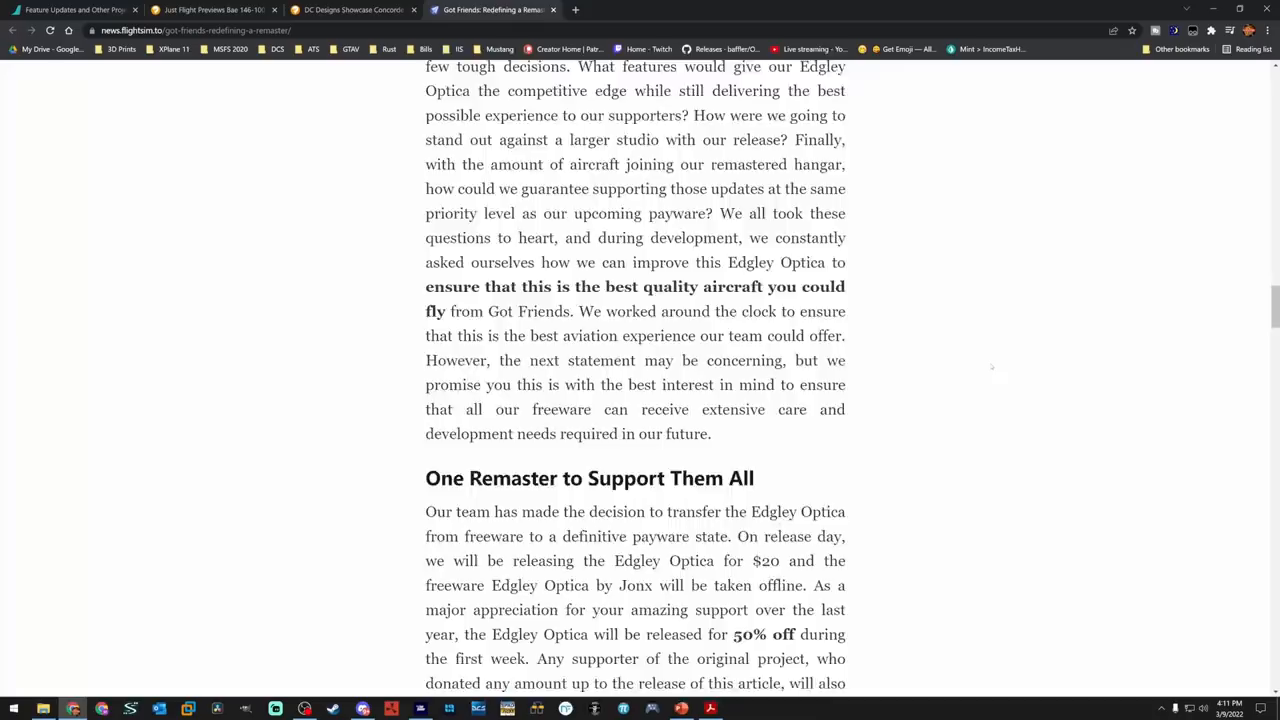
{"action": "scroll", "scroll_direction": "up", "scroll_amount": 3}
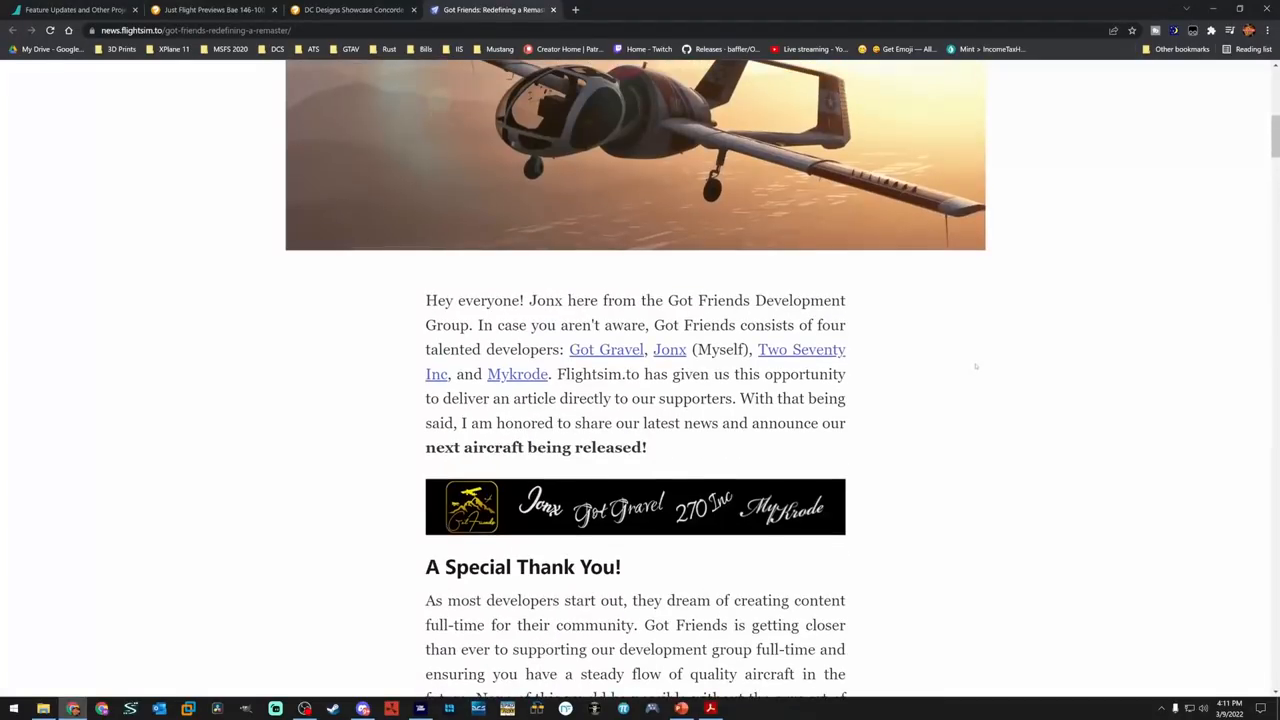
{"action": "scroll", "scroll_direction": "up", "scroll_amount": 3}
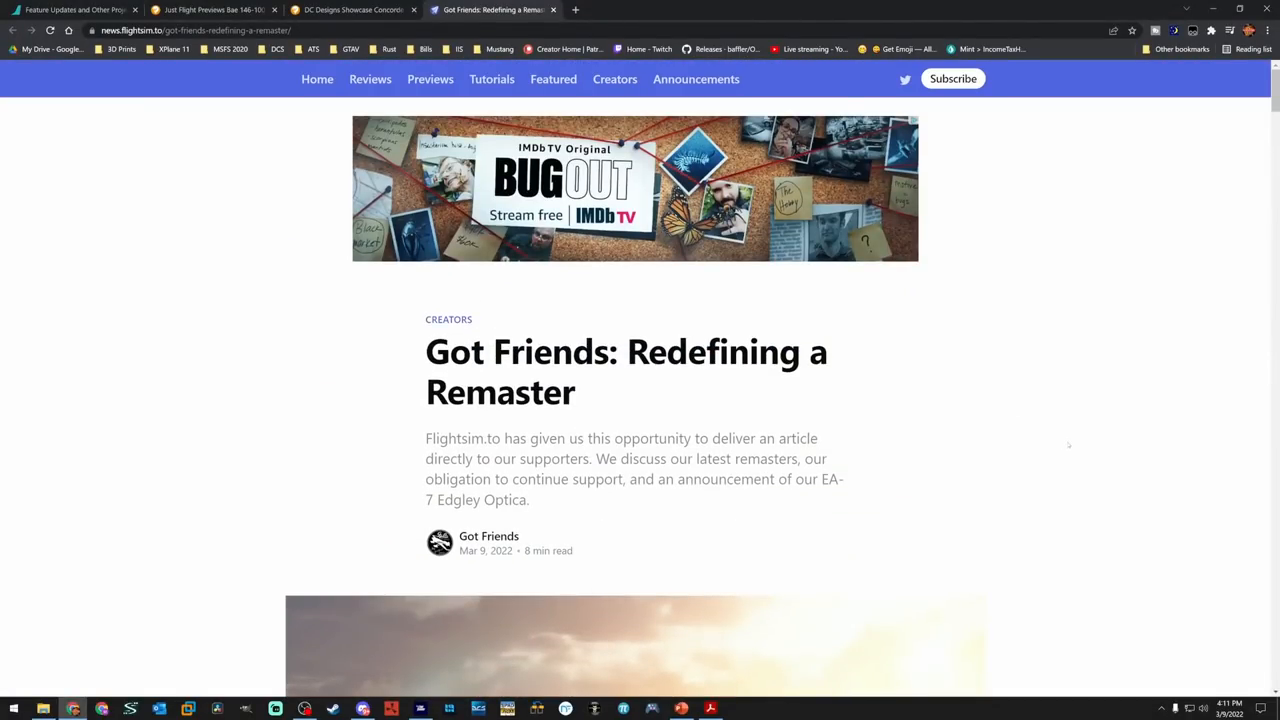